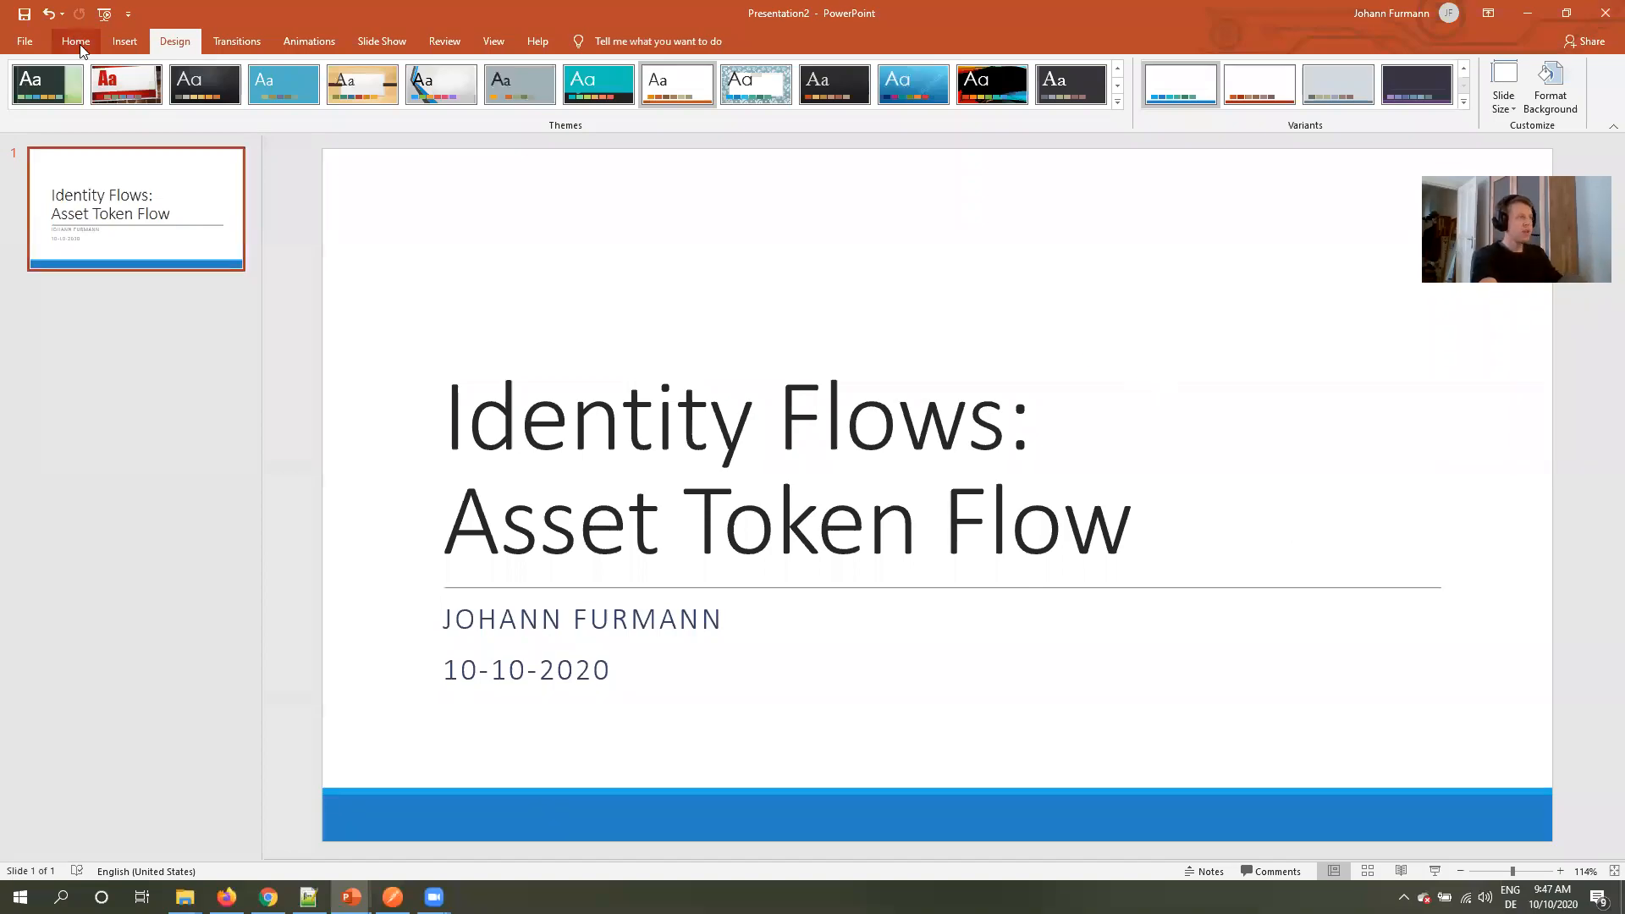
Leave the Design theme gallery and return to the Home editing tools.
left_click(74, 41)
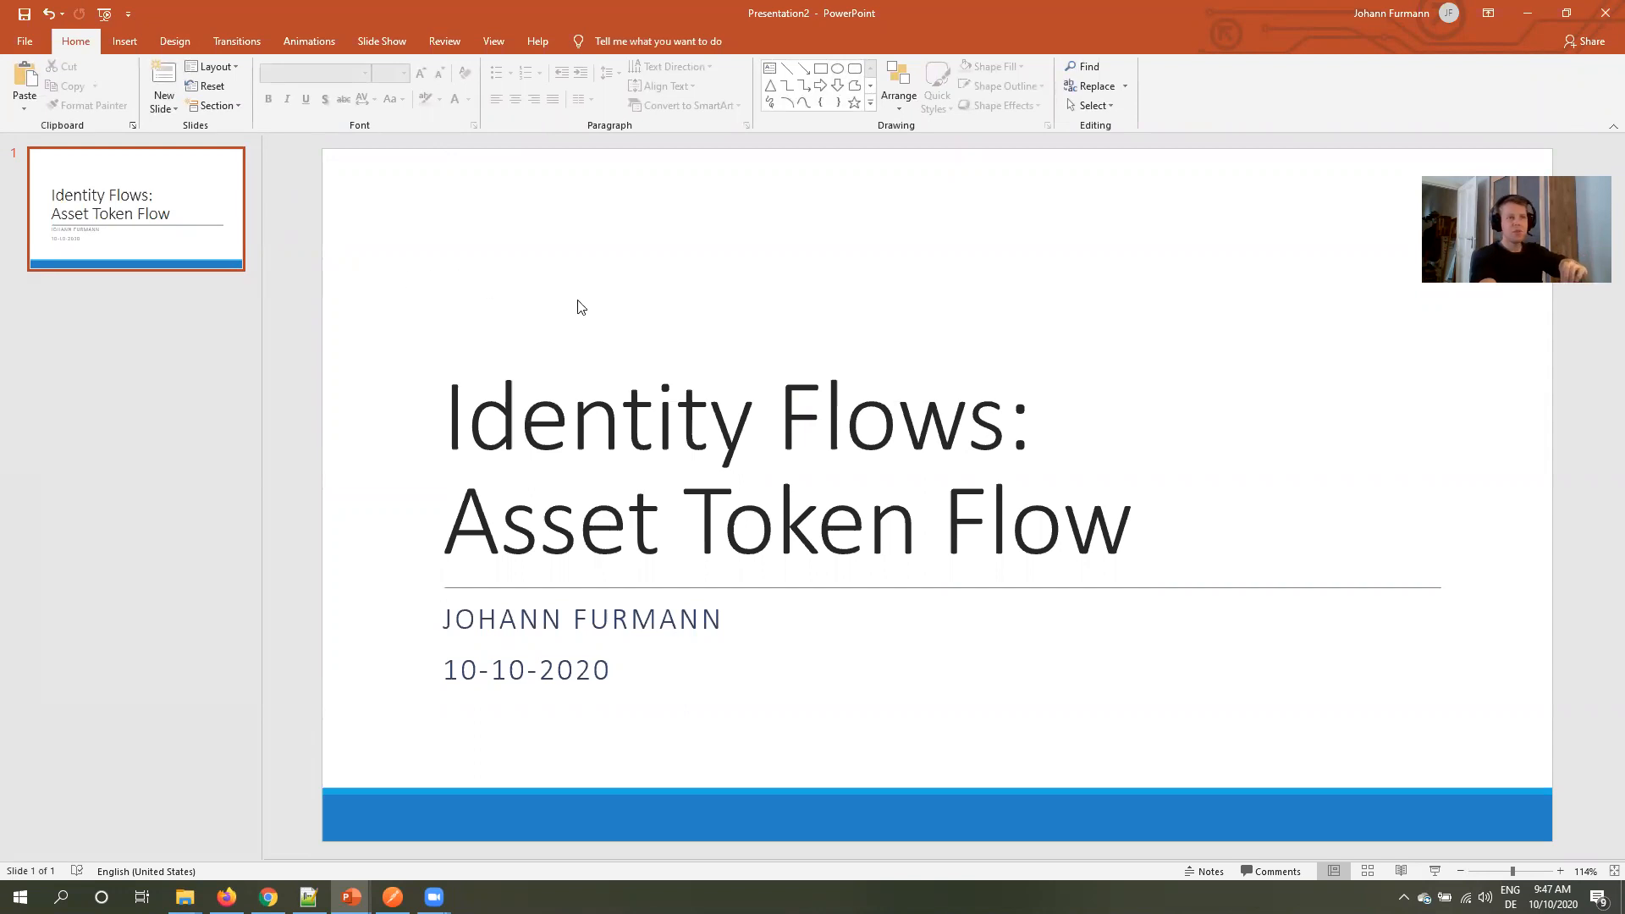
mouse_move(528, 357)
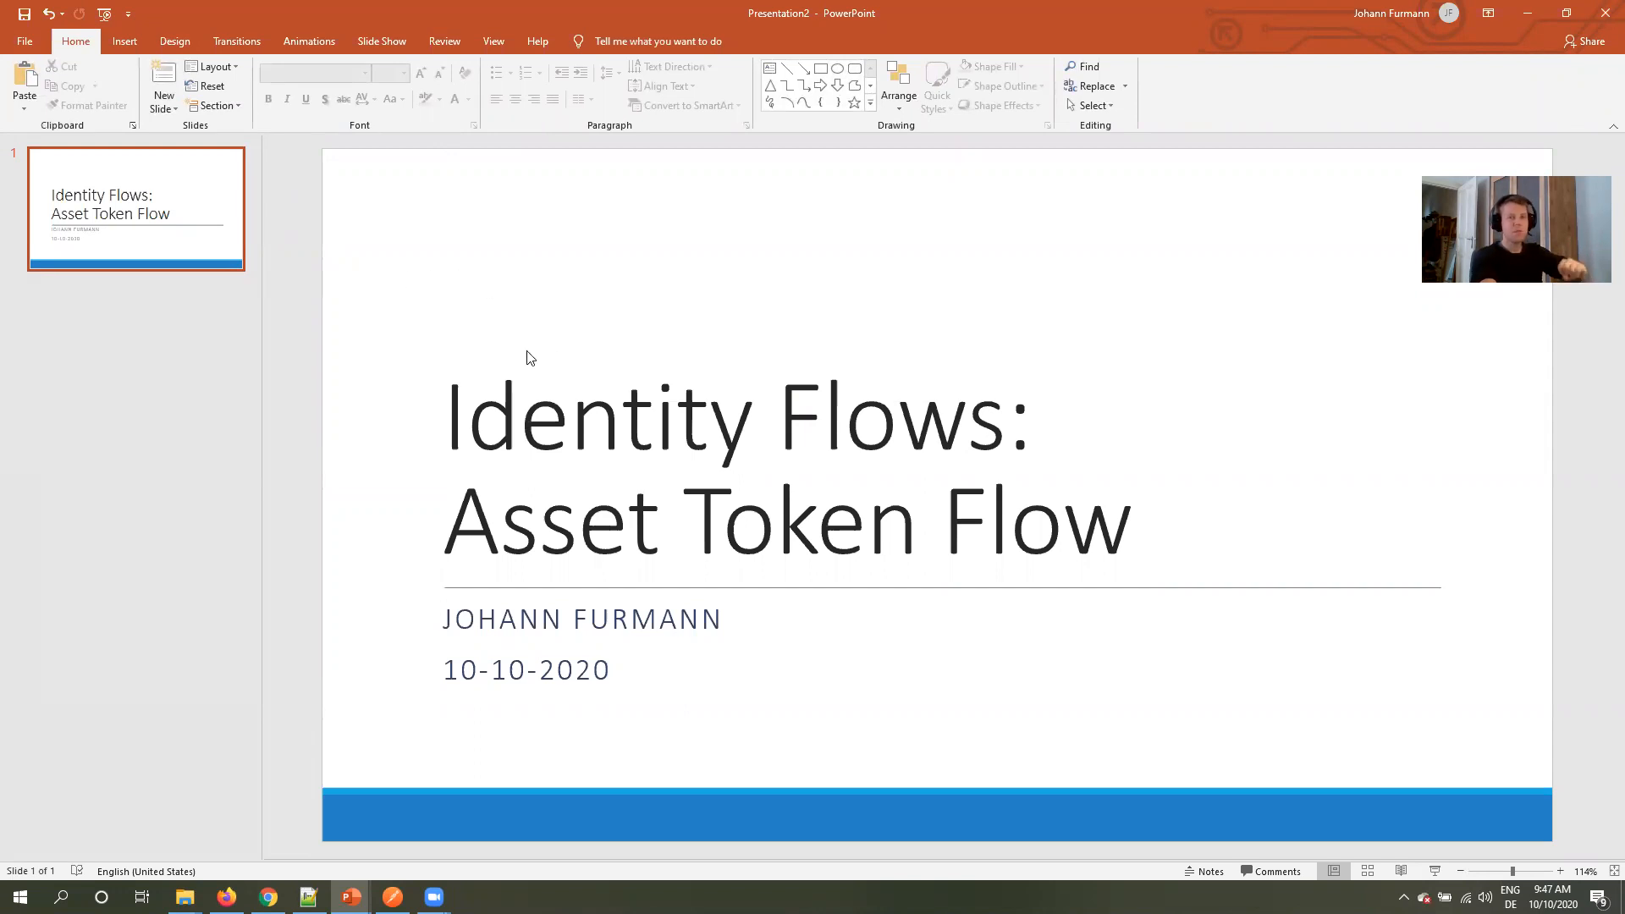
mouse_move(520, 367)
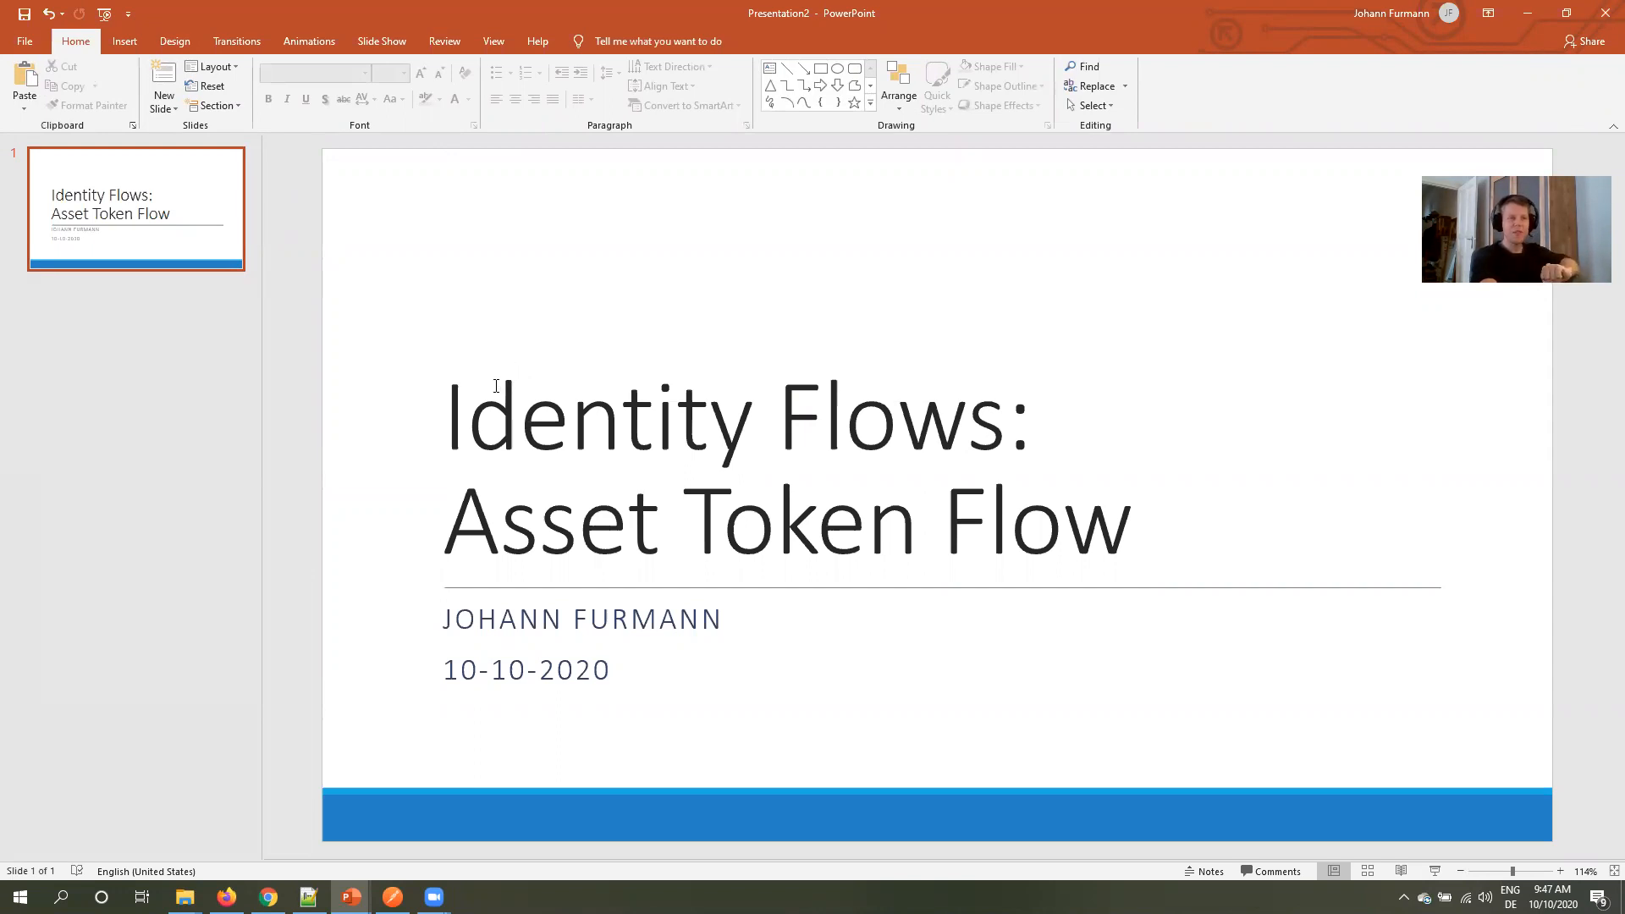
mouse_move(491, 390)
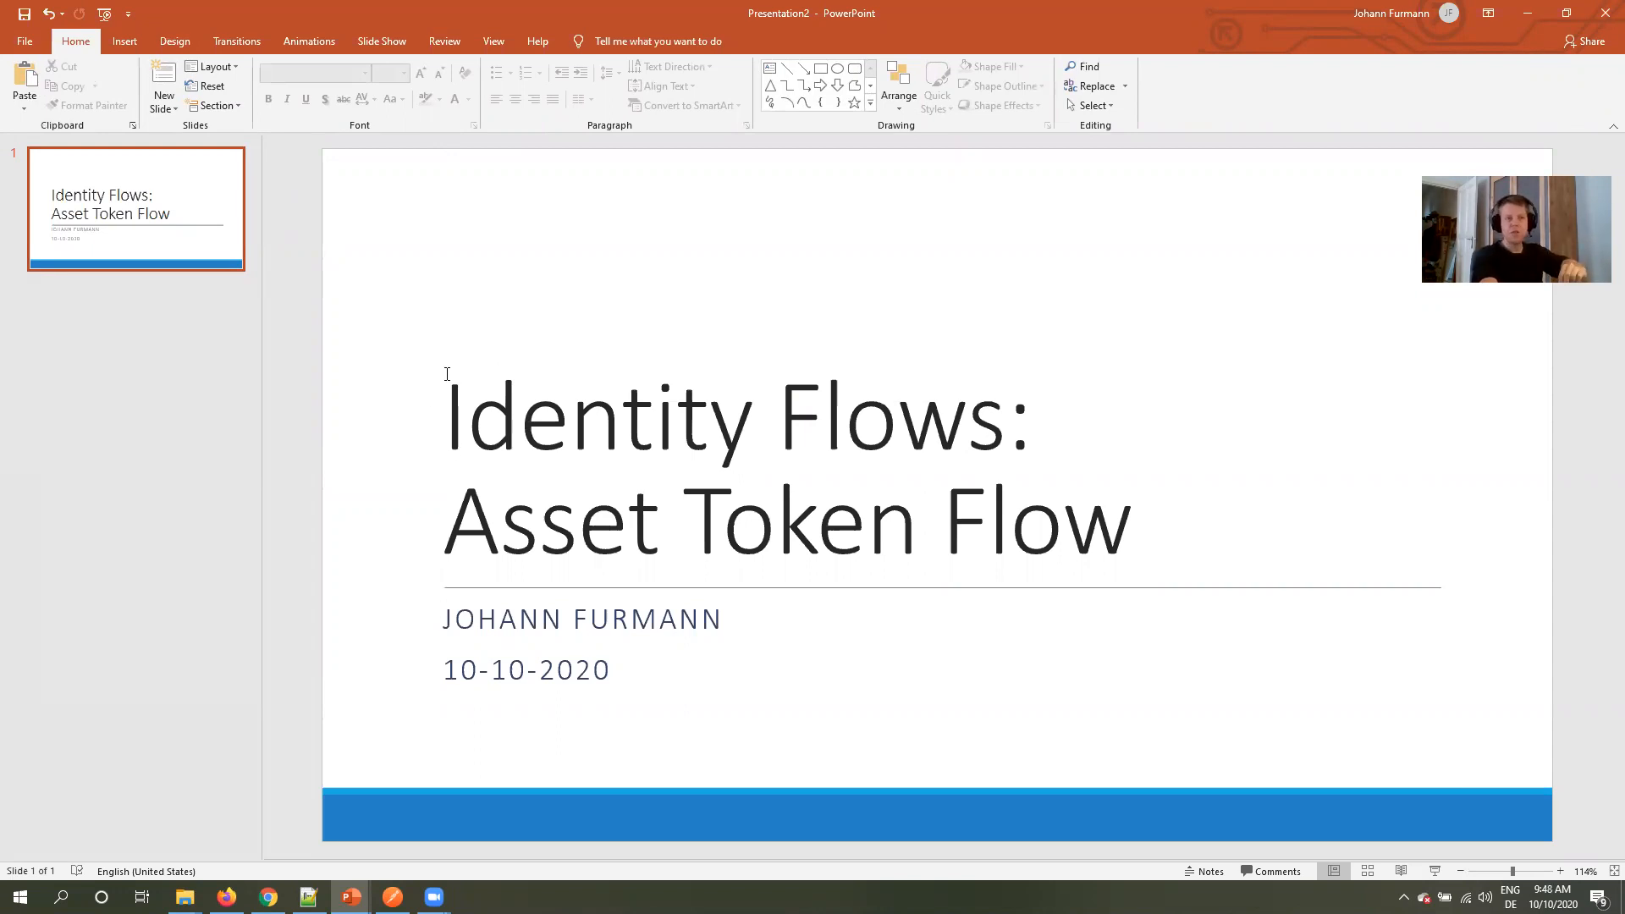
mouse_move(316, 377)
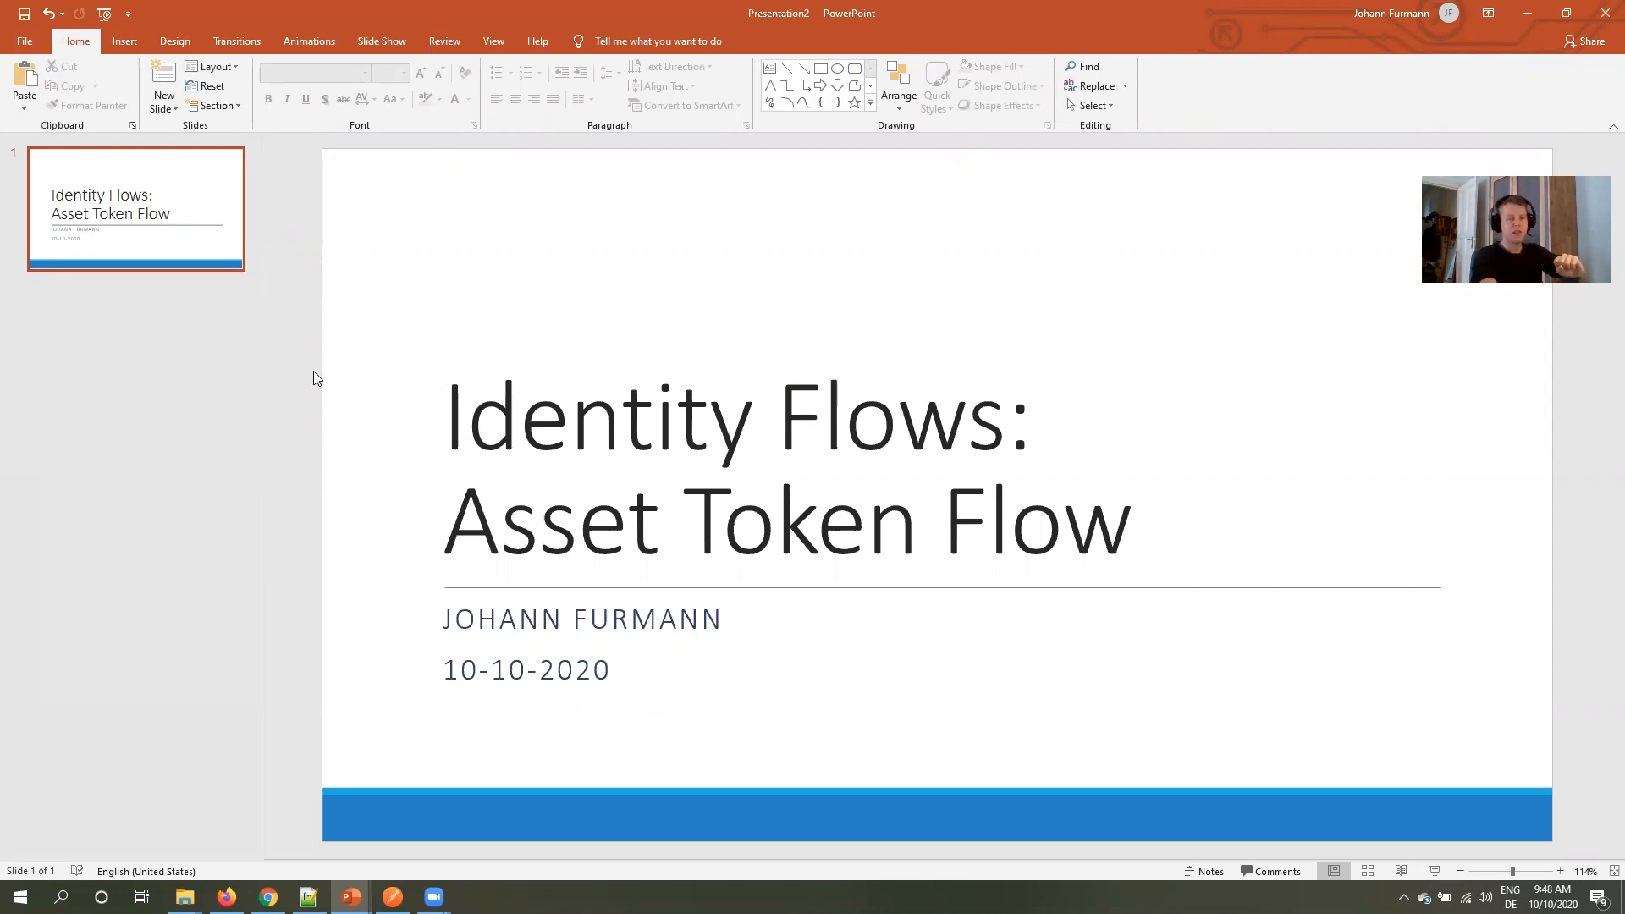
mouse_move(282, 401)
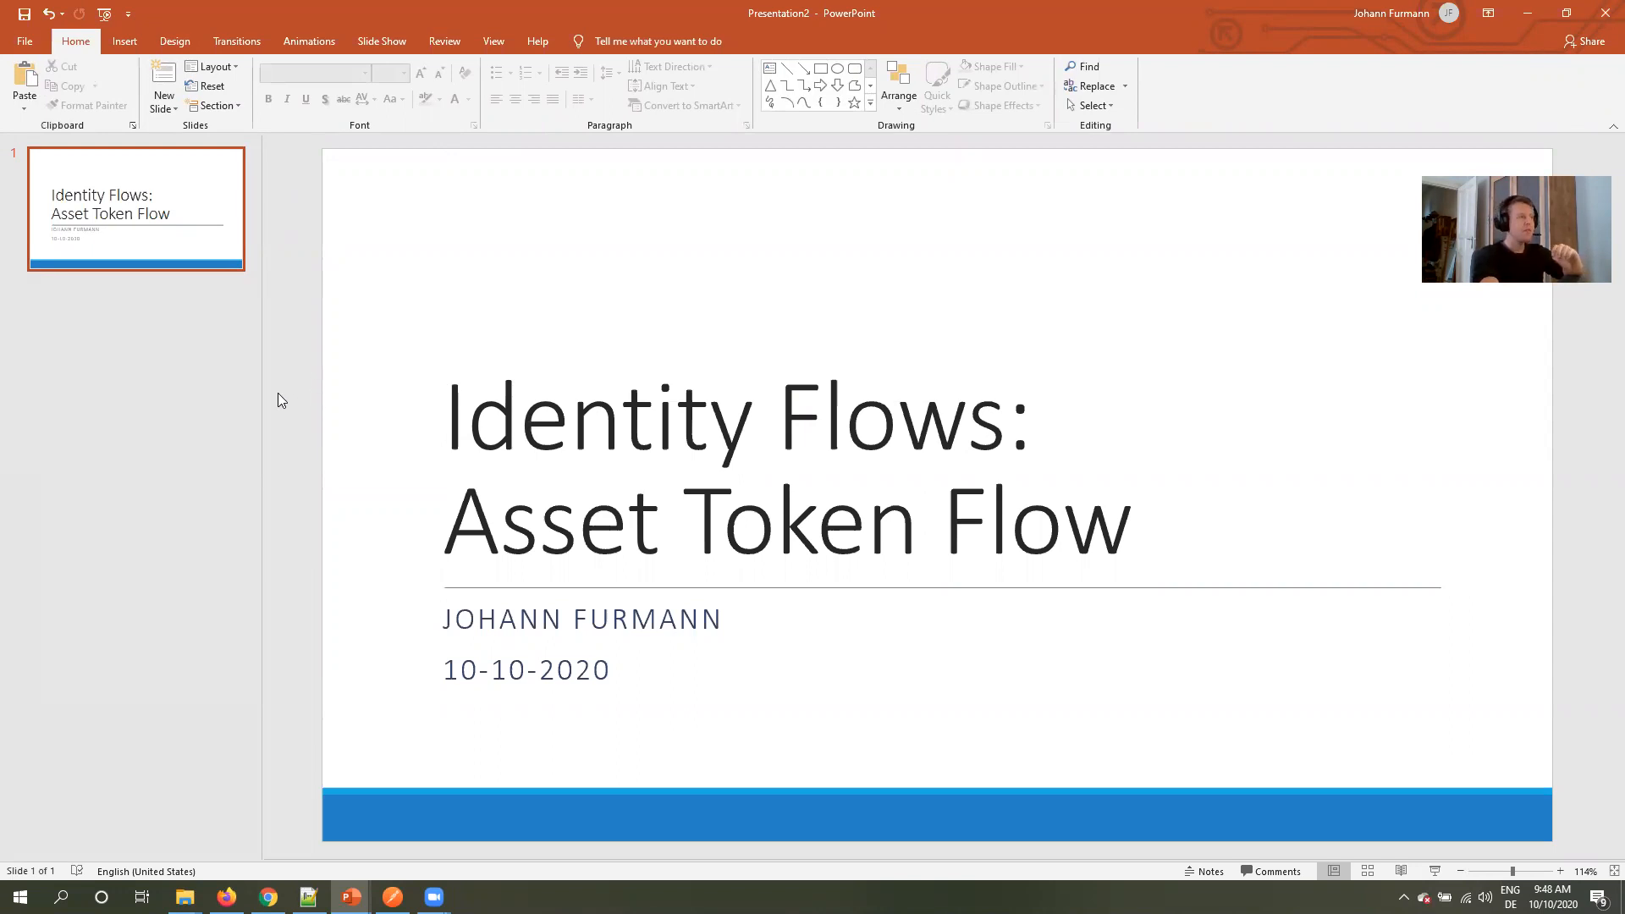
mouse_move(188, 352)
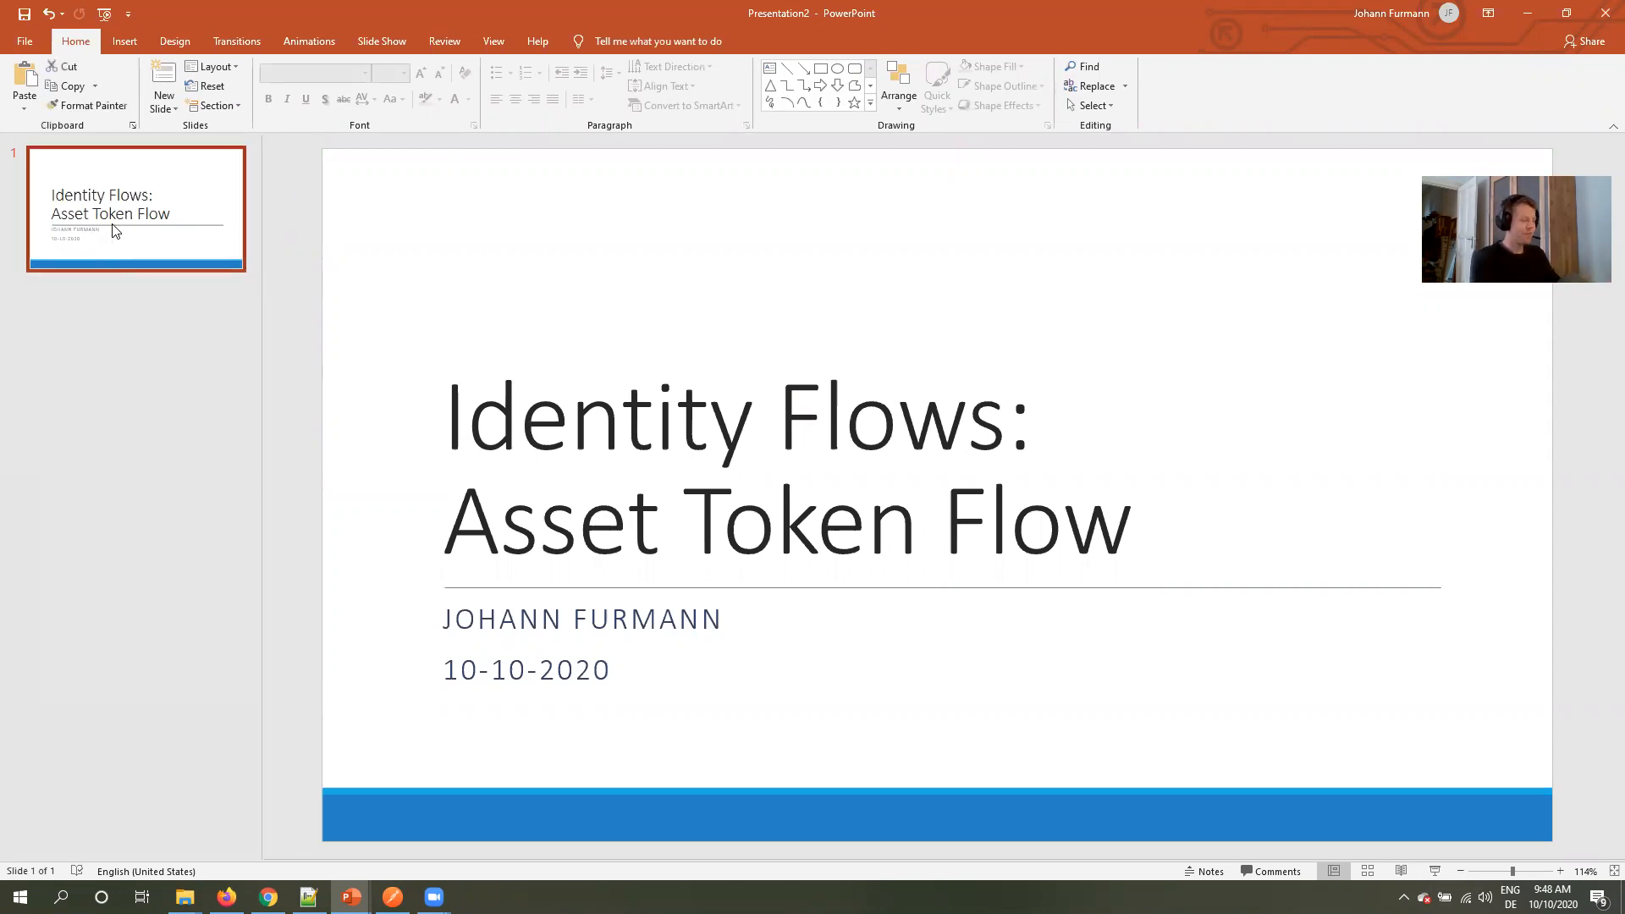
Make the second slide blank and add a top-left header box labelled IoT Device.
right_click(136, 342)
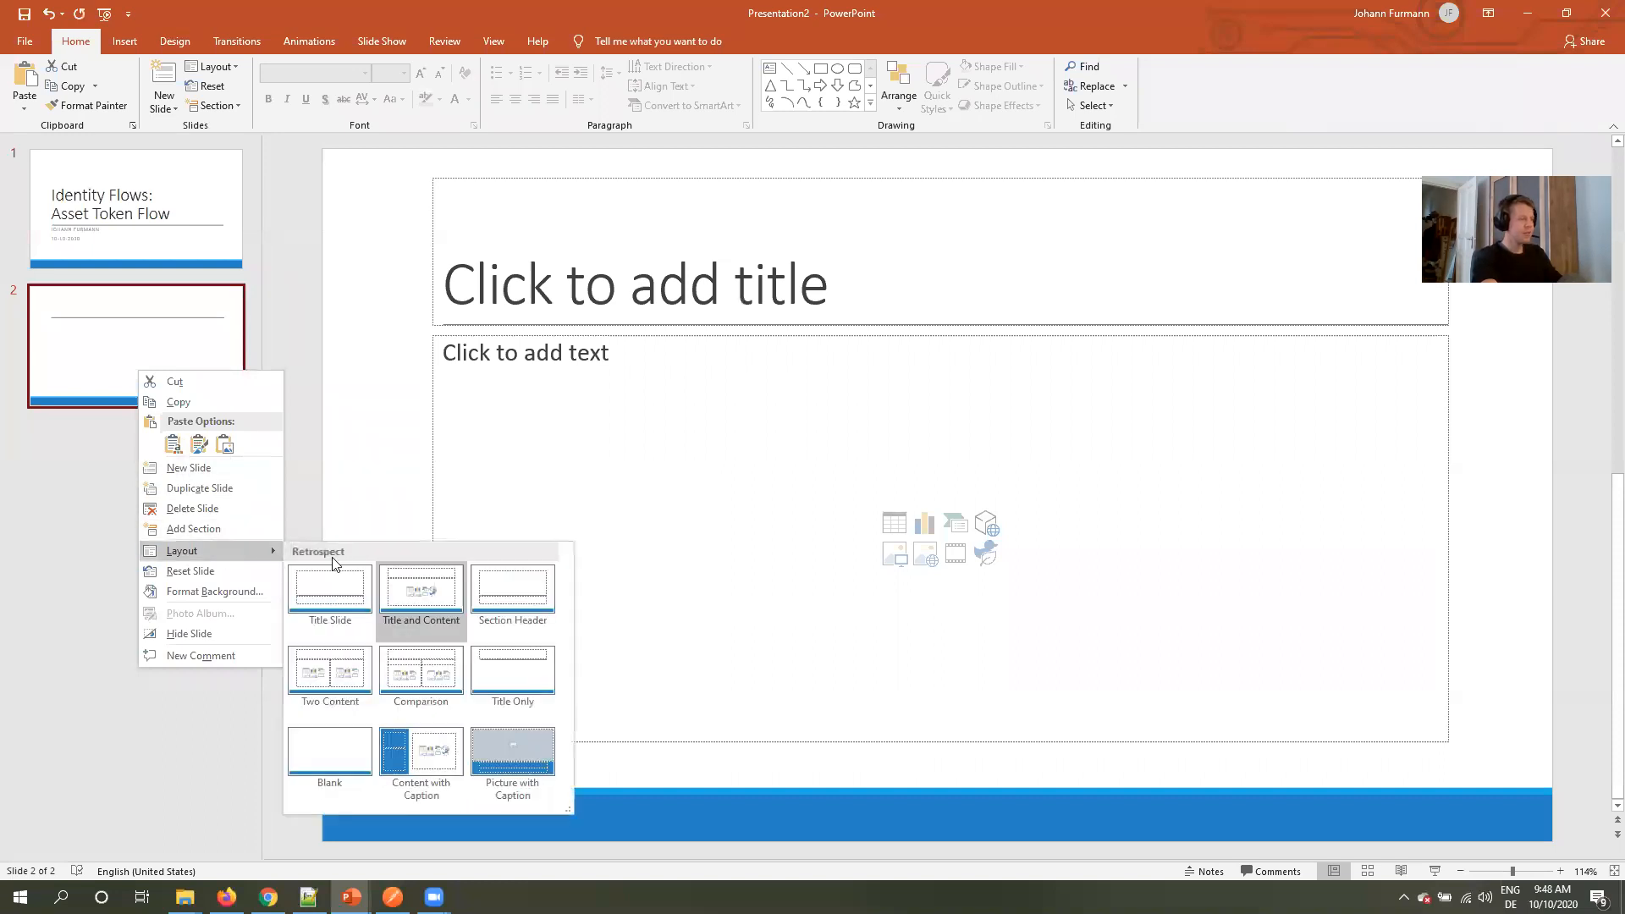
left_click(328, 750)
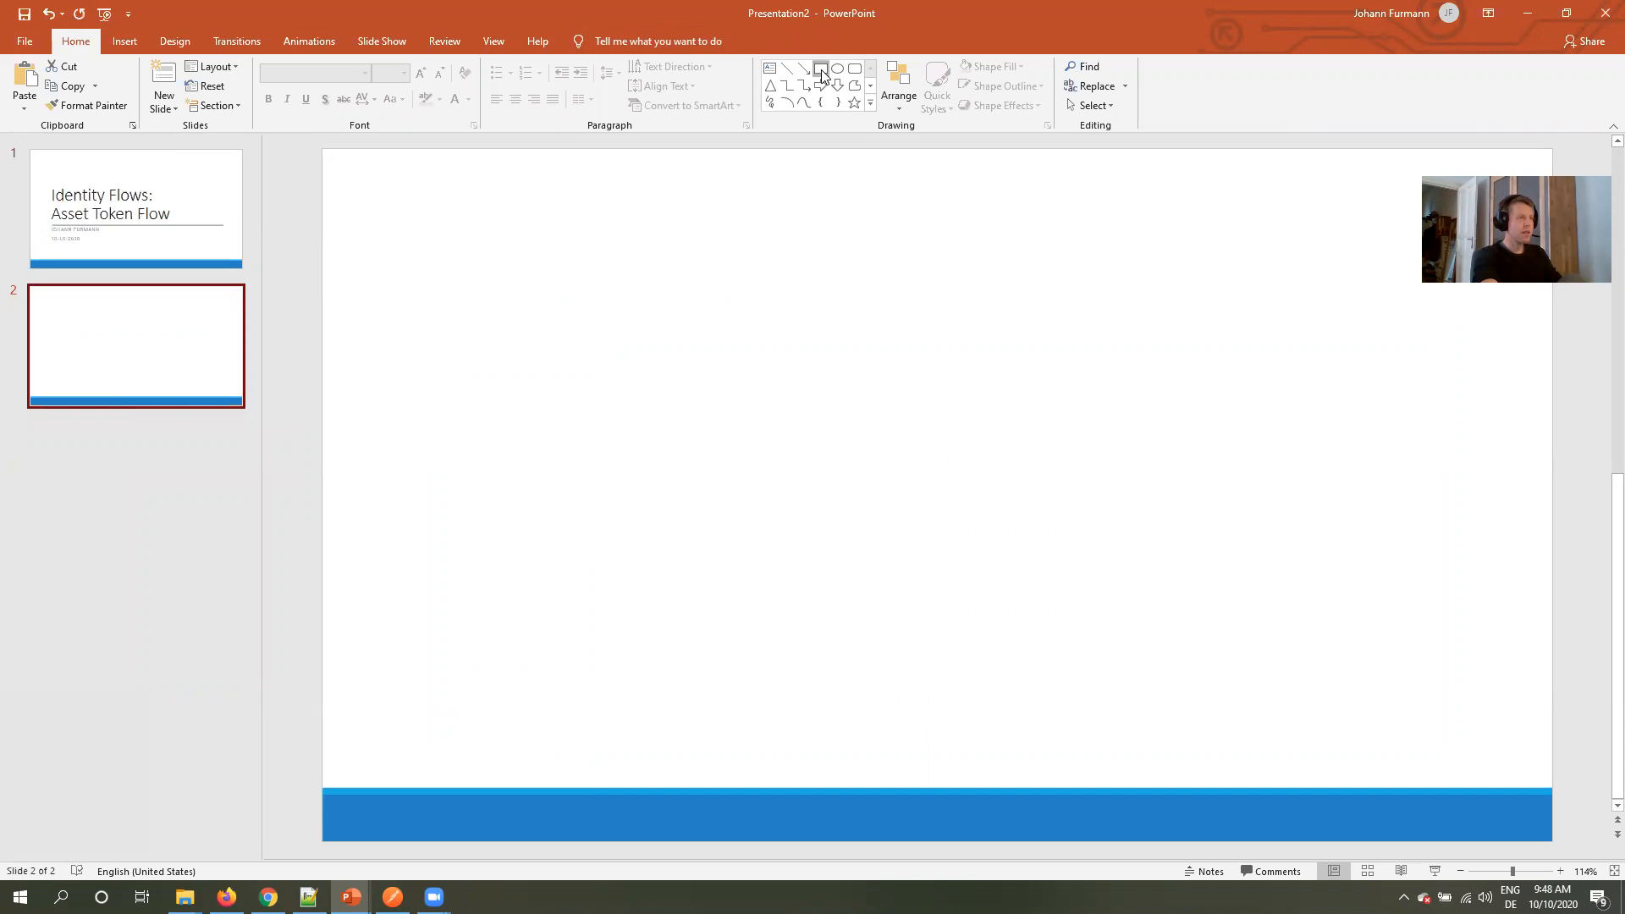
left_click_drag(389, 164, 584, 189)
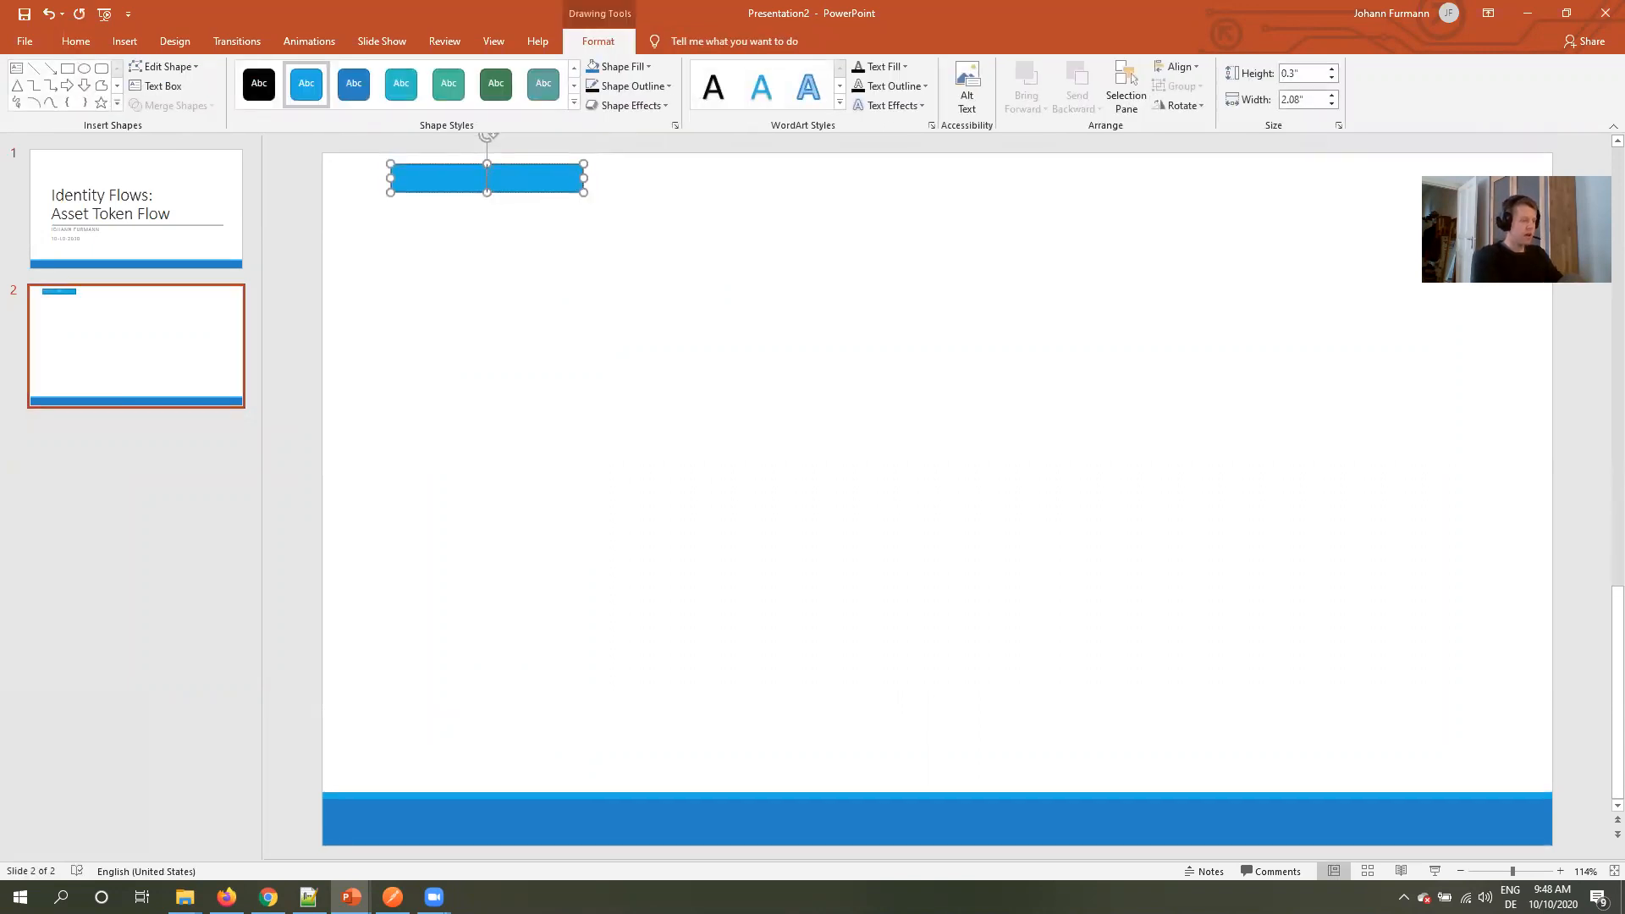
type("IoT devi")
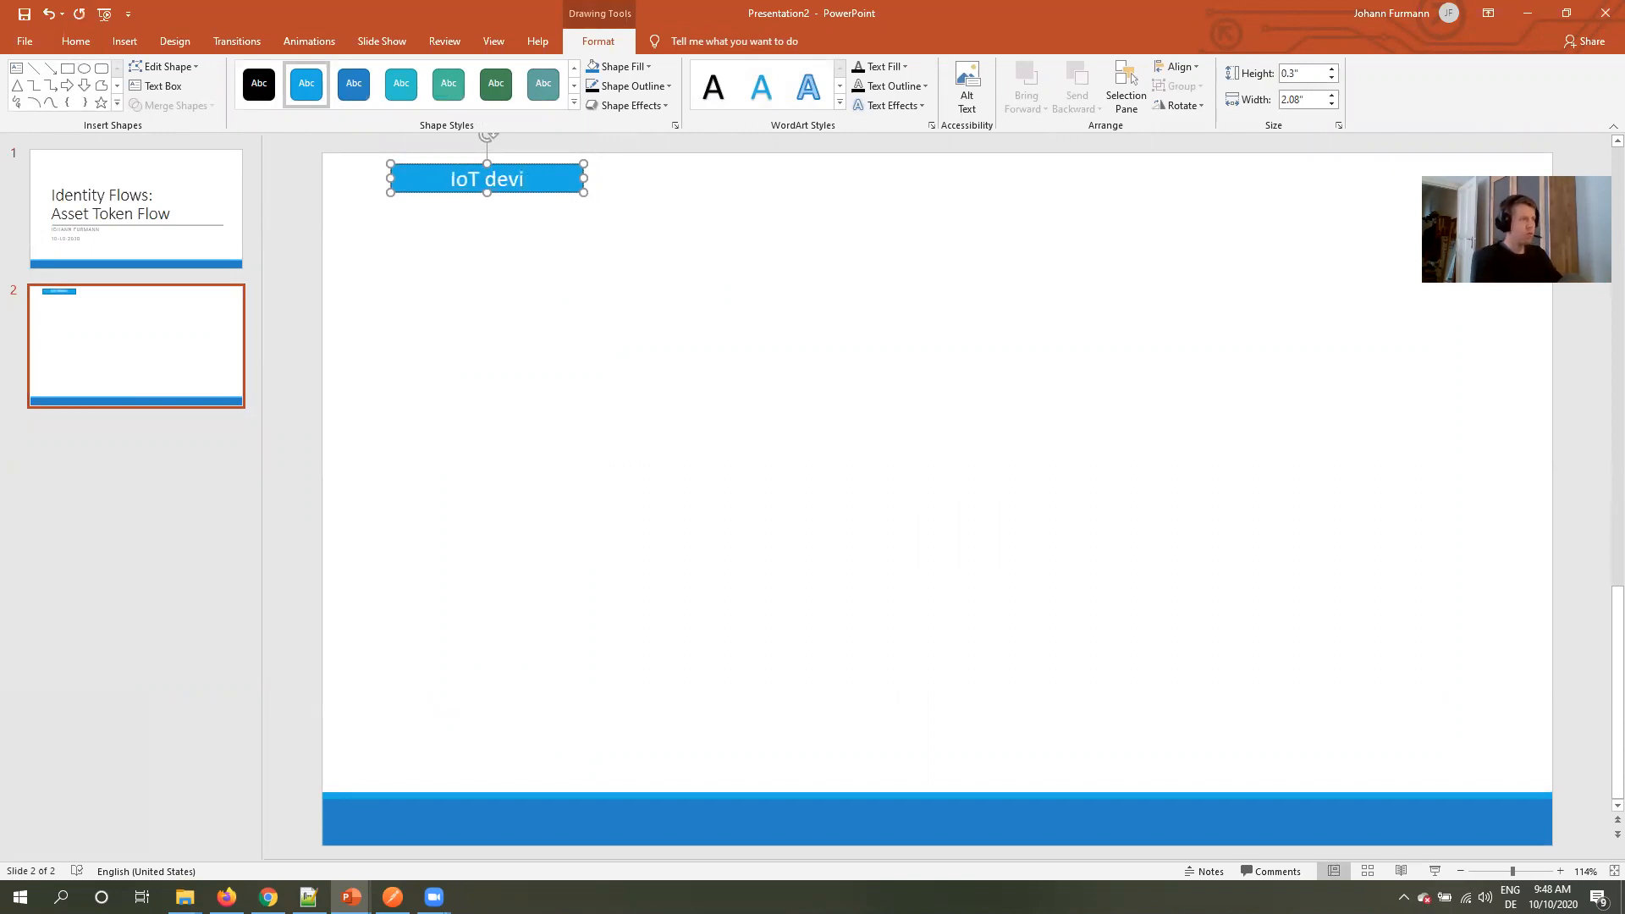
type("Device")
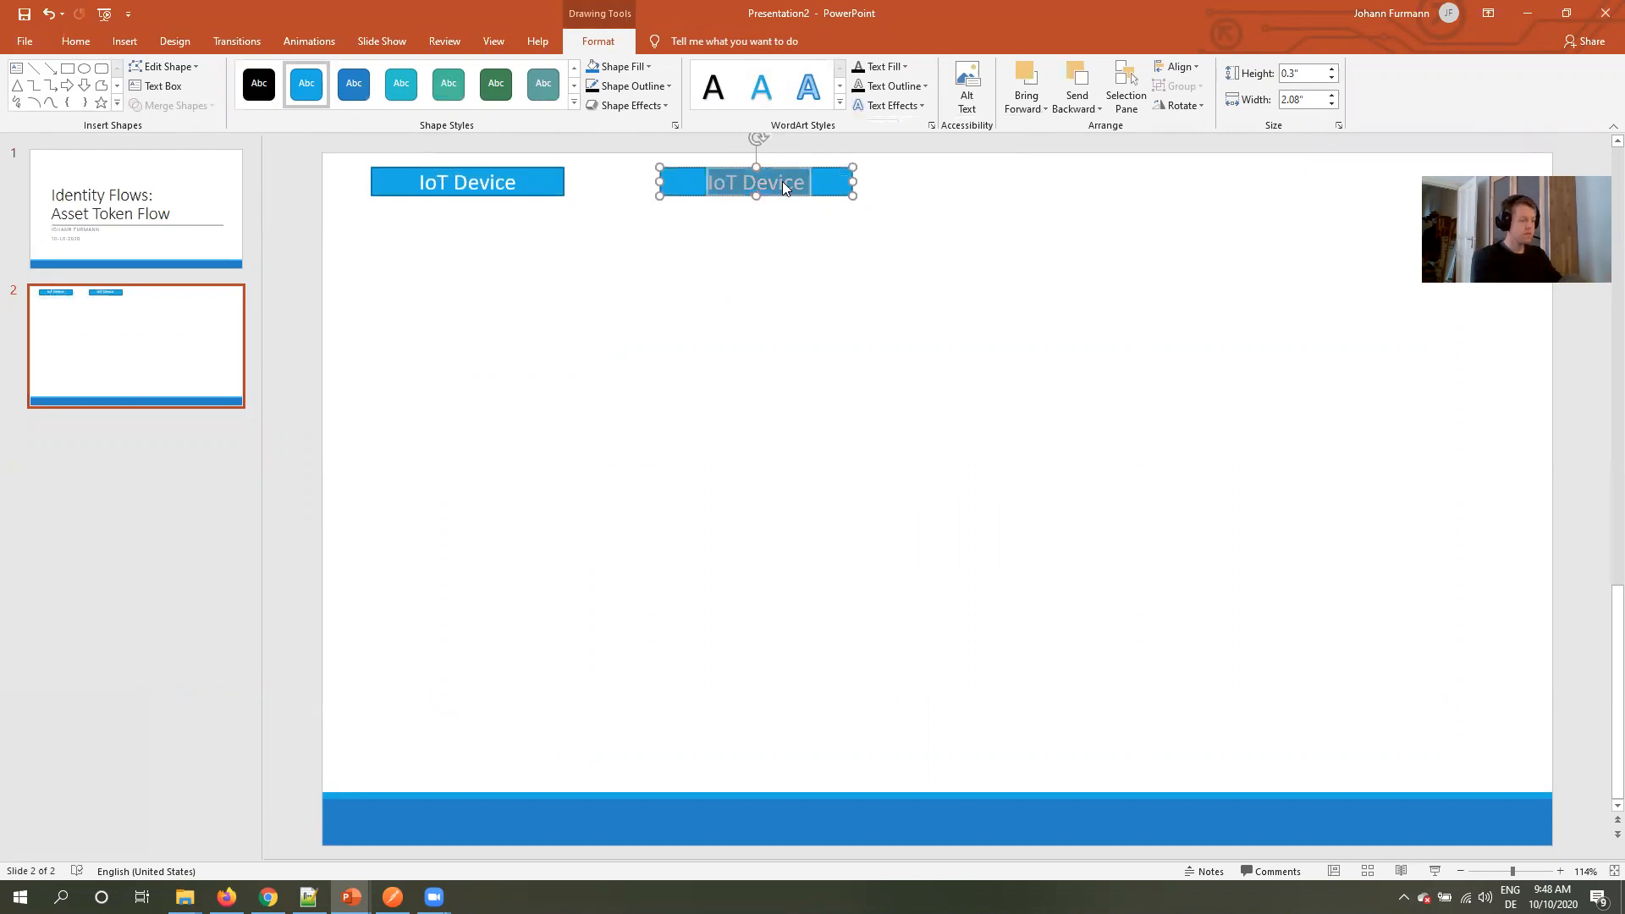
Add header boxes Custom Mobile App, Auth. Server (Salesforce) and IoT Backend (Not Salesforce) across the top.
type("Custom Mobile App")
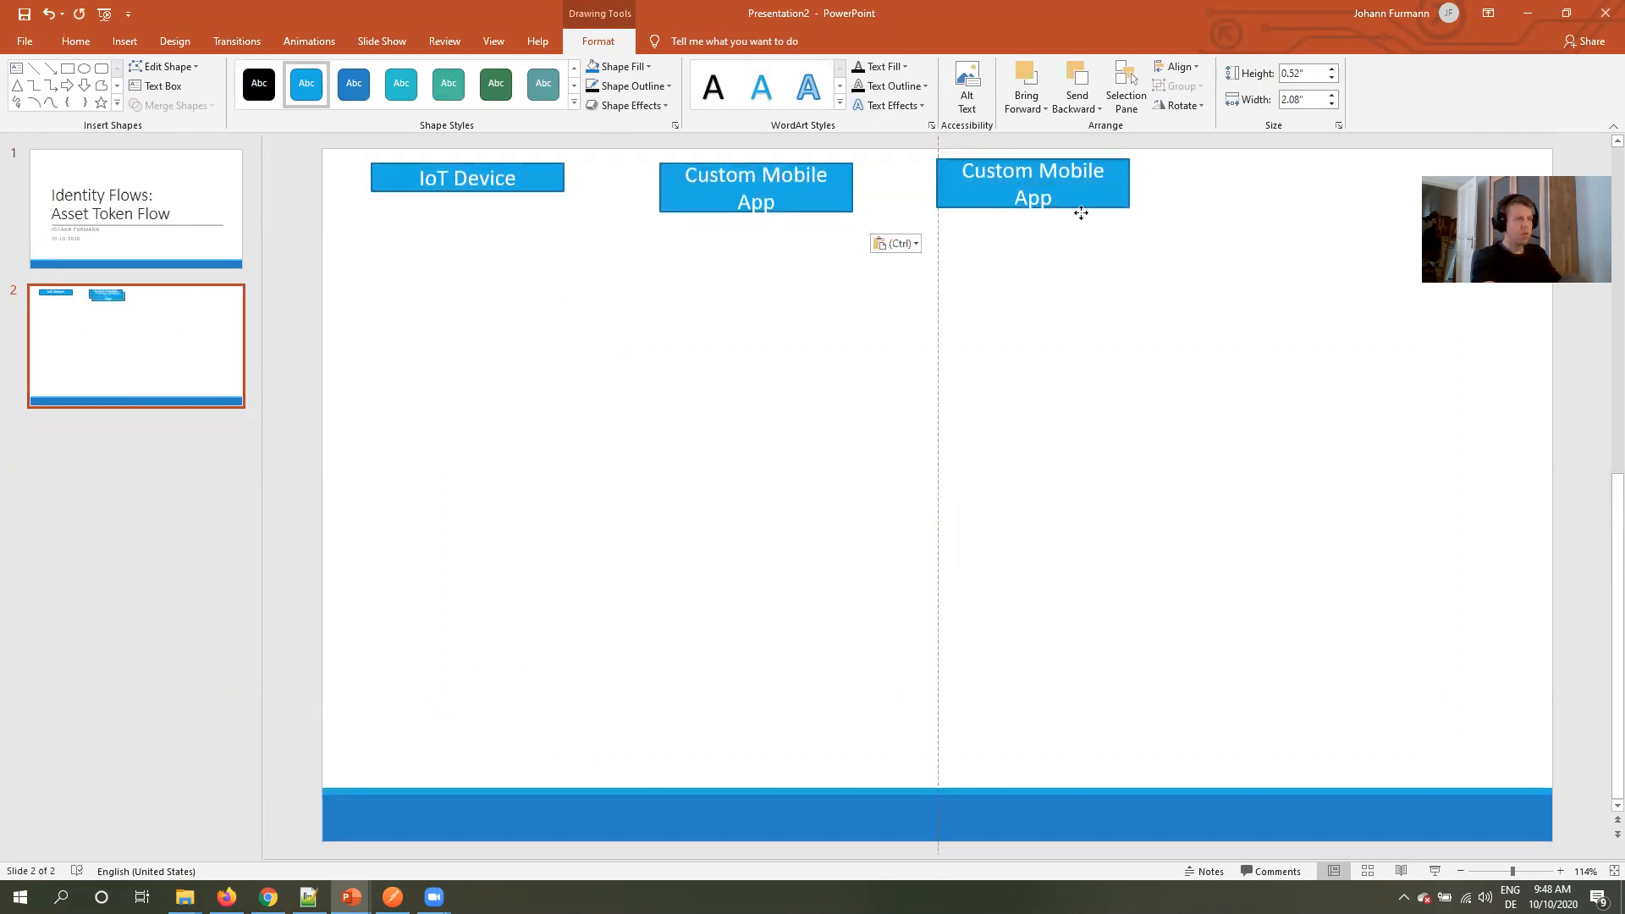
type("Auth. Server (Salesforce")
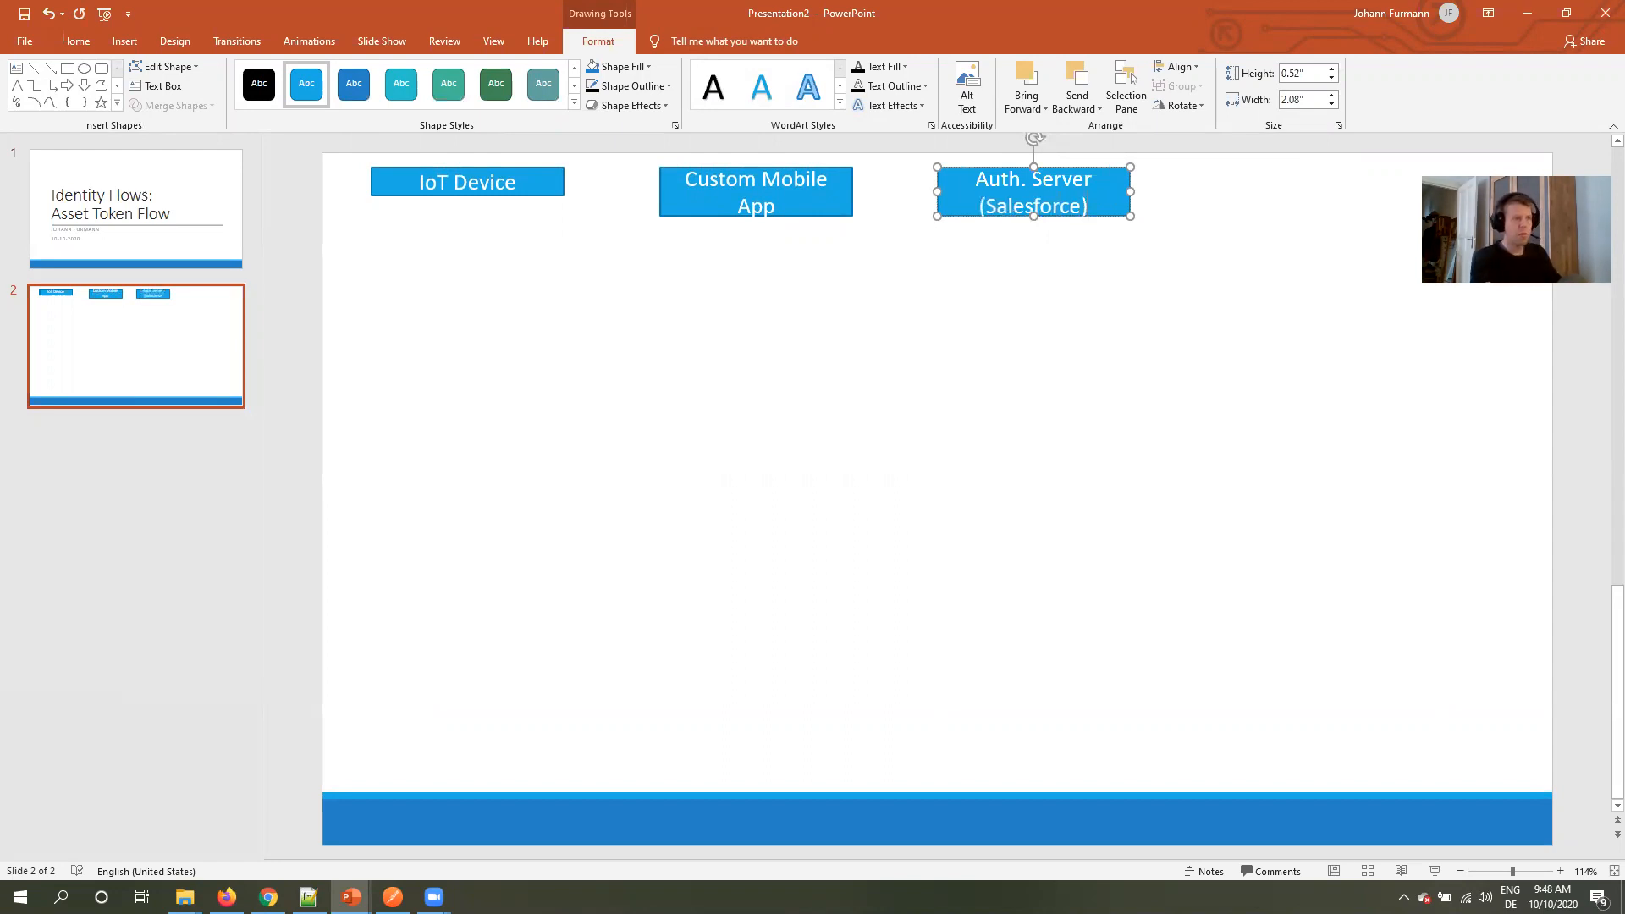
left_click_drag(1032, 191, 1047, 206)
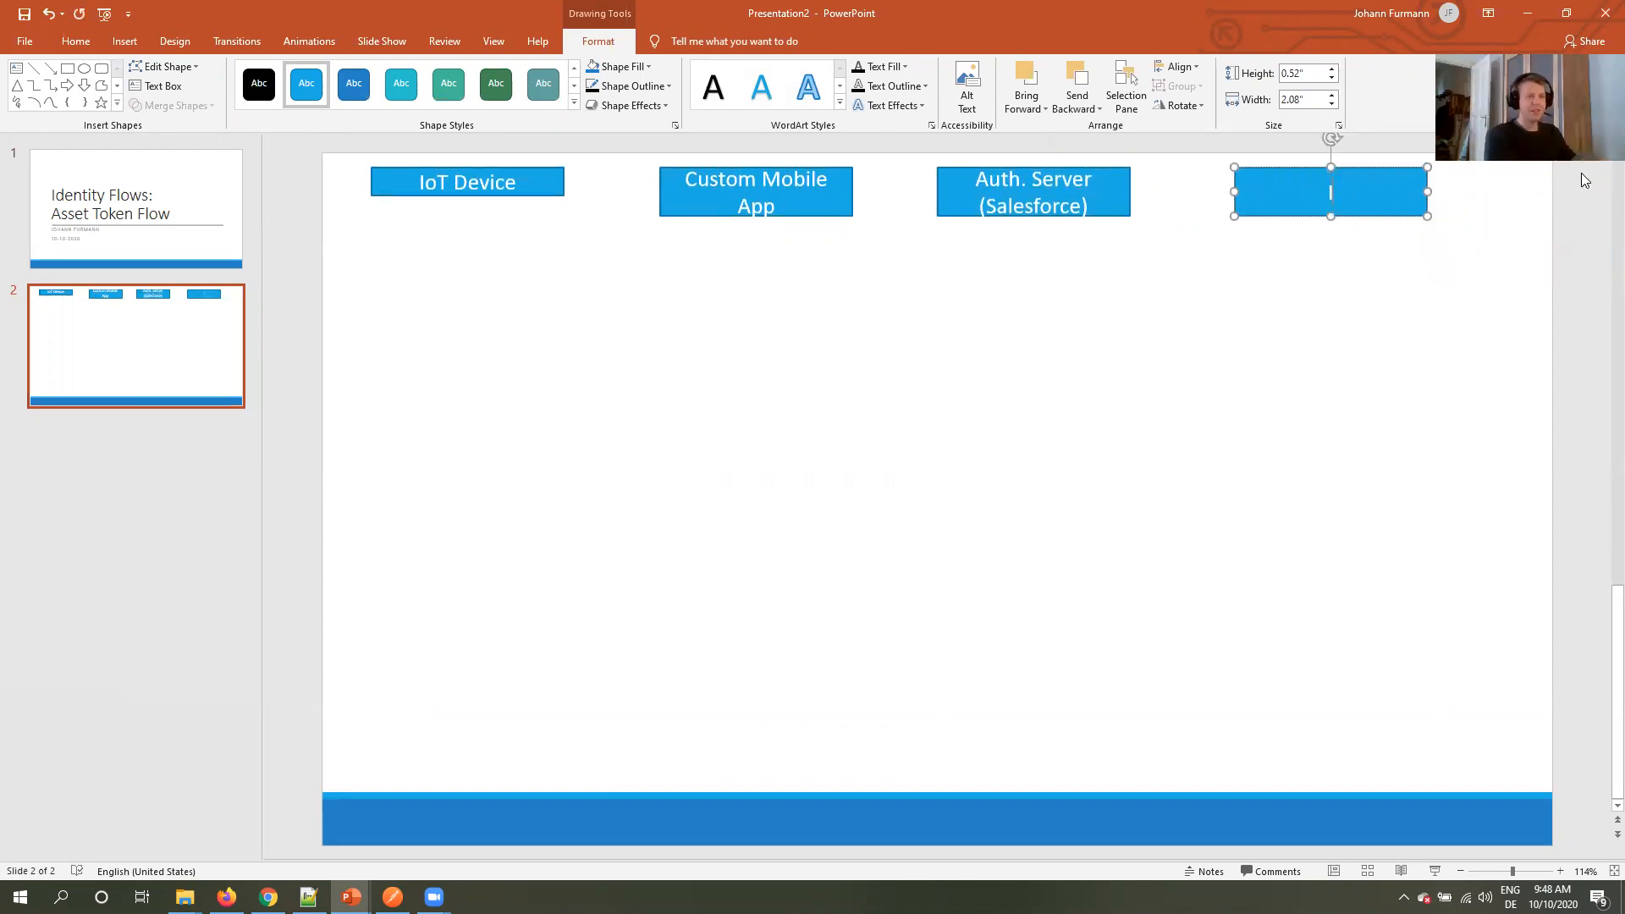
type("IoT Backend (Not Salesforce")
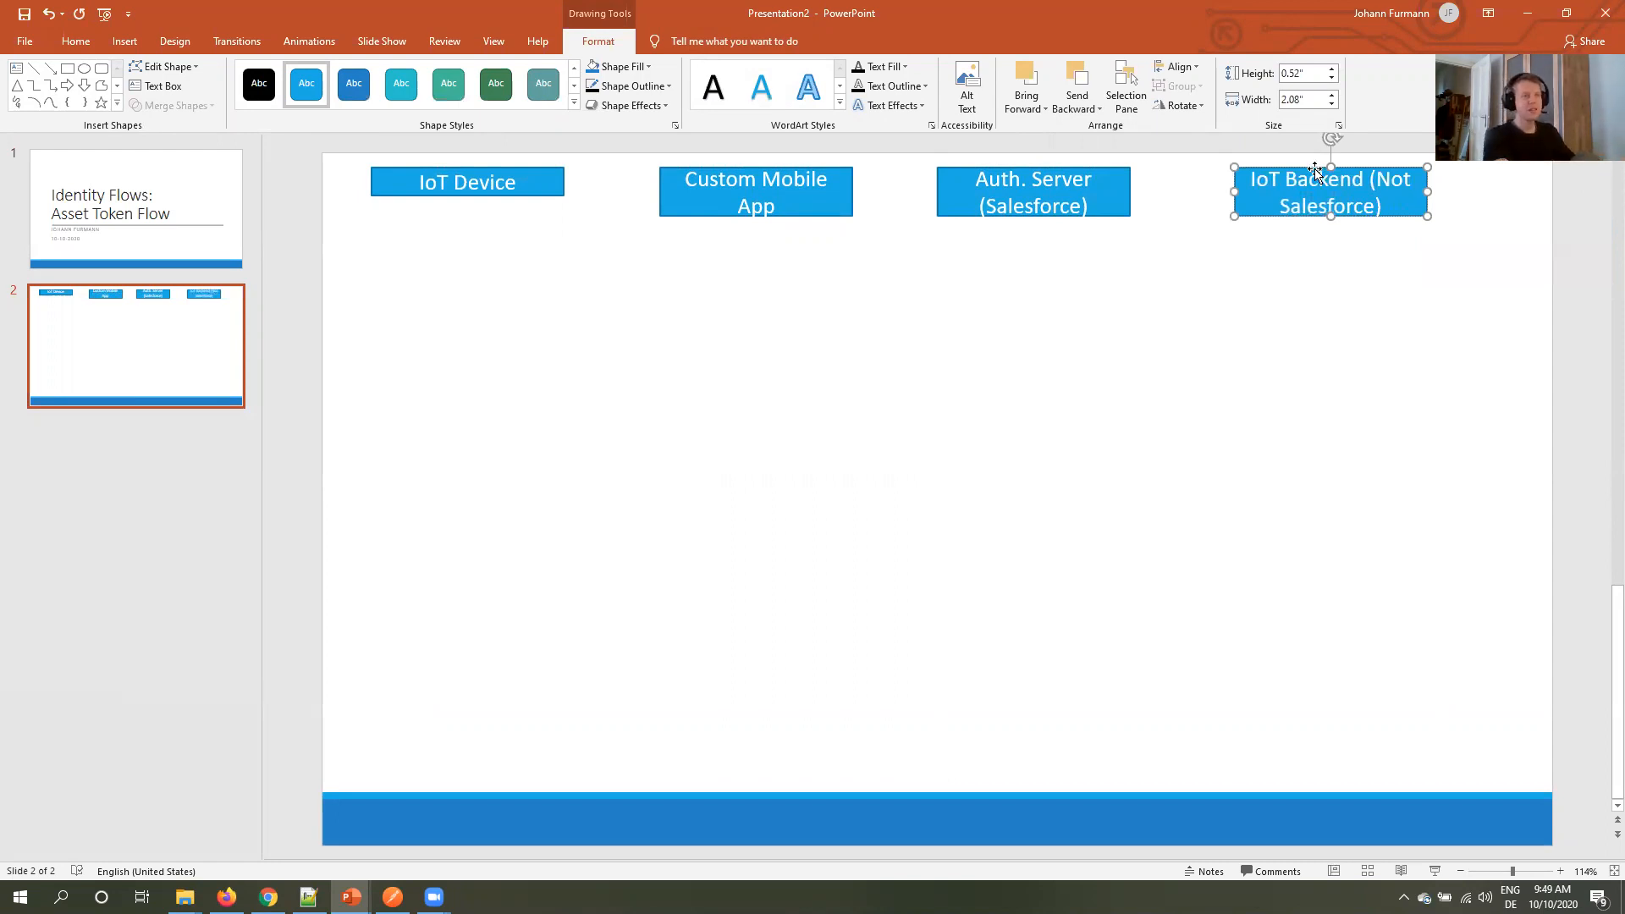
left_click(74, 40)
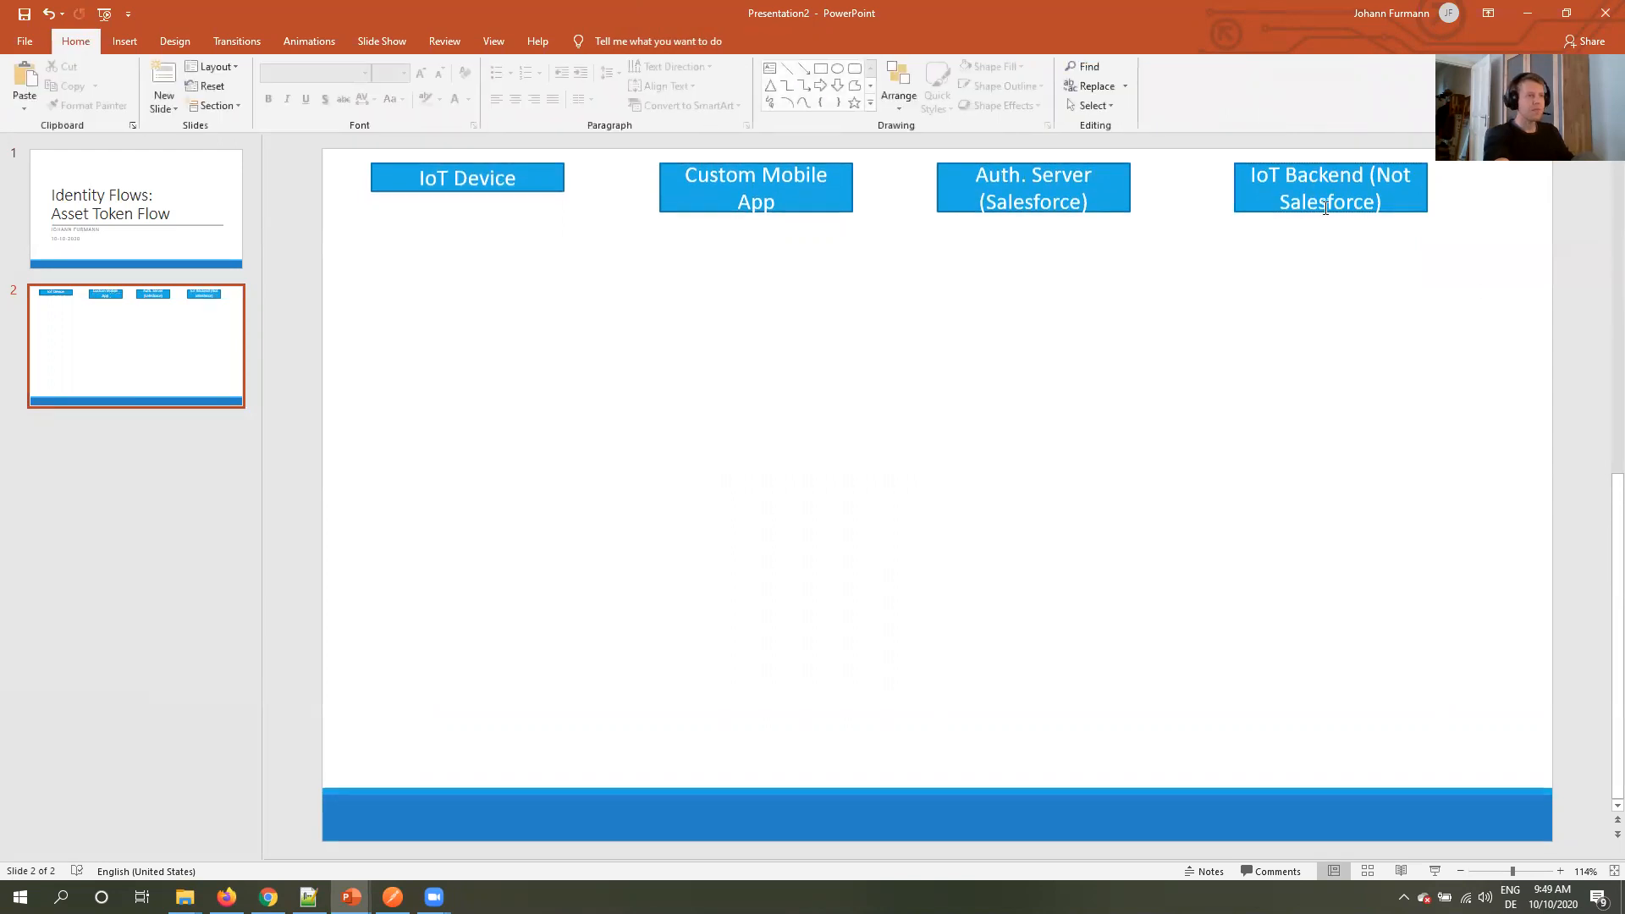
Draw narrow vertical activation bars under the app, Auth. Server and IoT Backend headers.
left_click(1330, 186)
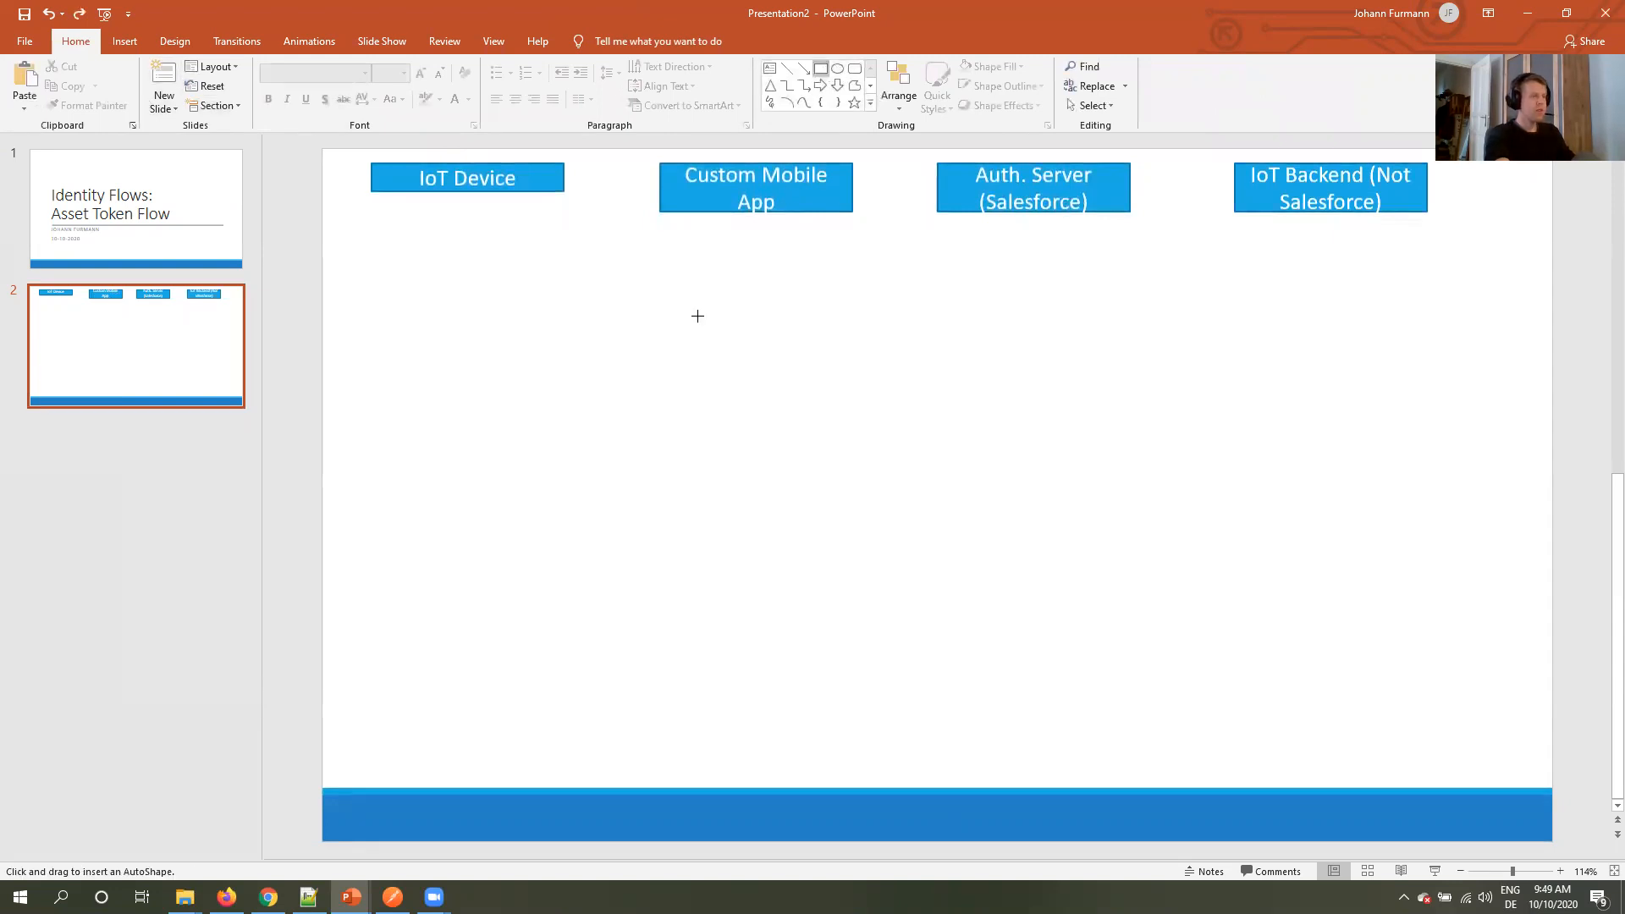
left_click_drag(764, 220, 763, 369)
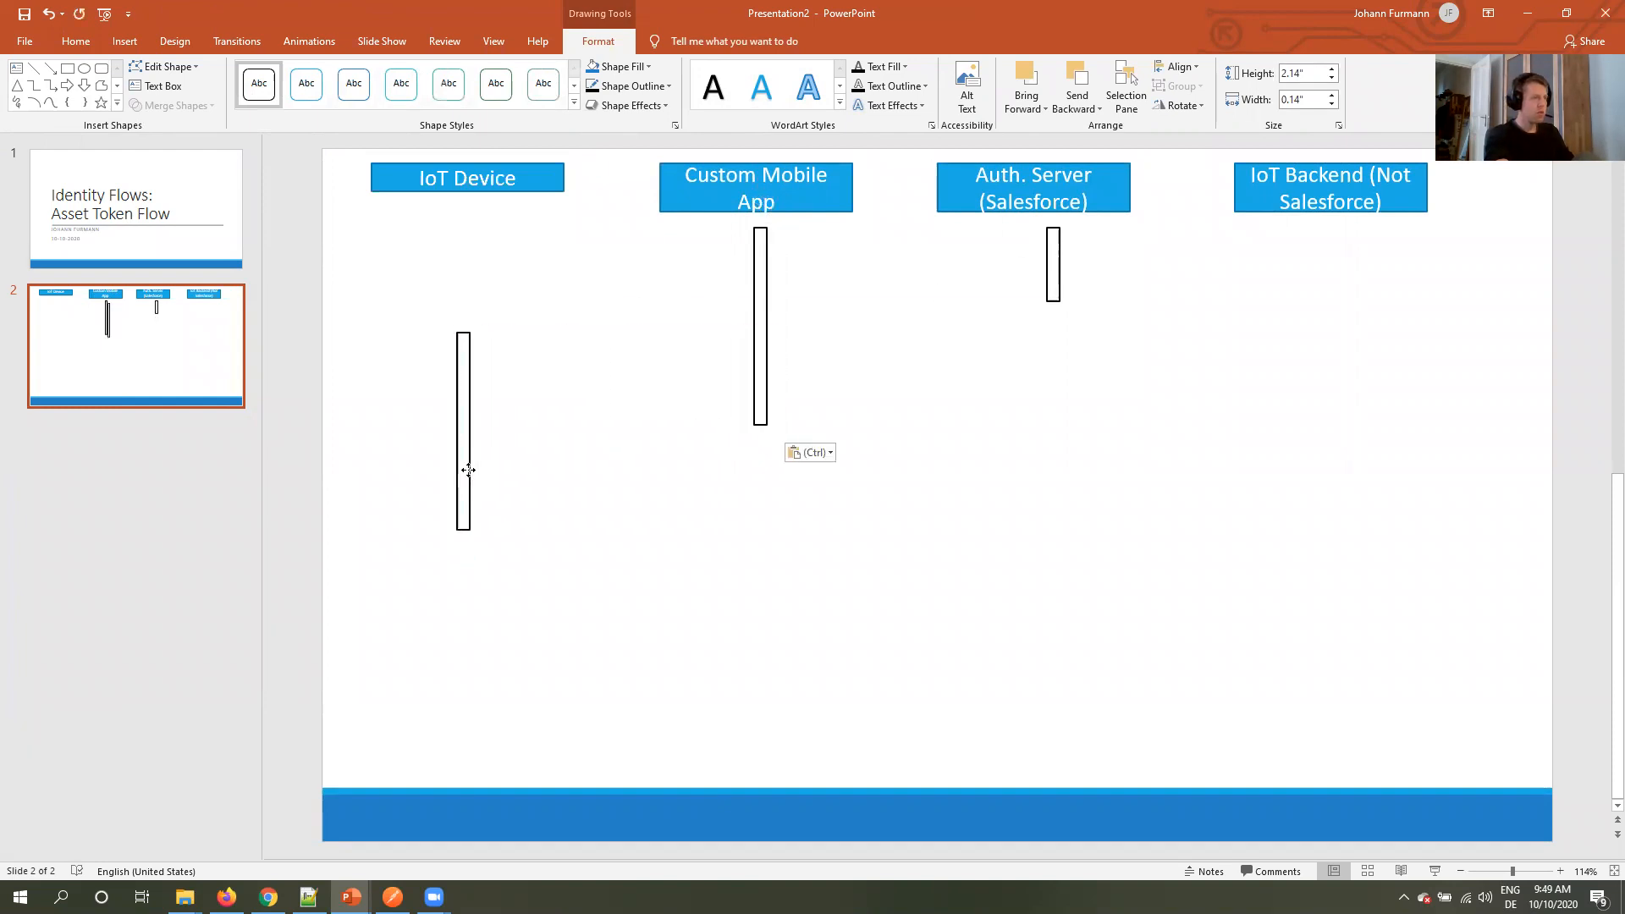
left_click(464, 468)
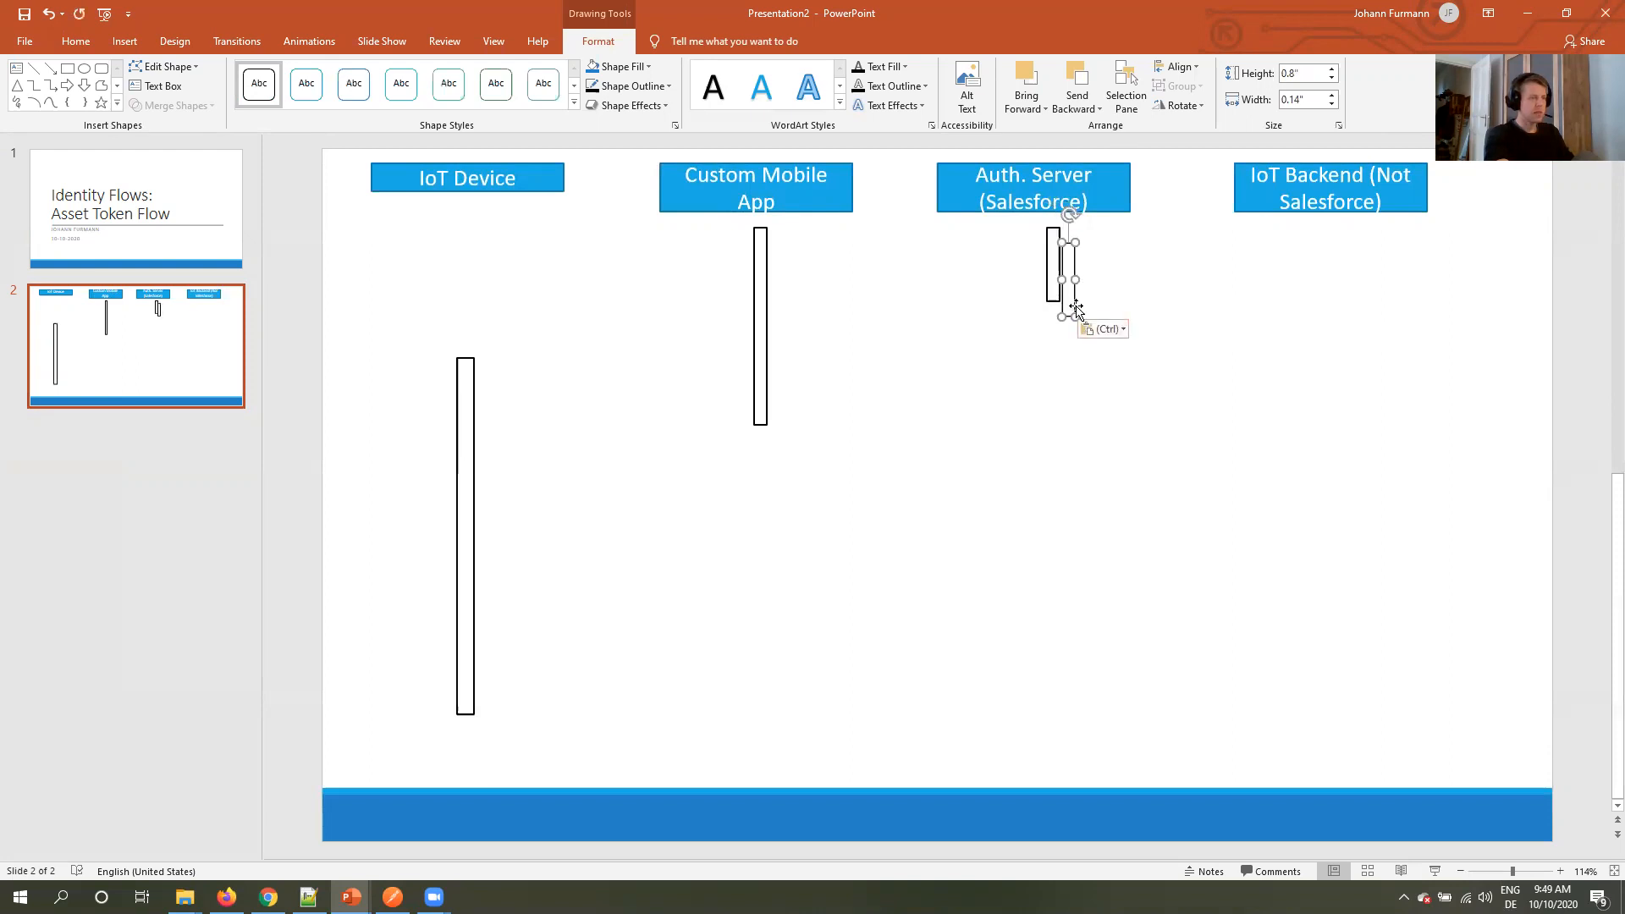
left_click_drag(1073, 279, 1056, 419)
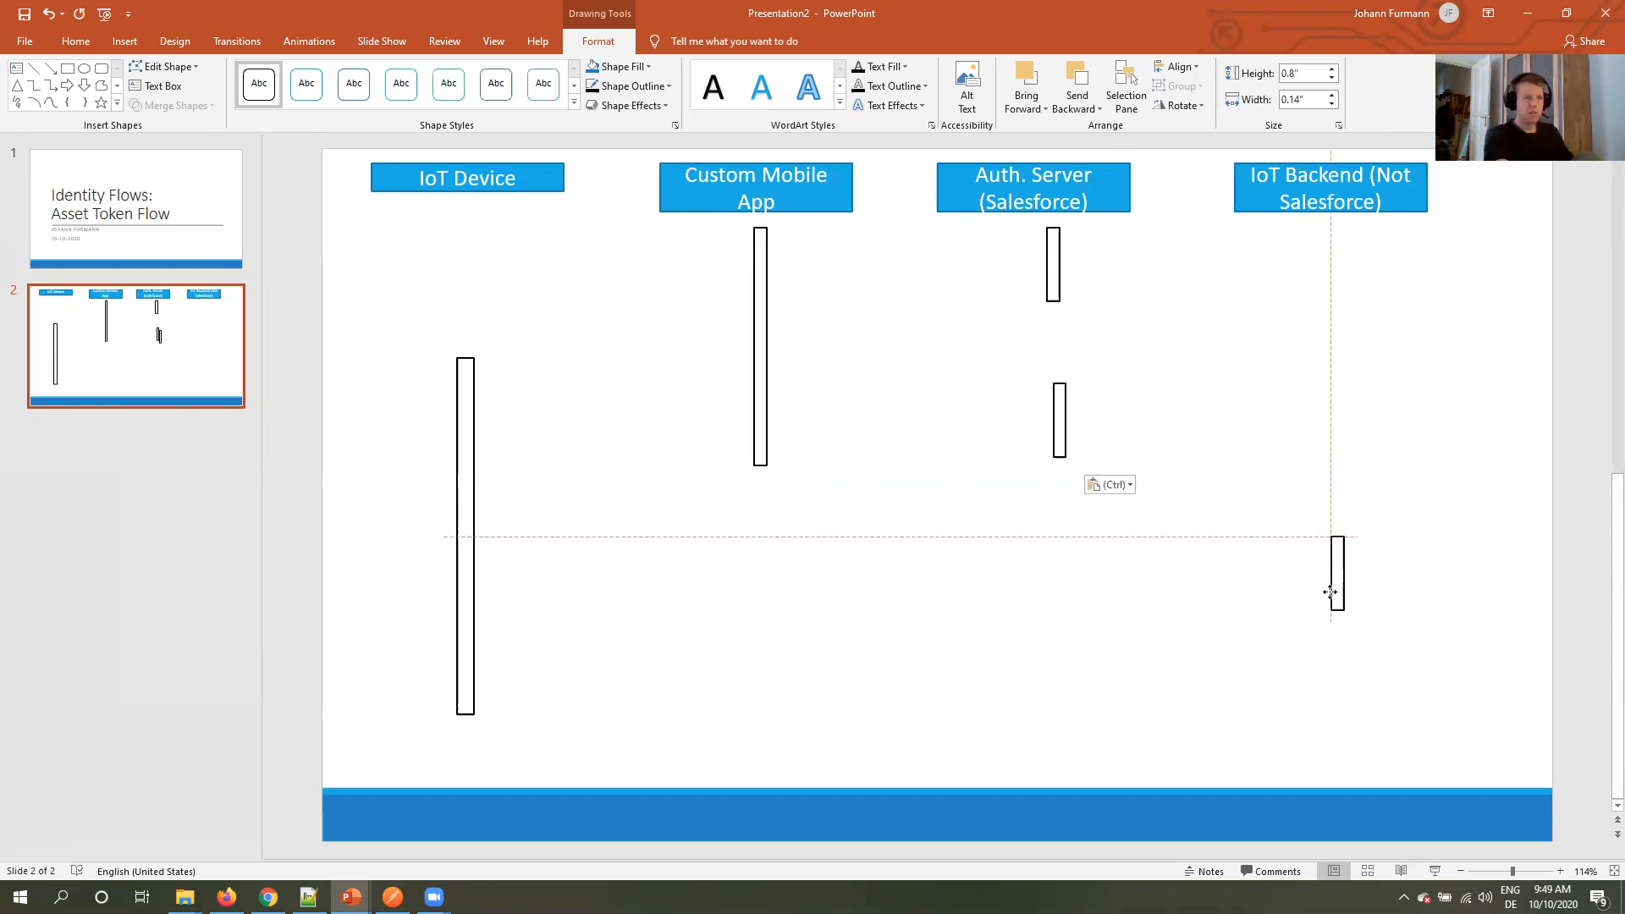
left_click_drag(1330, 575, 1330, 592)
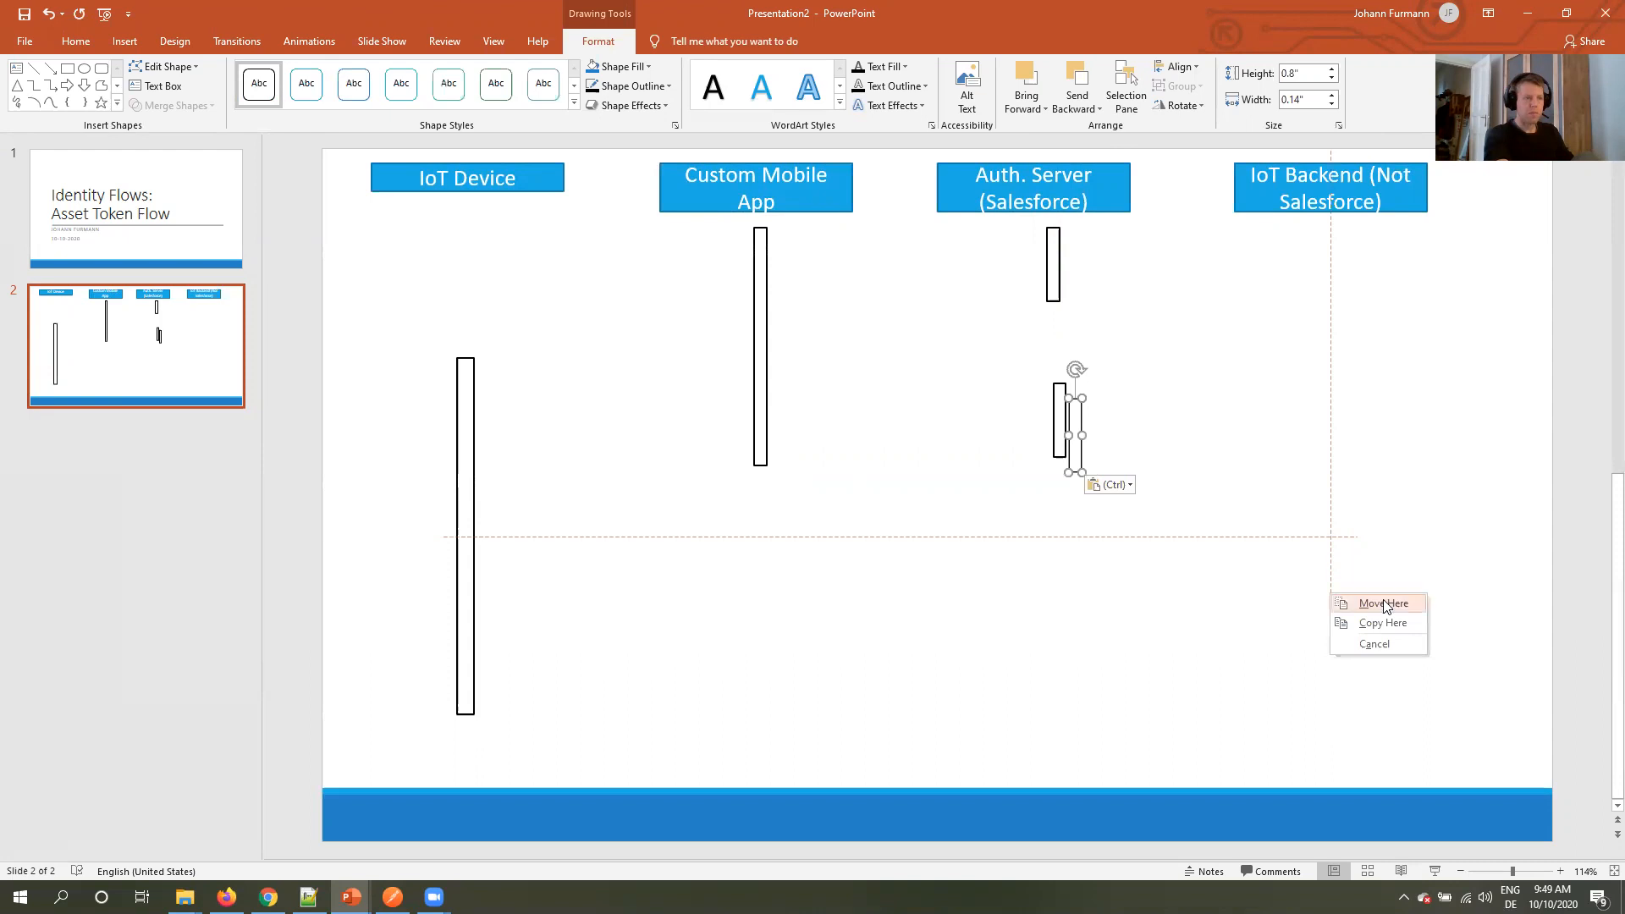
Draw a thick arrow from the app bar to the auth server bar and a return arrow back.
left_click(1381, 603)
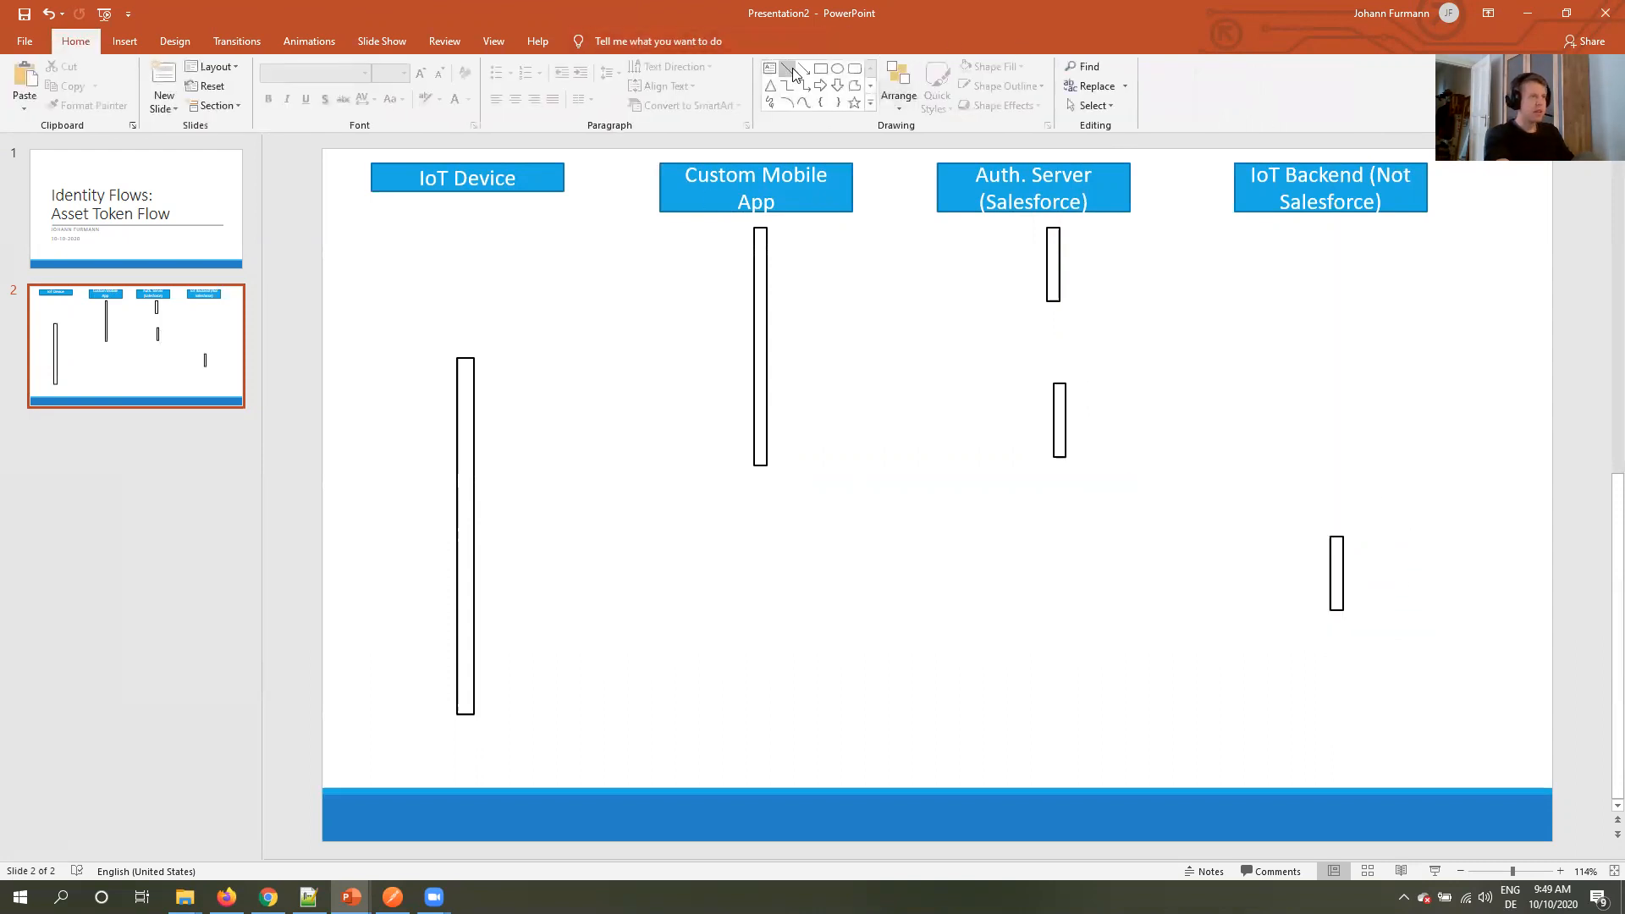
left_click_drag(786, 239, 1025, 238)
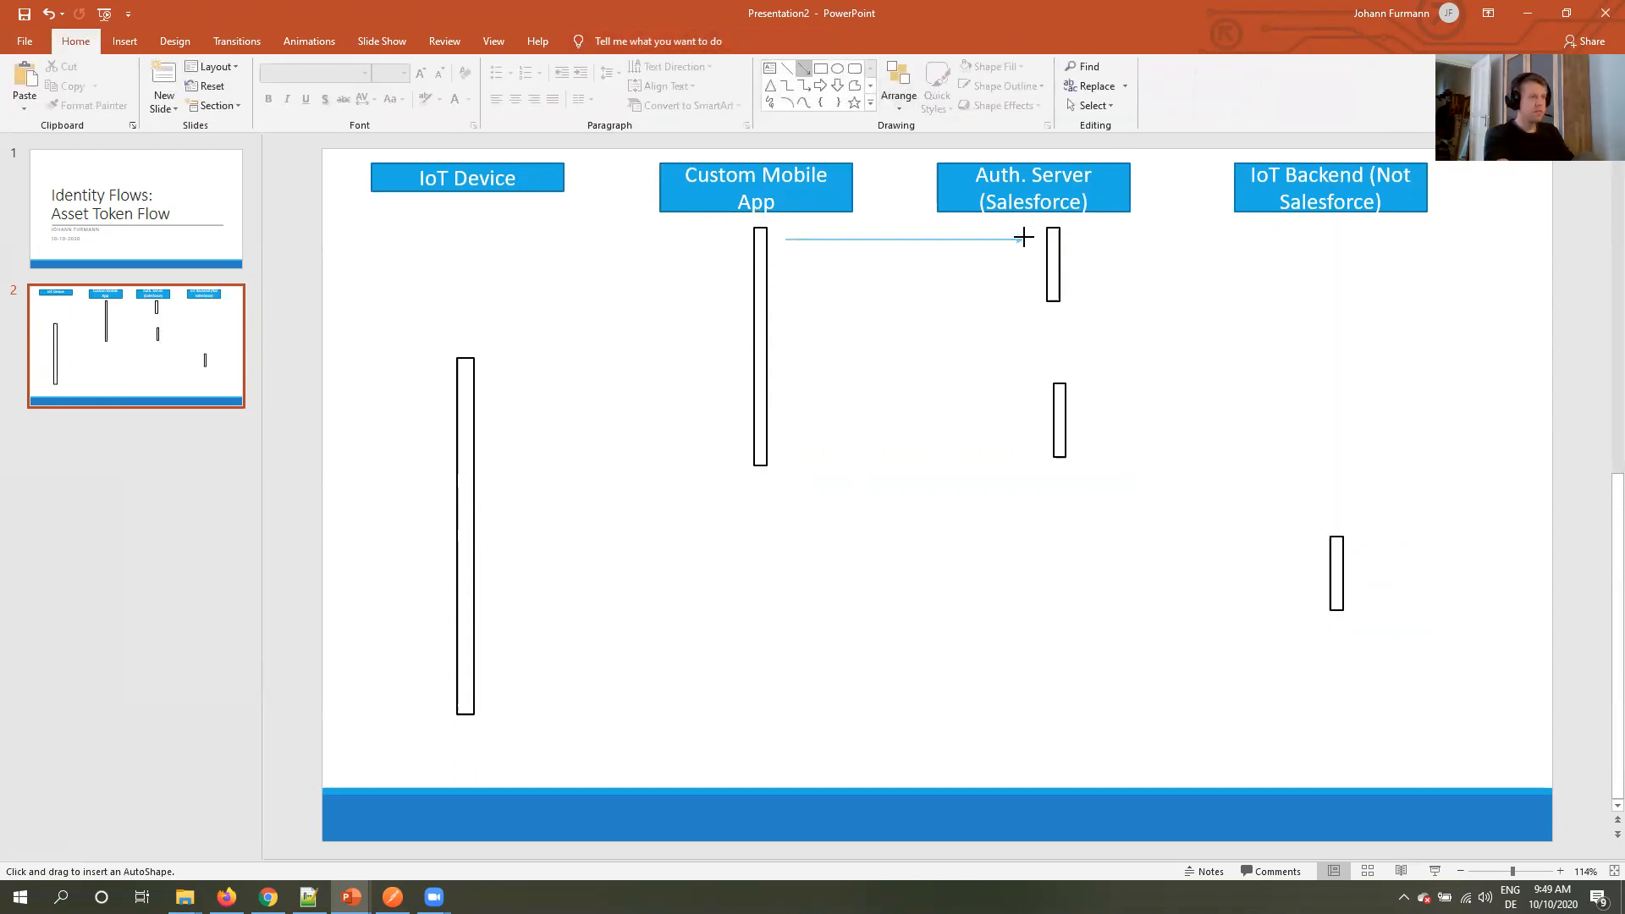
left_click(630, 86)
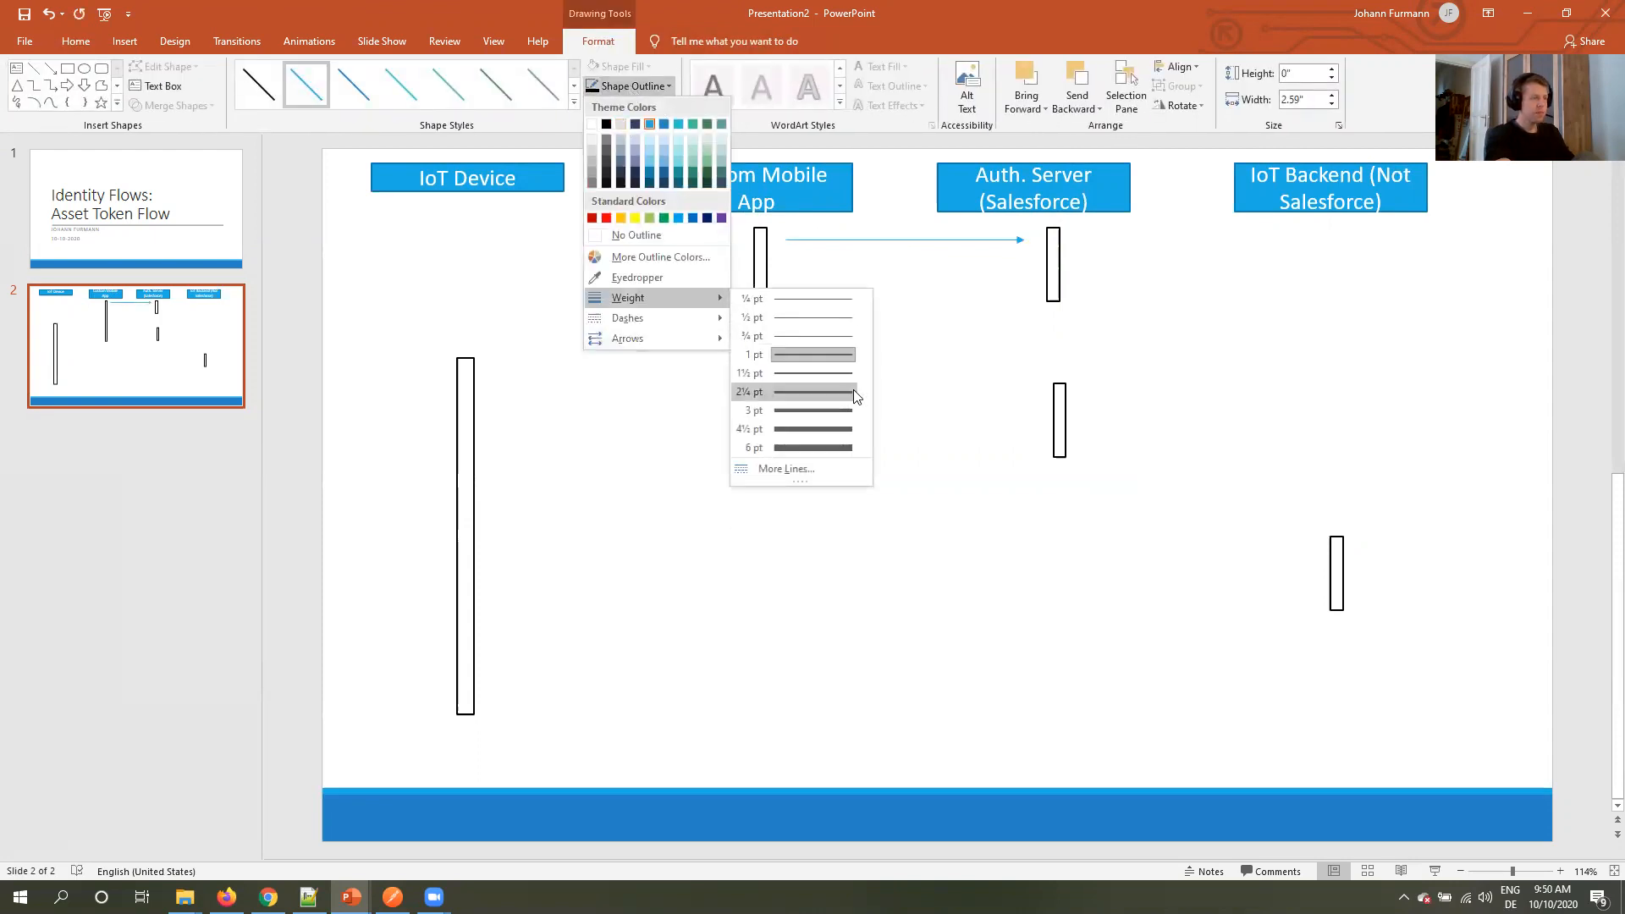
left_click(809, 391)
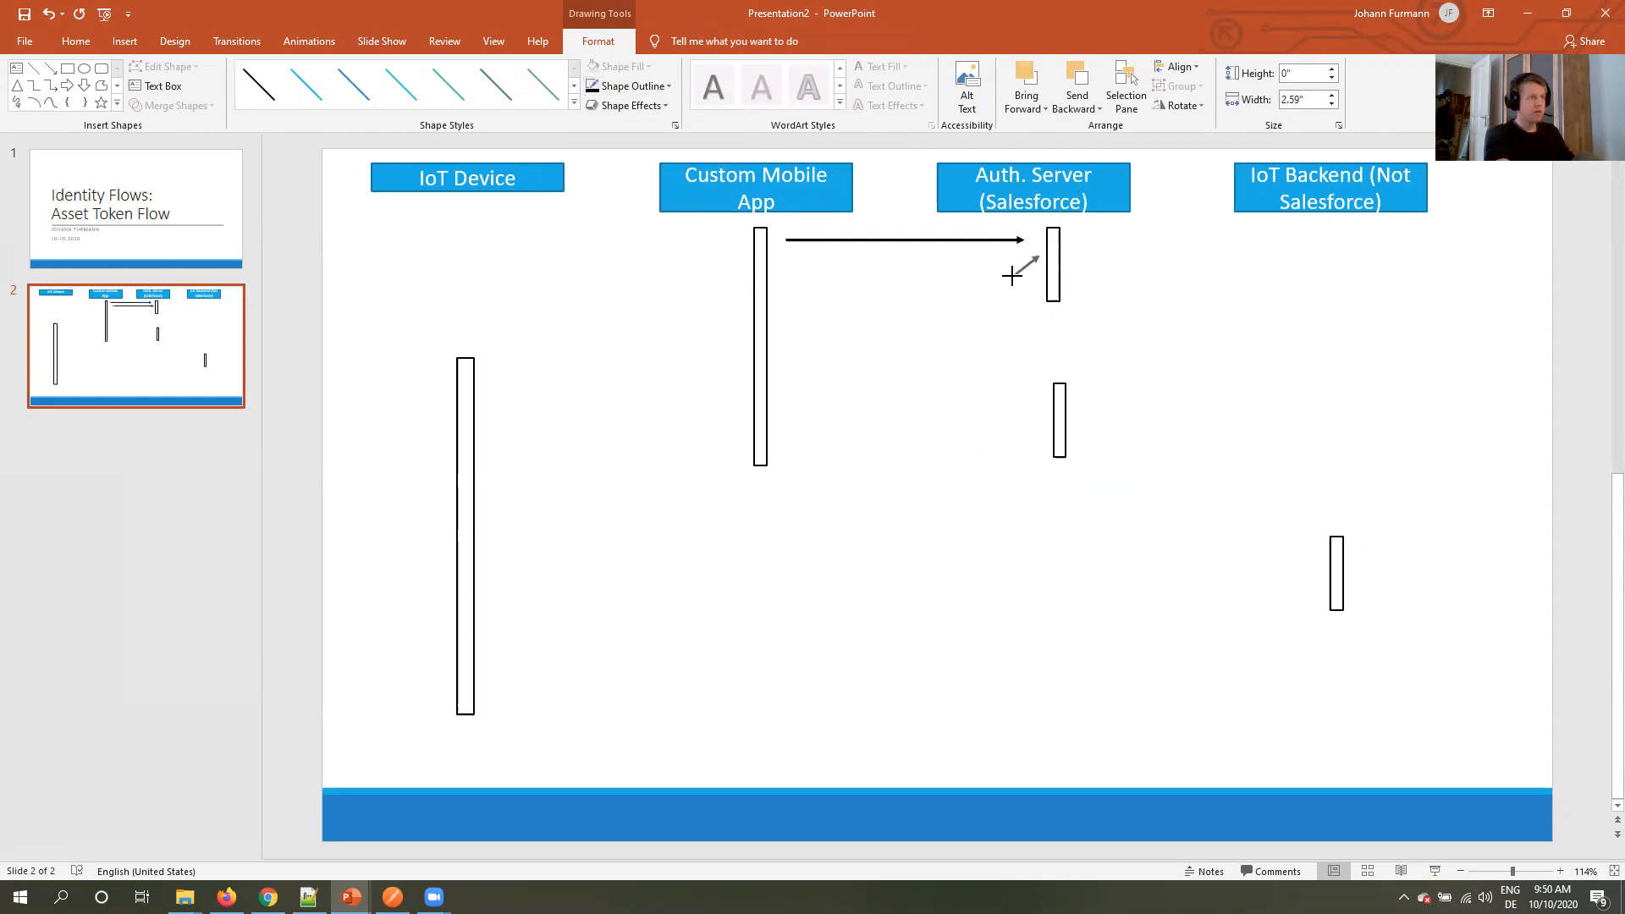
left_click_drag(1021, 267, 771, 278)
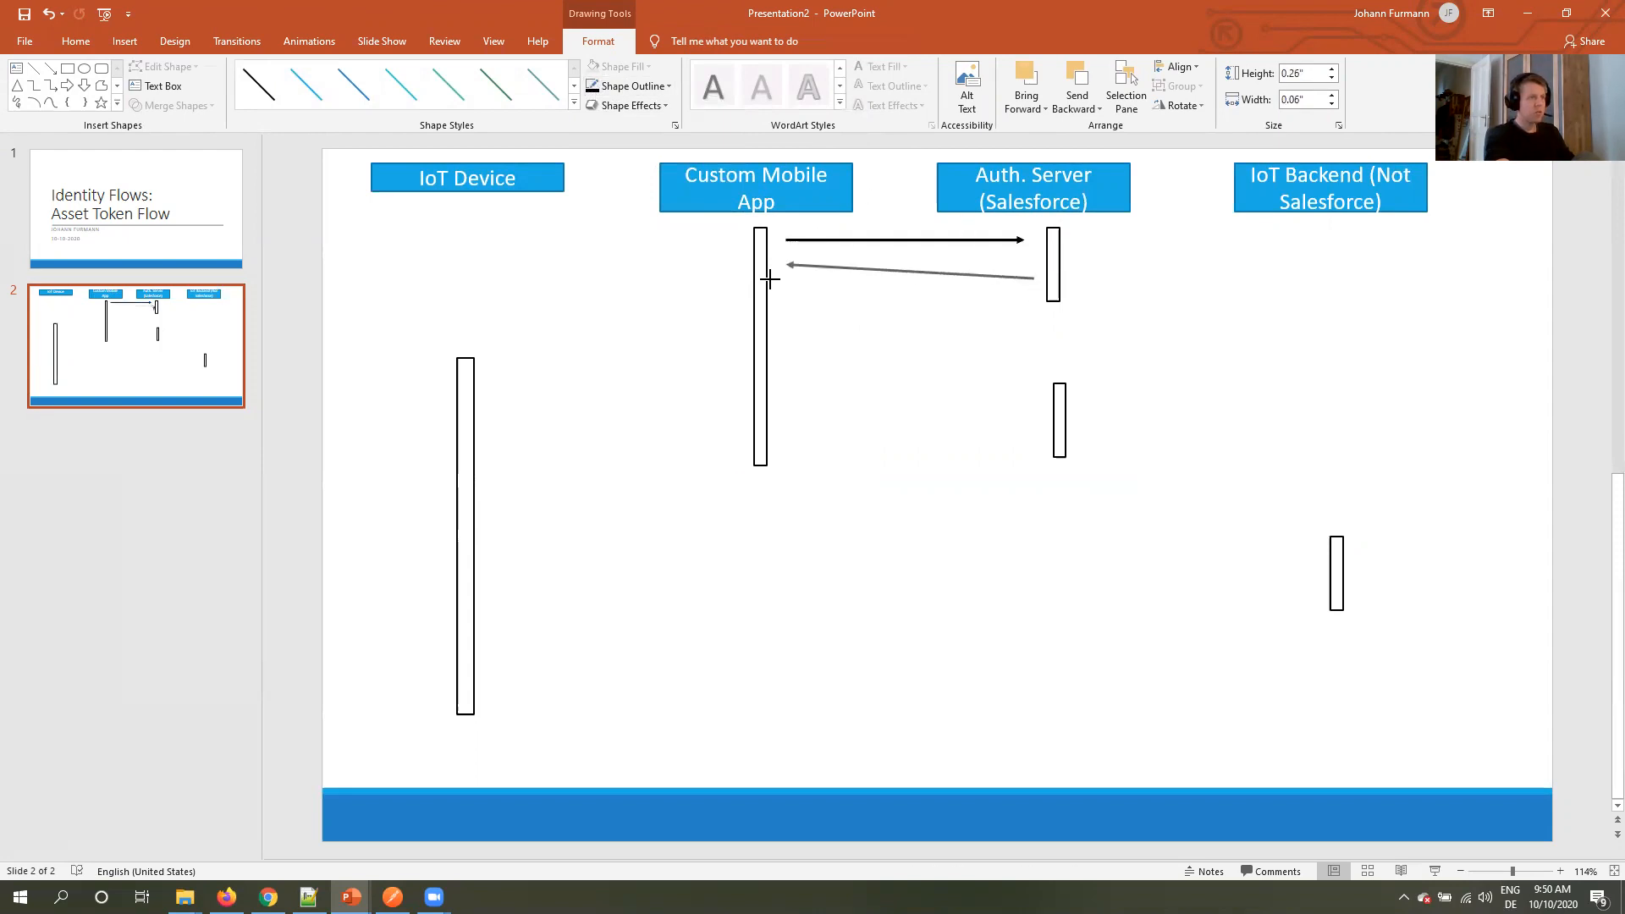
left_click(909, 276)
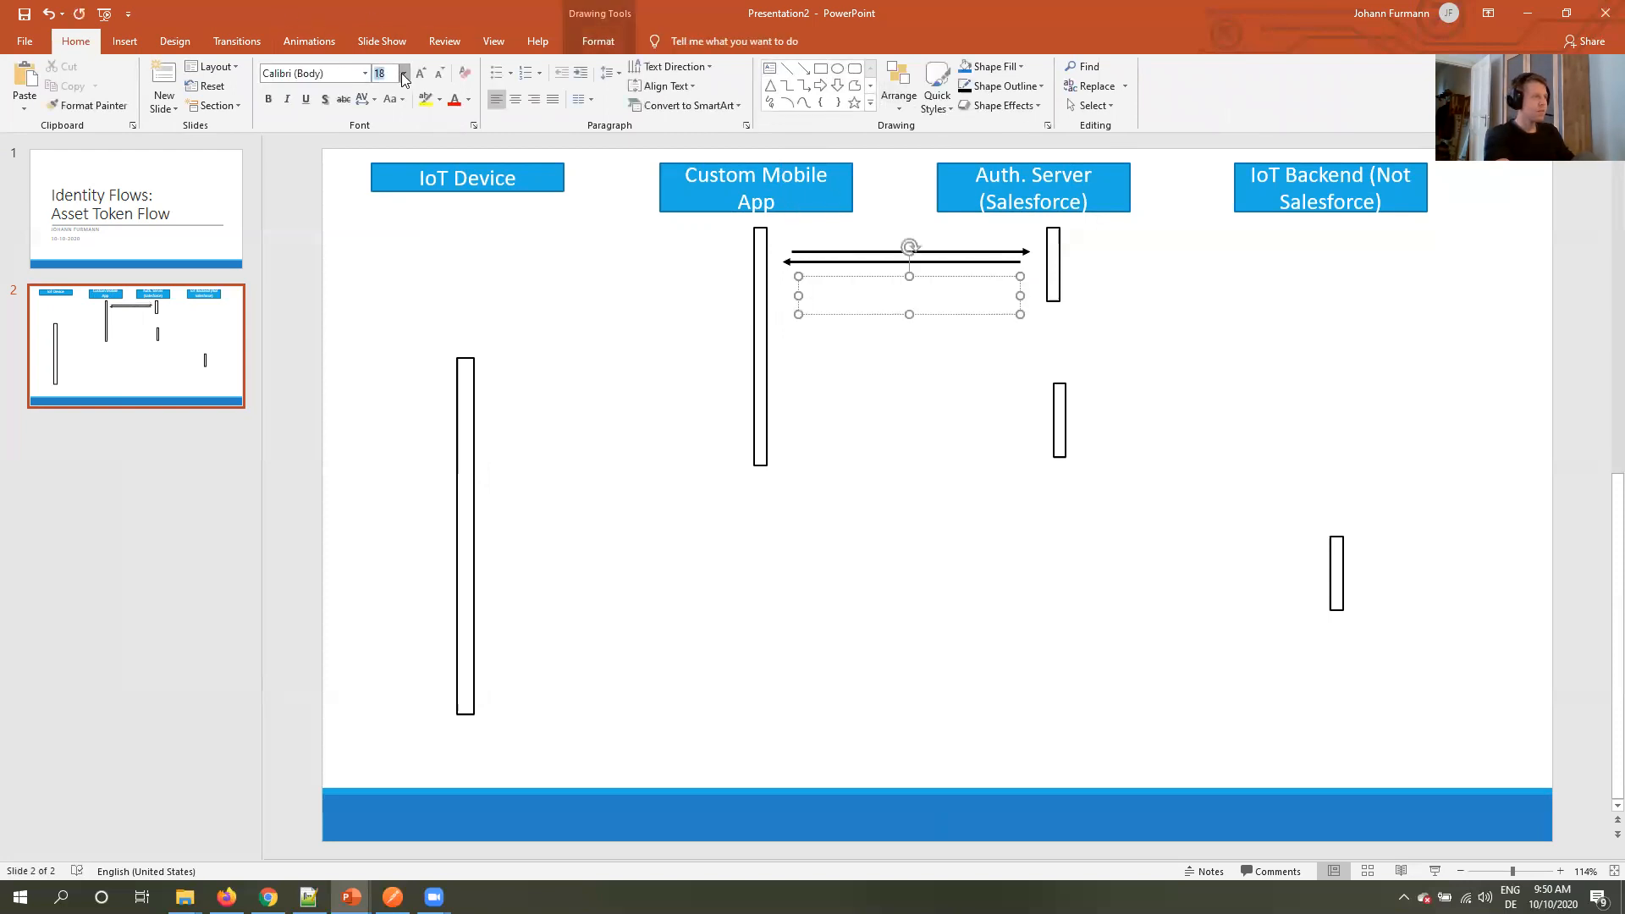
Label the two-way arrow pair 'Get Access Token'.
left_click(440, 73)
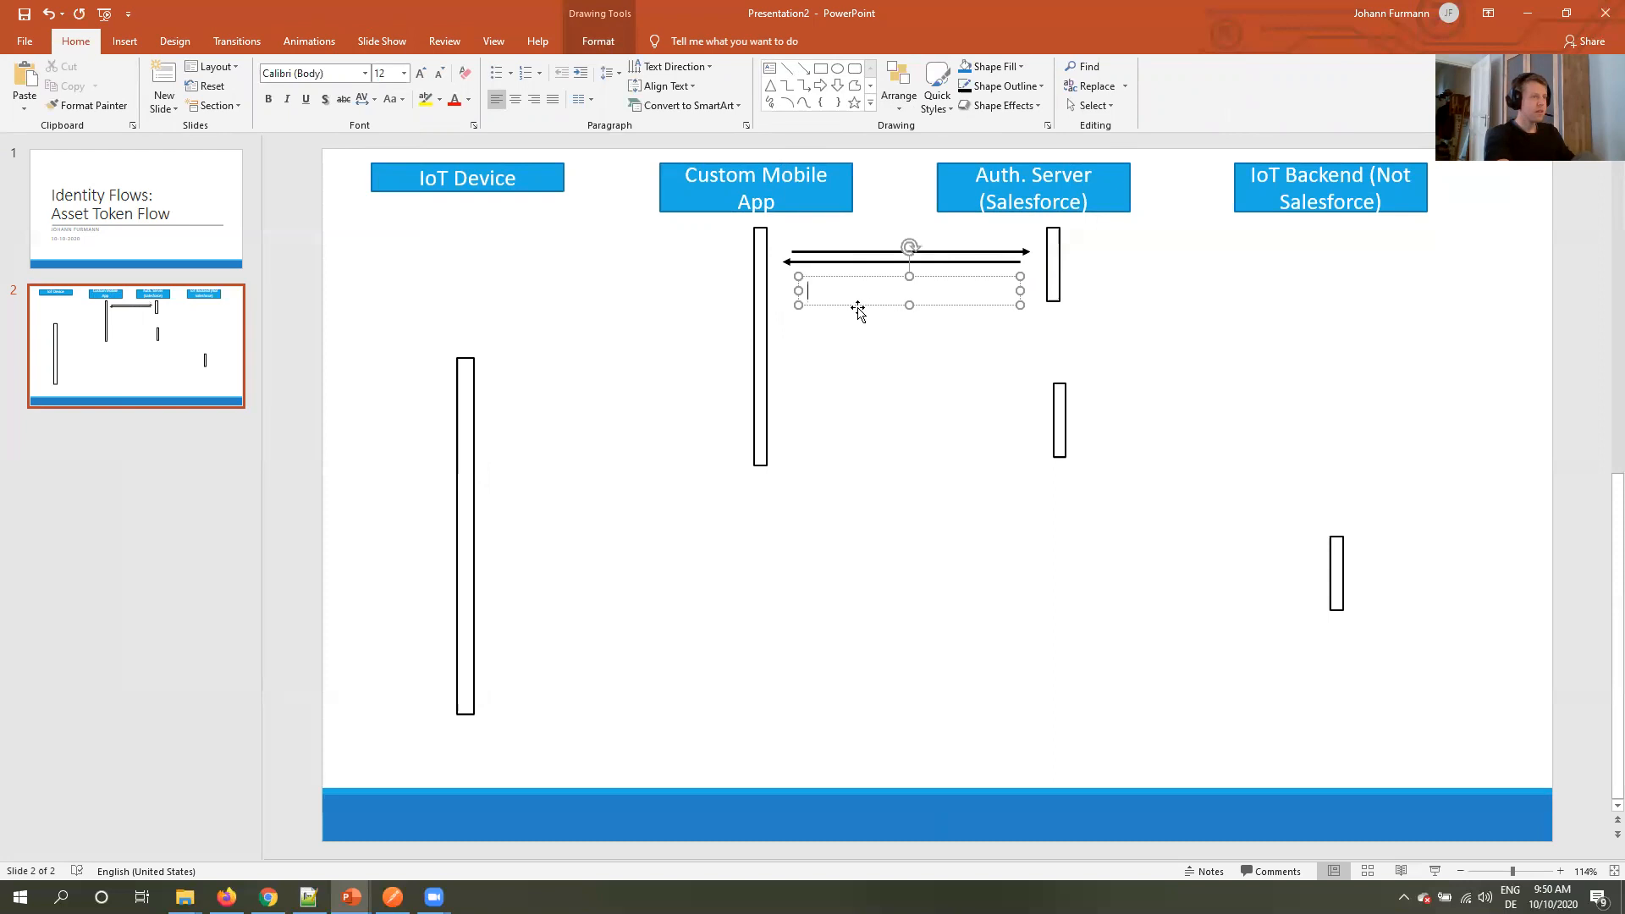
type("Get")
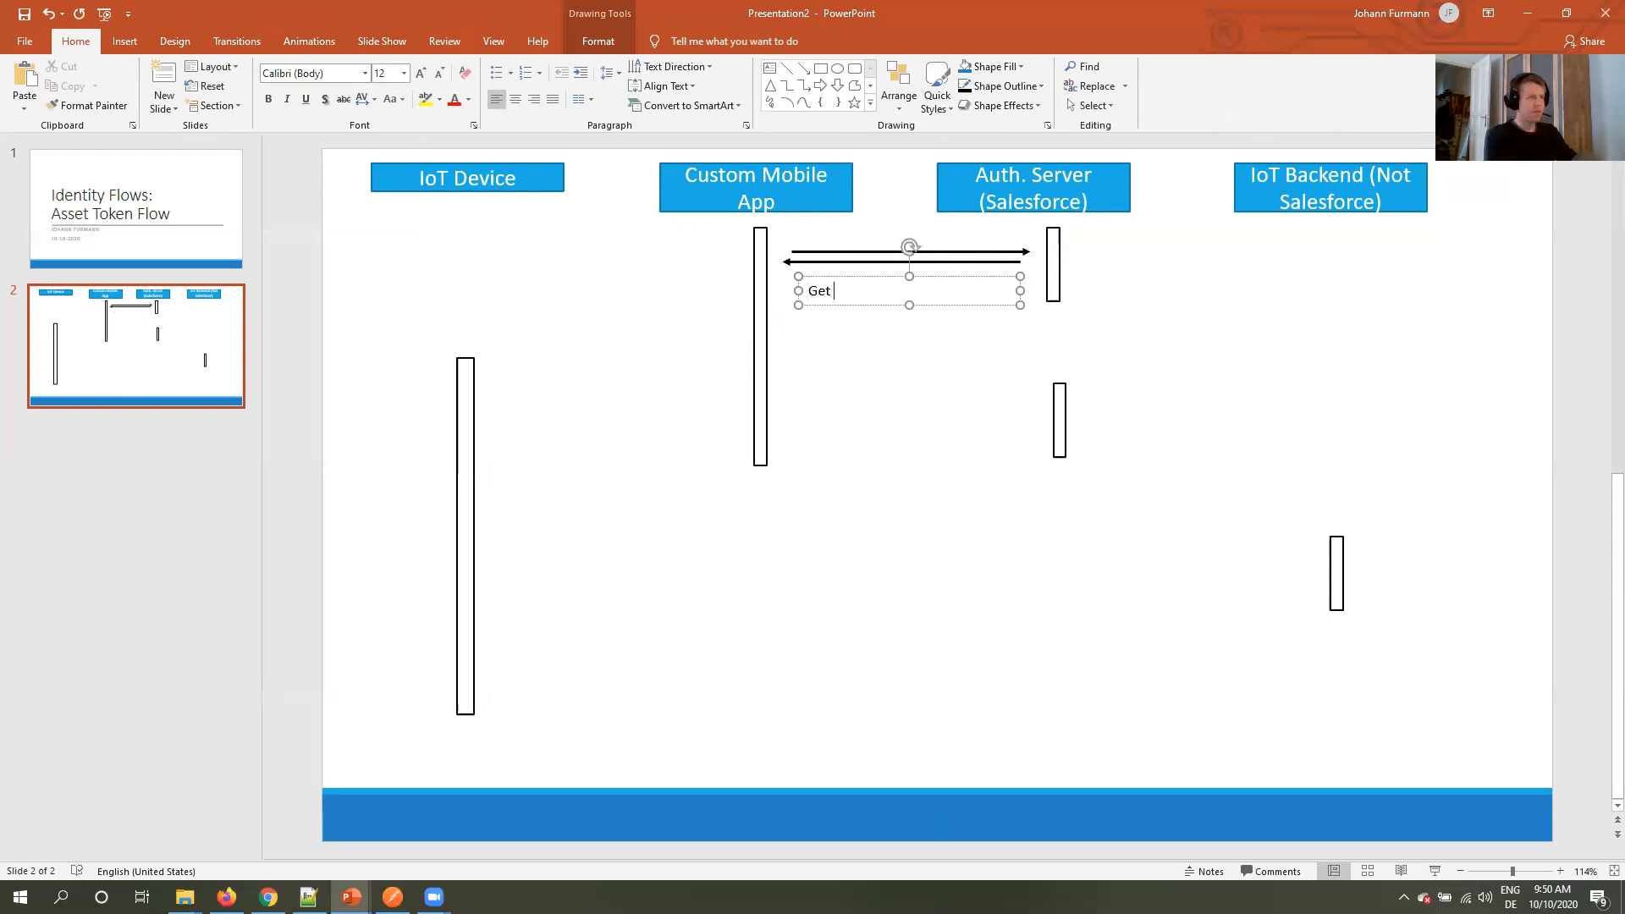
type("Access Token")
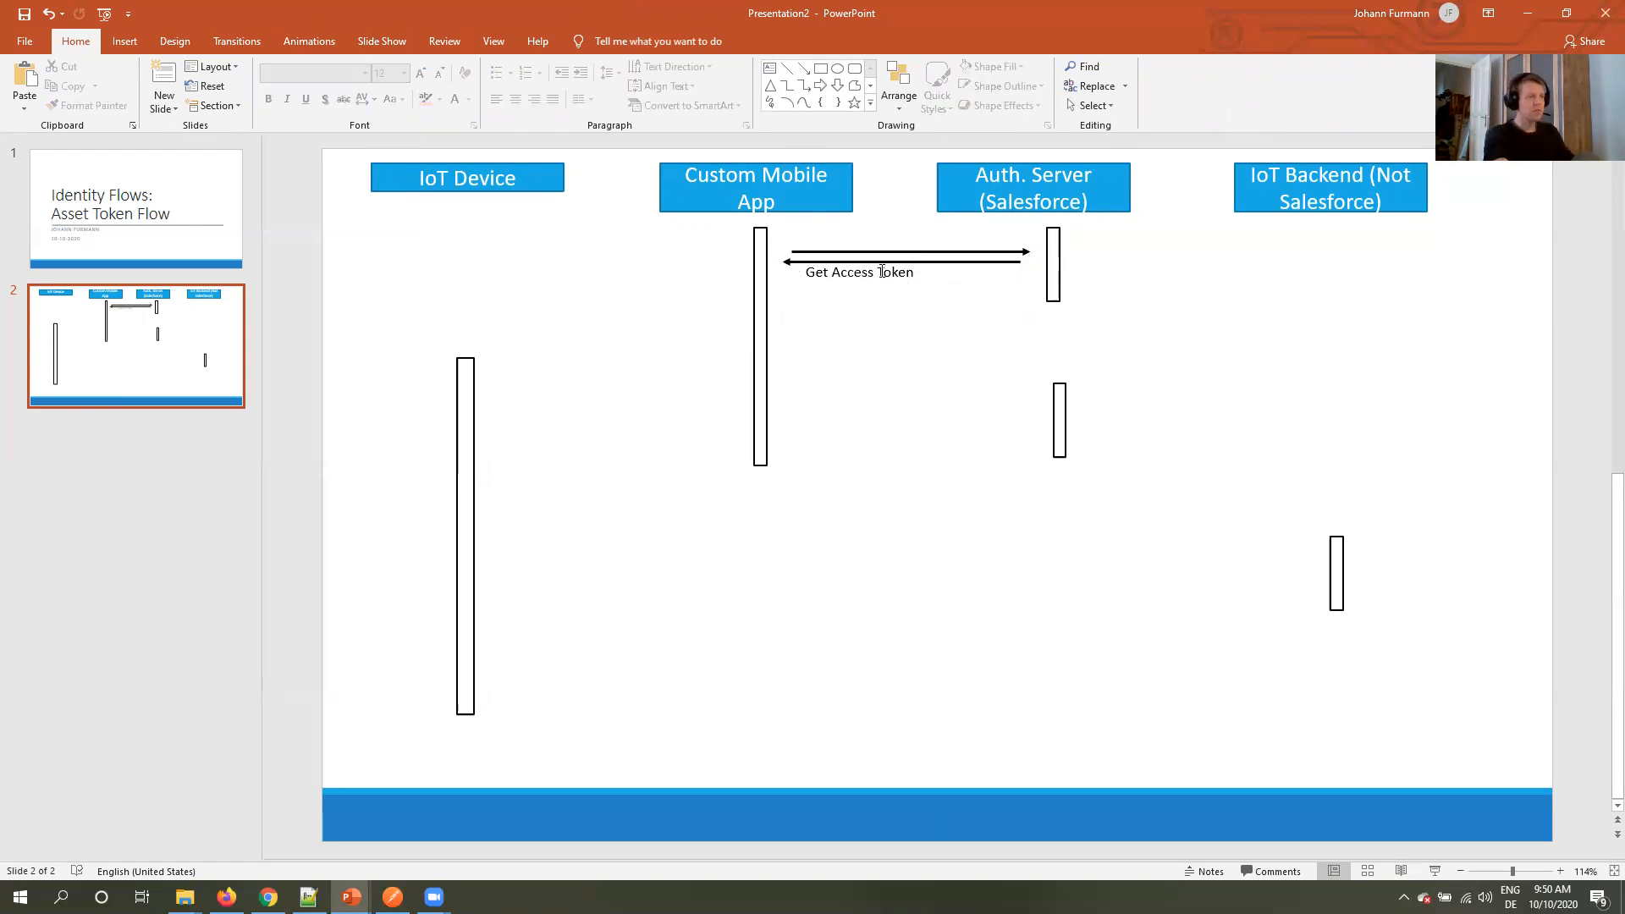
Add a left arrow from the app to IoT Device labelled 'Metadata request (e.g. Bluetooth)'.
left_click(904, 252)
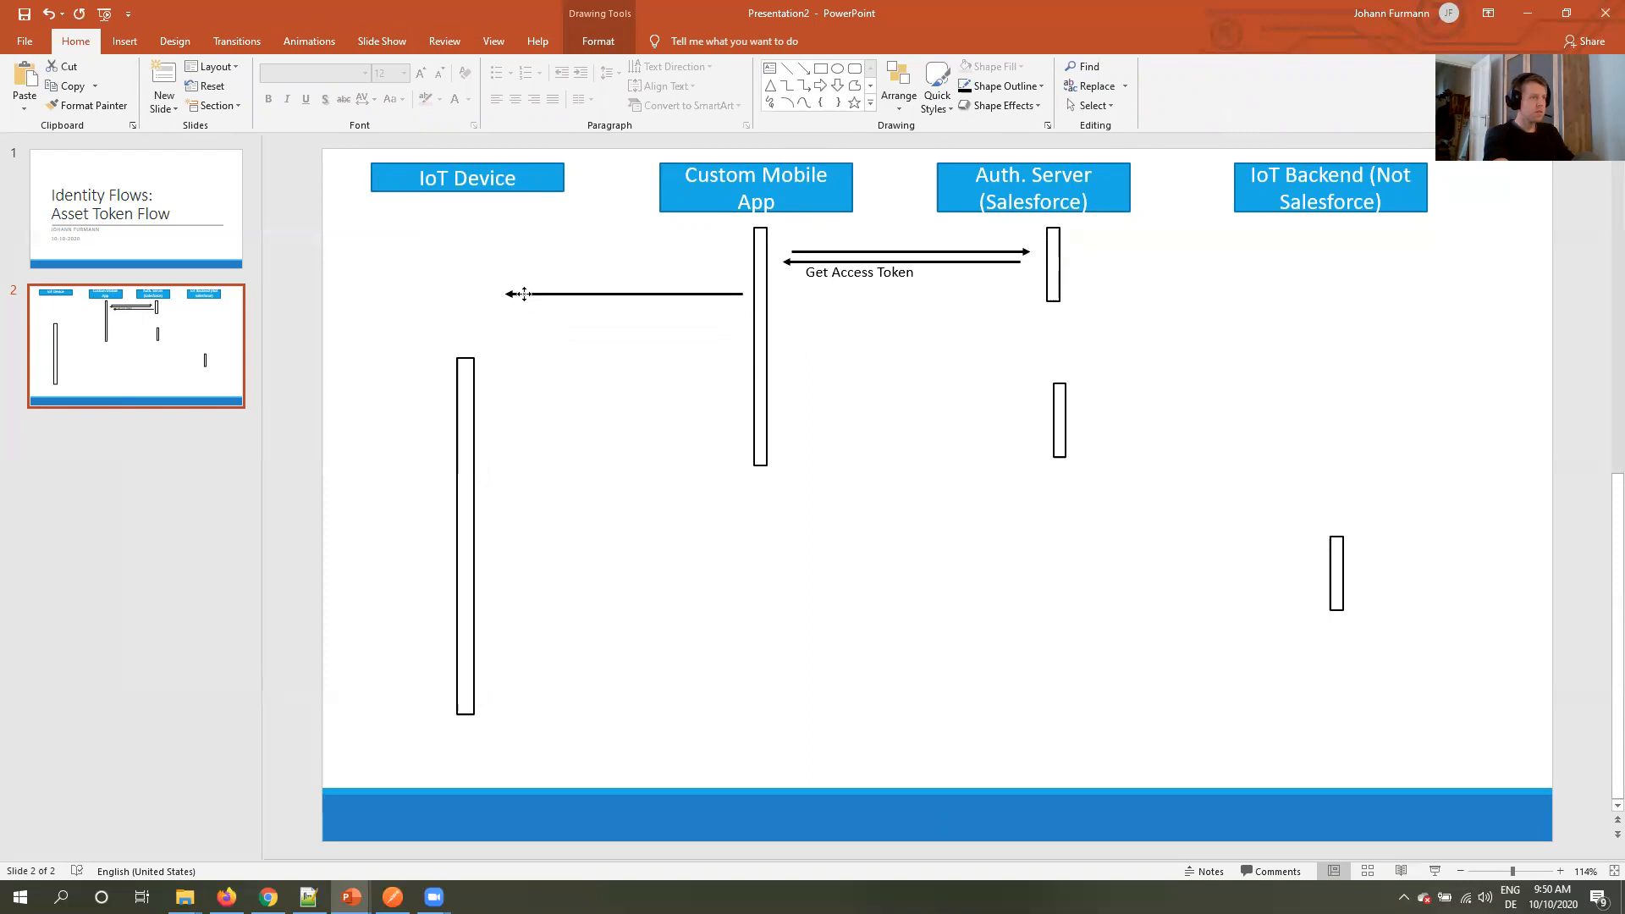
left_click(463, 518)
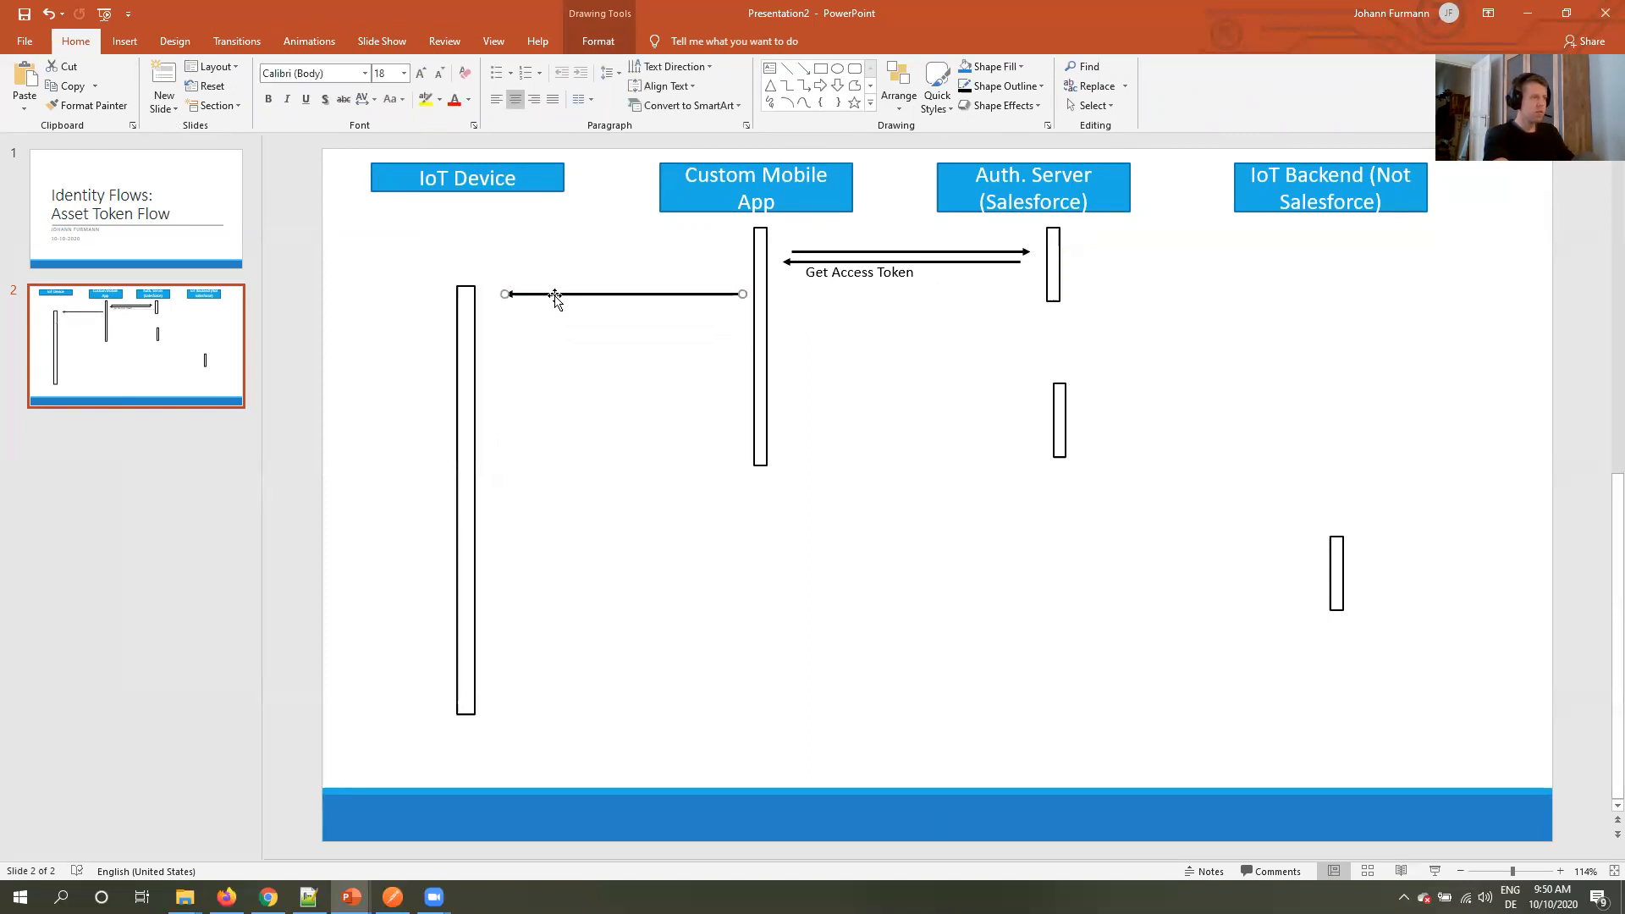
type("Get Access Token")
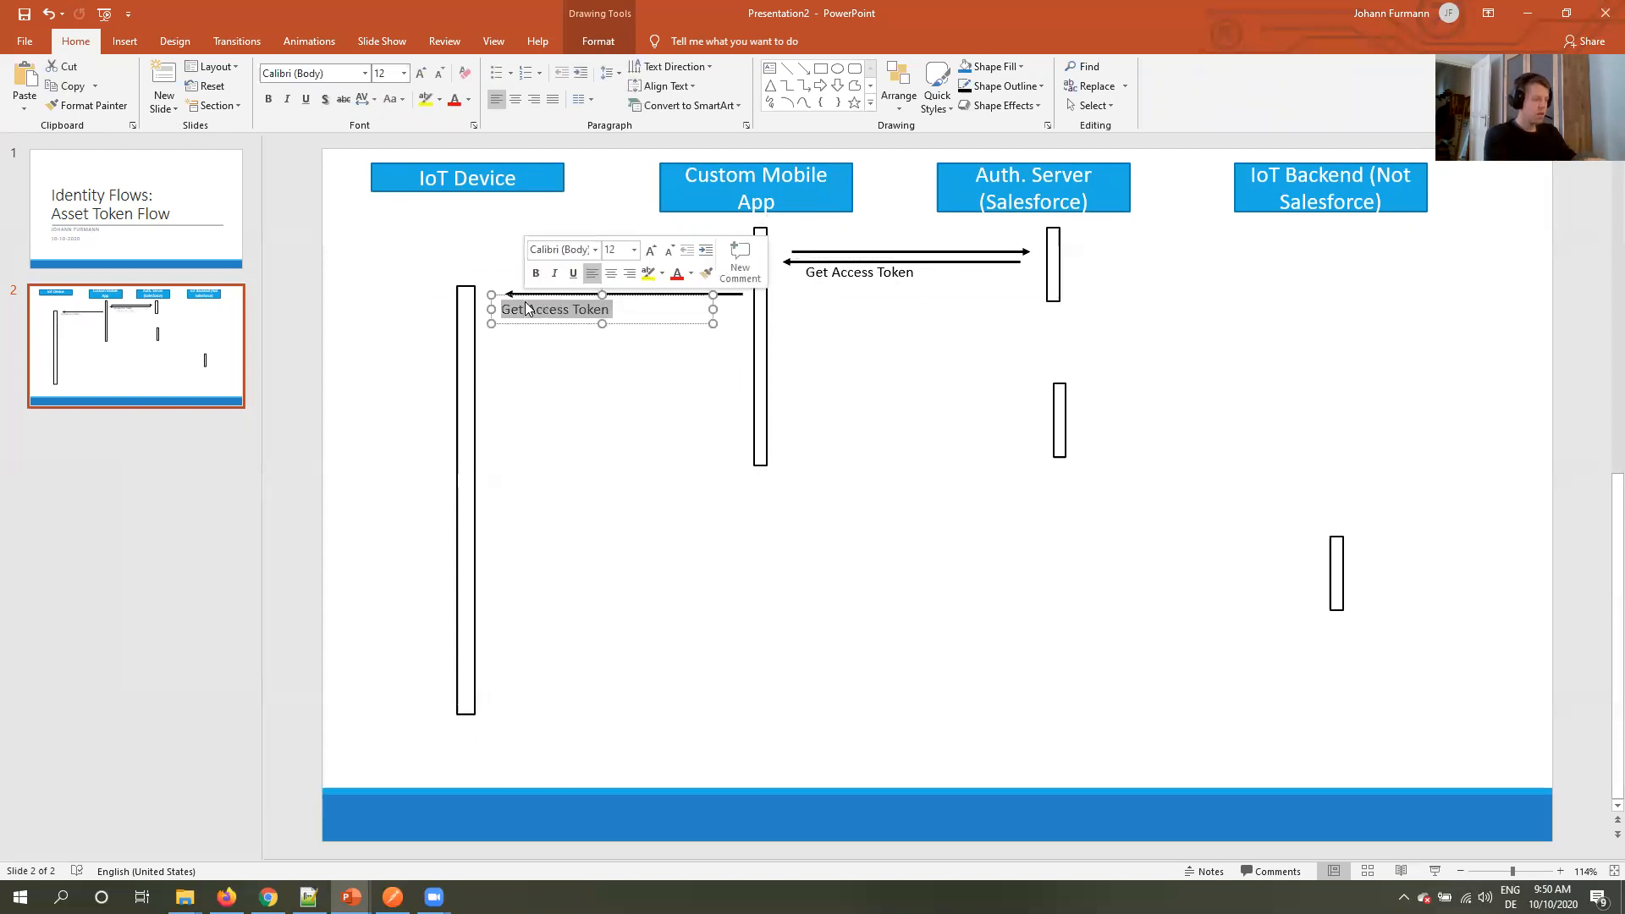
type("Meta")
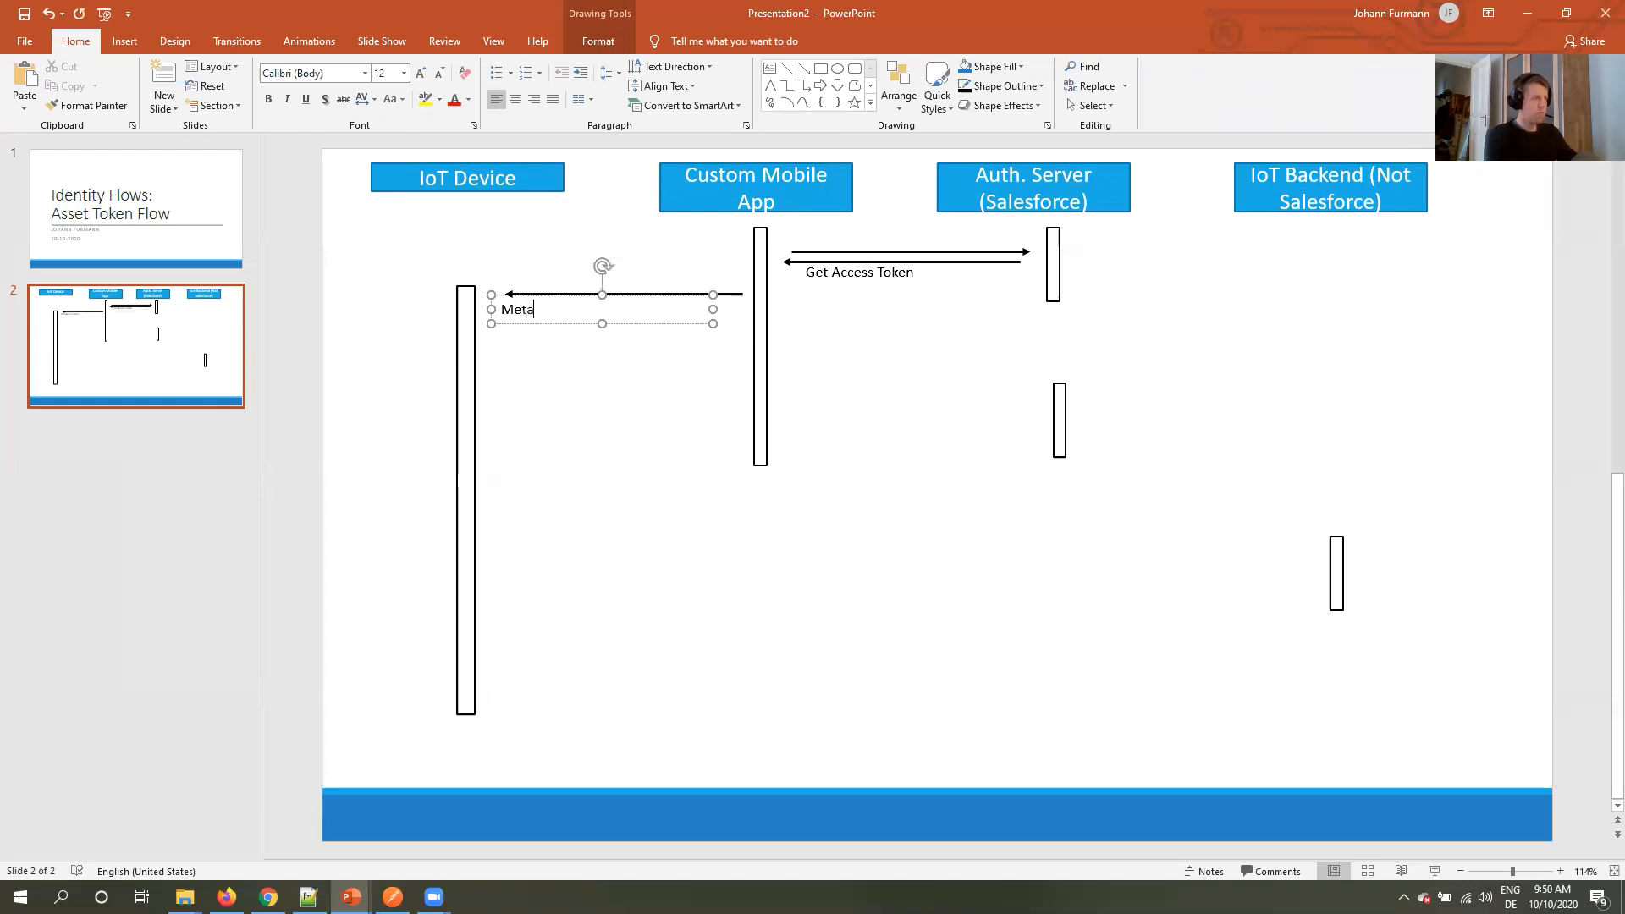
type("data request (e")
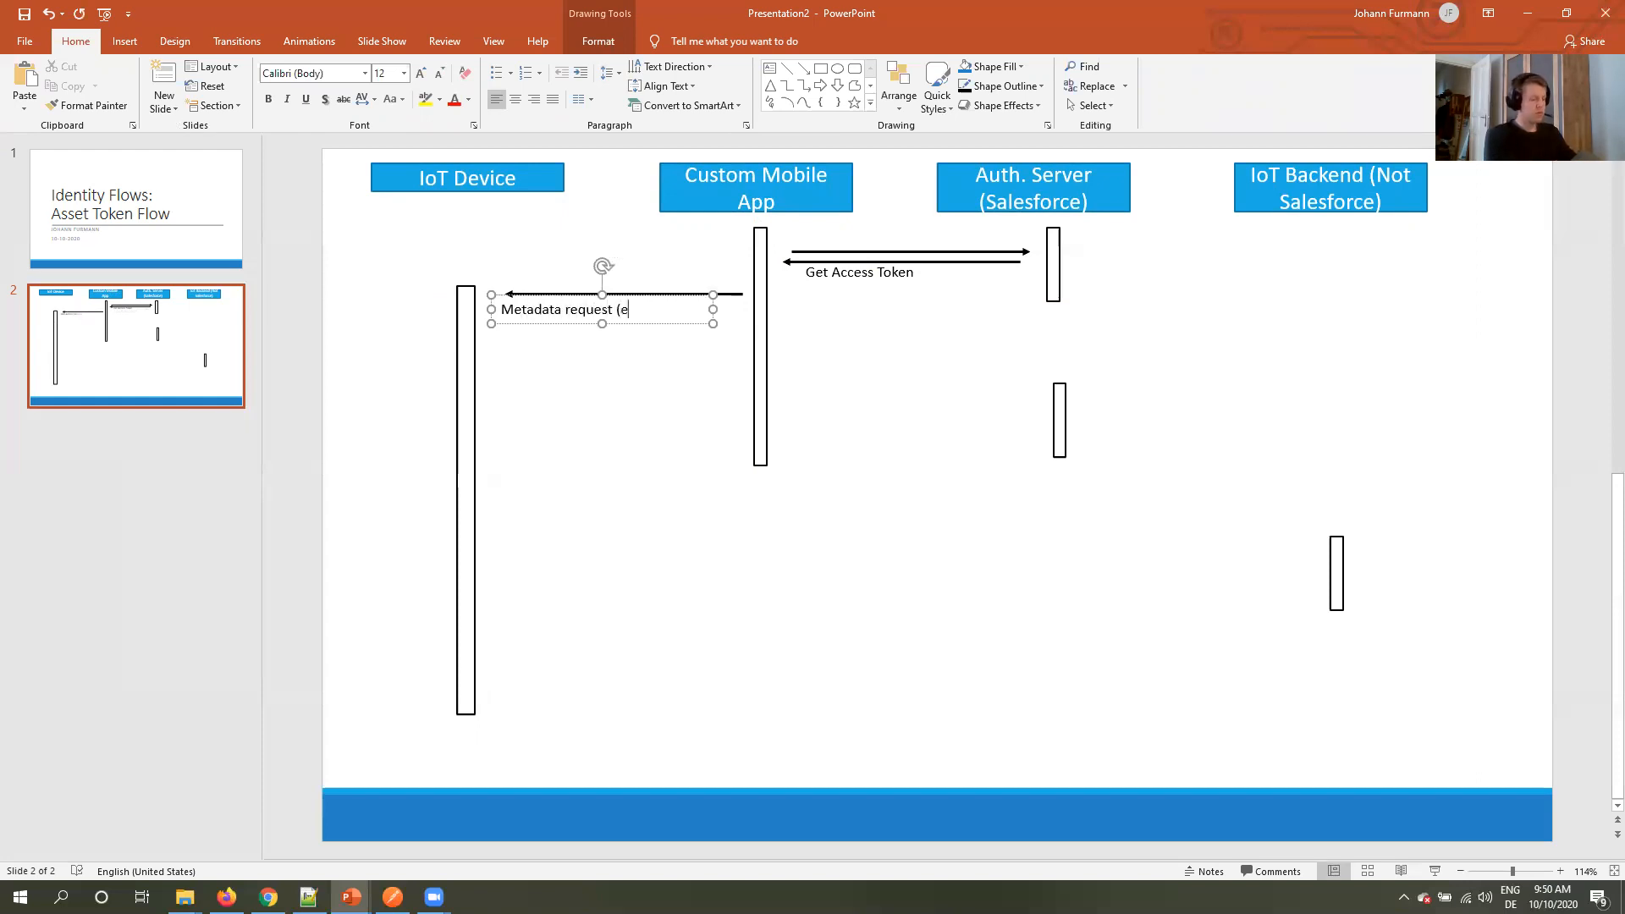
type(".g. NB")
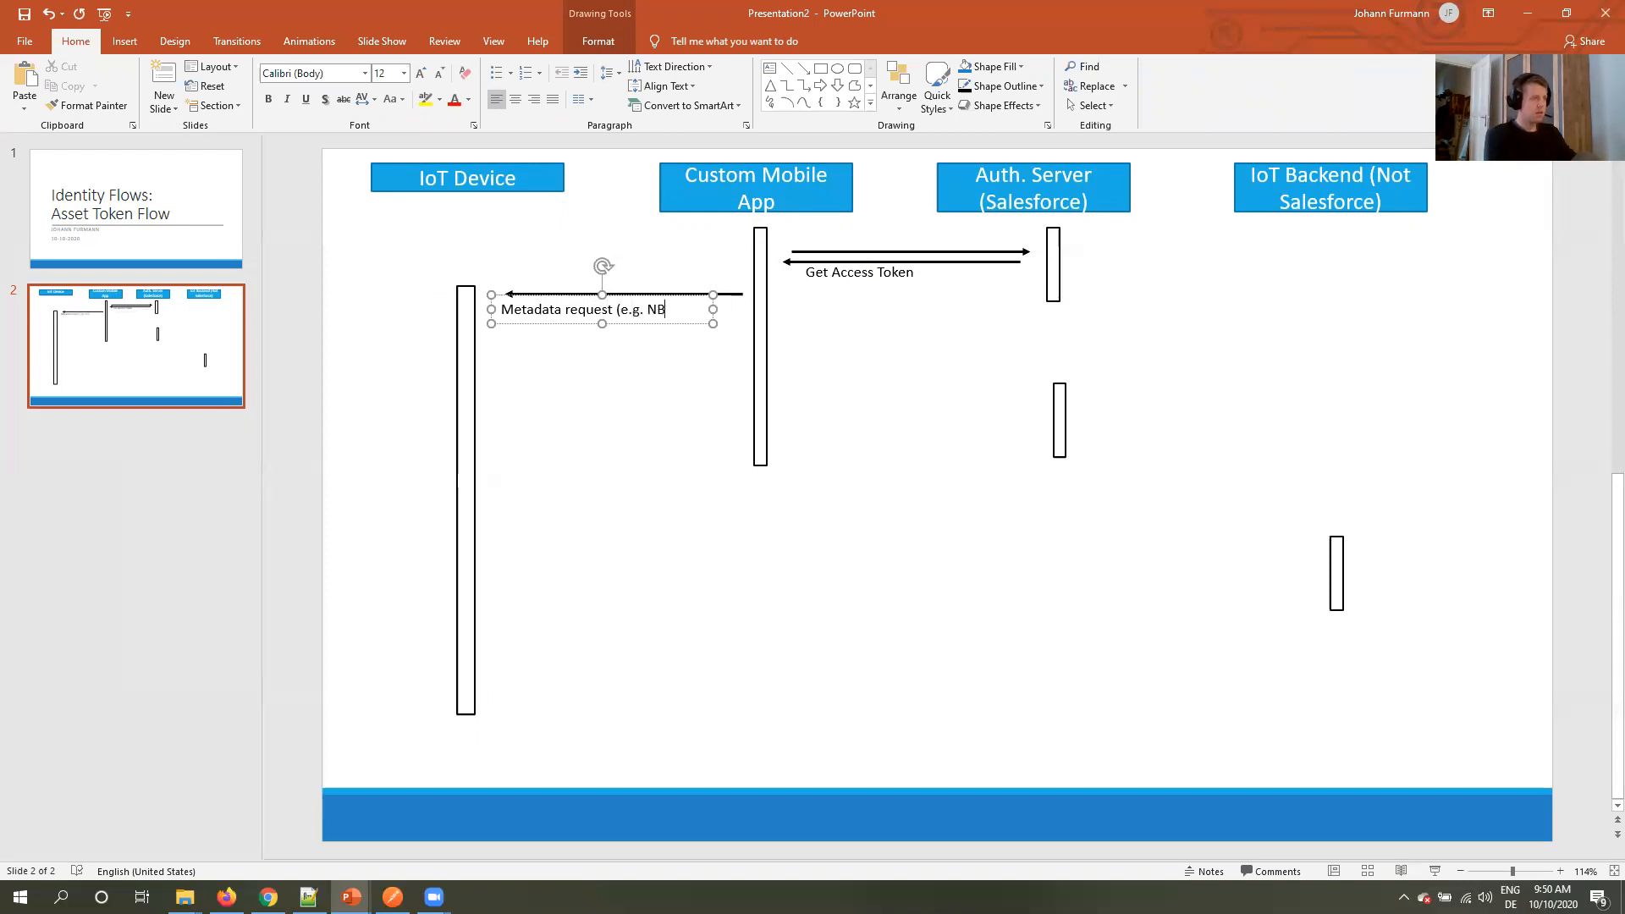
type("luetooth)")
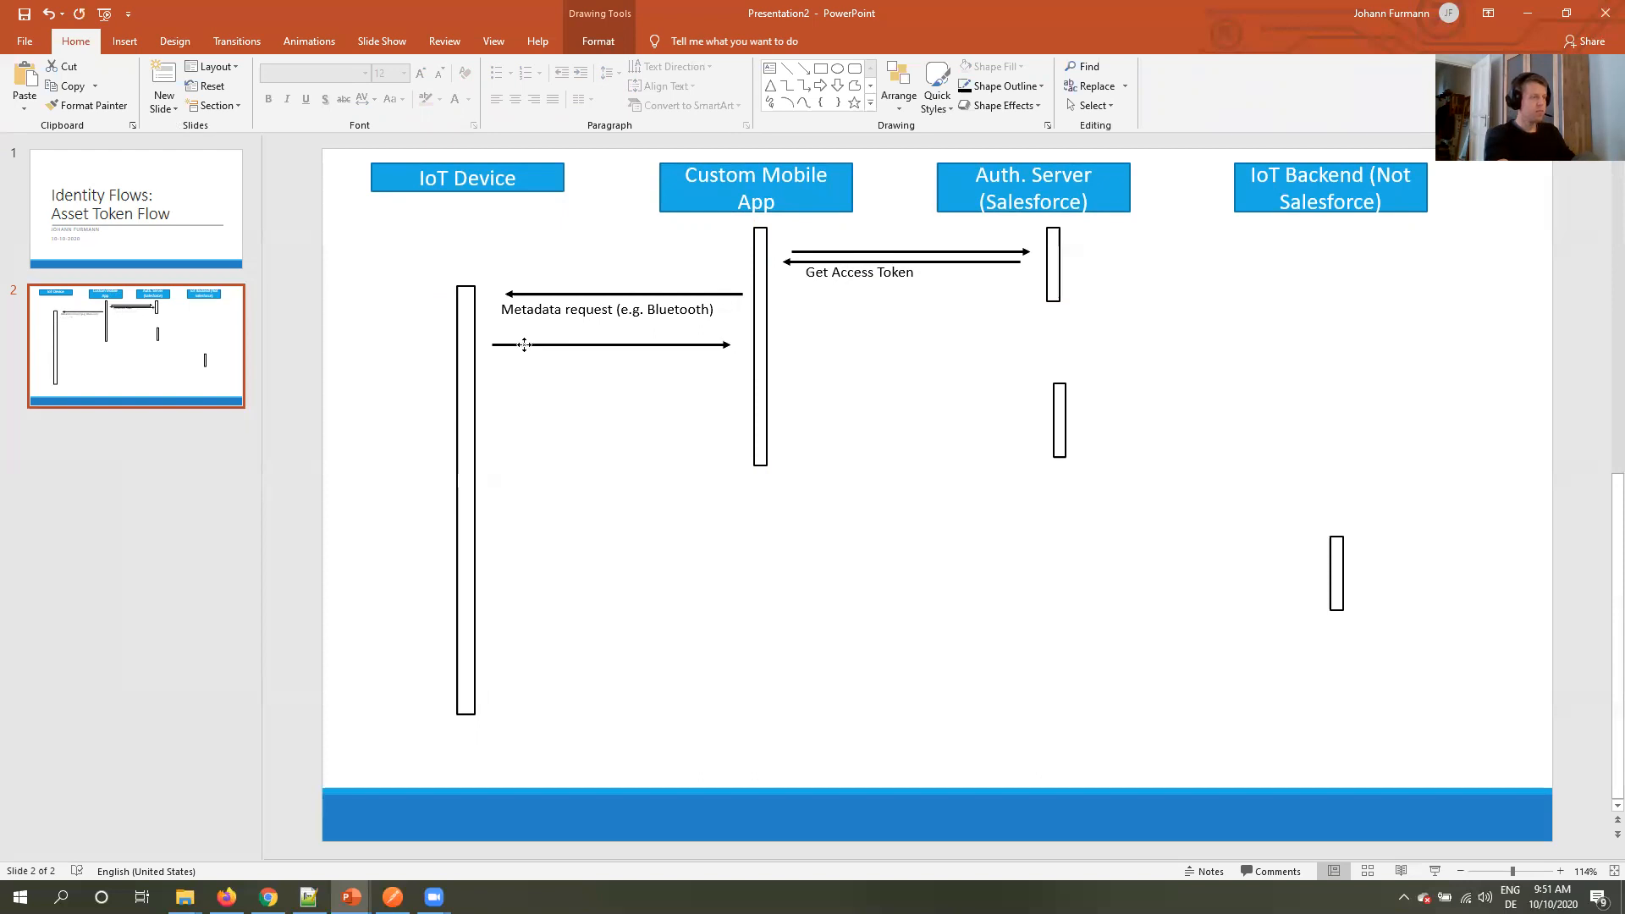
Label the return arrow from IoT Device to the app 'Return Info (e.g. Serial Nr.)'.
left_click(606, 308)
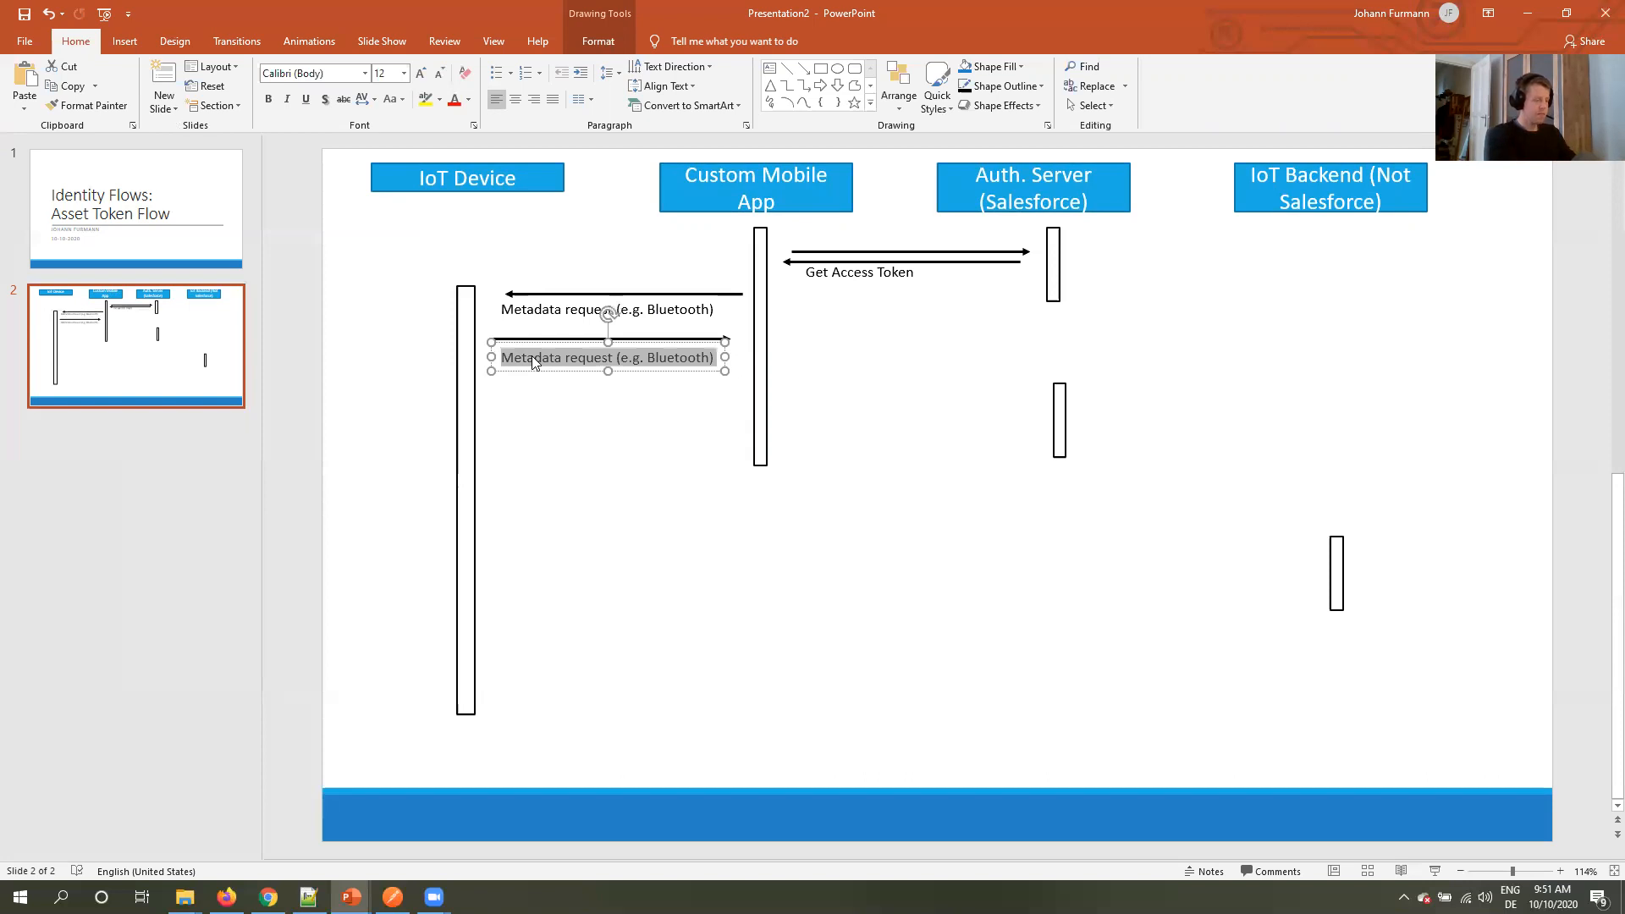
type("Return Info")
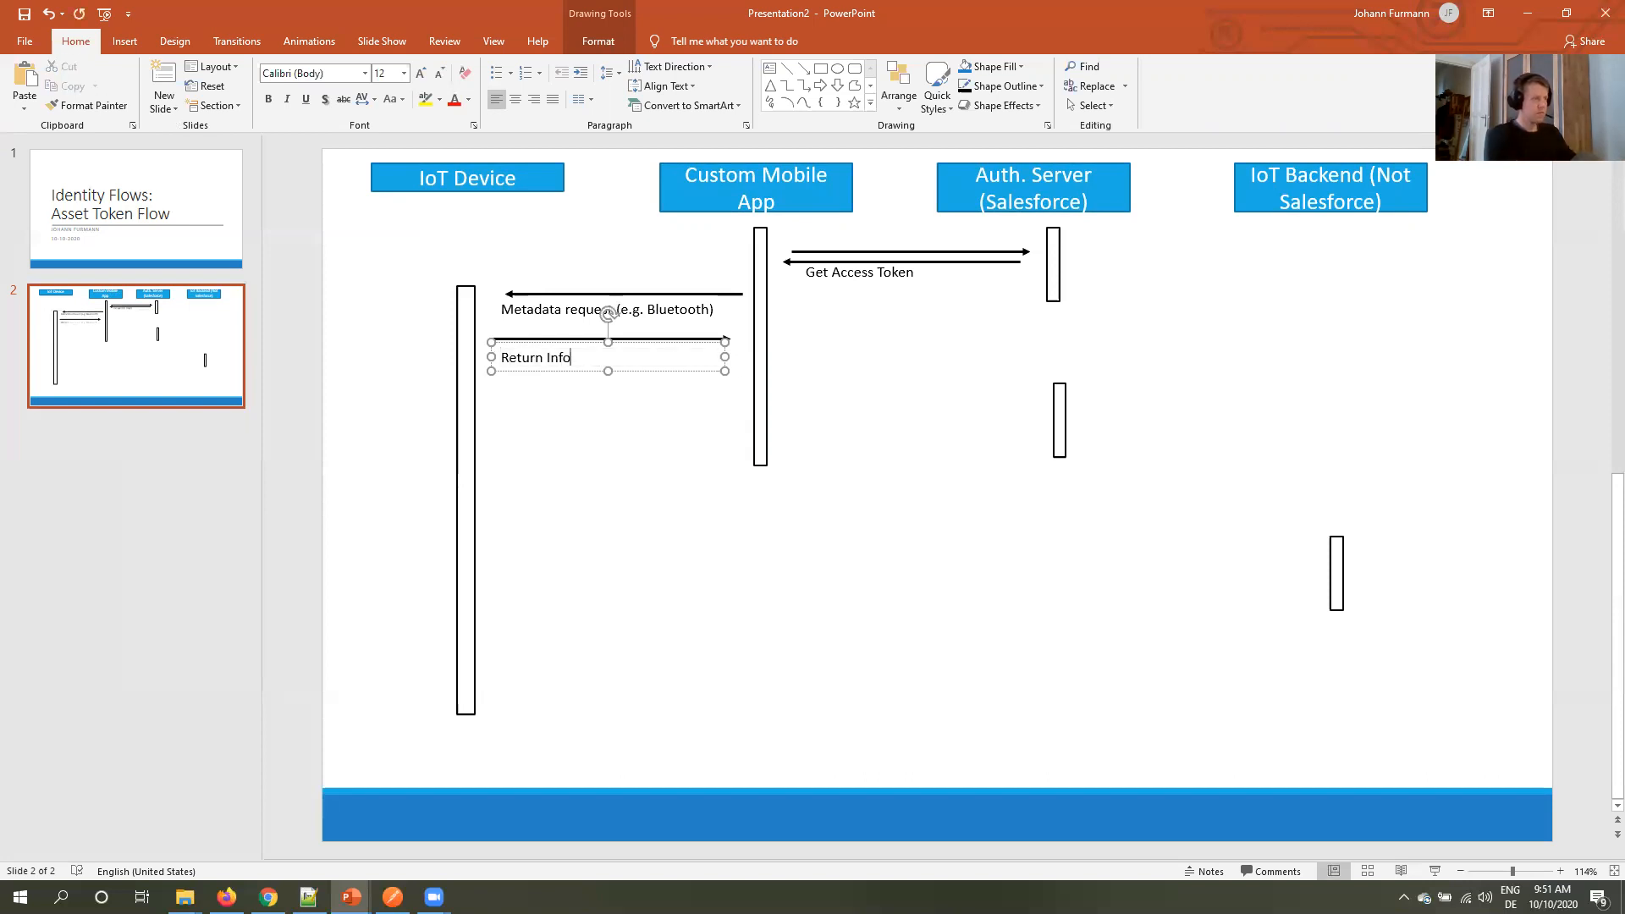
type("(e.g. Serial Nr.")
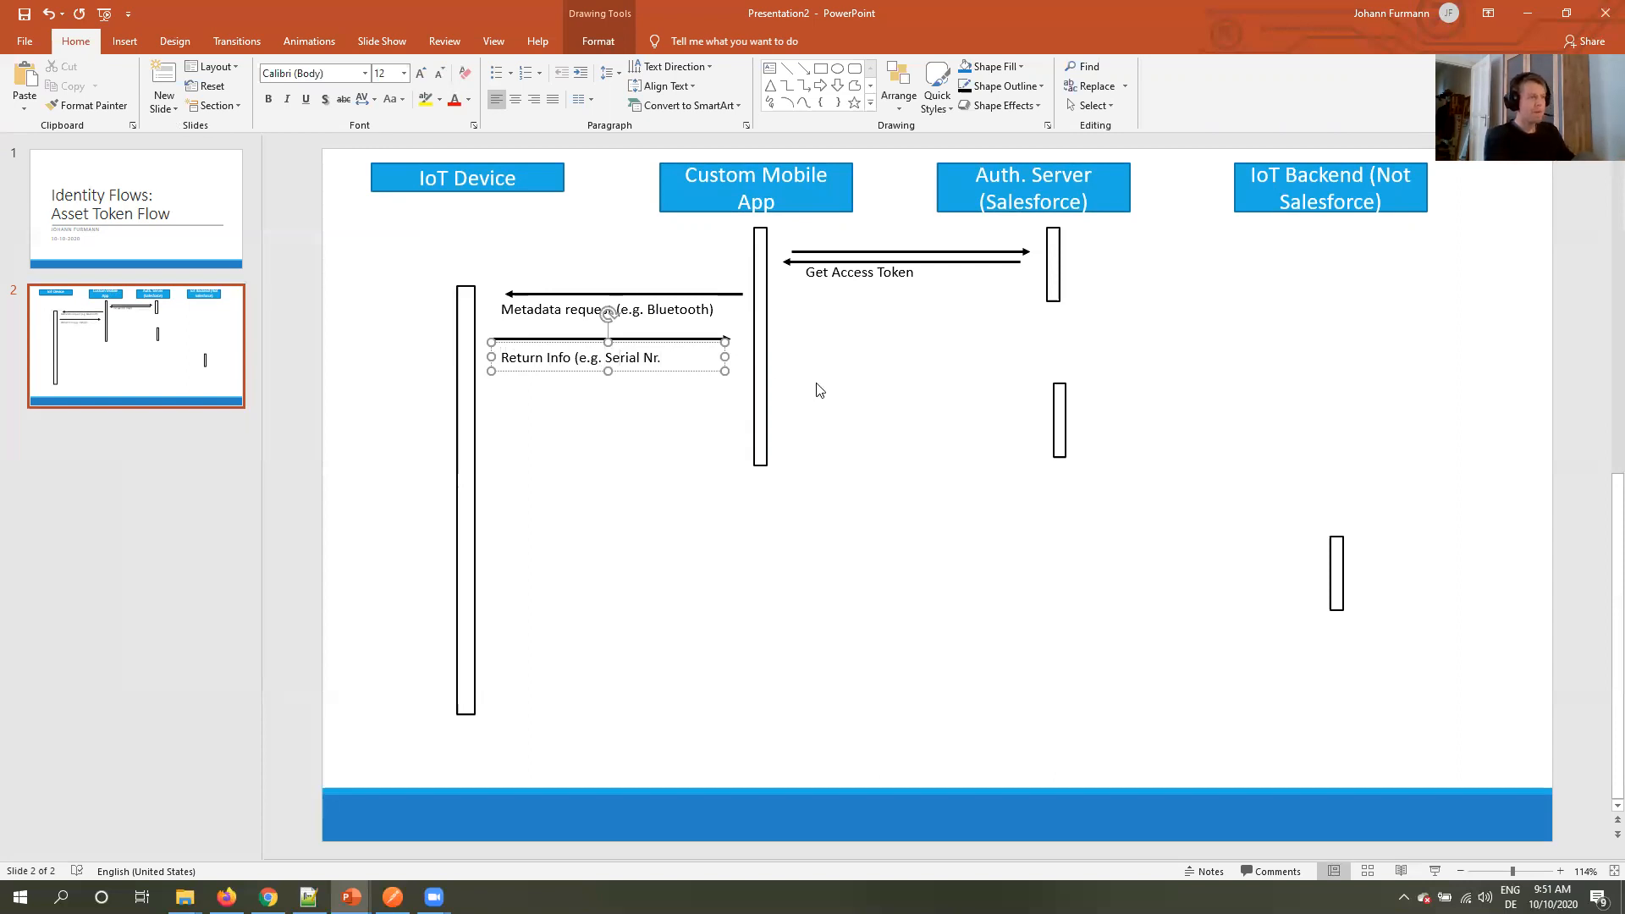
Add a note 'Create (signs) actor token' beside the Custom Mobile App bar.
left_click(678, 357)
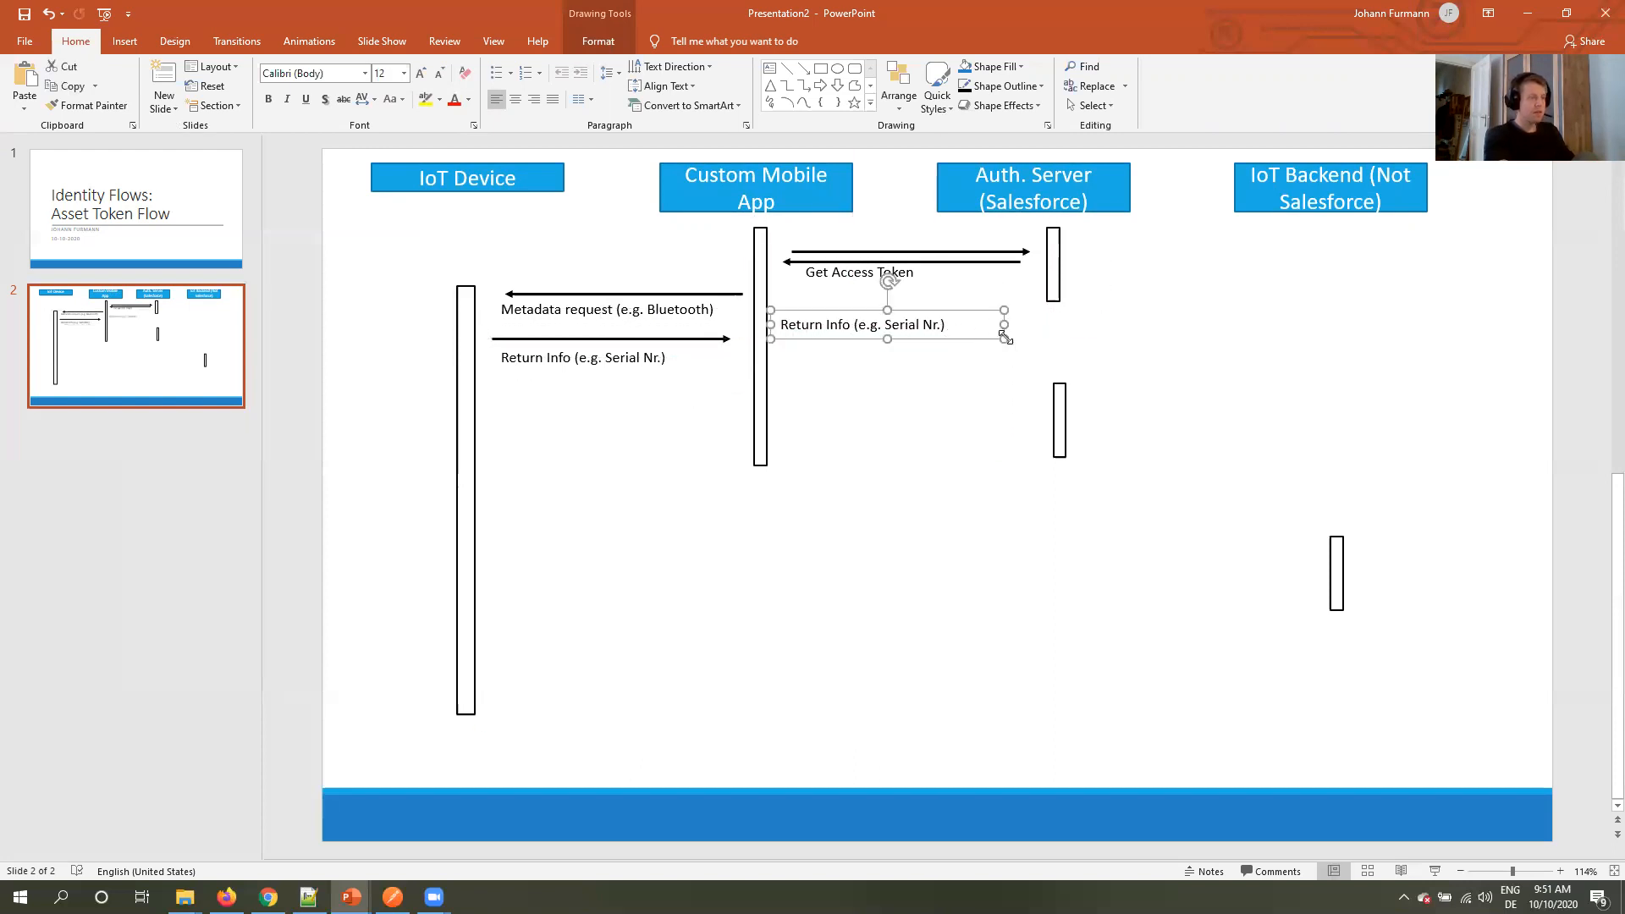
left_click(863, 325)
type("Create")
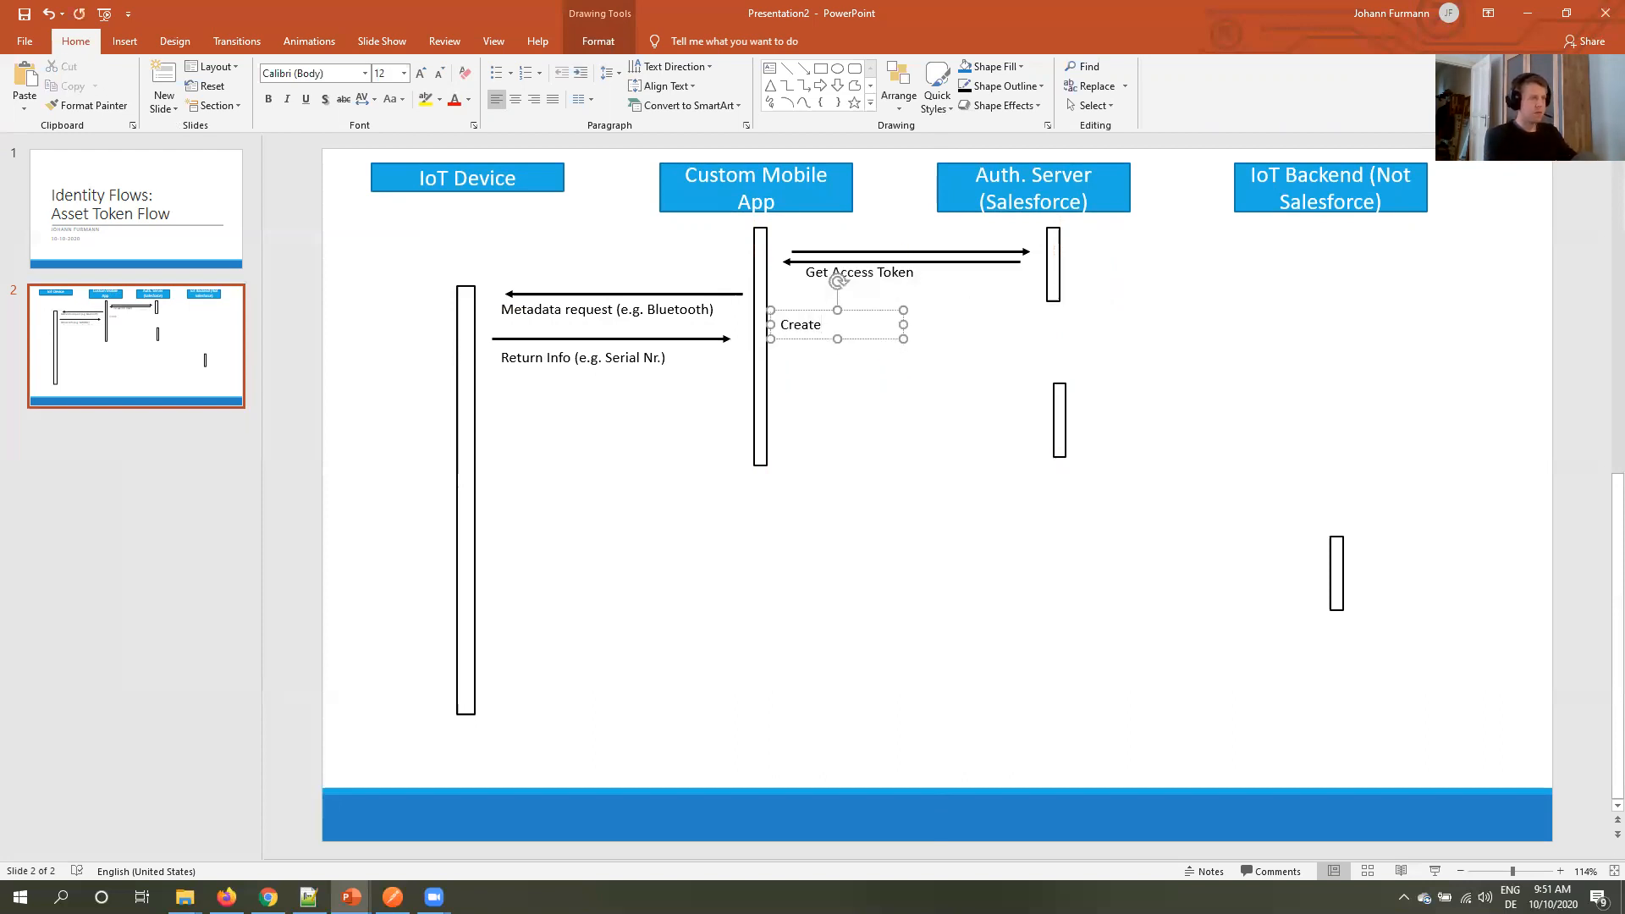
left_click(800, 325)
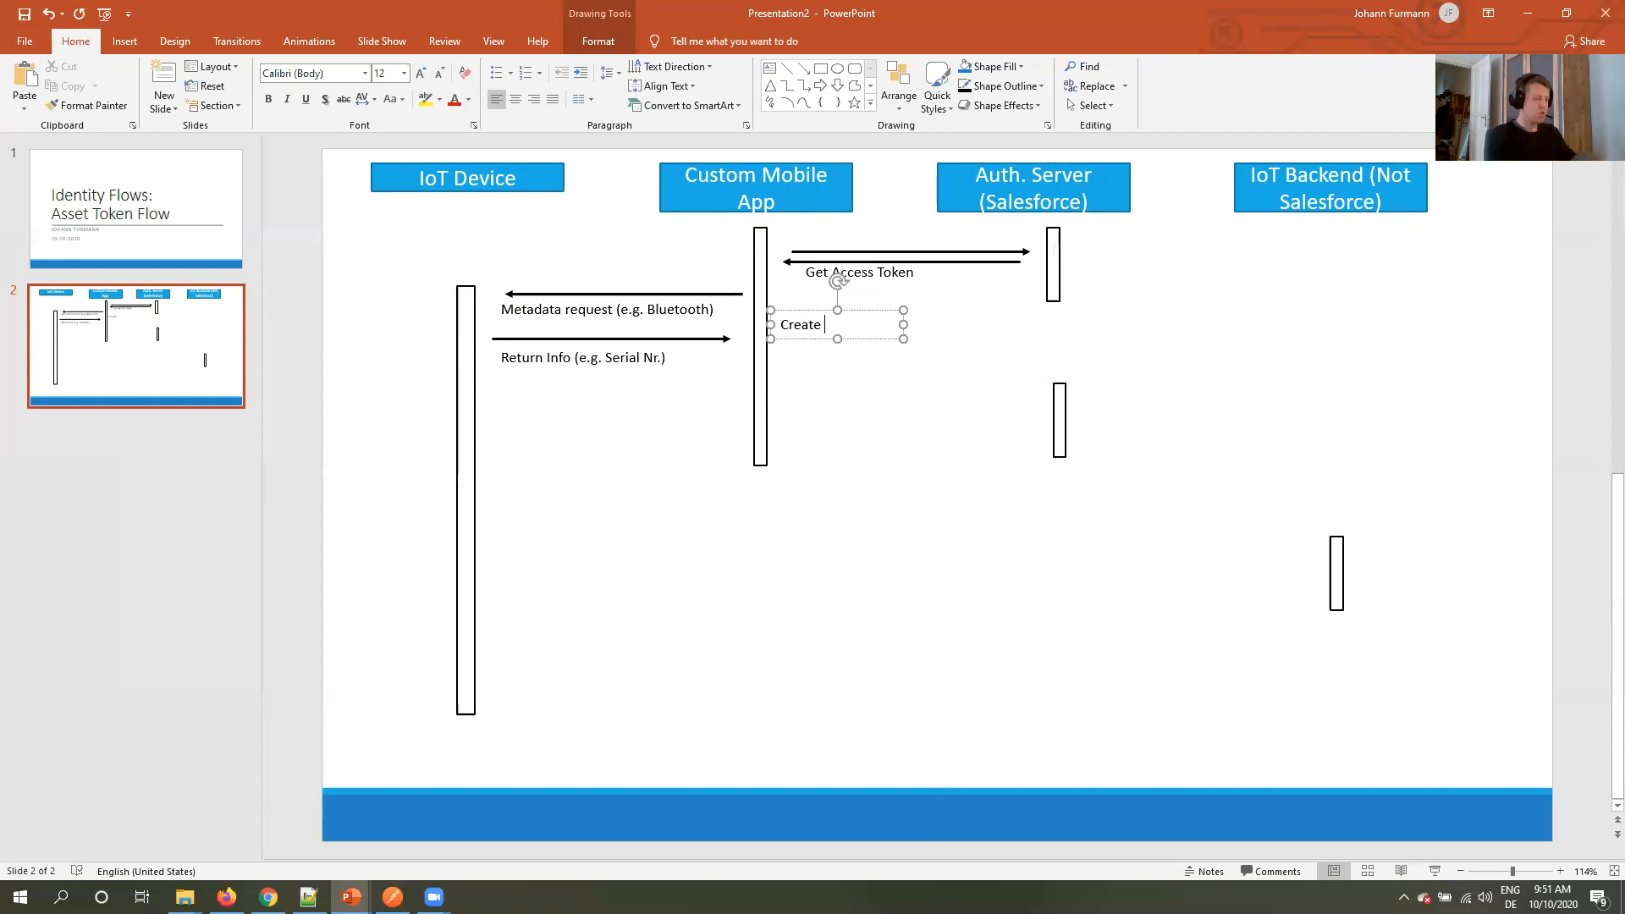
type("(signs)")
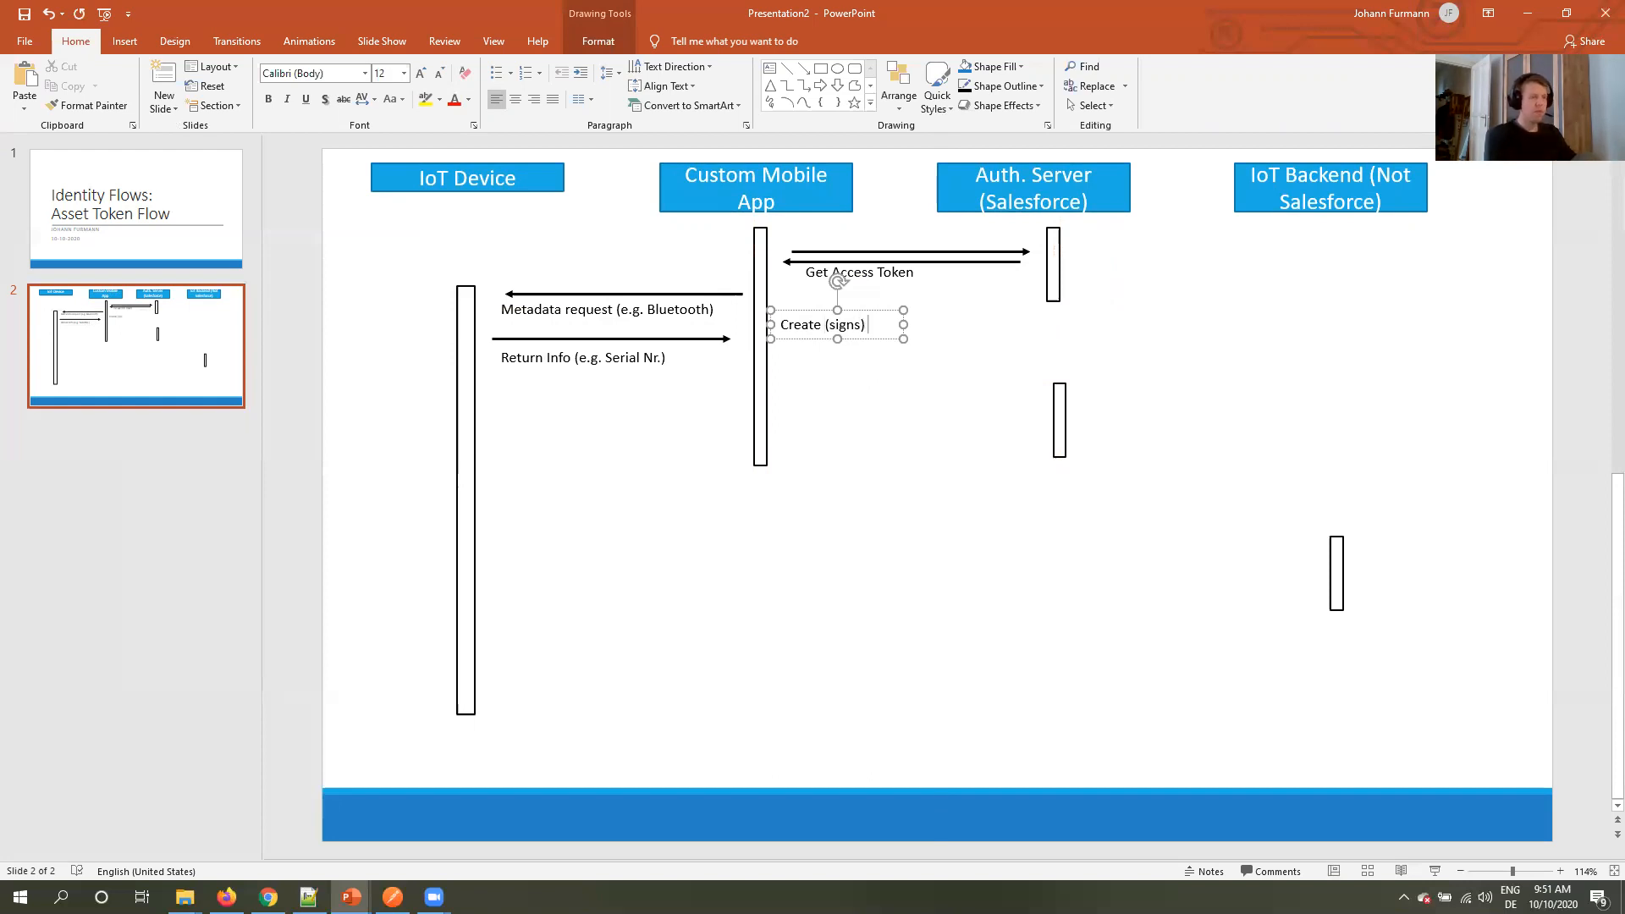
type("actor token")
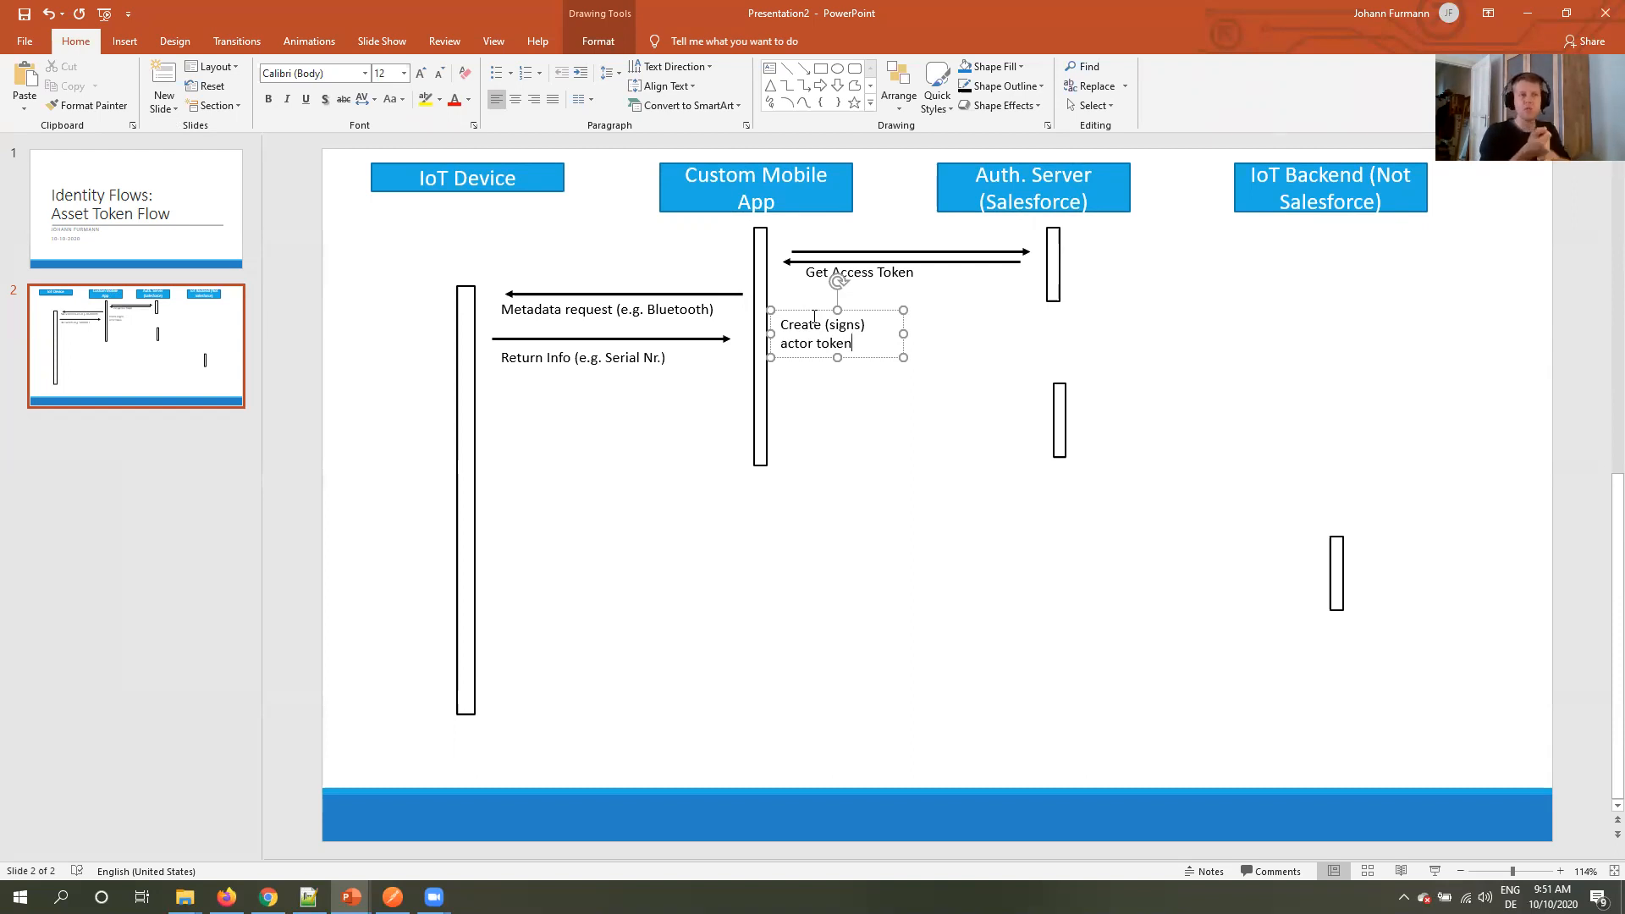
mouse_move(880, 359)
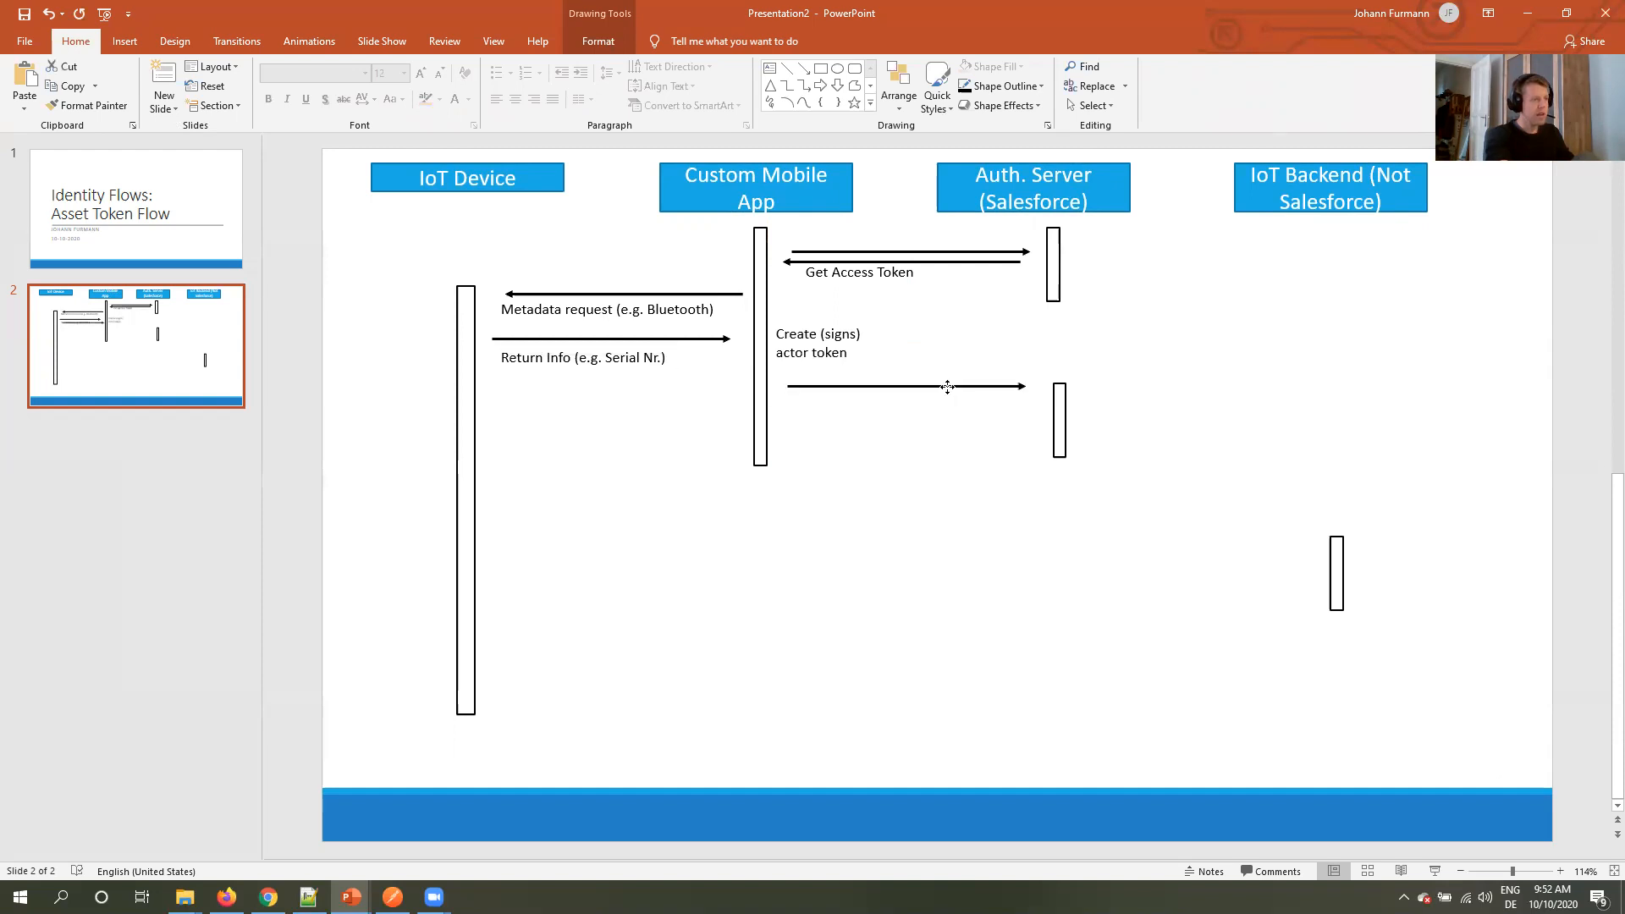
Overwrite the copied label under the new arrow with 'POST Token endpoint, reponse_type:'.
left_click(902, 386)
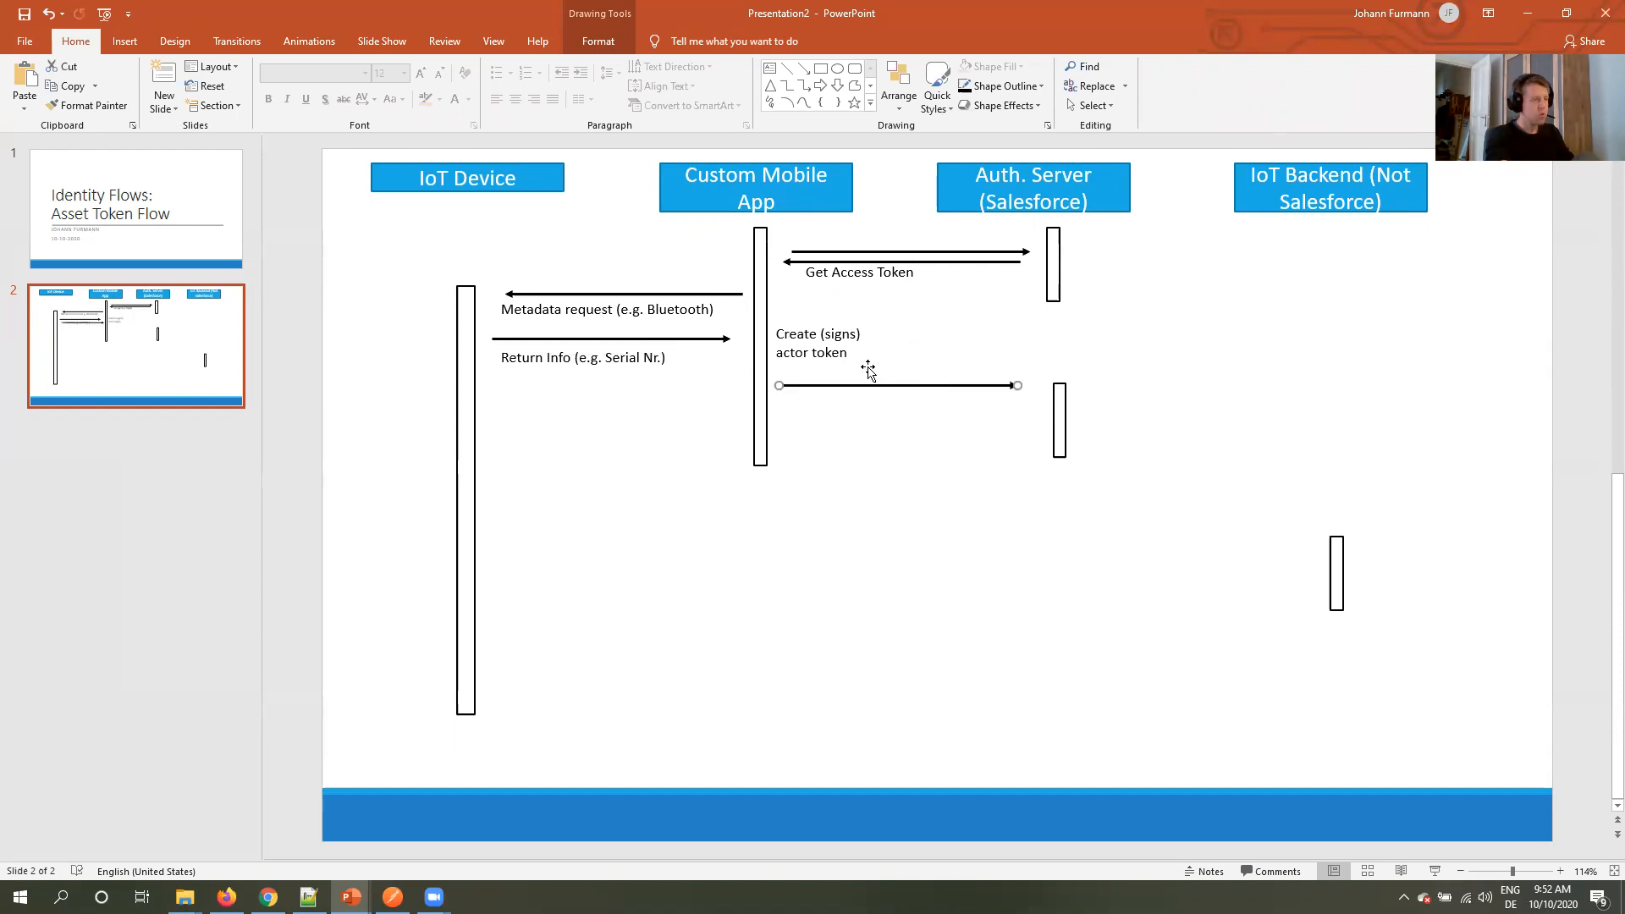
left_click(858, 271)
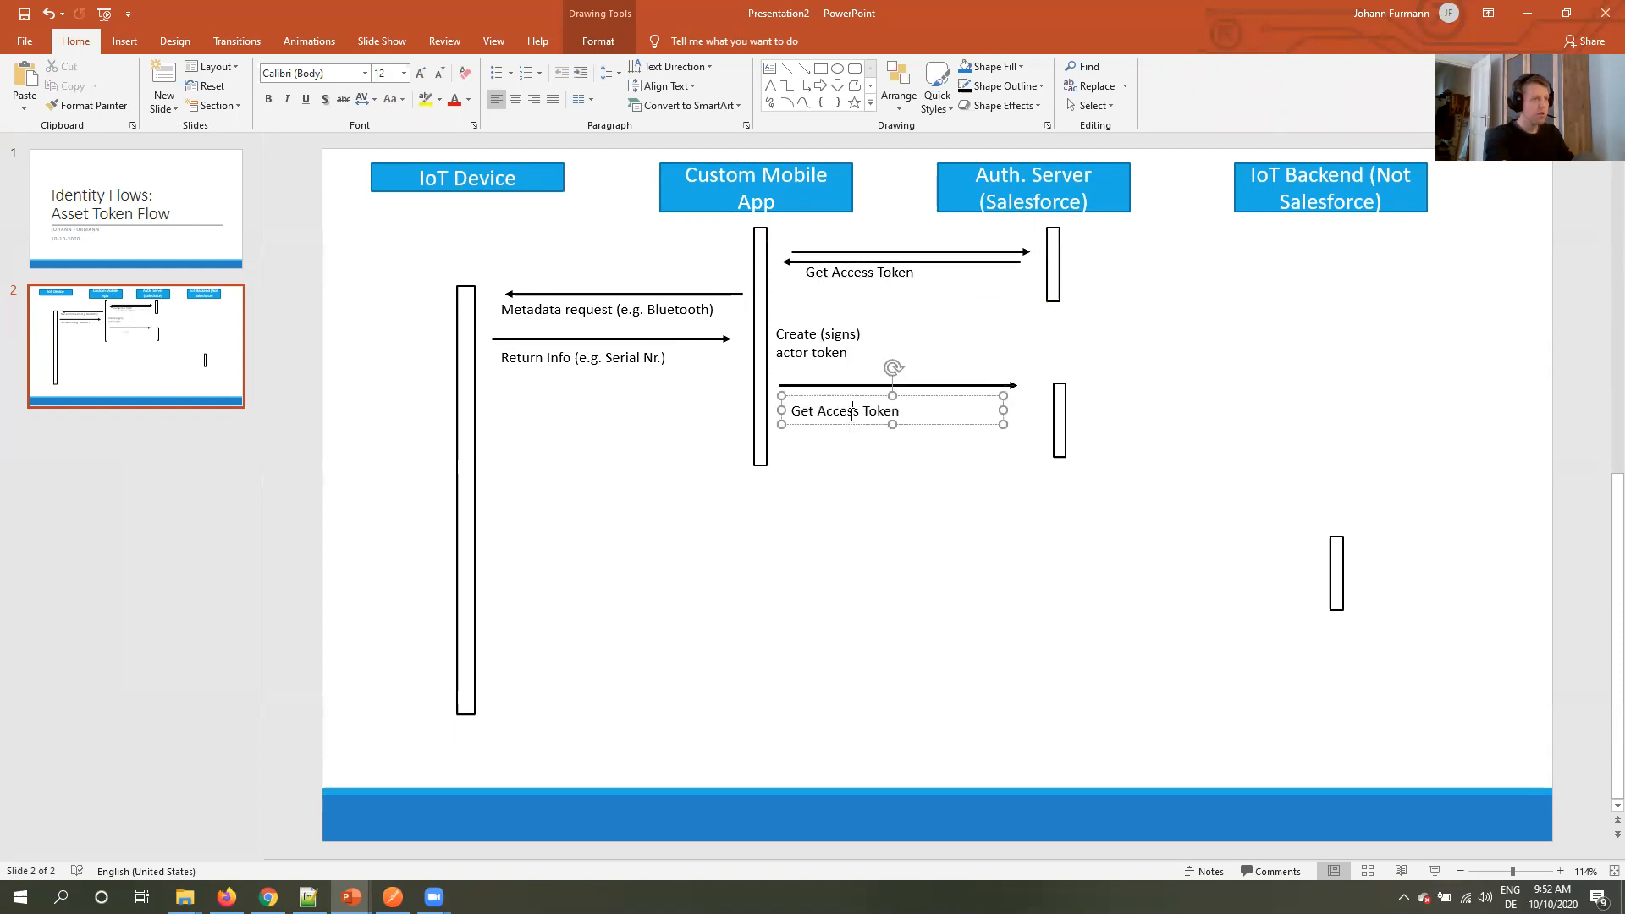
triple_click(842, 410)
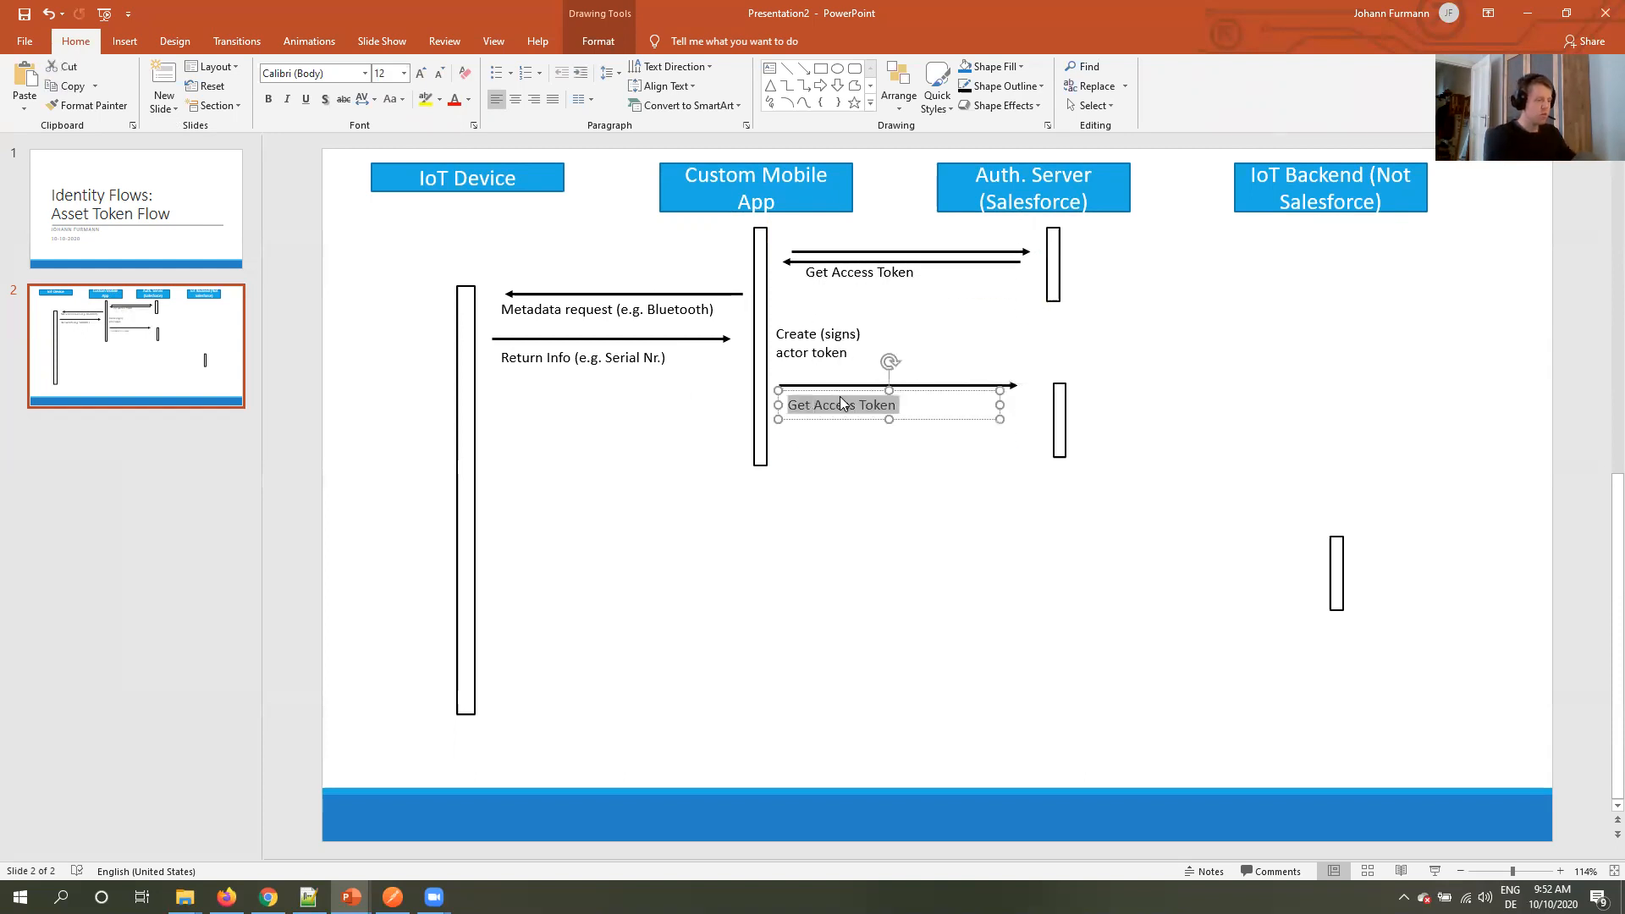
type("POST TO")
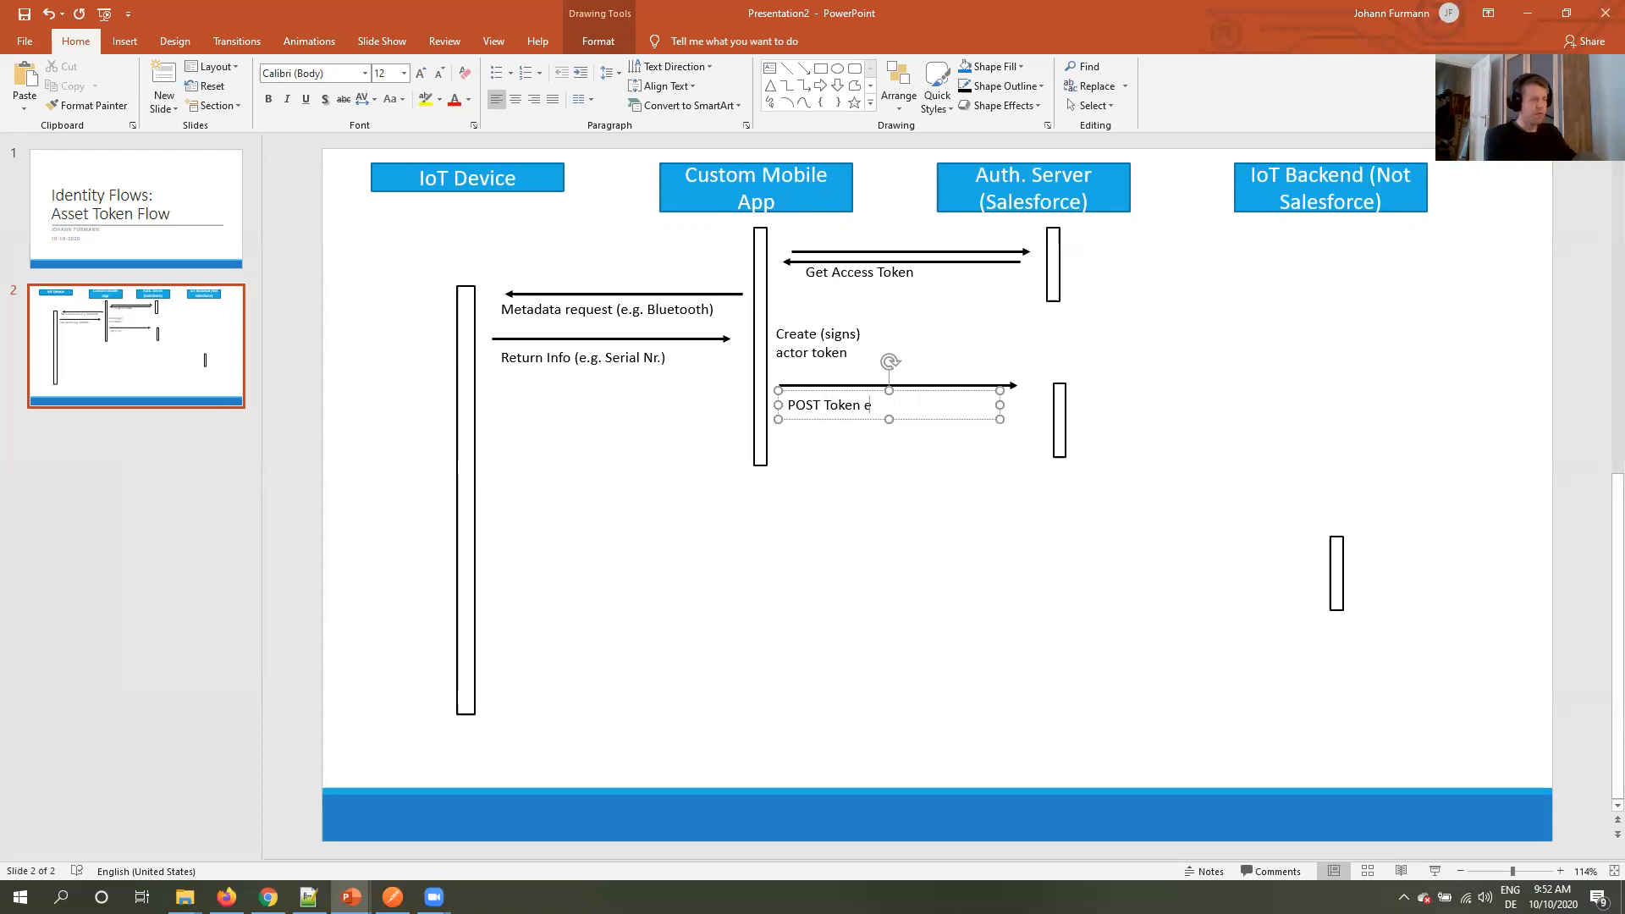
type("ndpoint,")
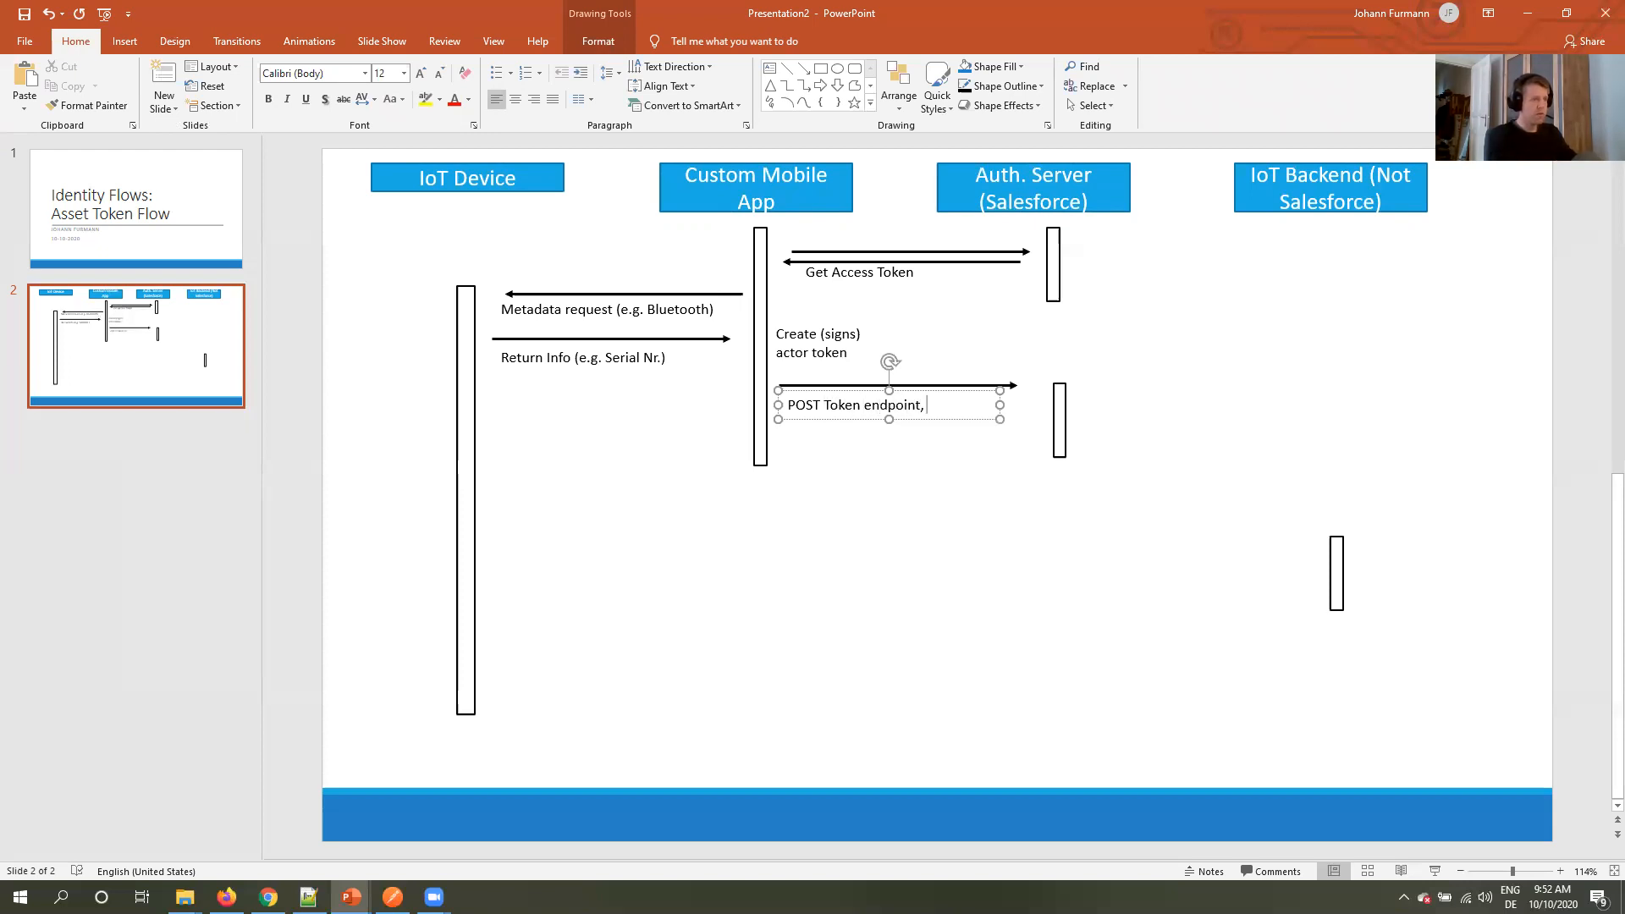
type("repsonse")
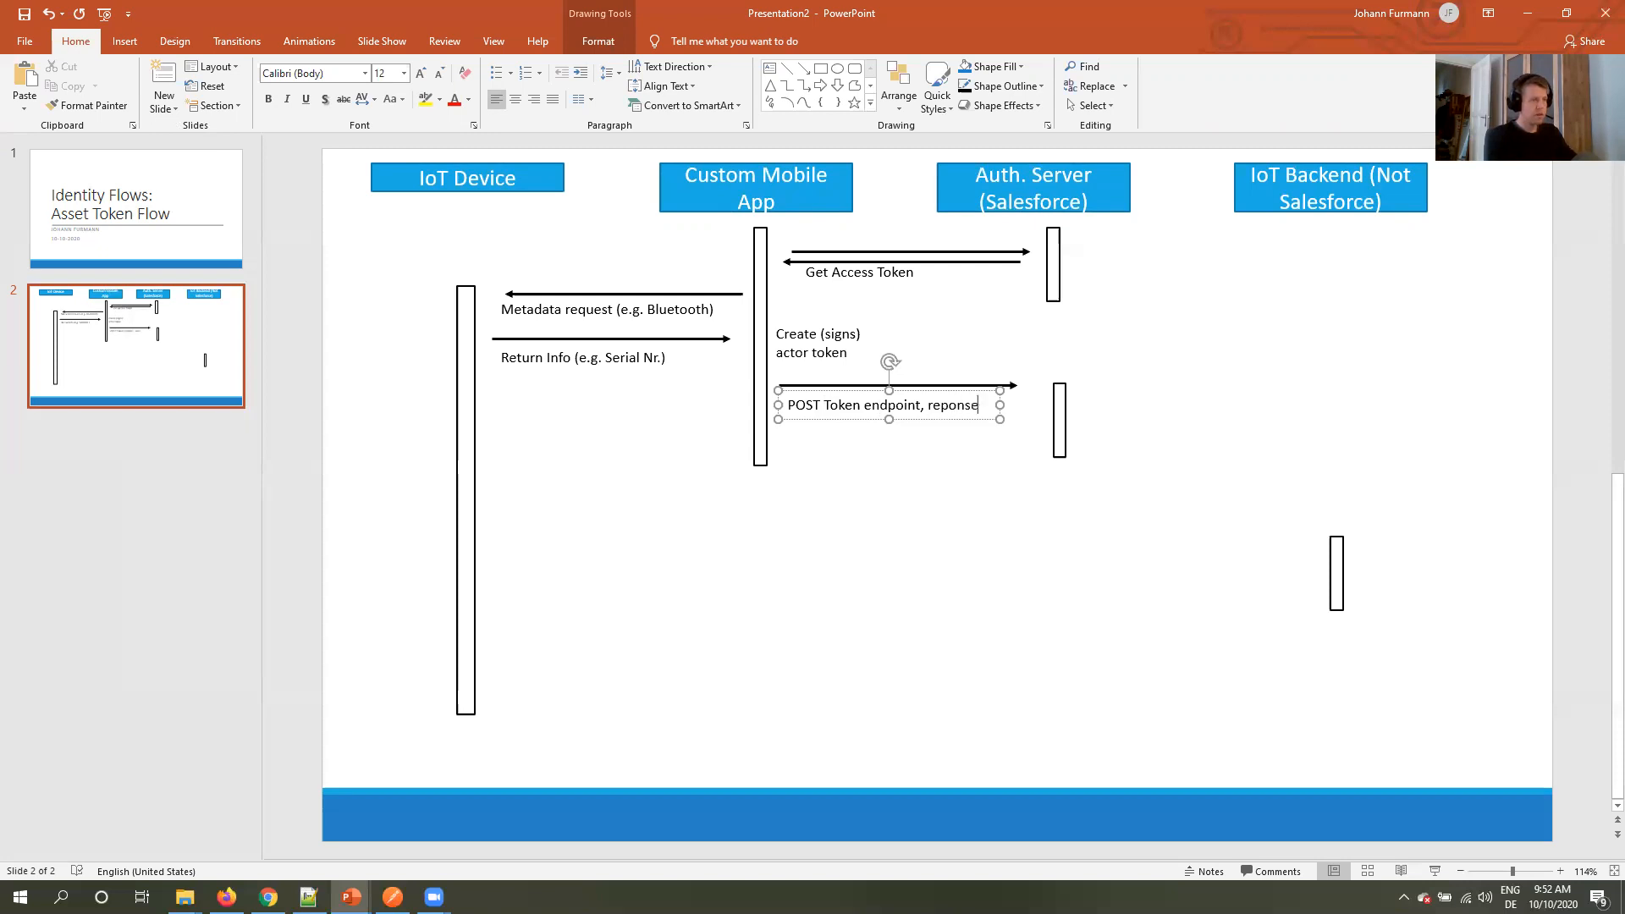
type("_t")
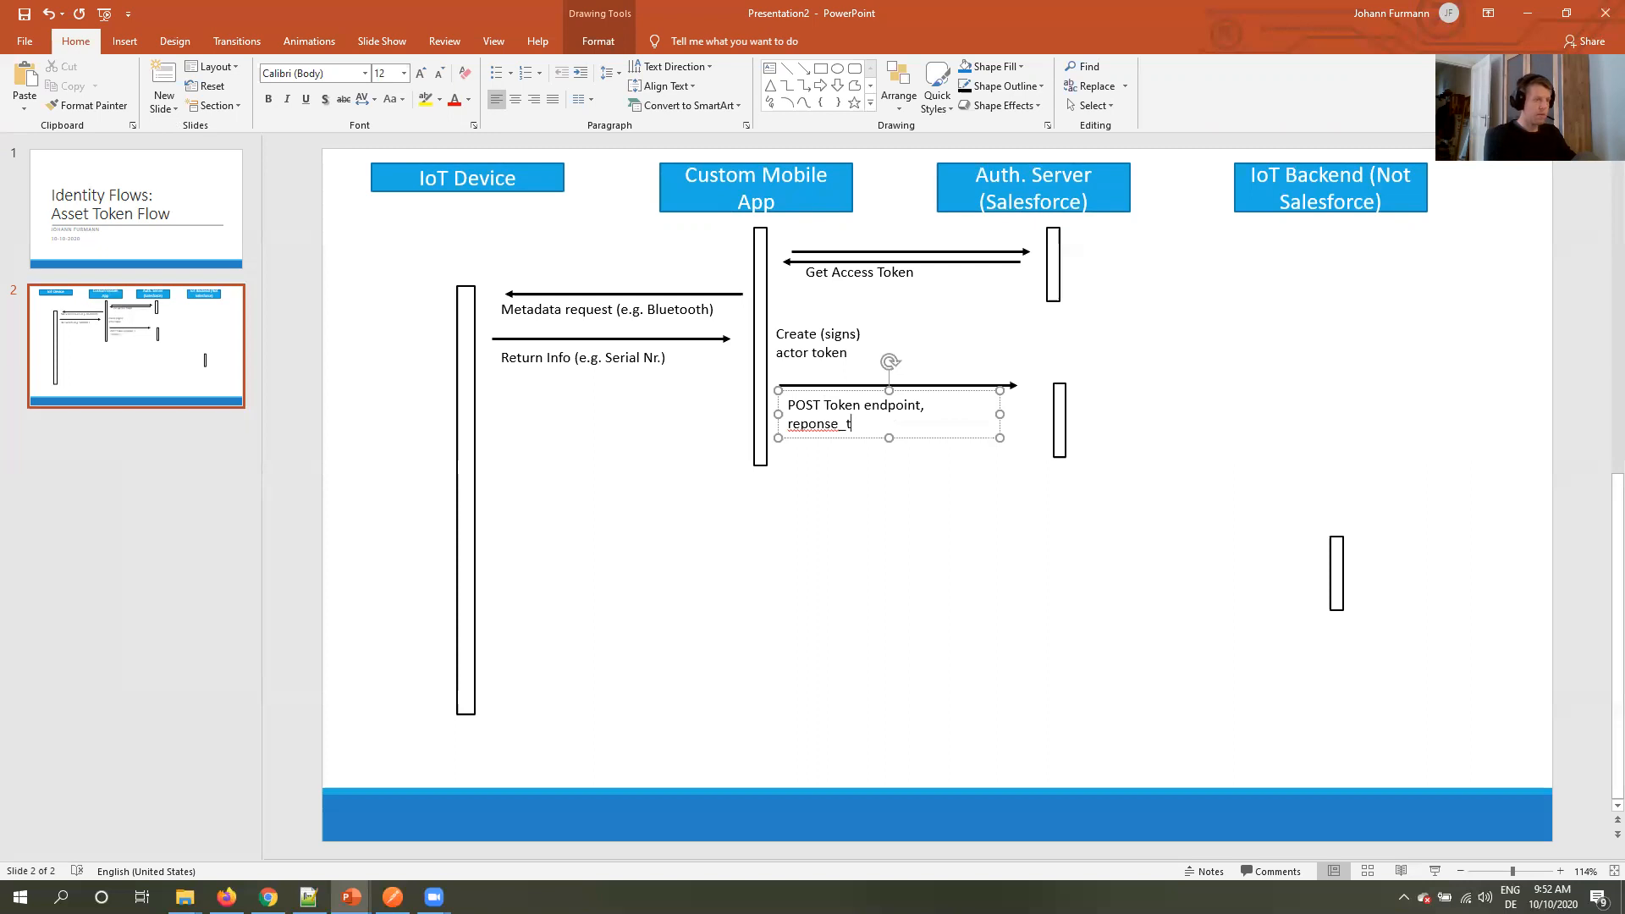
type("ype:")
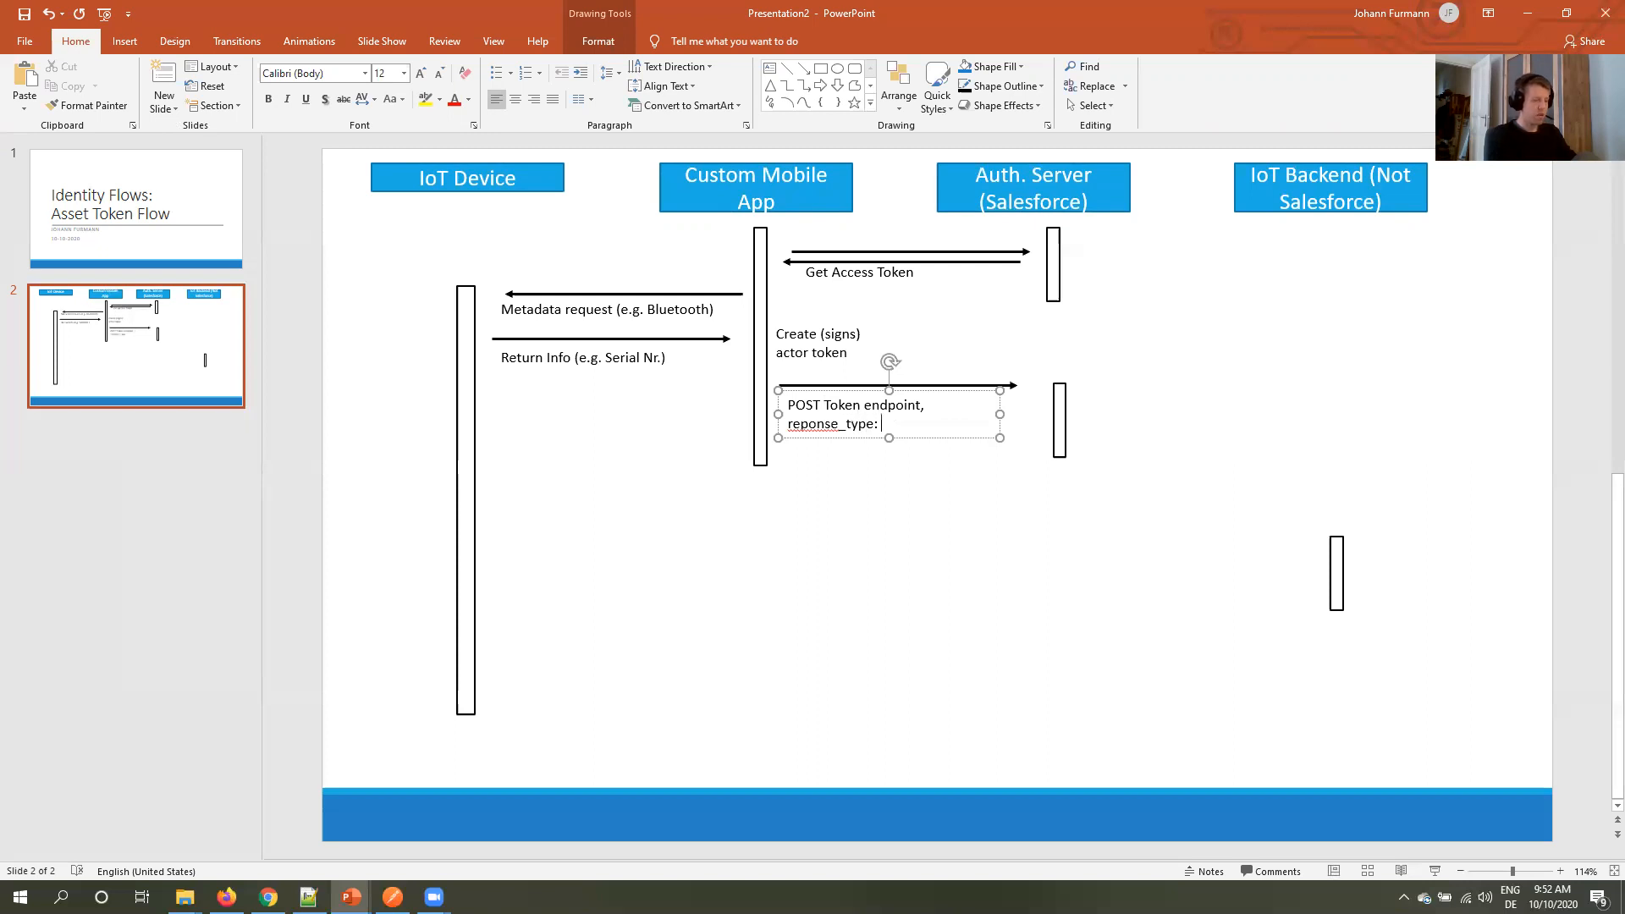
Complete the label with the response types asset token, access token, actor token.
type("asset to")
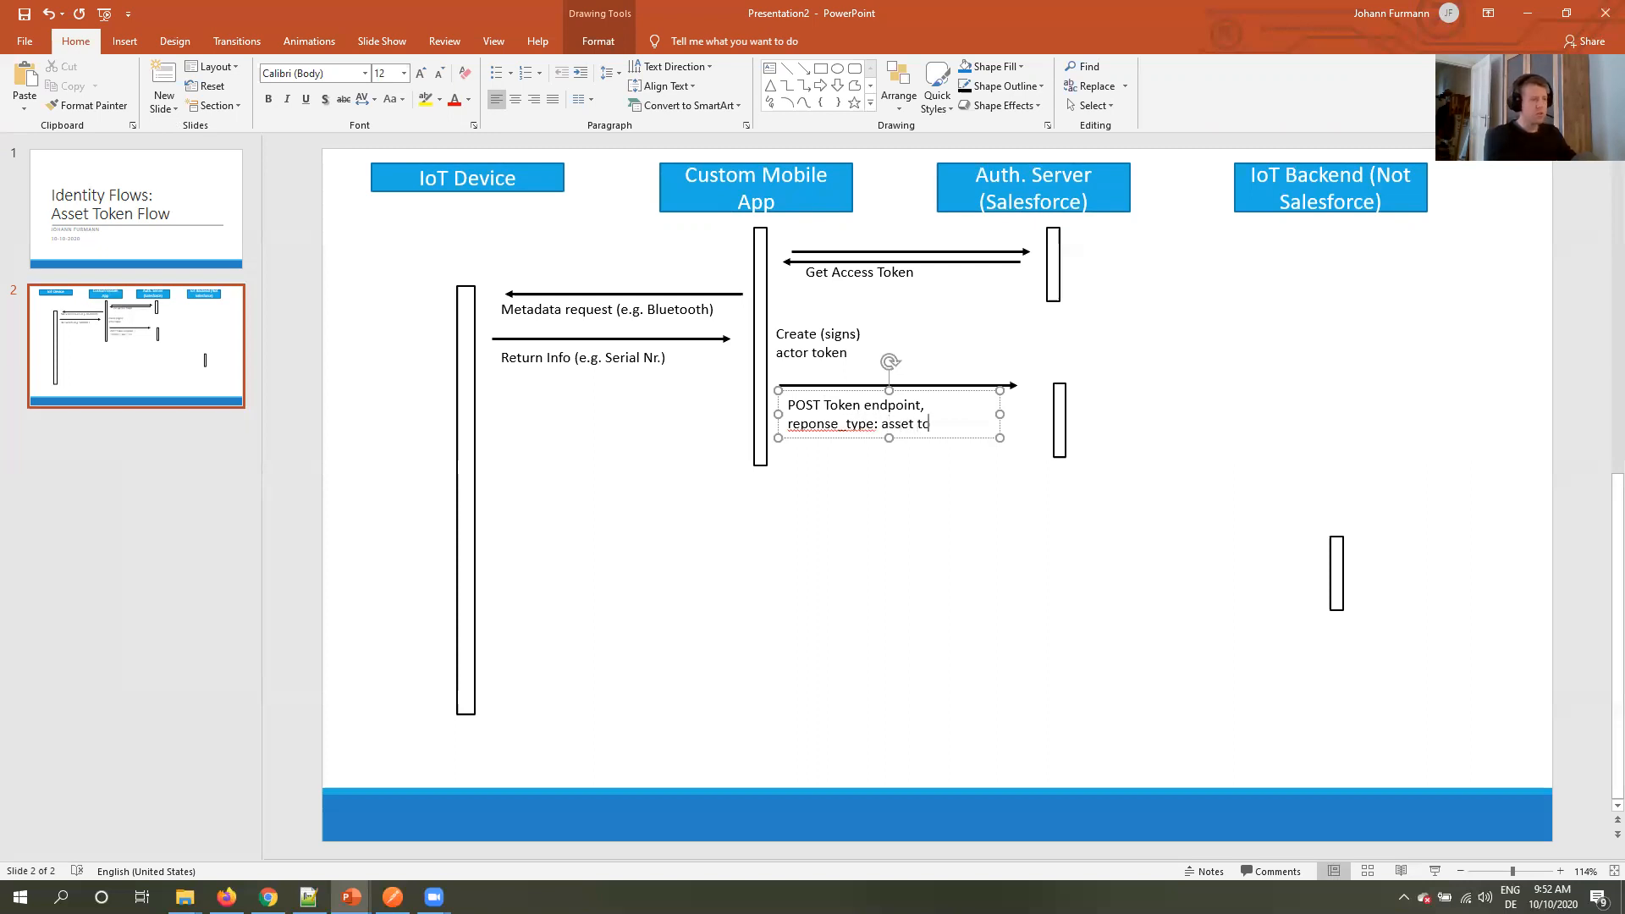
type("ken")
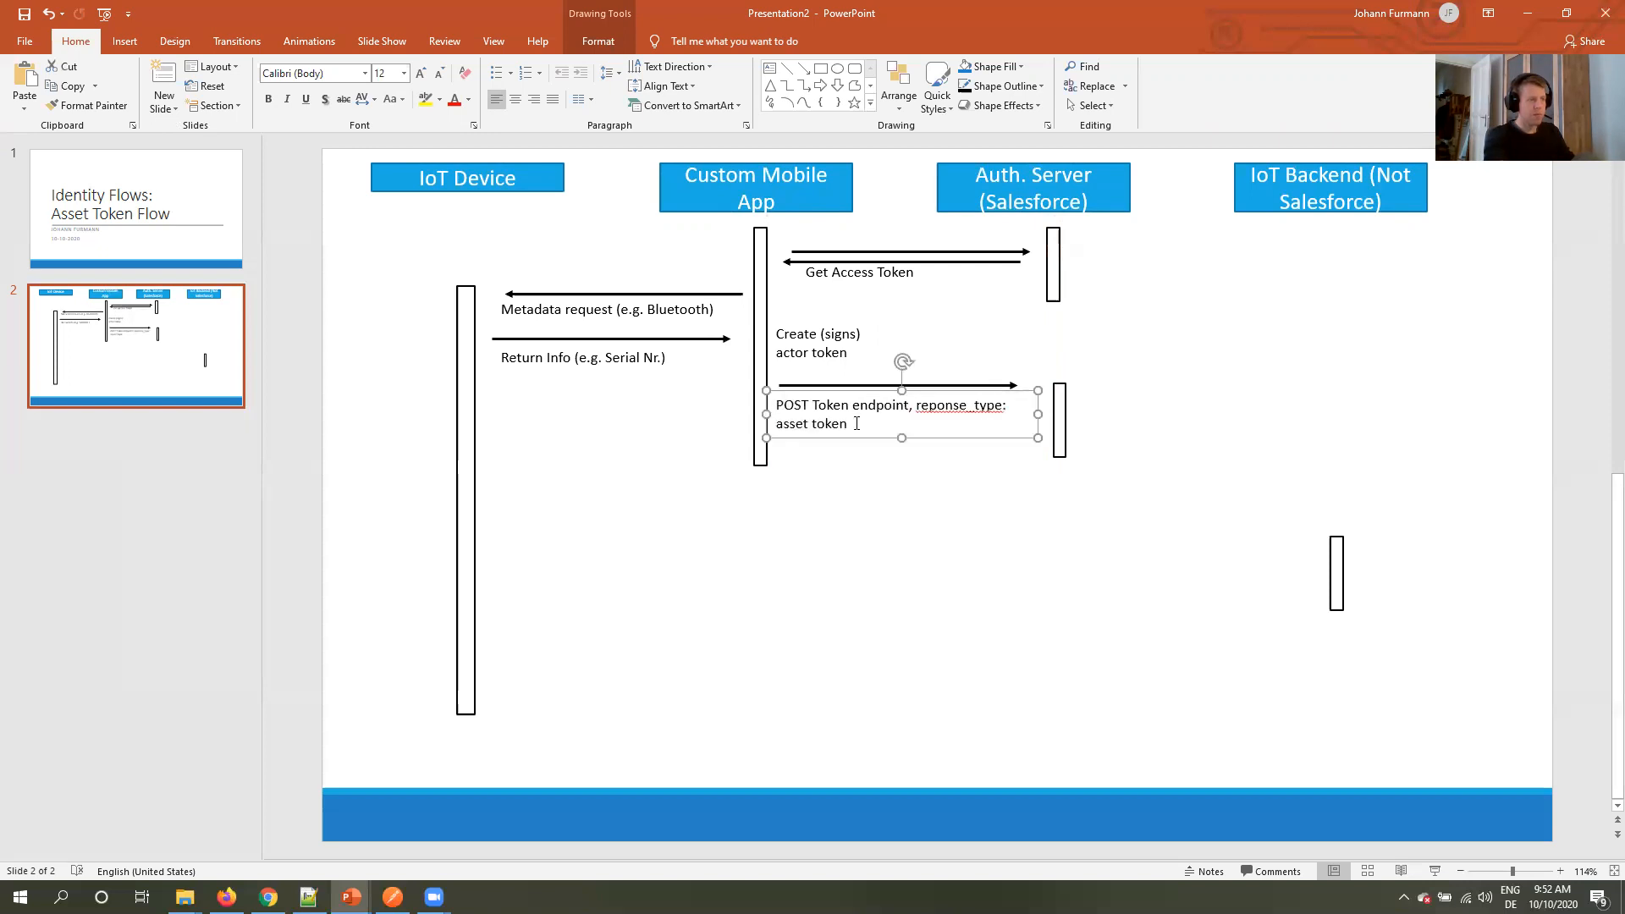
type(",")
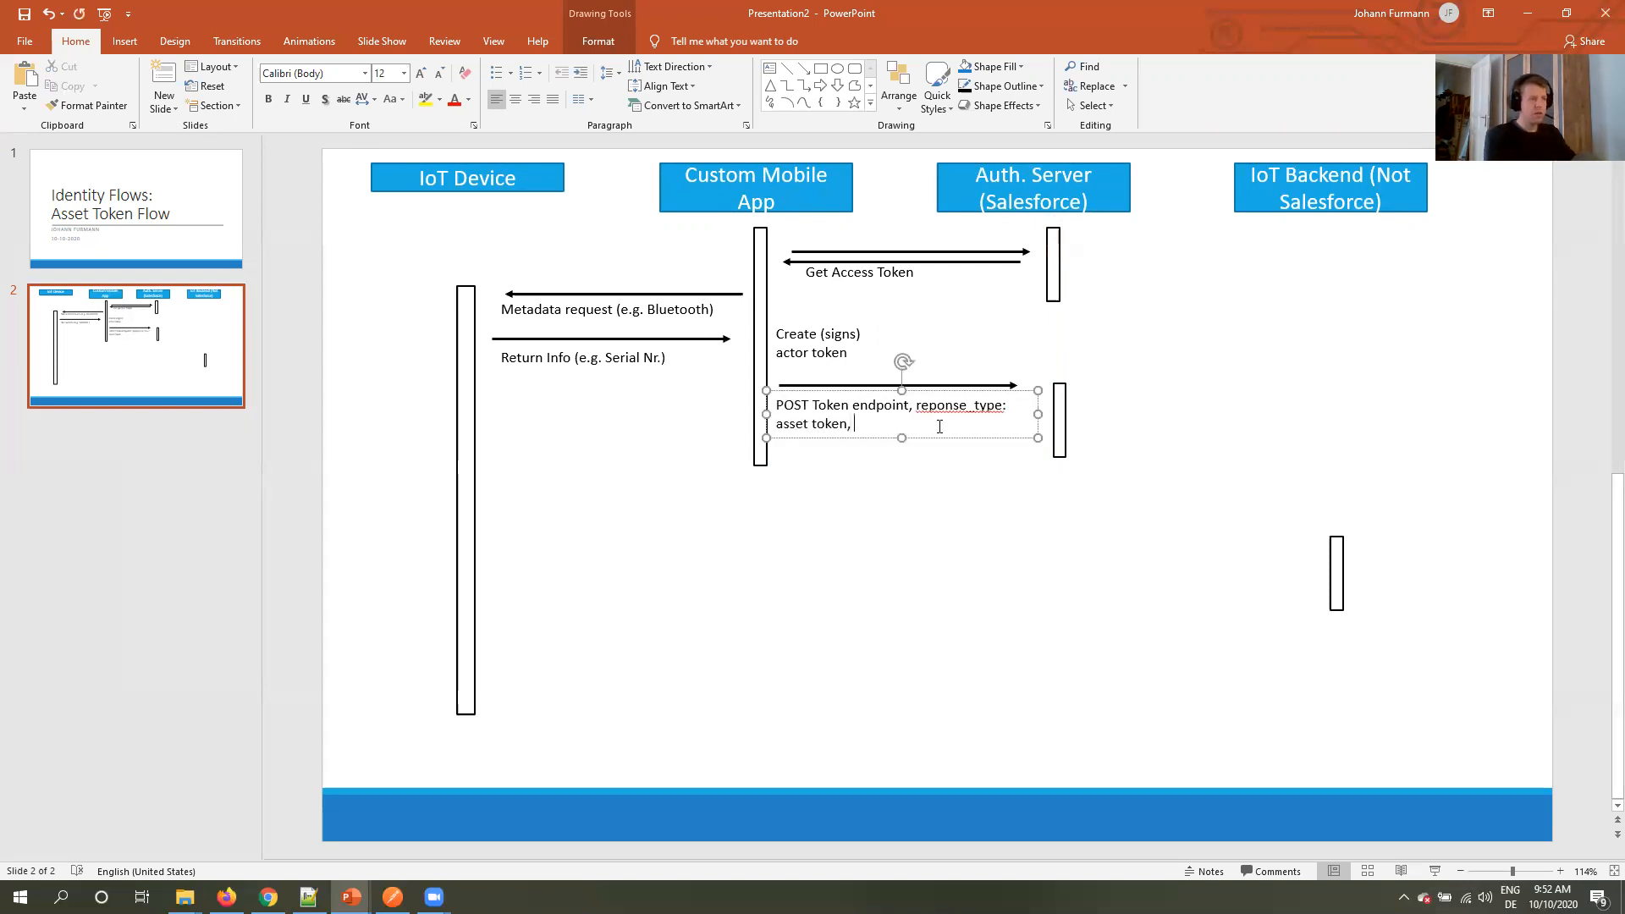
type("access token,")
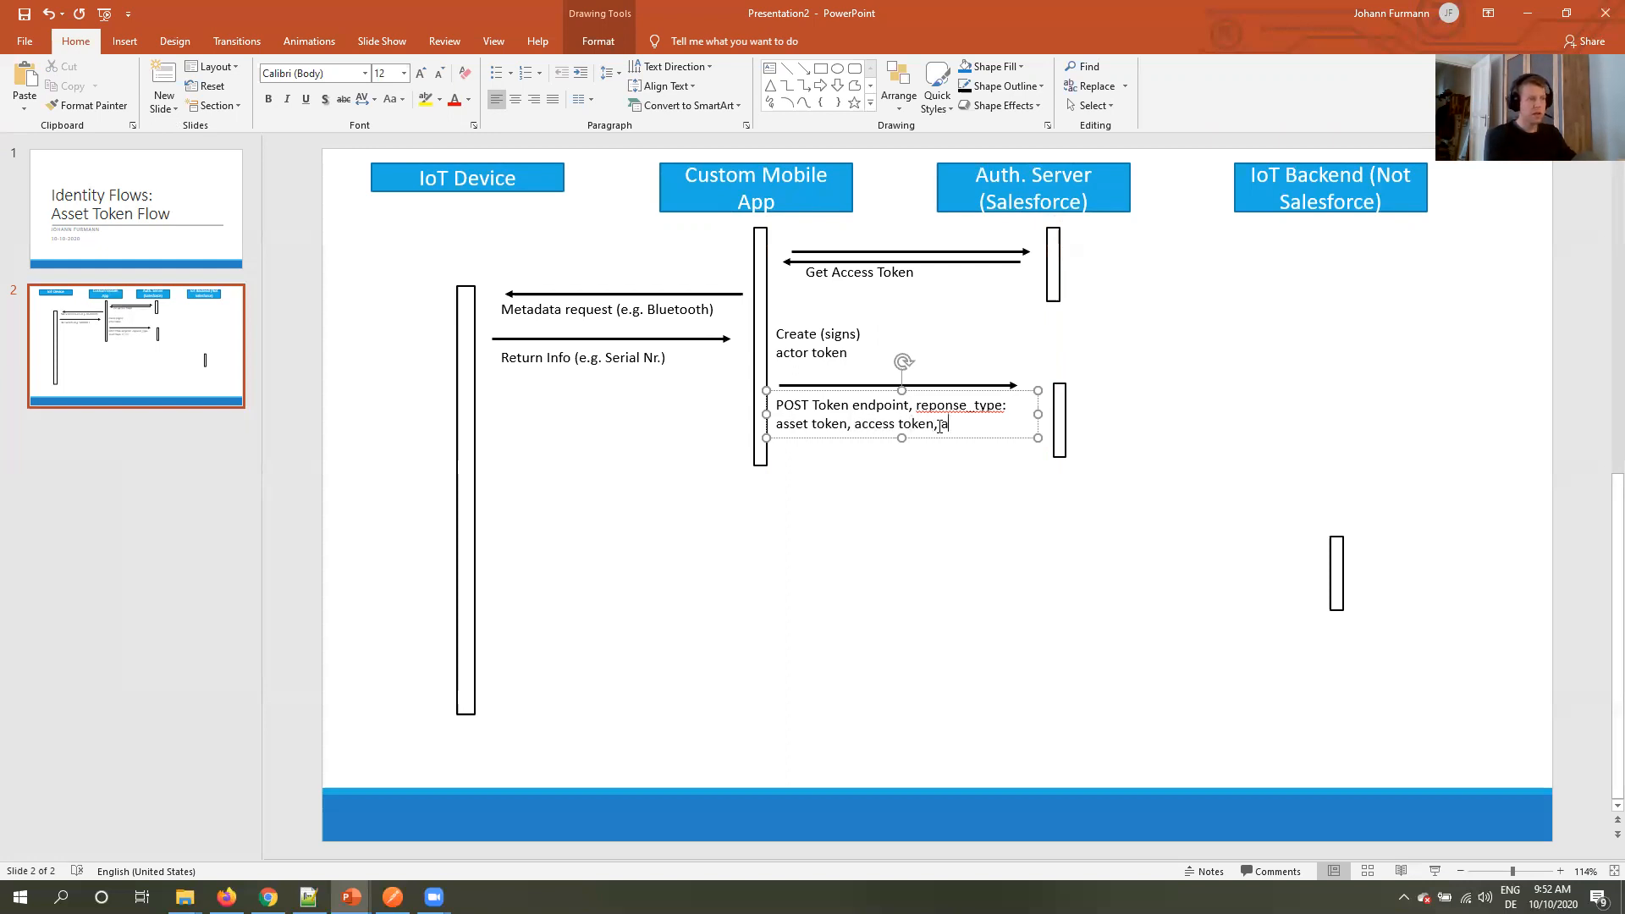
type("actor token")
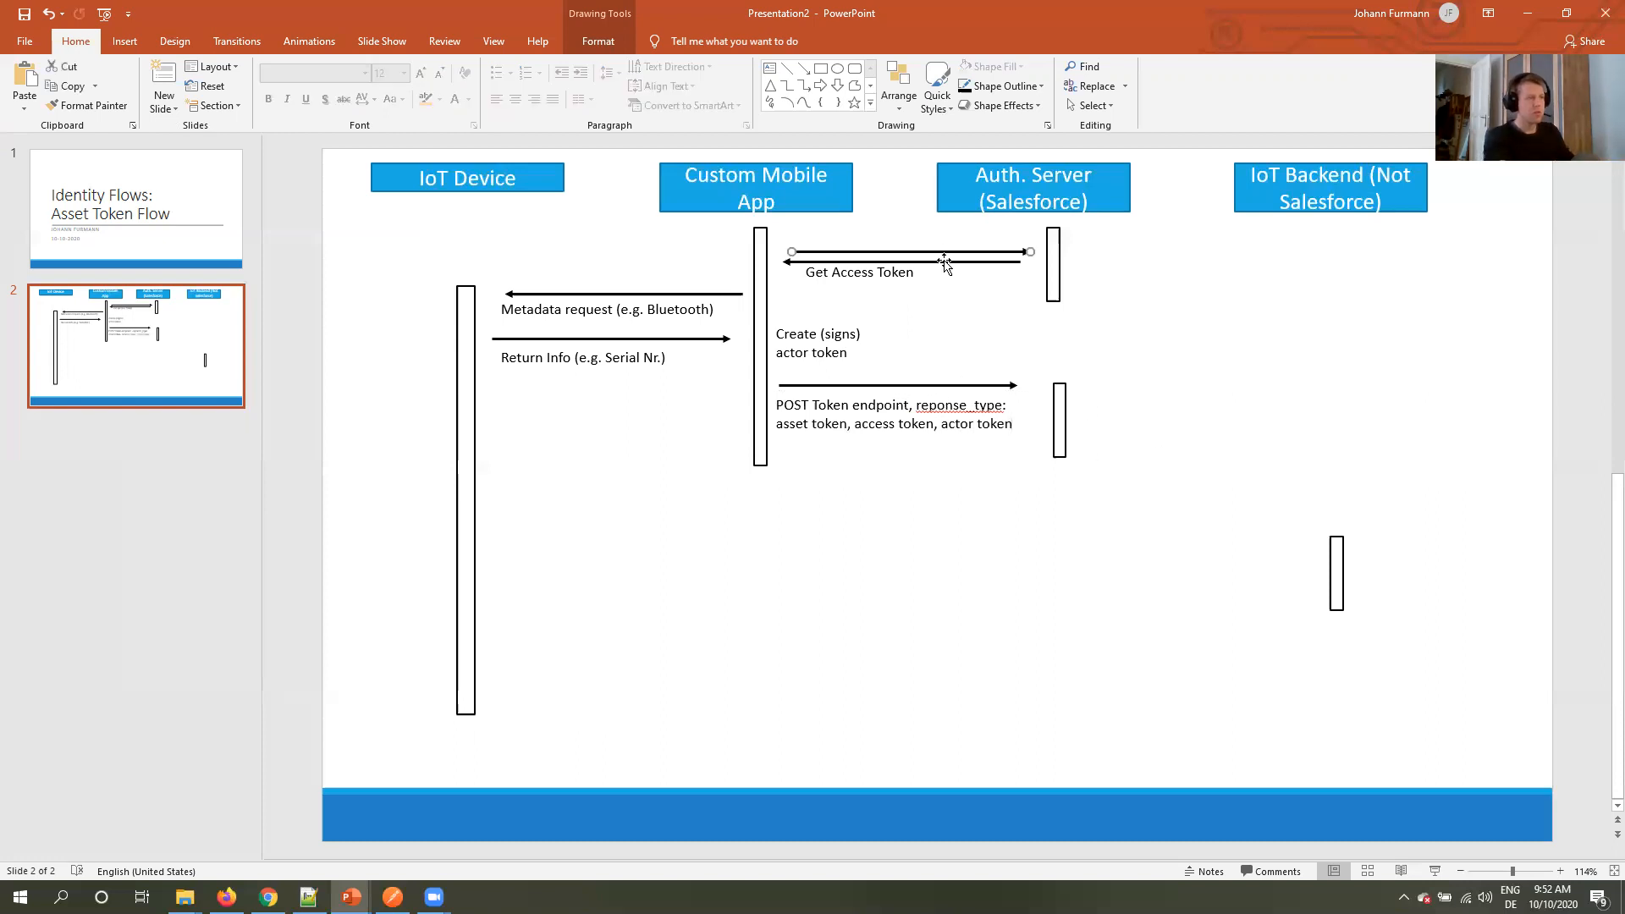
Duplicate a label beside the auth server bar and start it with 'Verifies access token'.
left_click(893, 413)
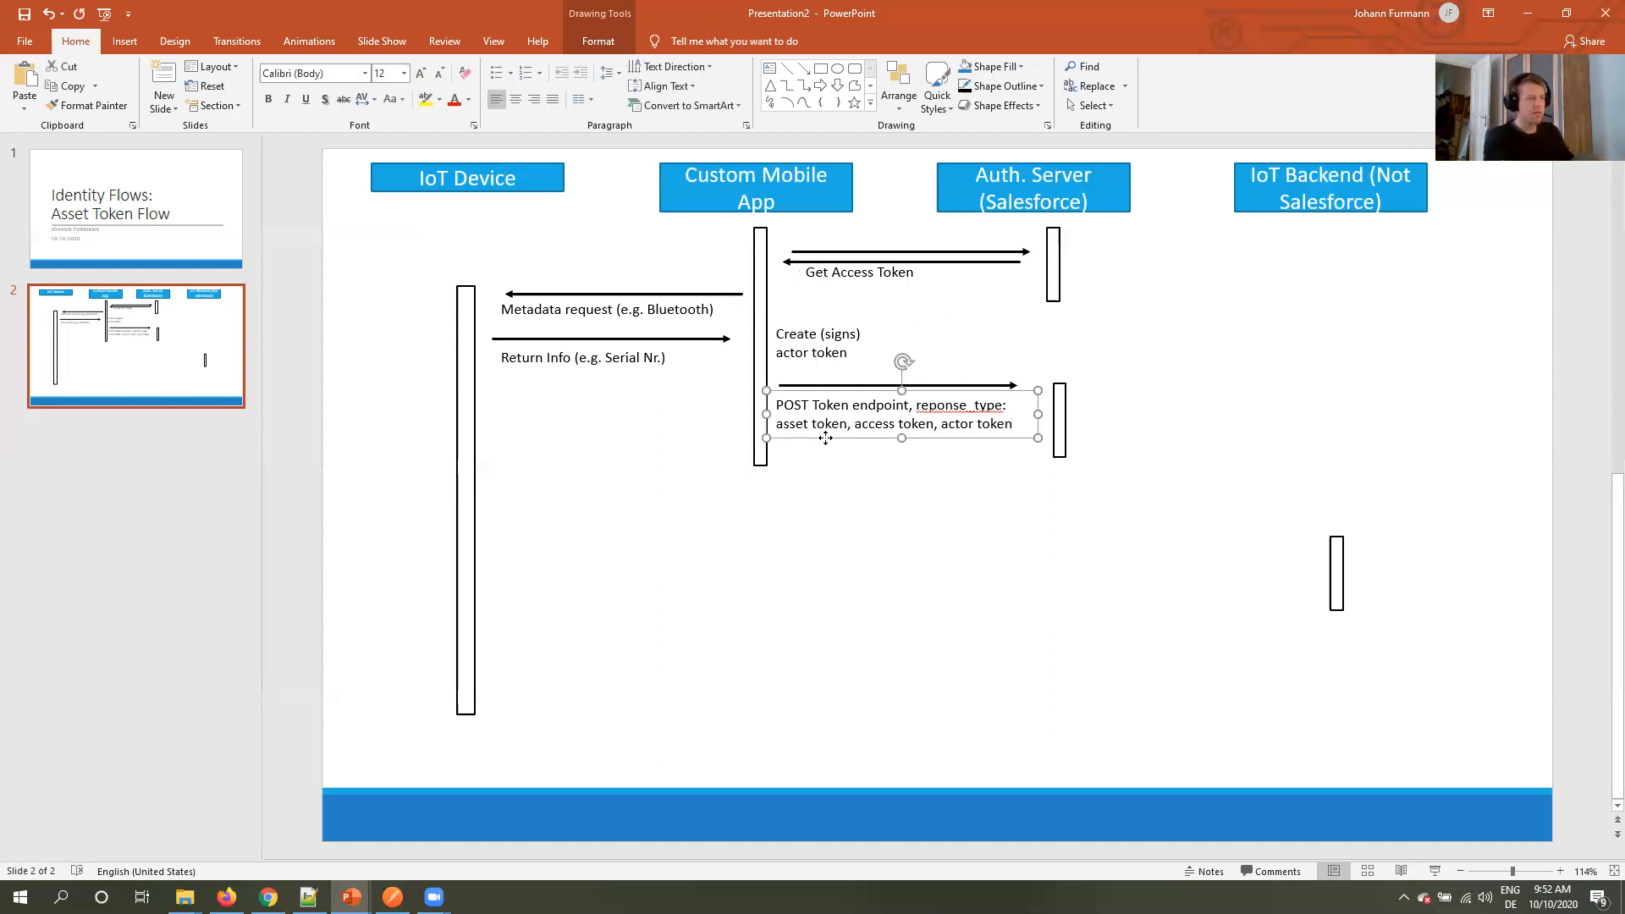
left_click_drag(902, 415, 1186, 406)
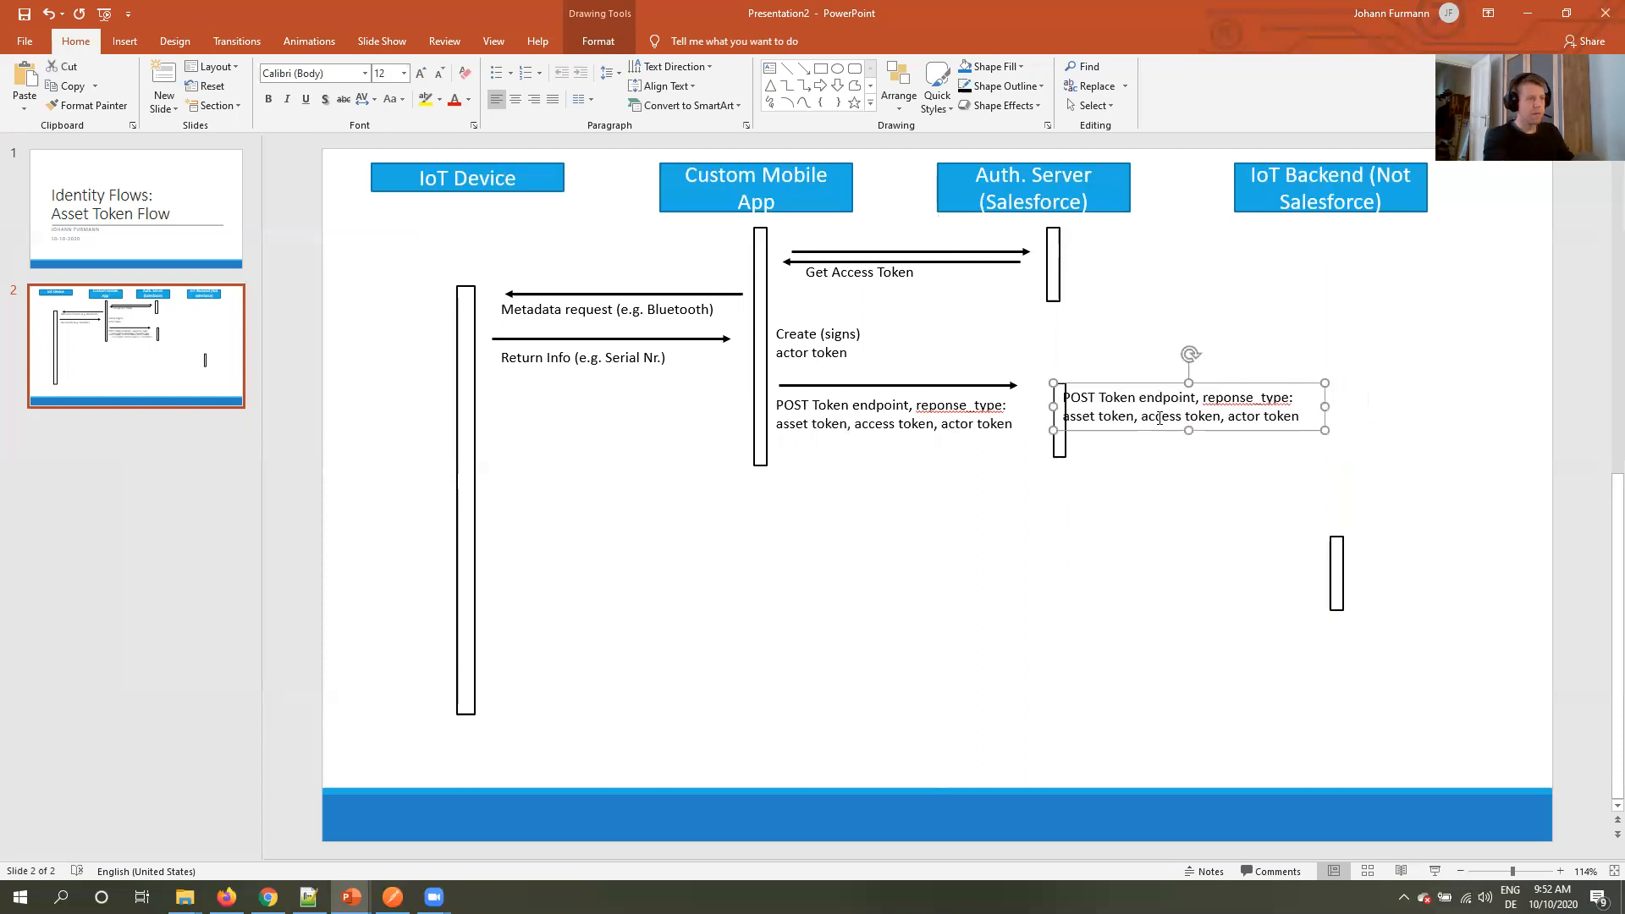
key("Delete")
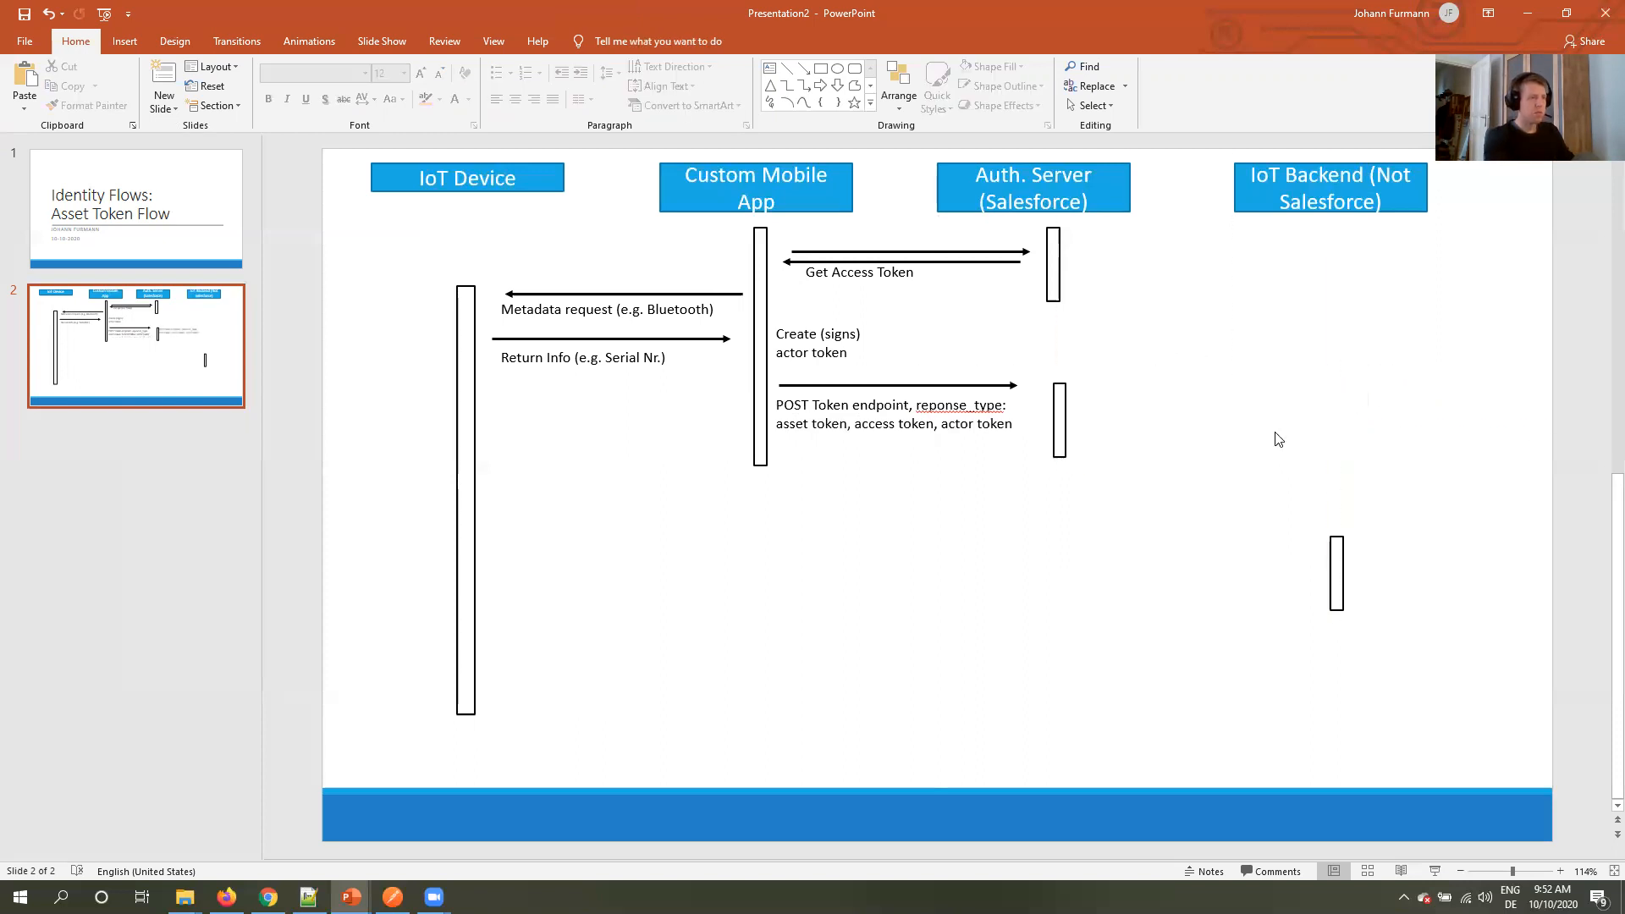
left_click(815, 344)
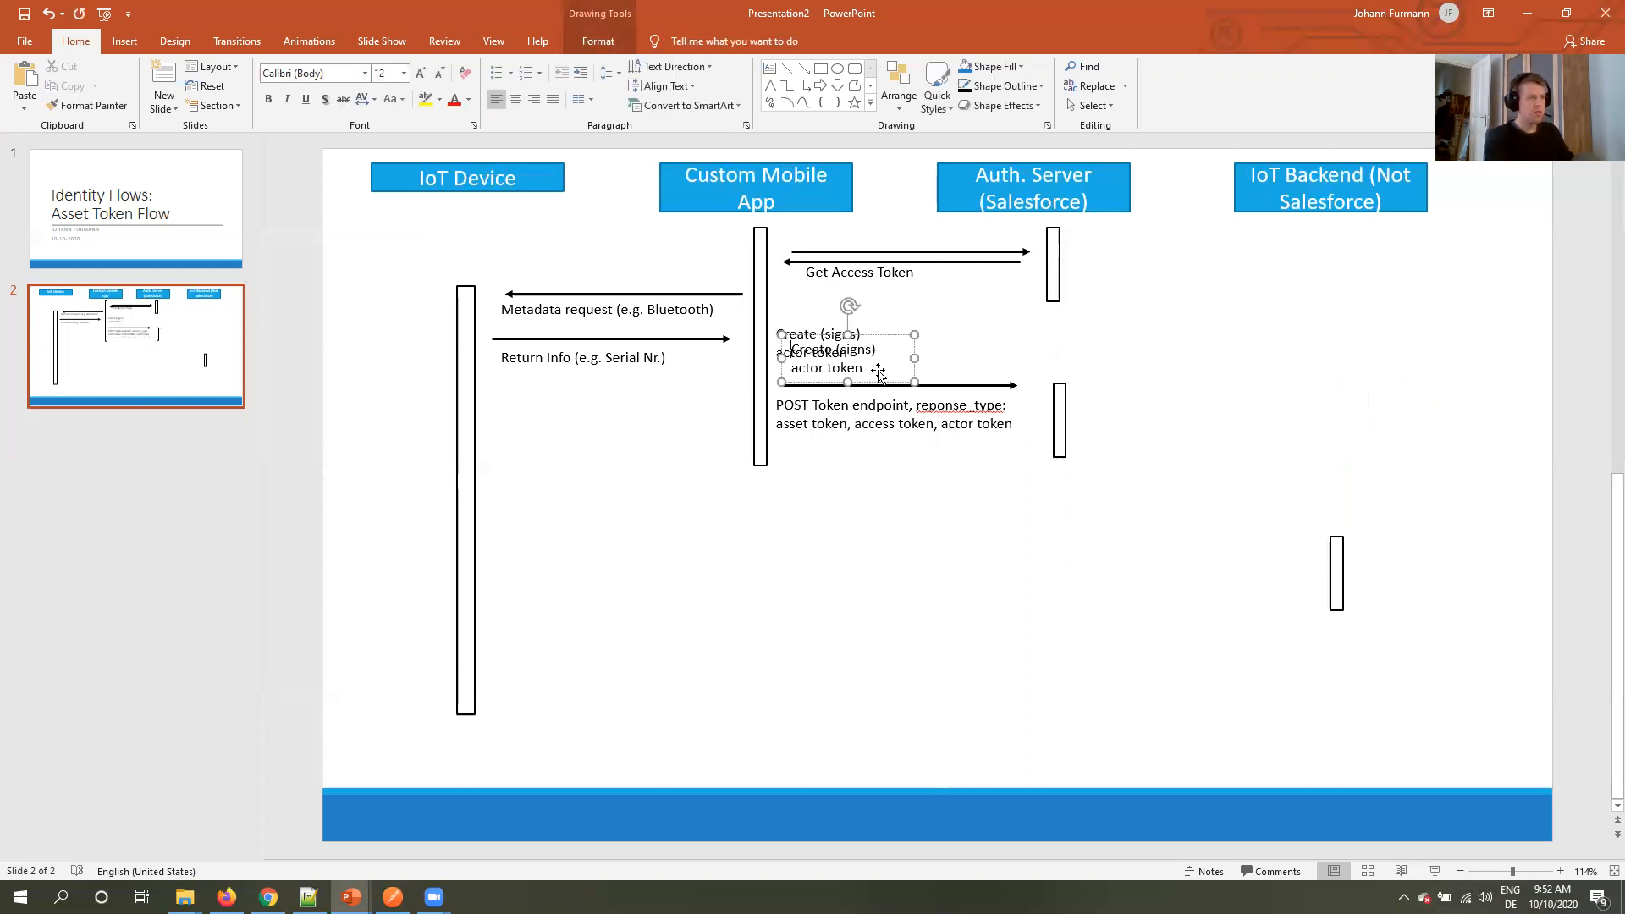
left_click_drag(845, 352, 1129, 396)
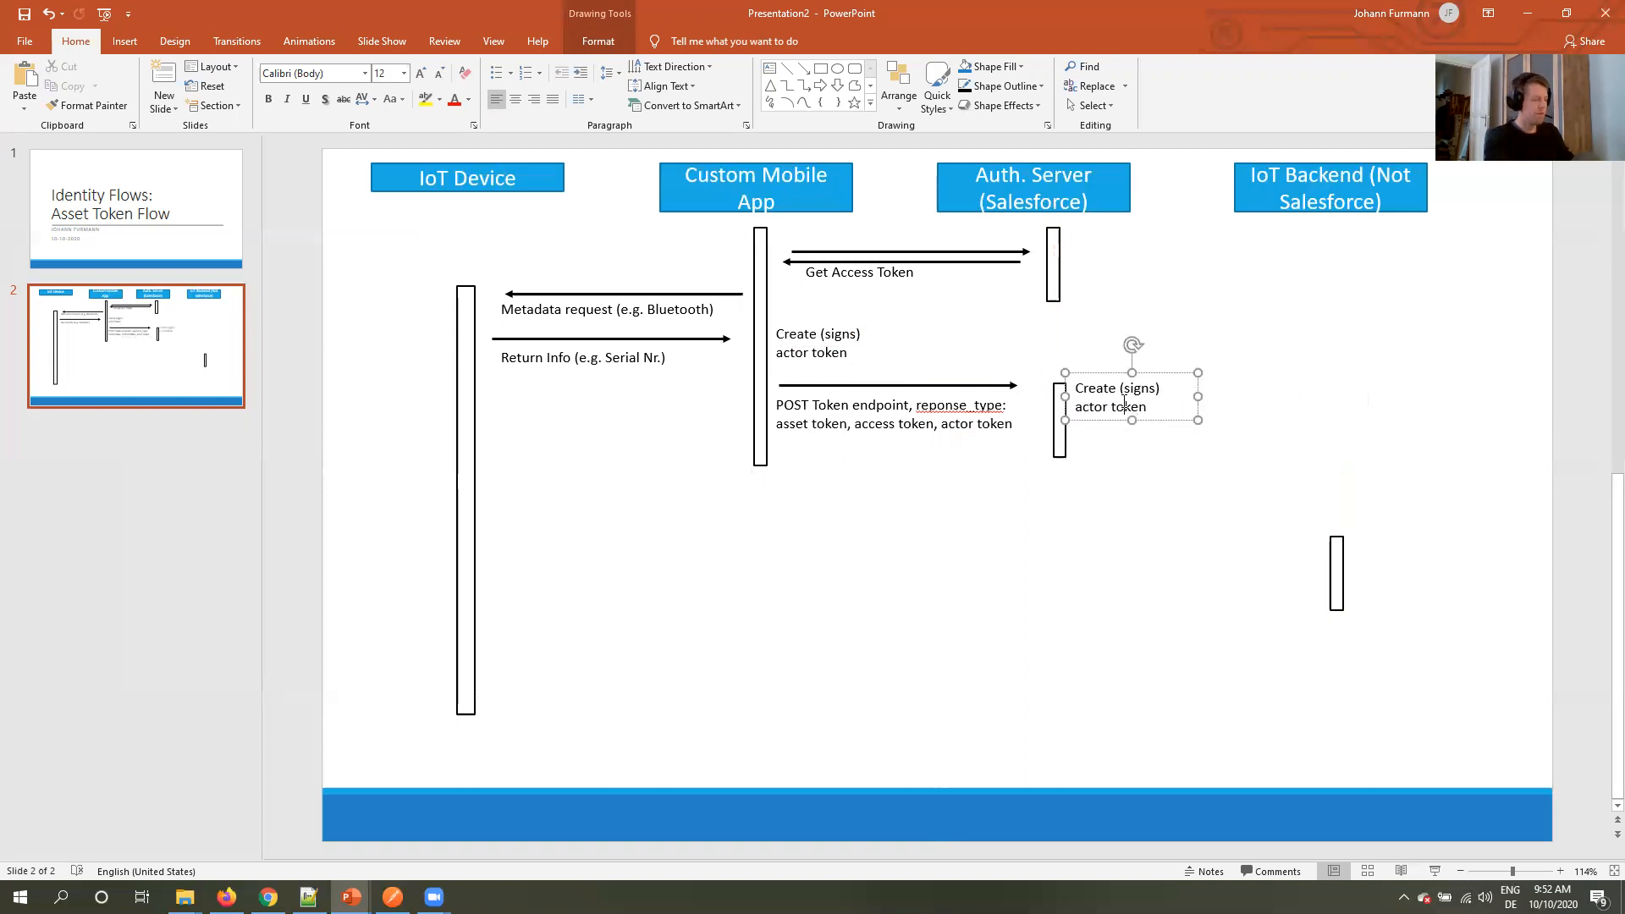
type("Verifies the")
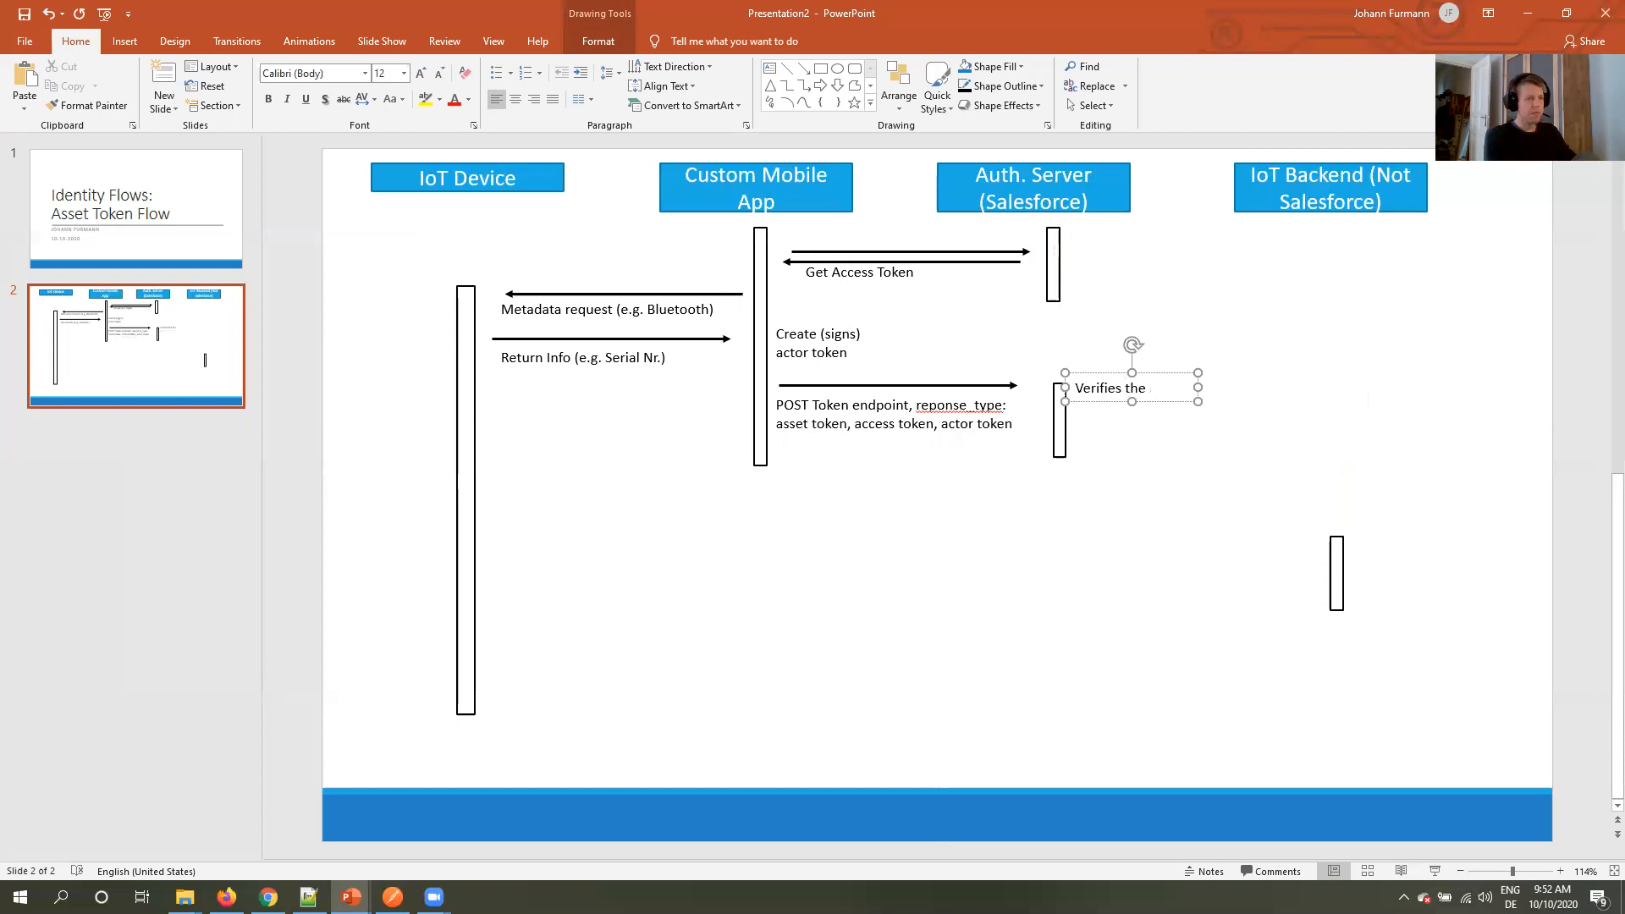
type("access token")
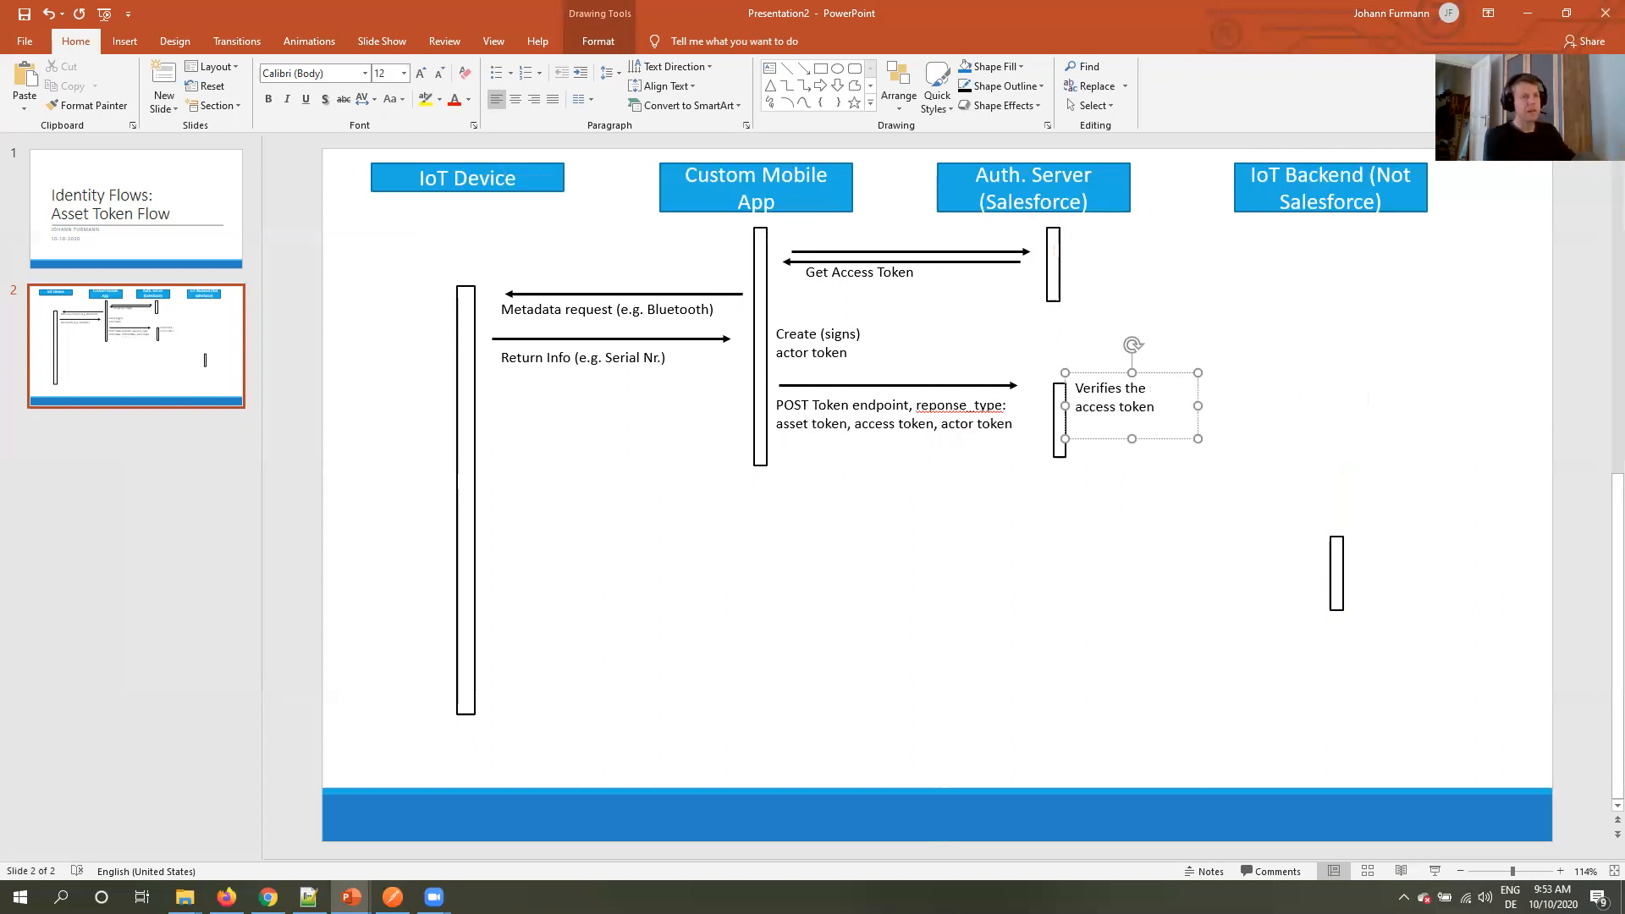
mouse_move(1212, 404)
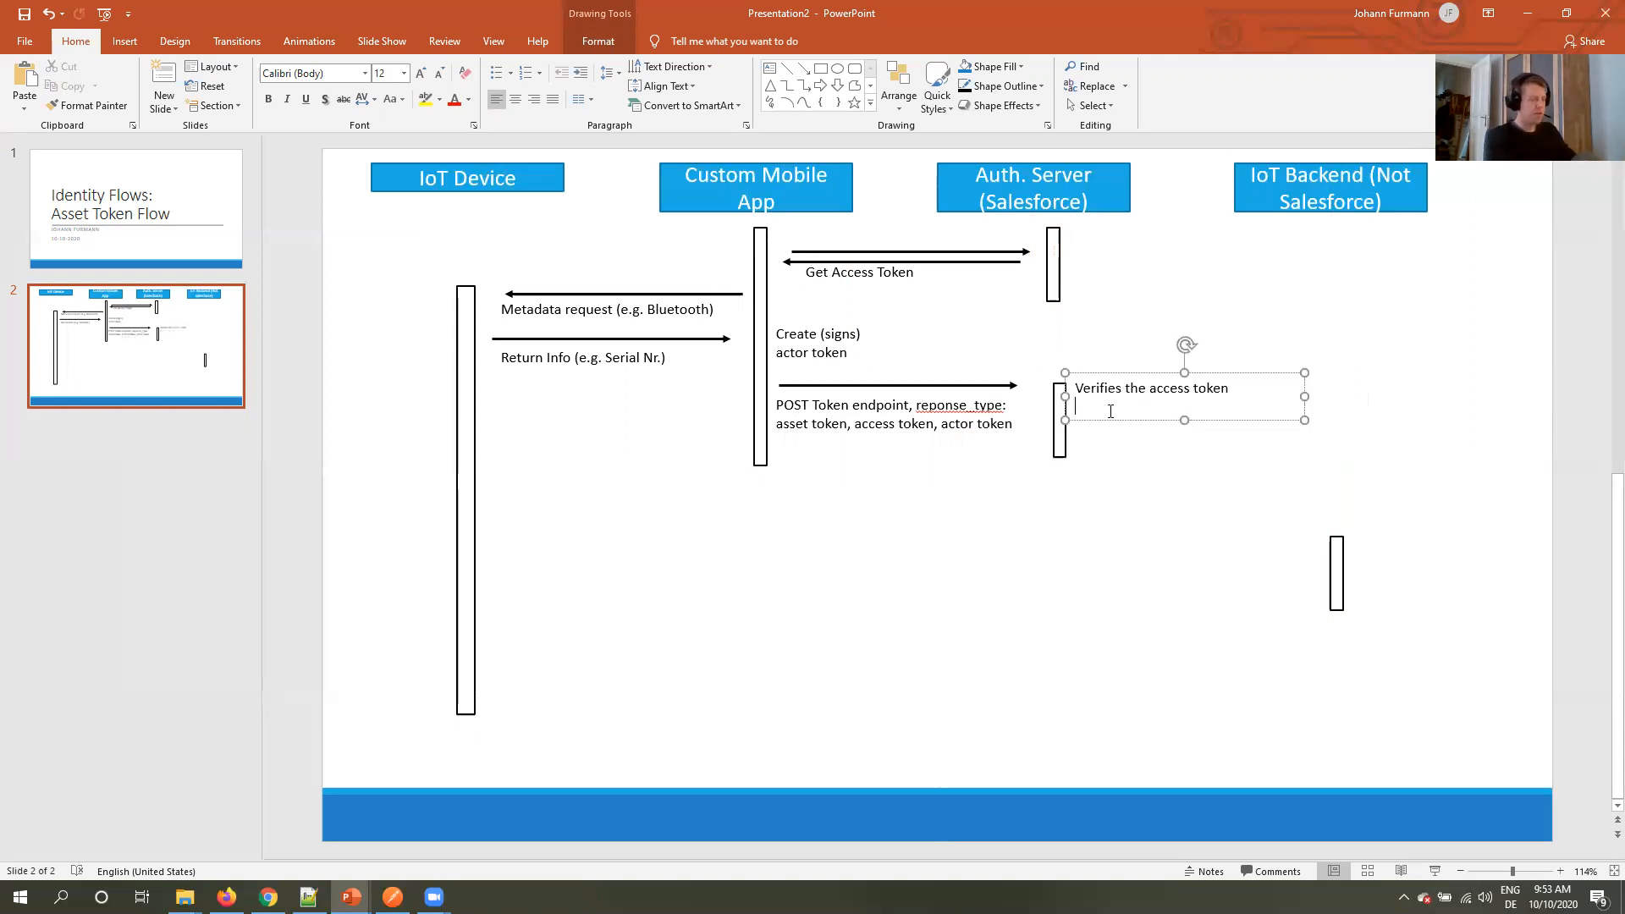
Add the lines Create/Update Asset (Optional), Create asset token and Publish Asset registration event.
type("Create")
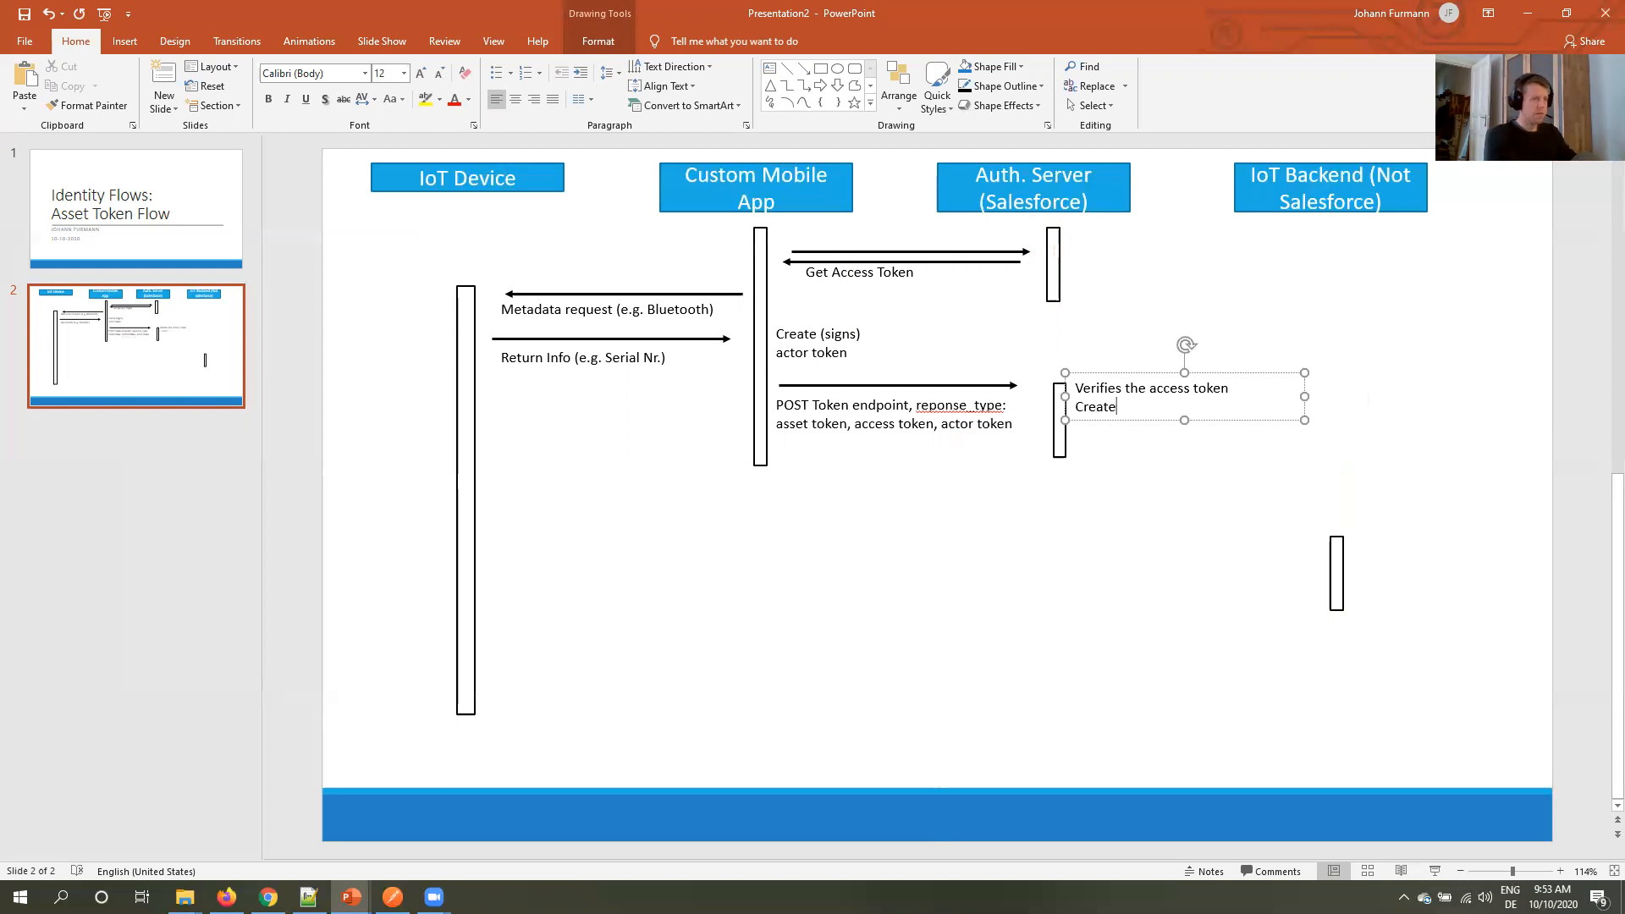
type("/Update")
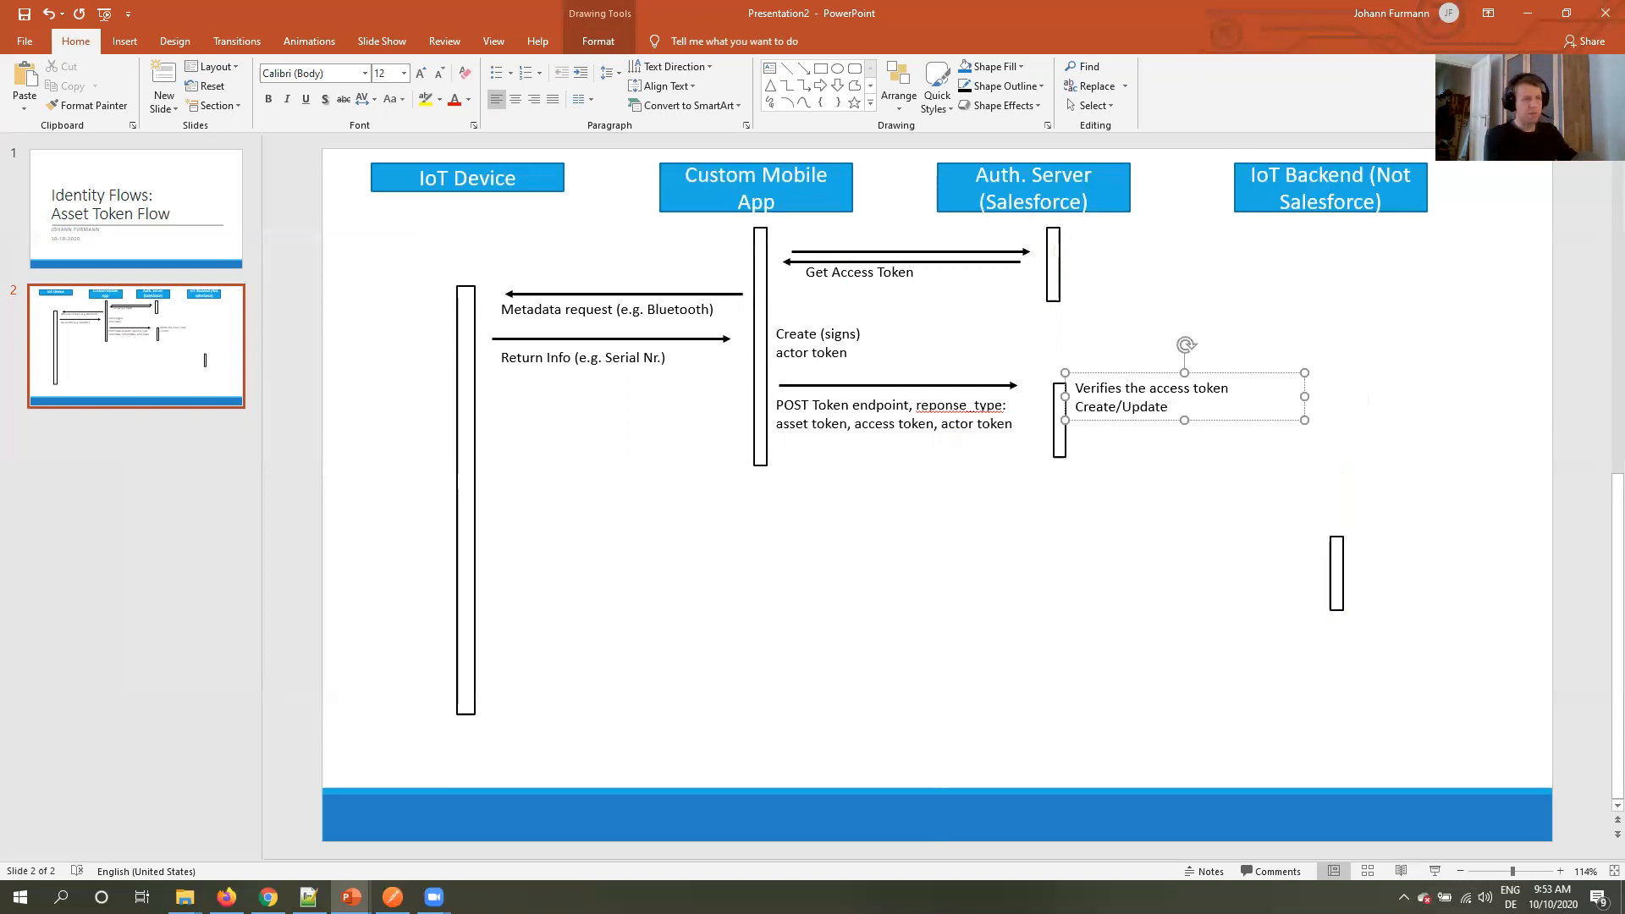
type("Asset")
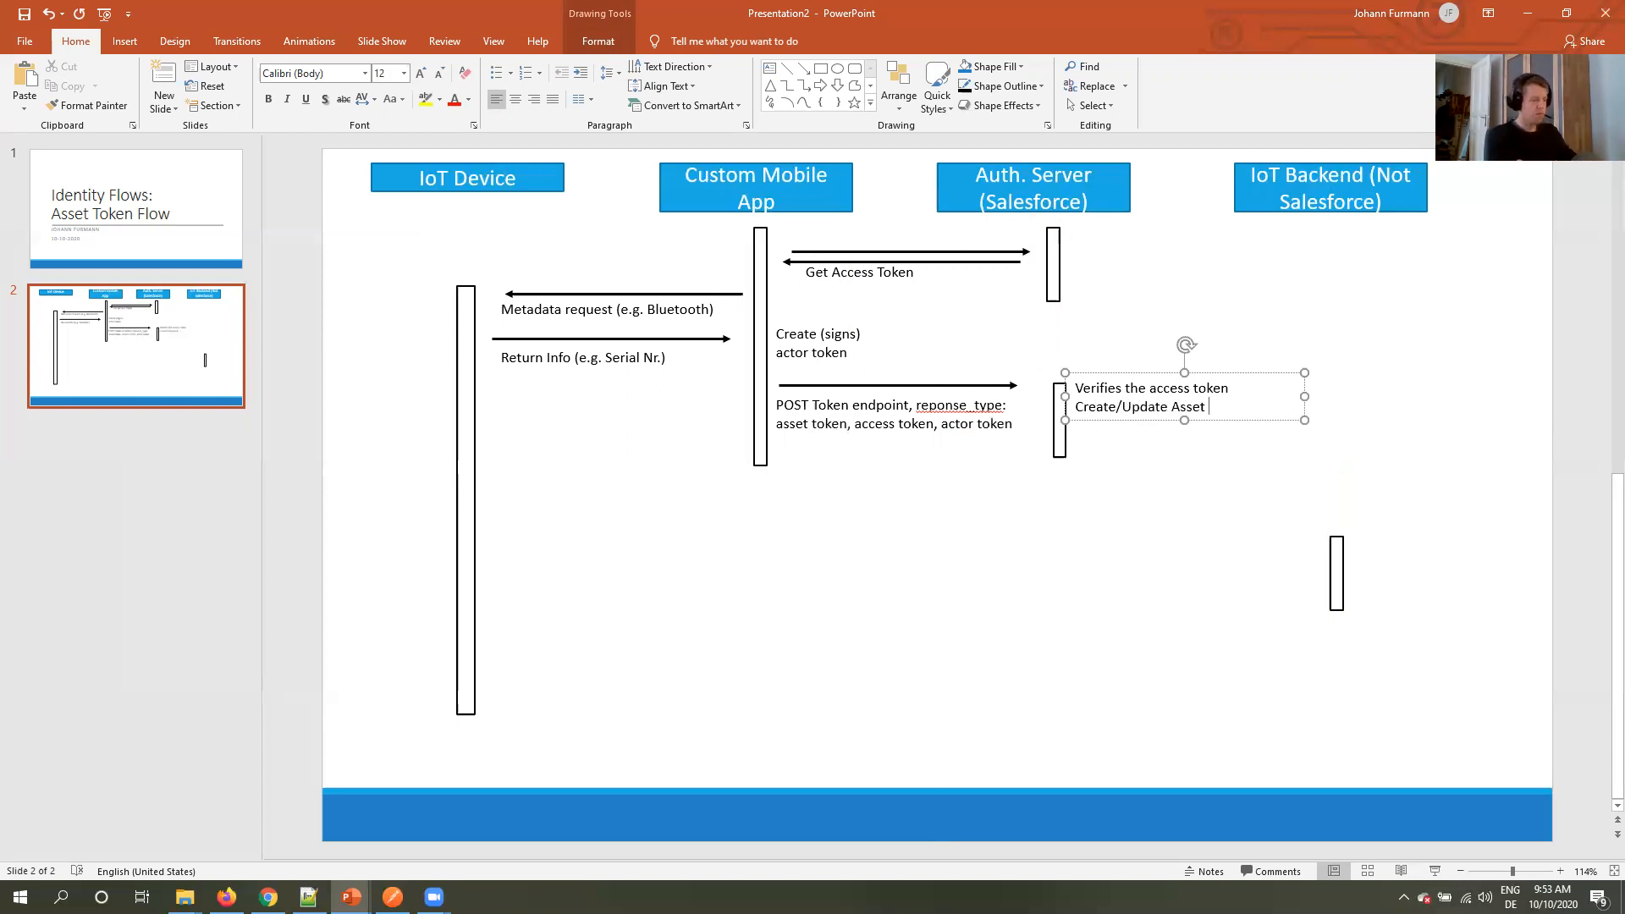
type("(Optional")
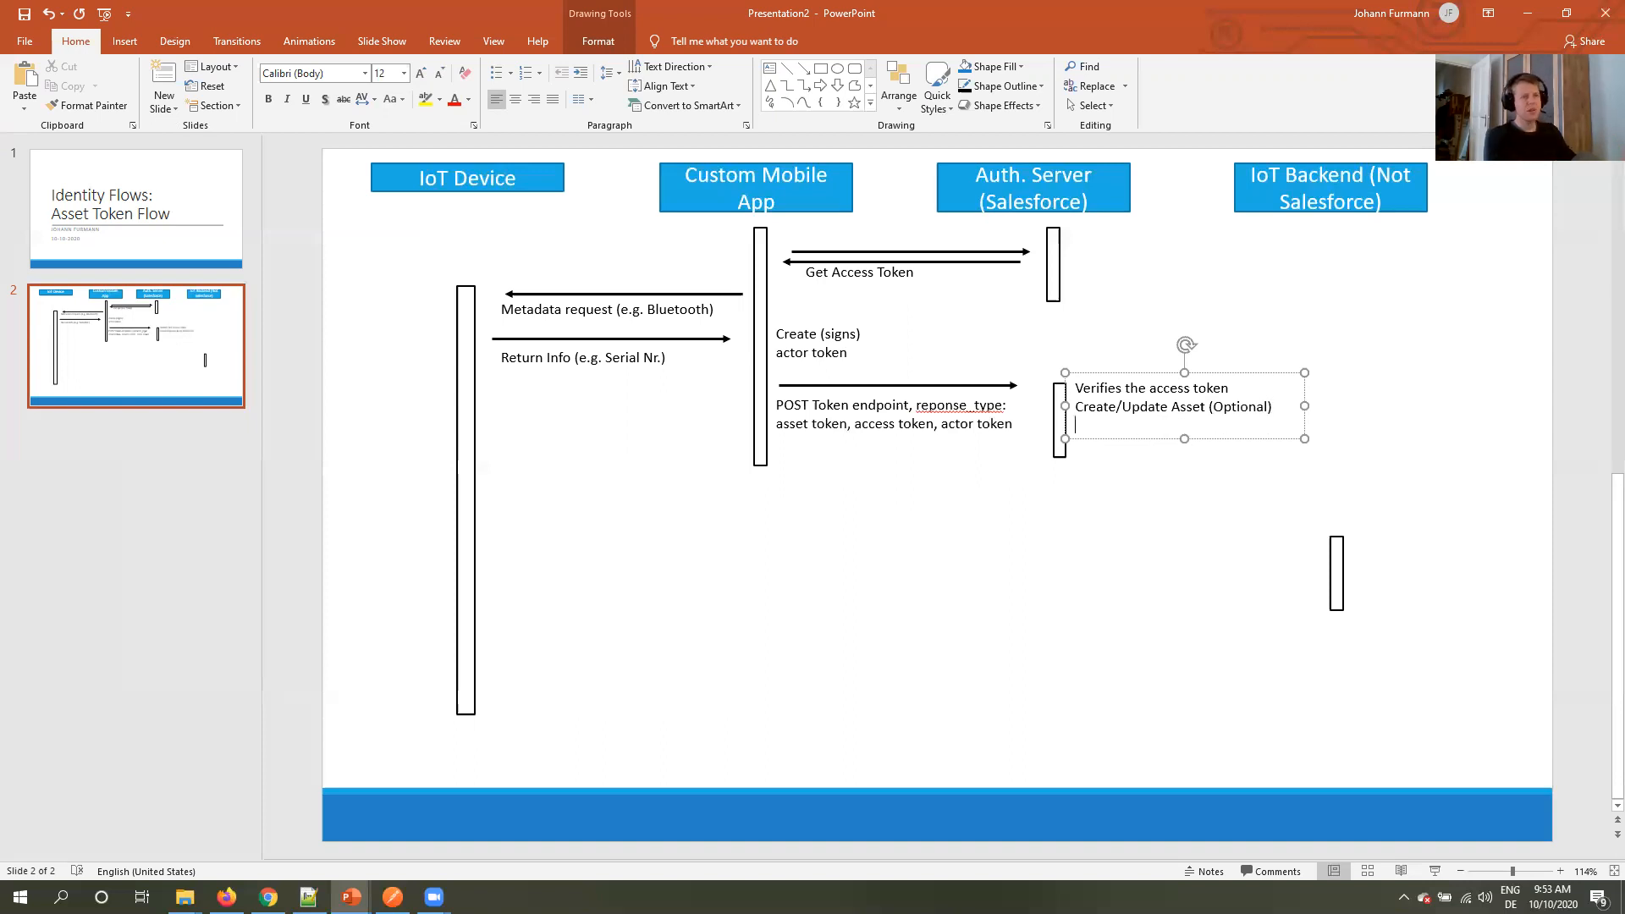
type("P")
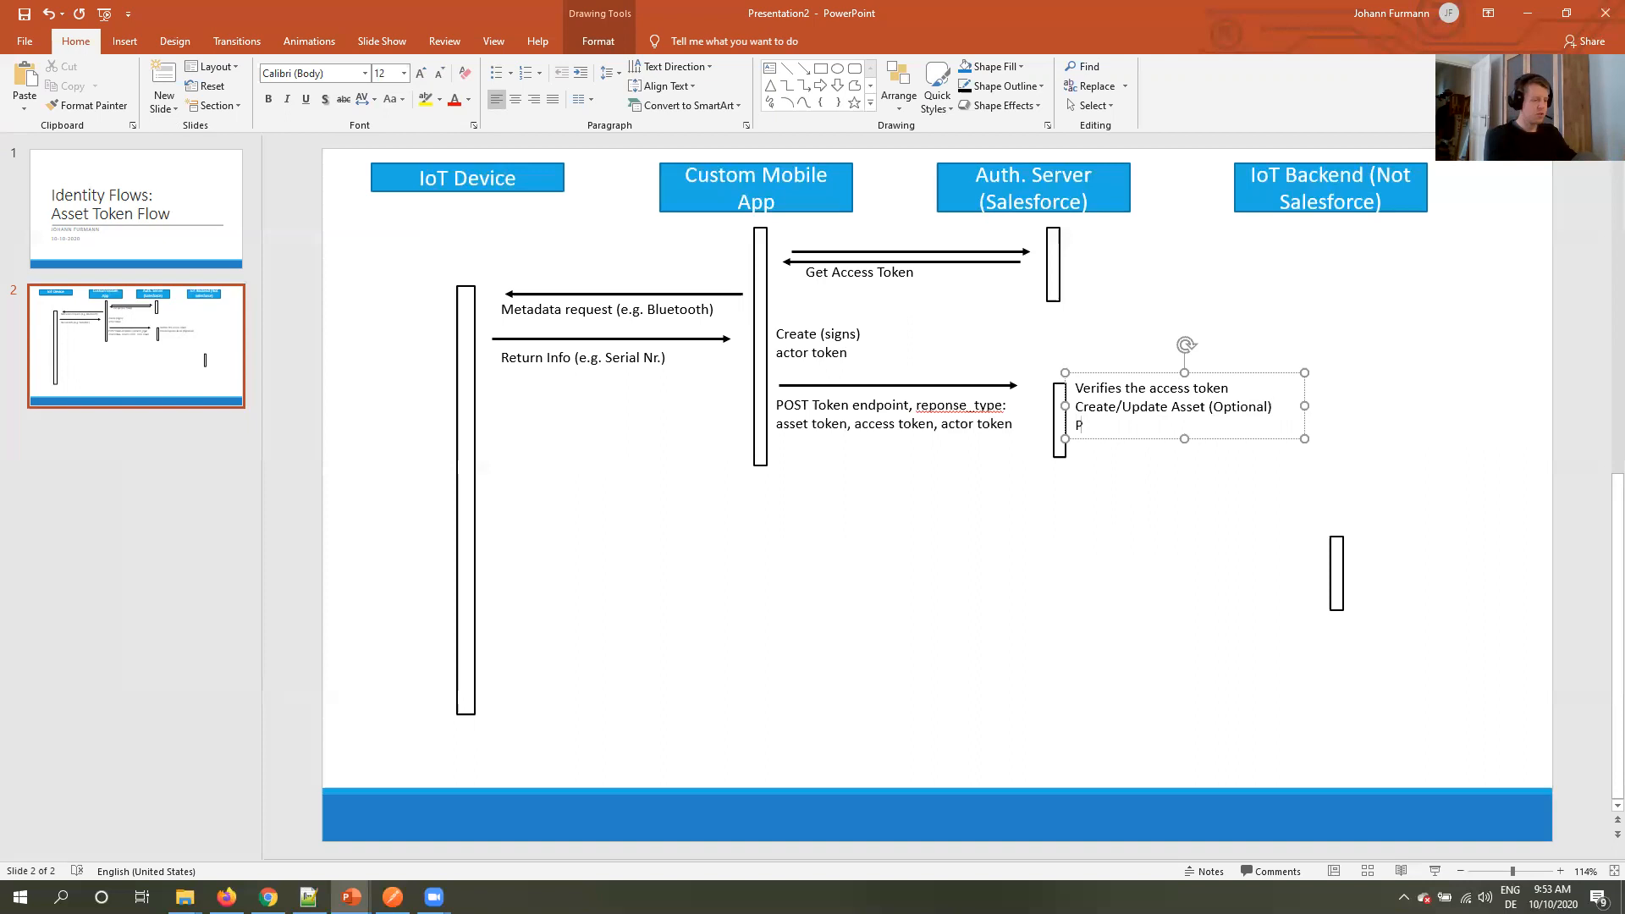
type("Create Asset token")
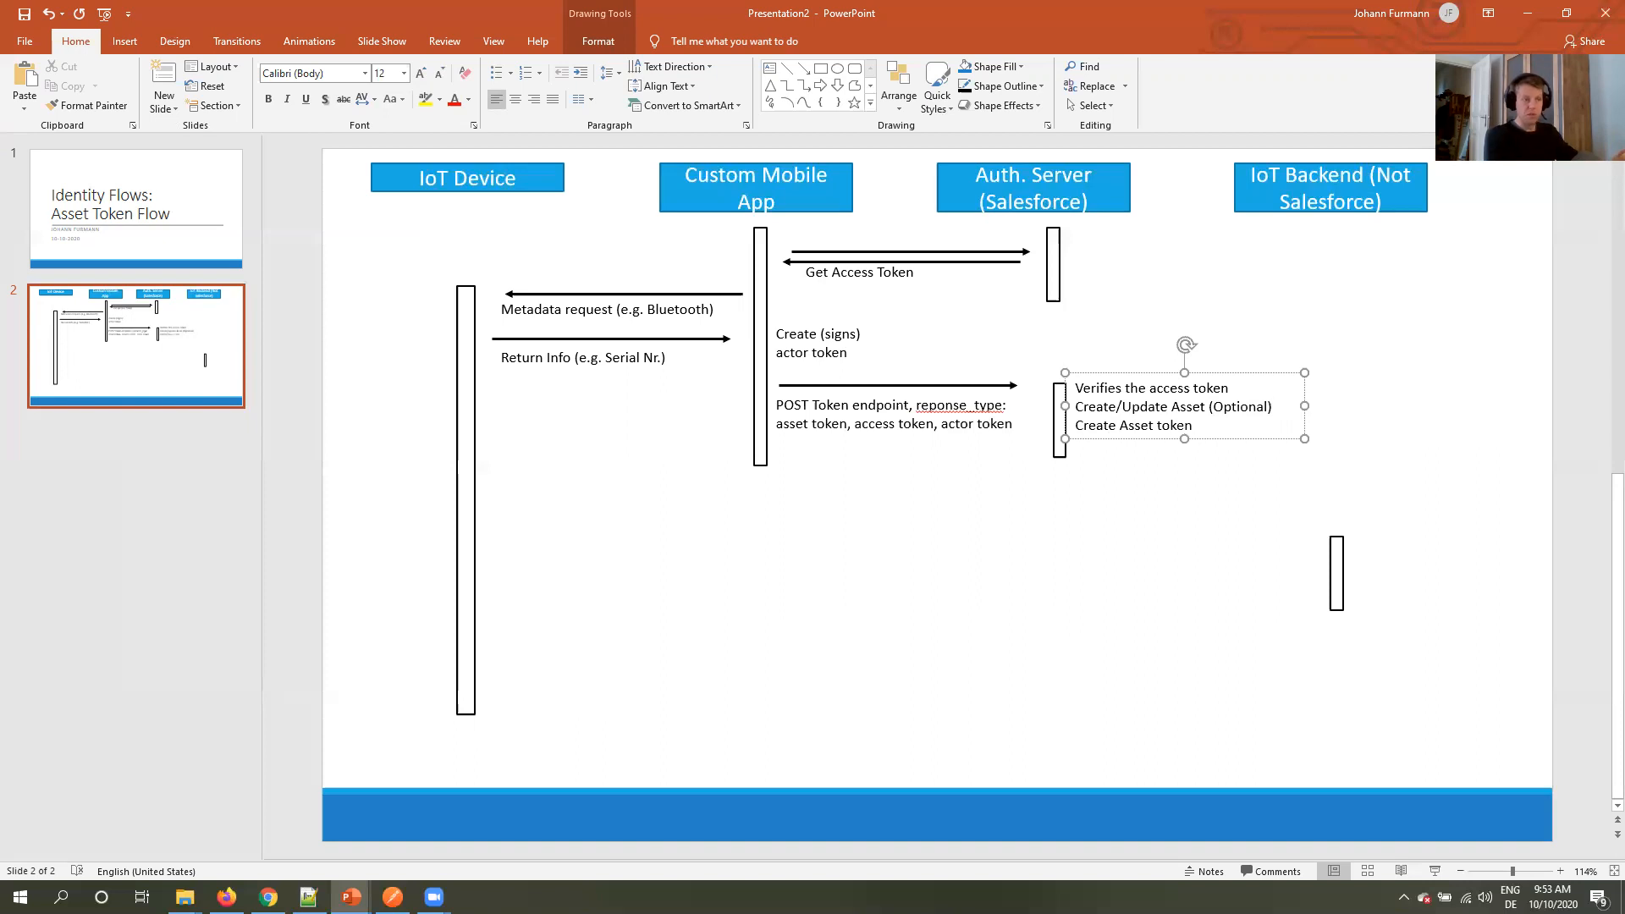
type("P")
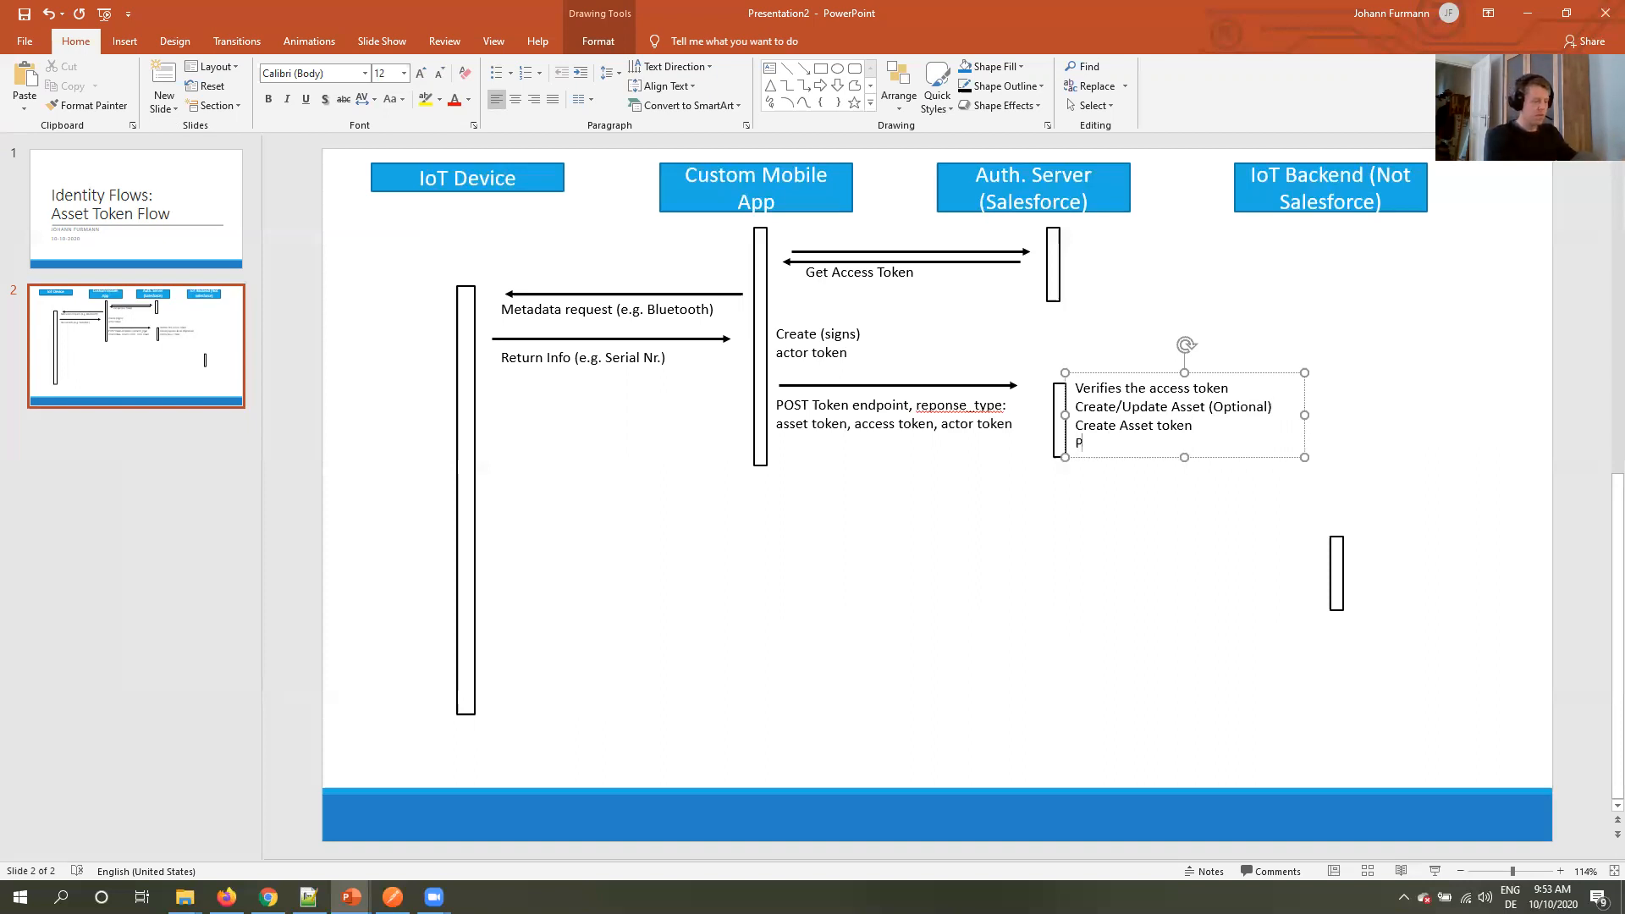
type("ublish Asset E")
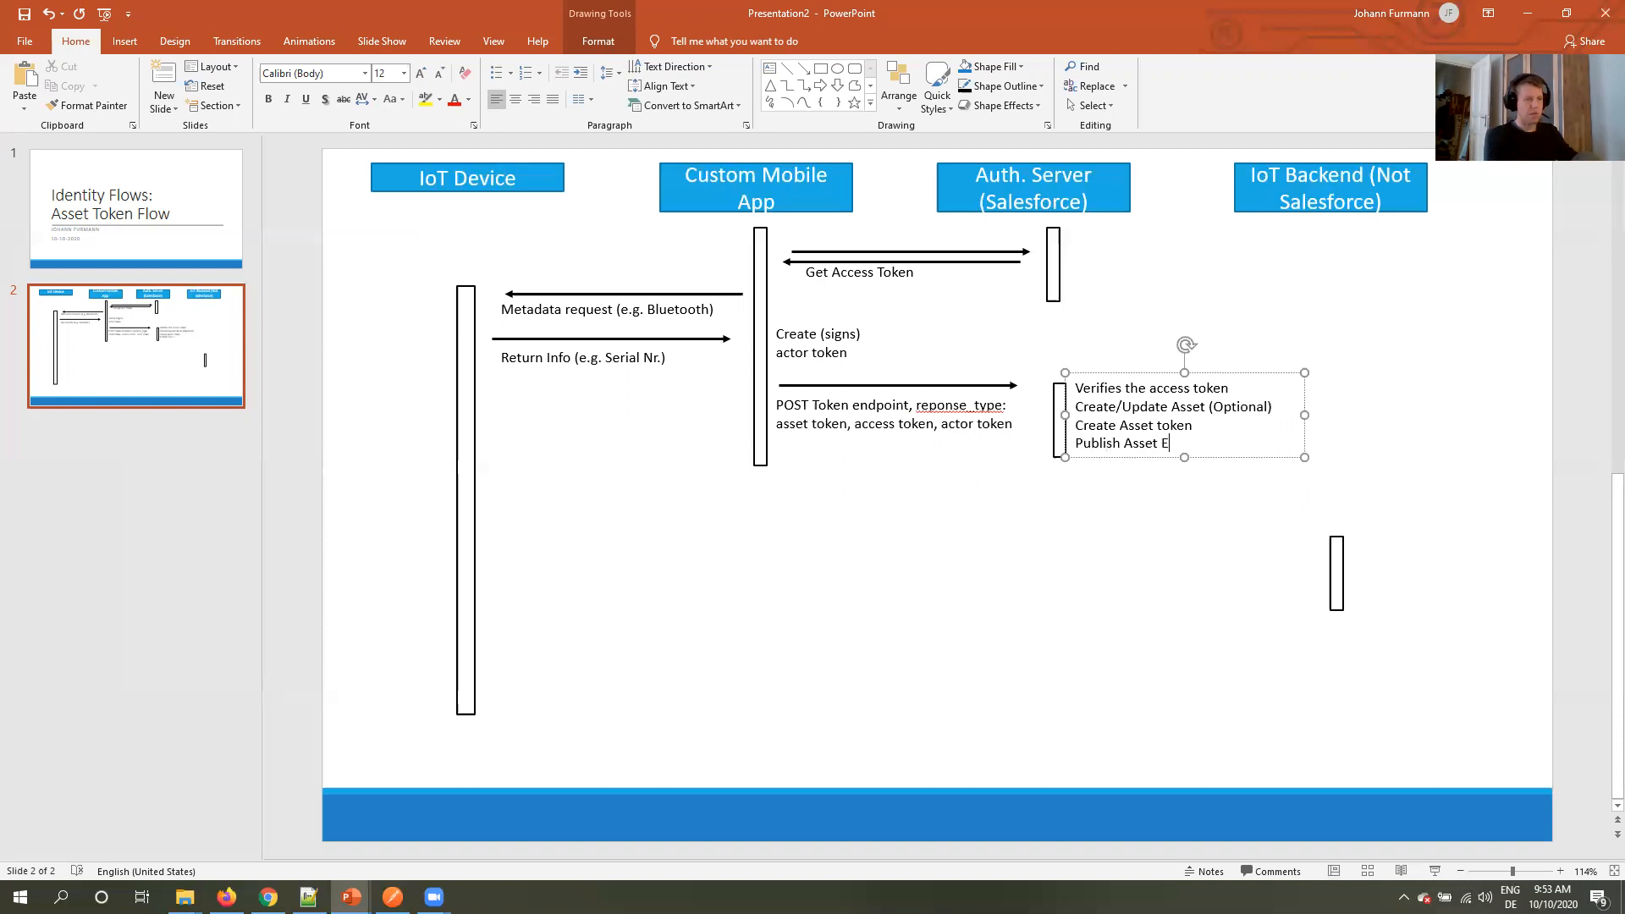
type("registration event")
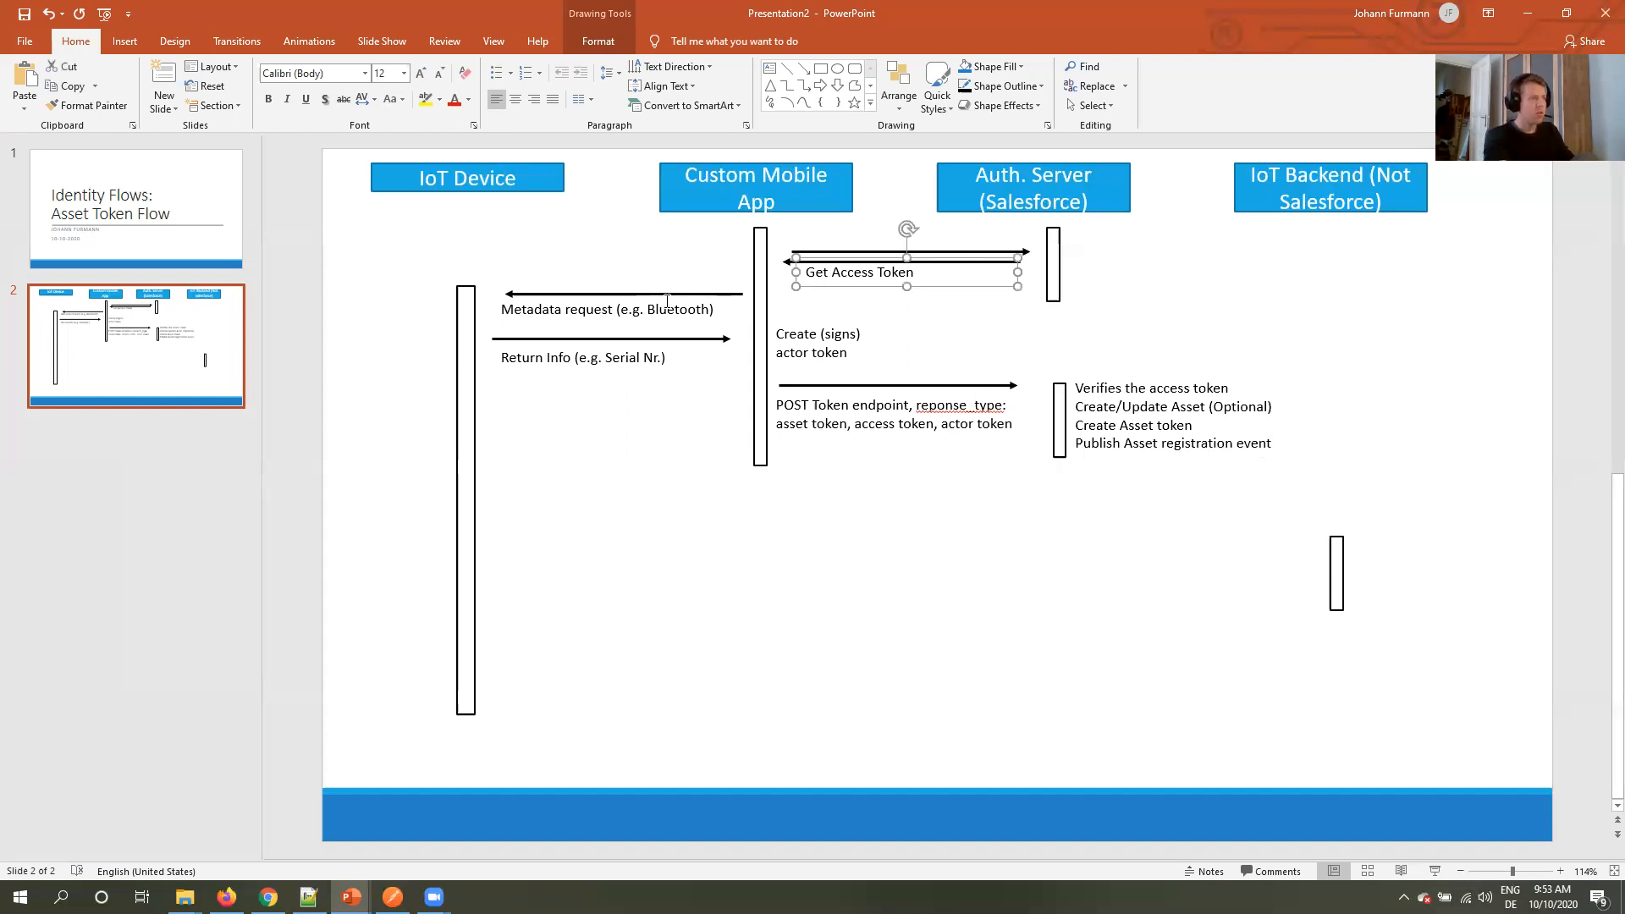
Add a return arrow from the auth server to the app labelled 'POST Response: Asset token'.
left_click(663, 308)
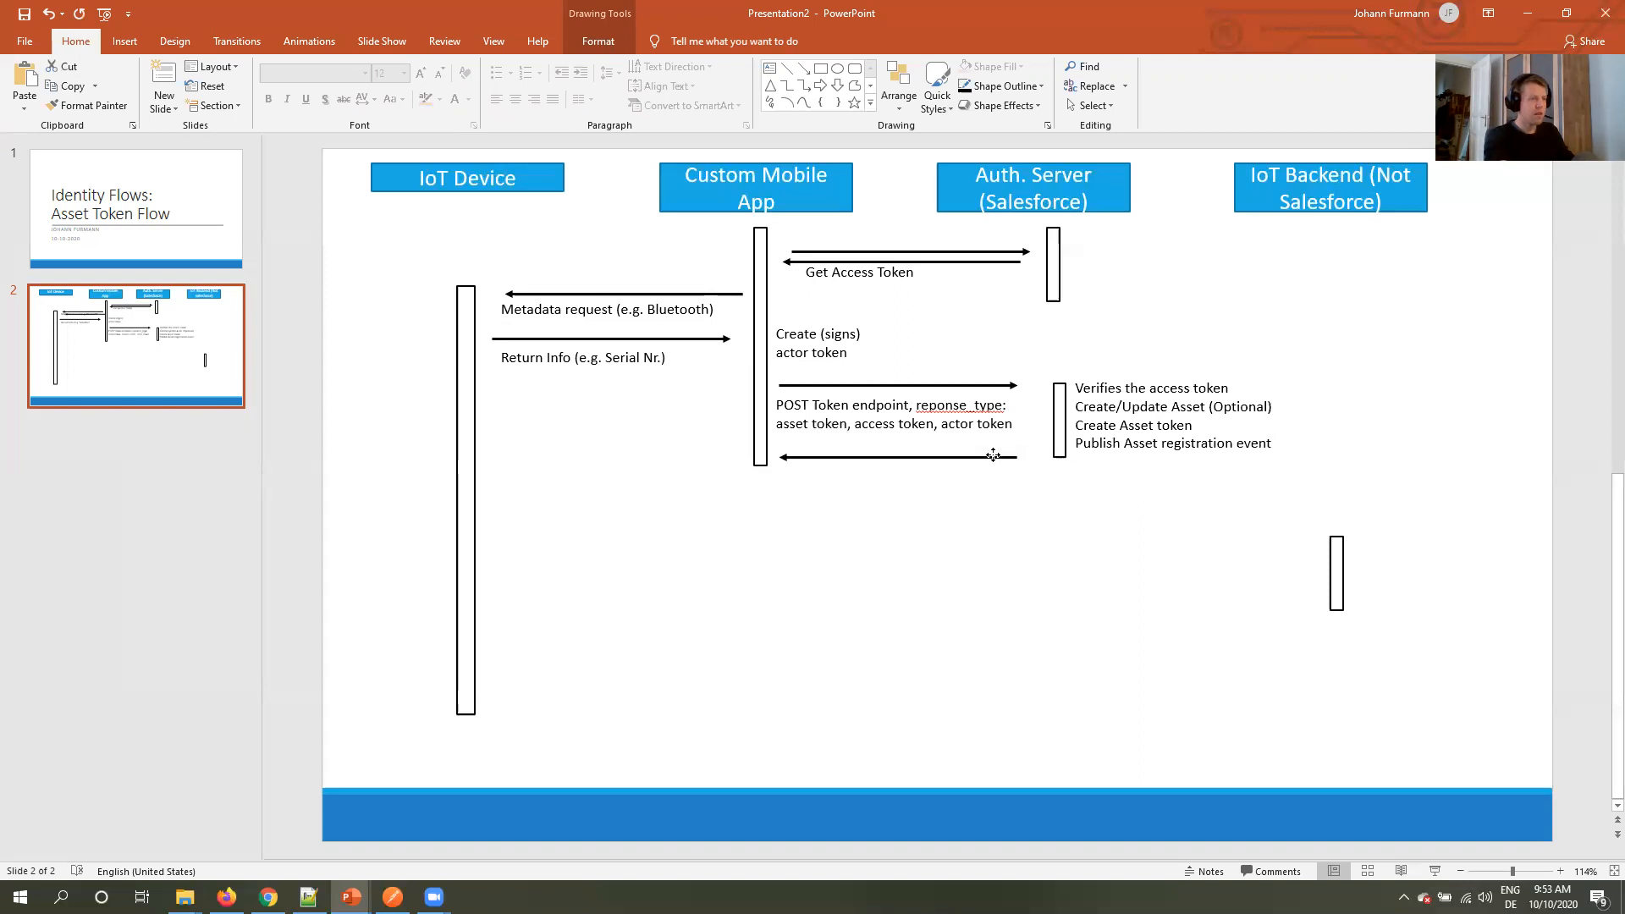
left_click(608, 308)
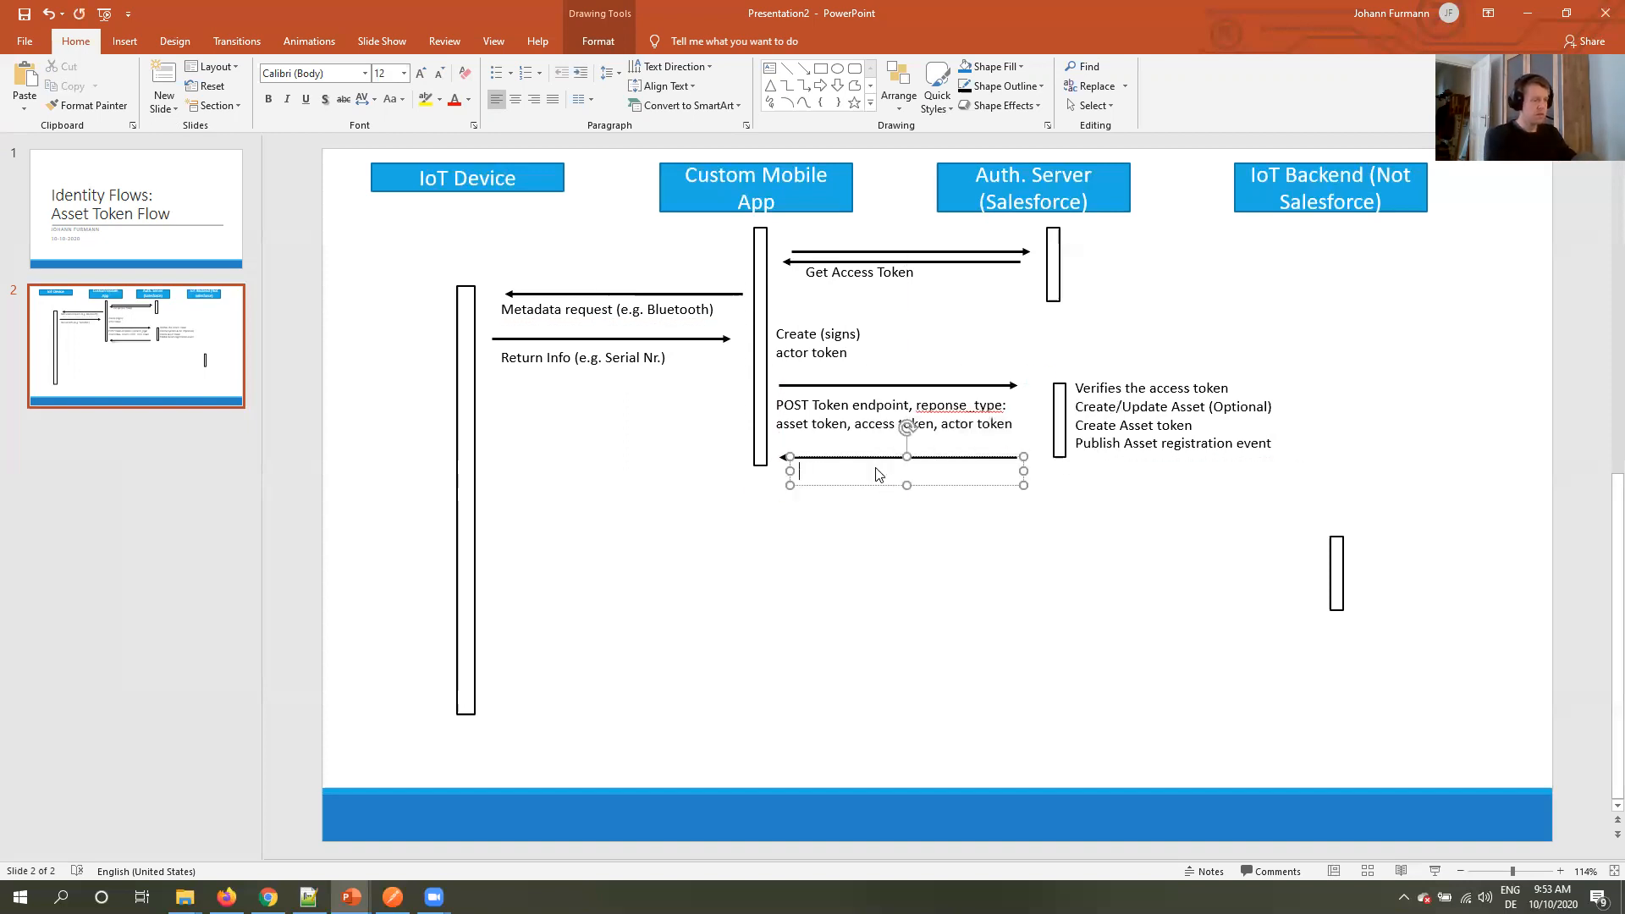
type("POST Response")
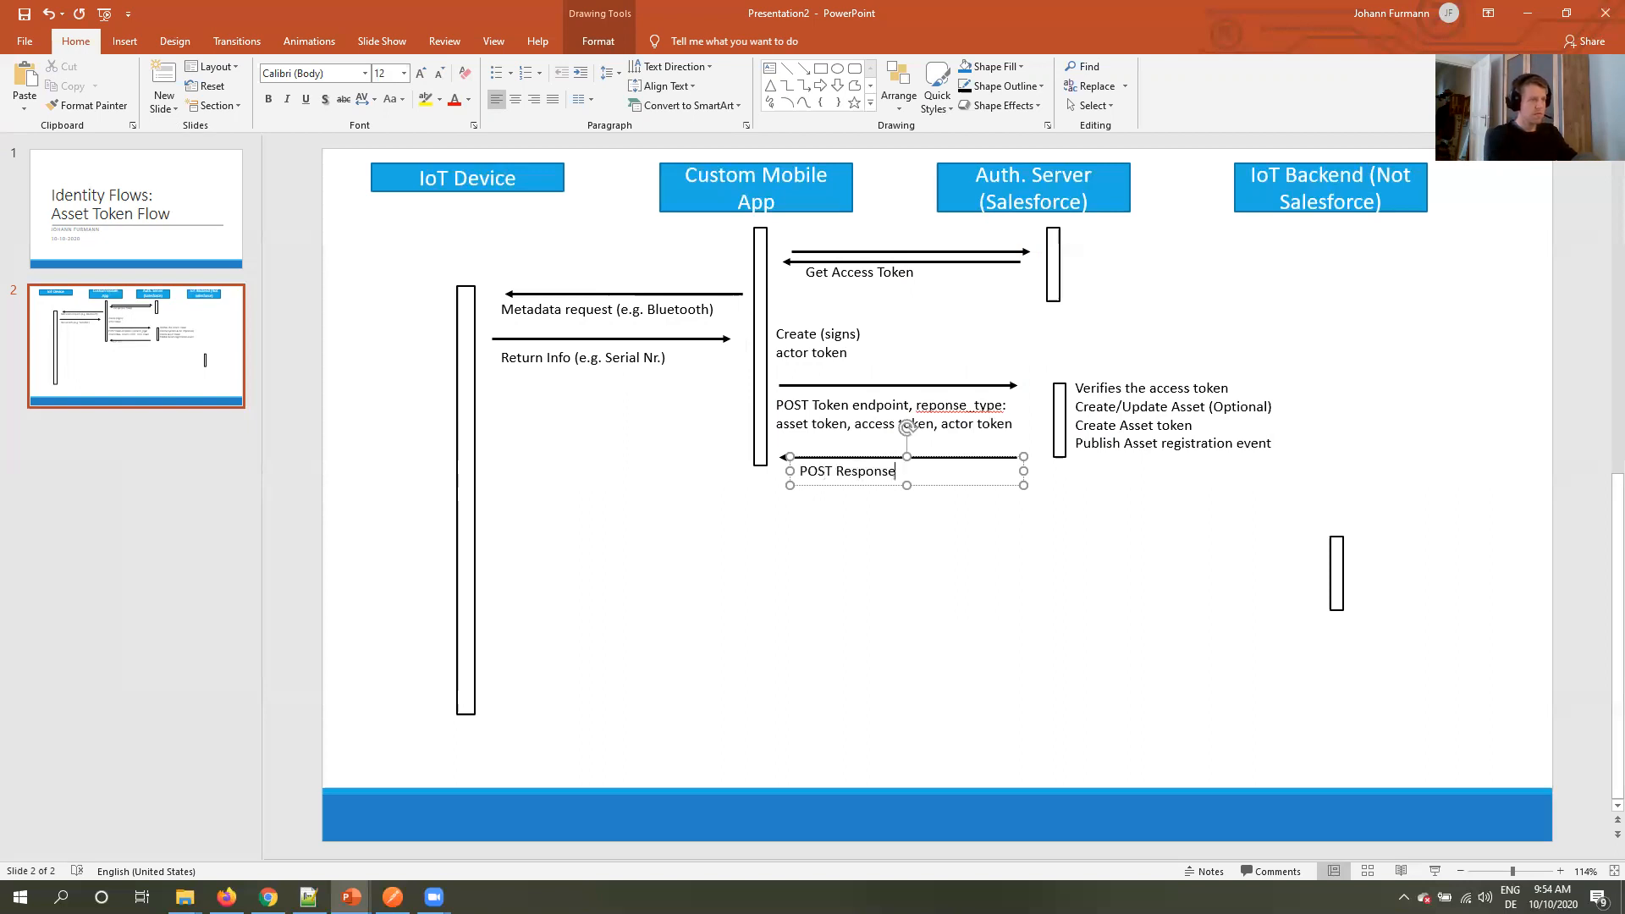
type(": Asset tok")
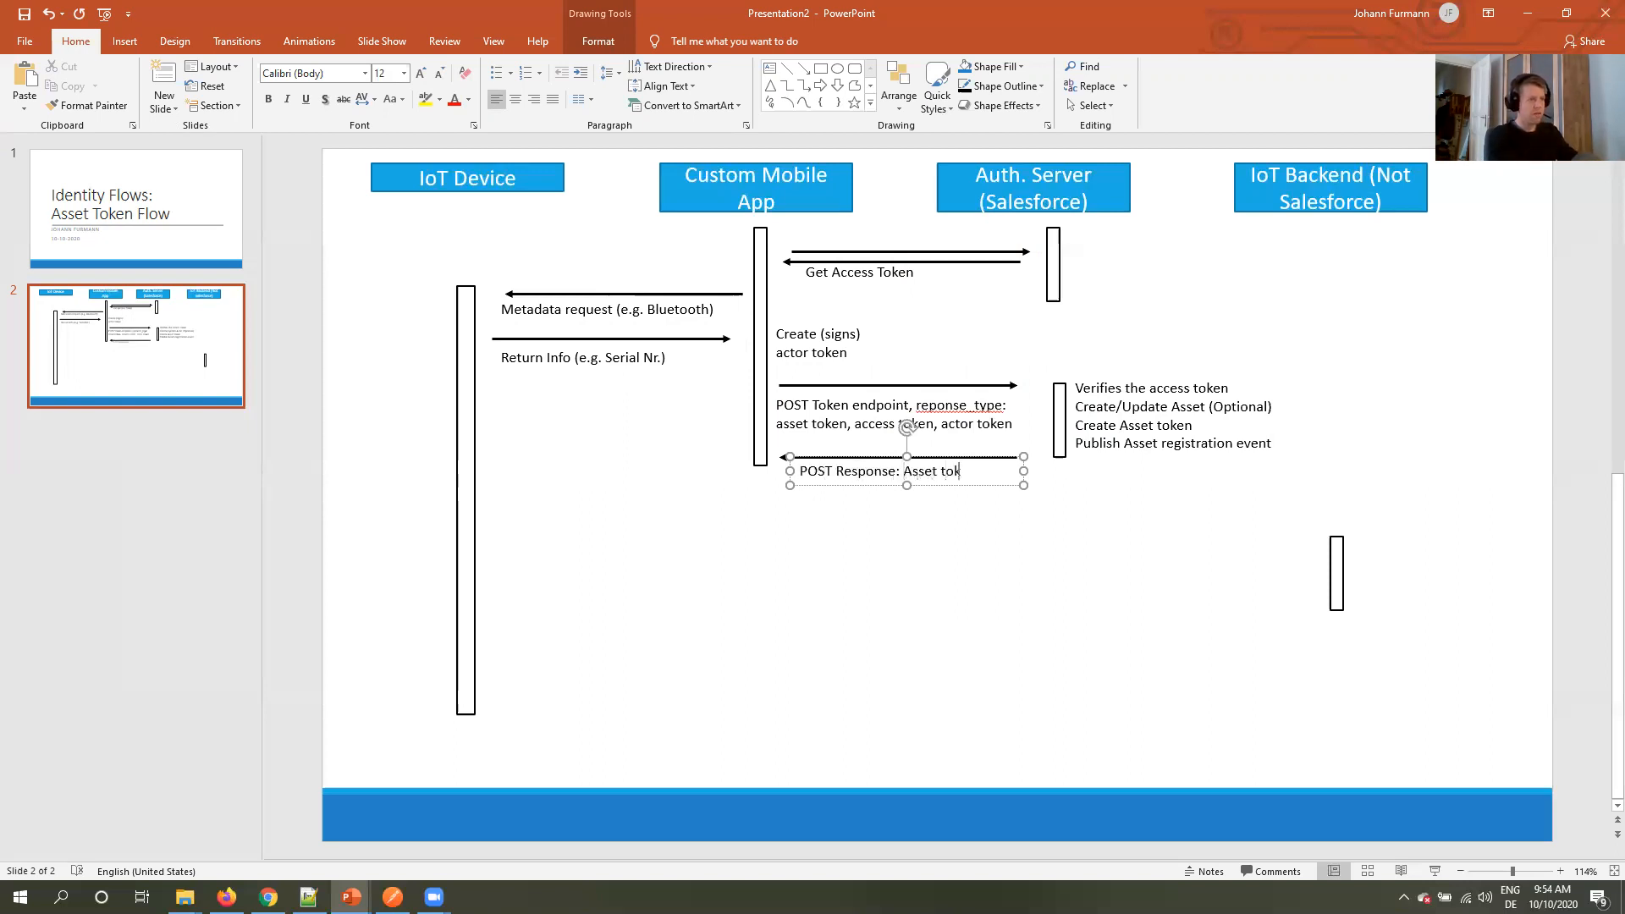
type("en")
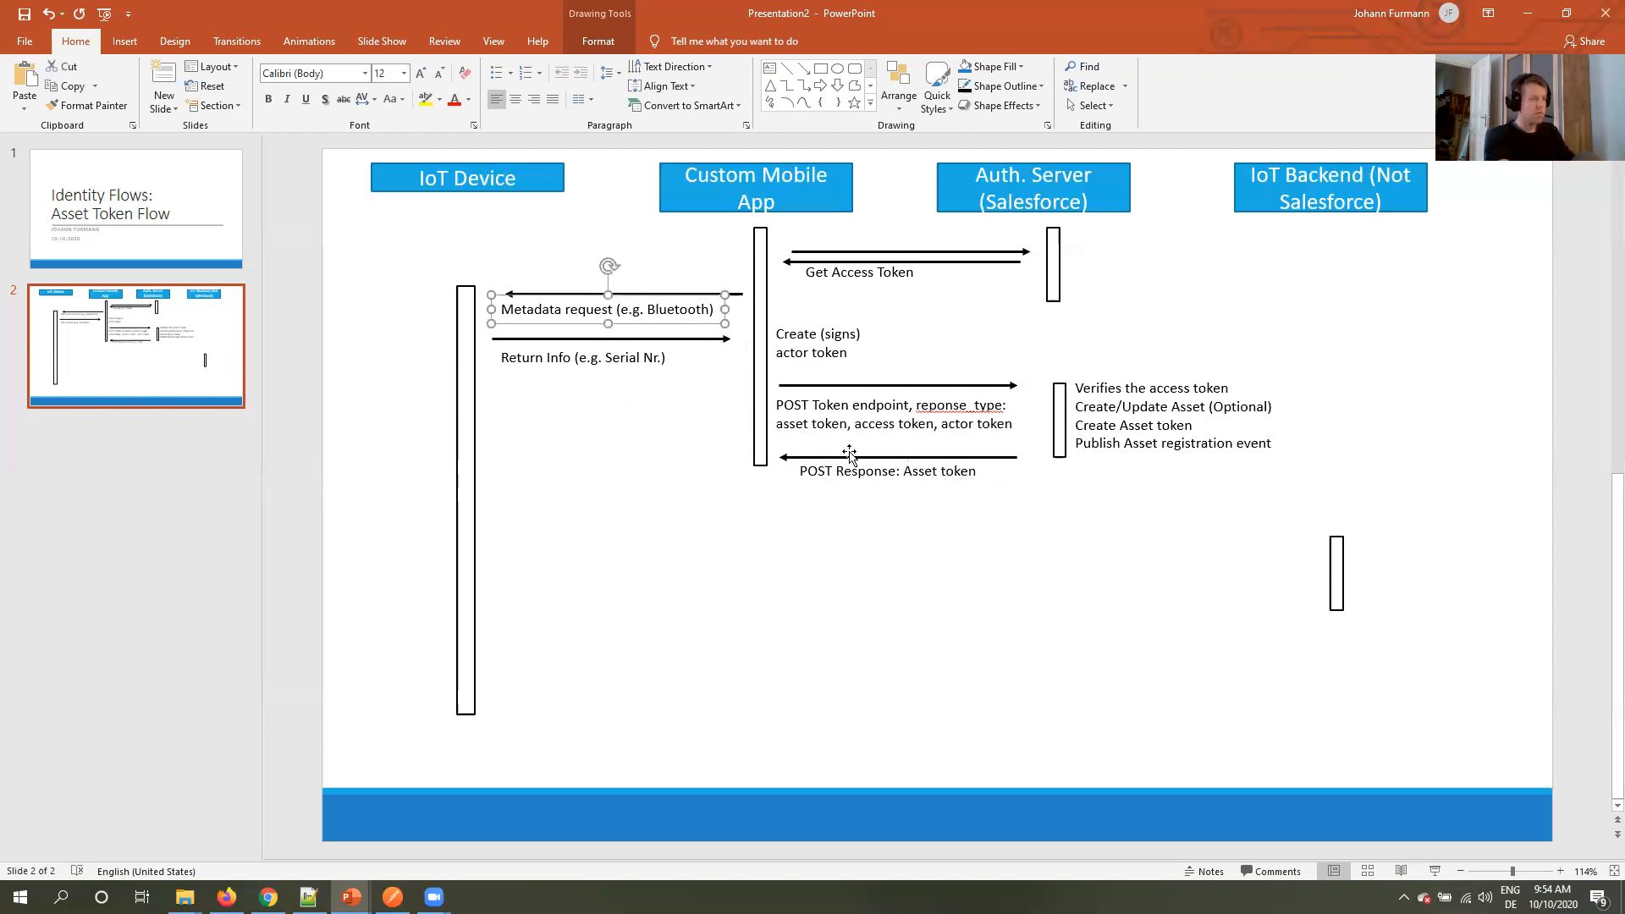
left_click(904, 457)
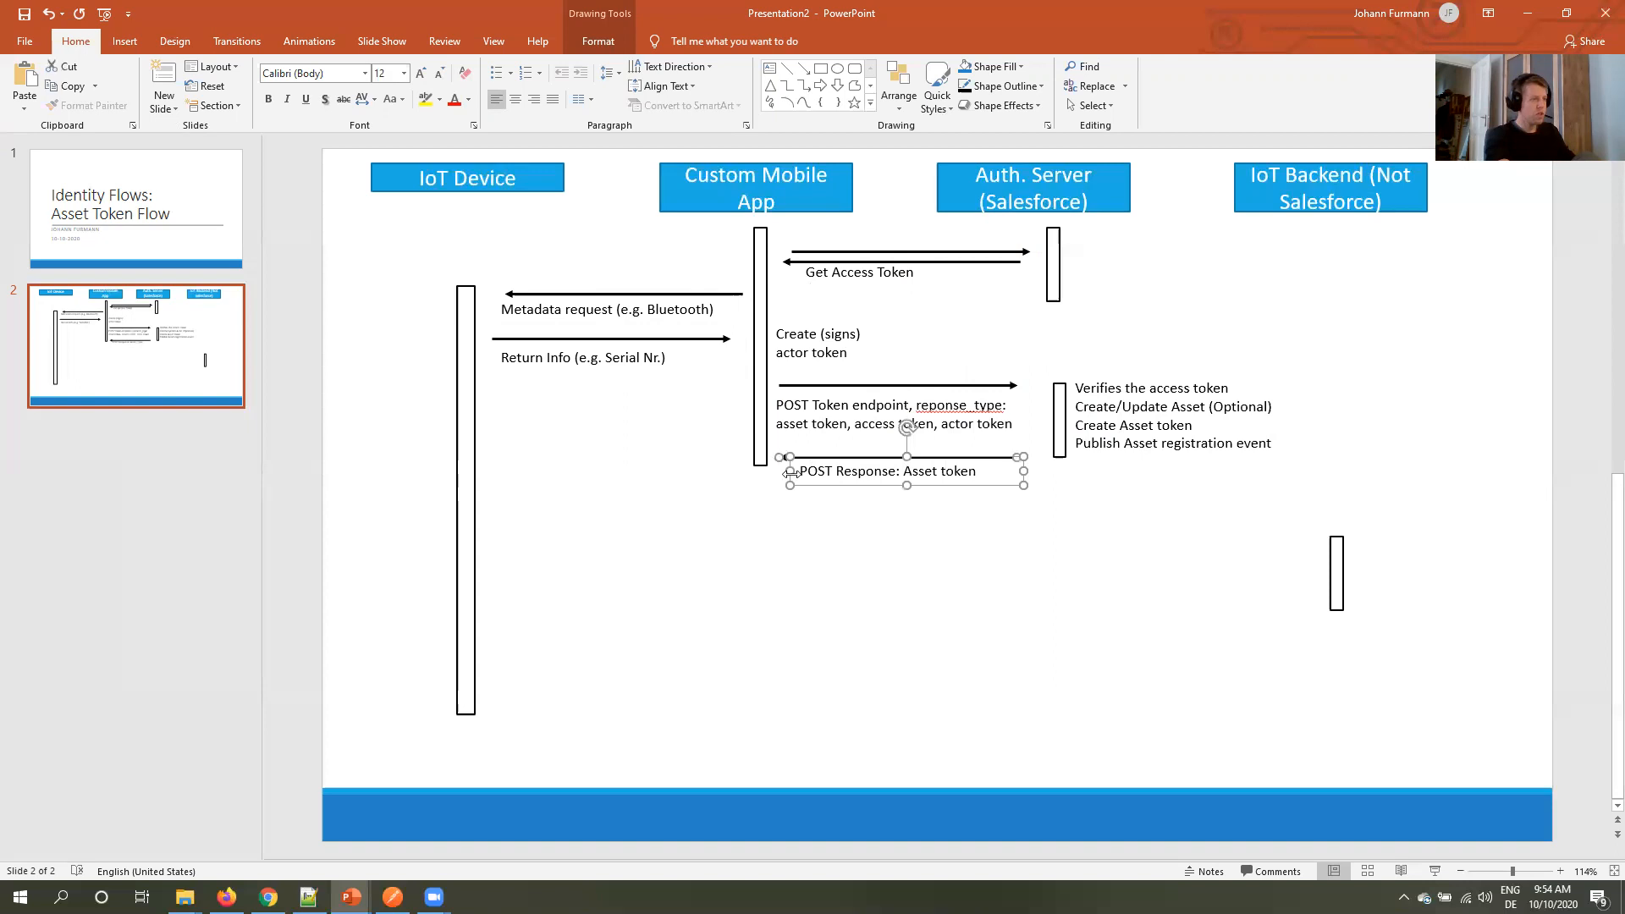
Duplicate the response arrow, labelling it 'Provides Asset token' with a 'Stores Asset token' note.
left_click_drag(903, 472, 604, 479)
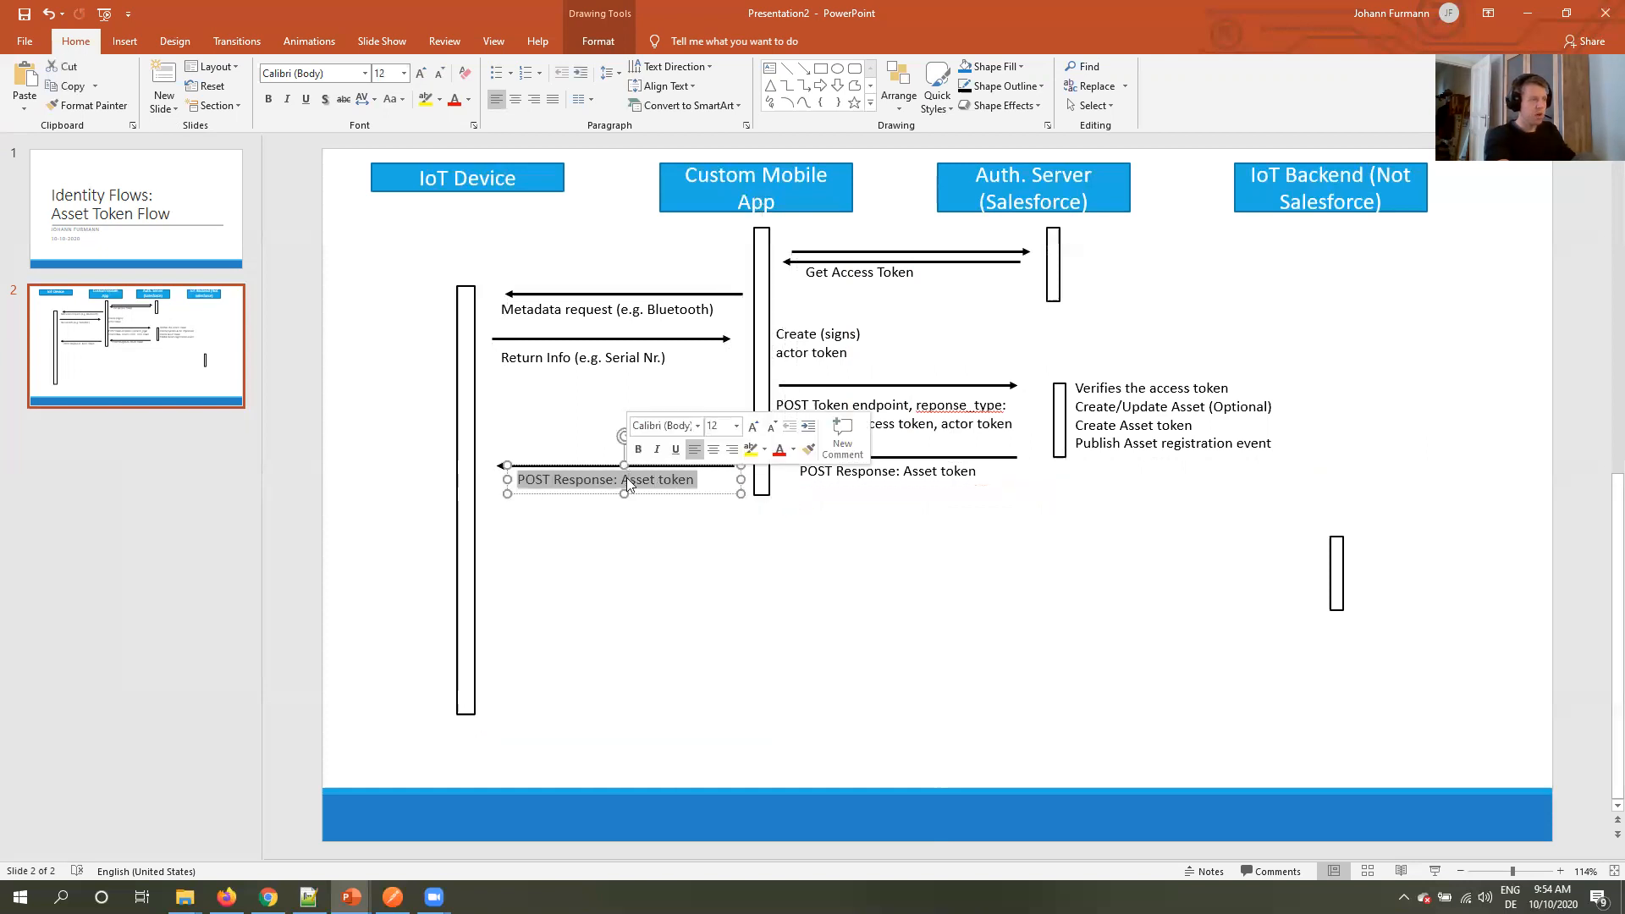
type("PRovide")
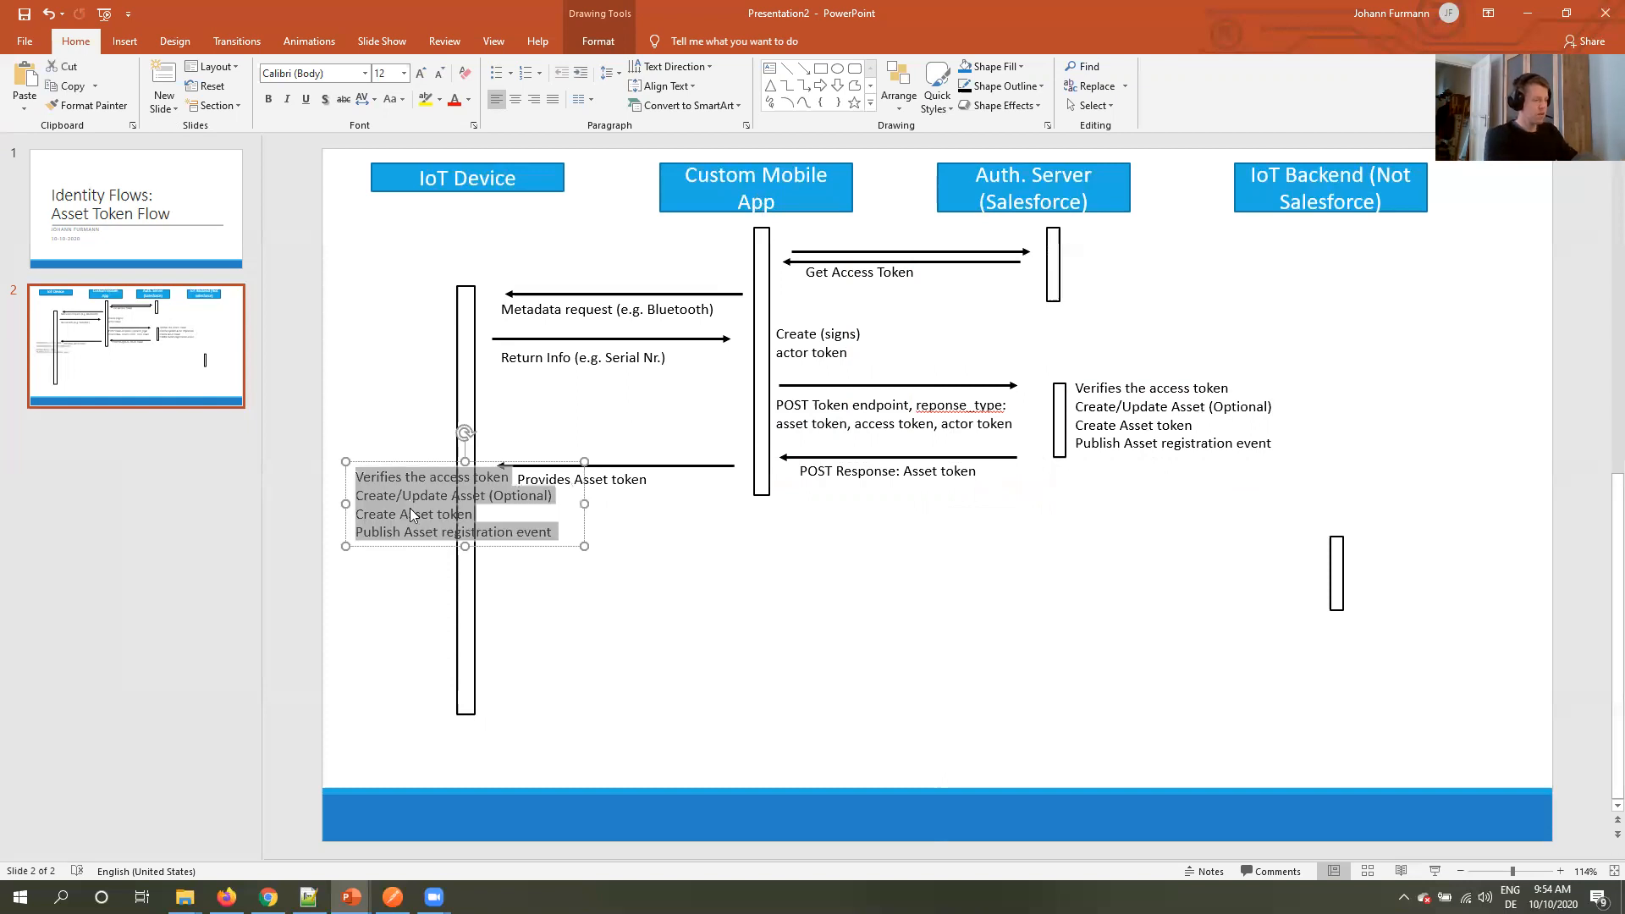
type("Stores AS")
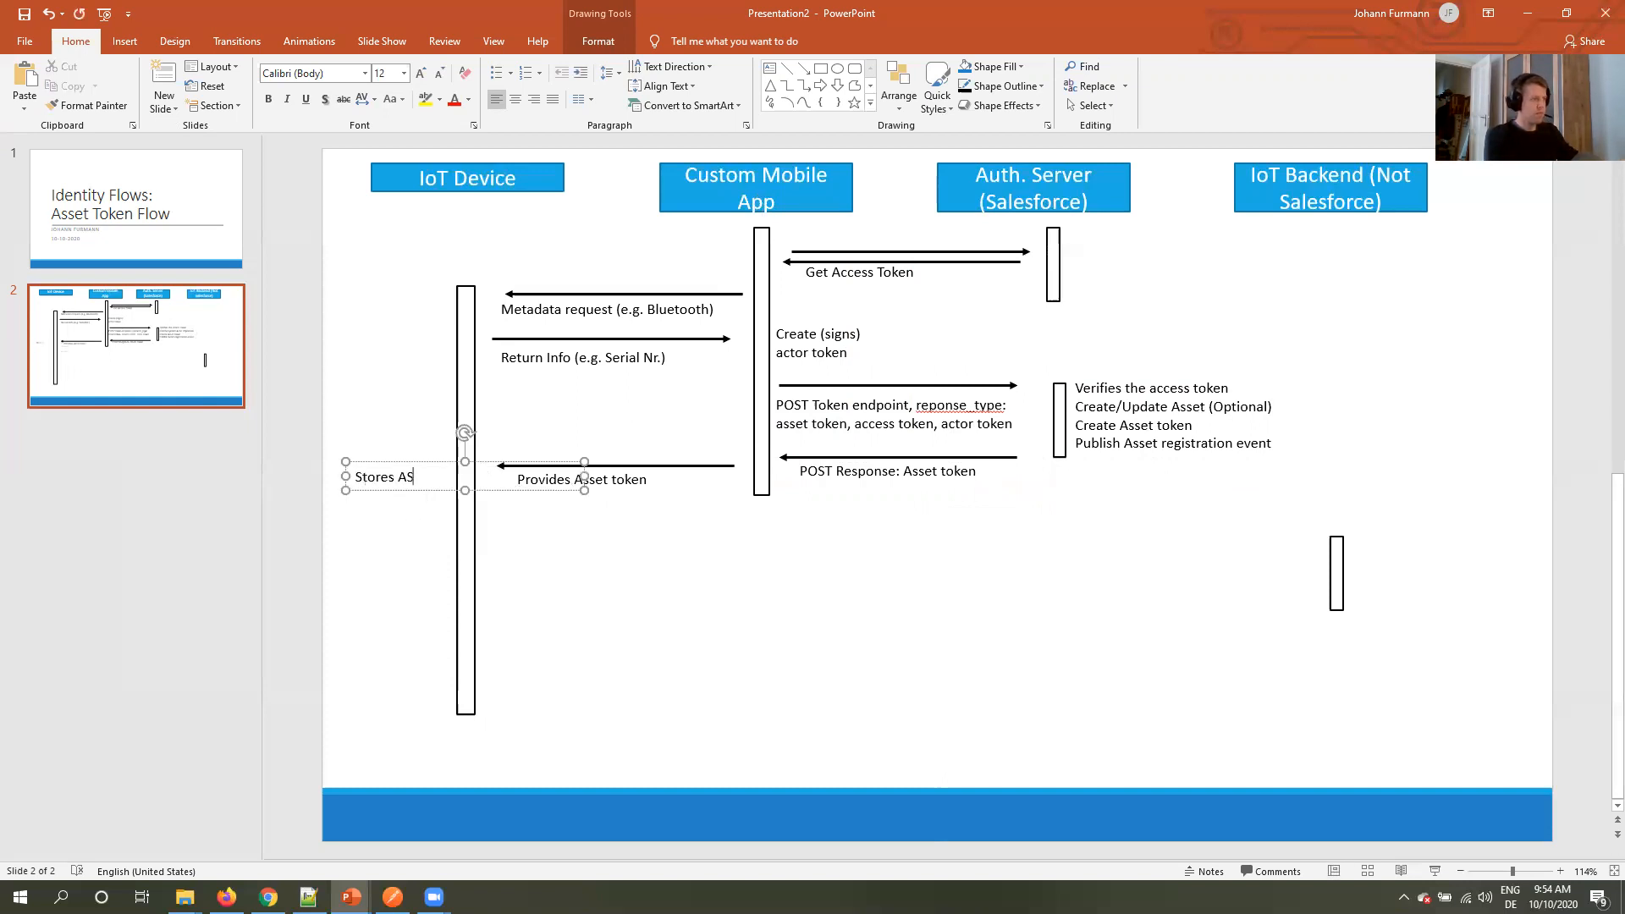
type("sset token")
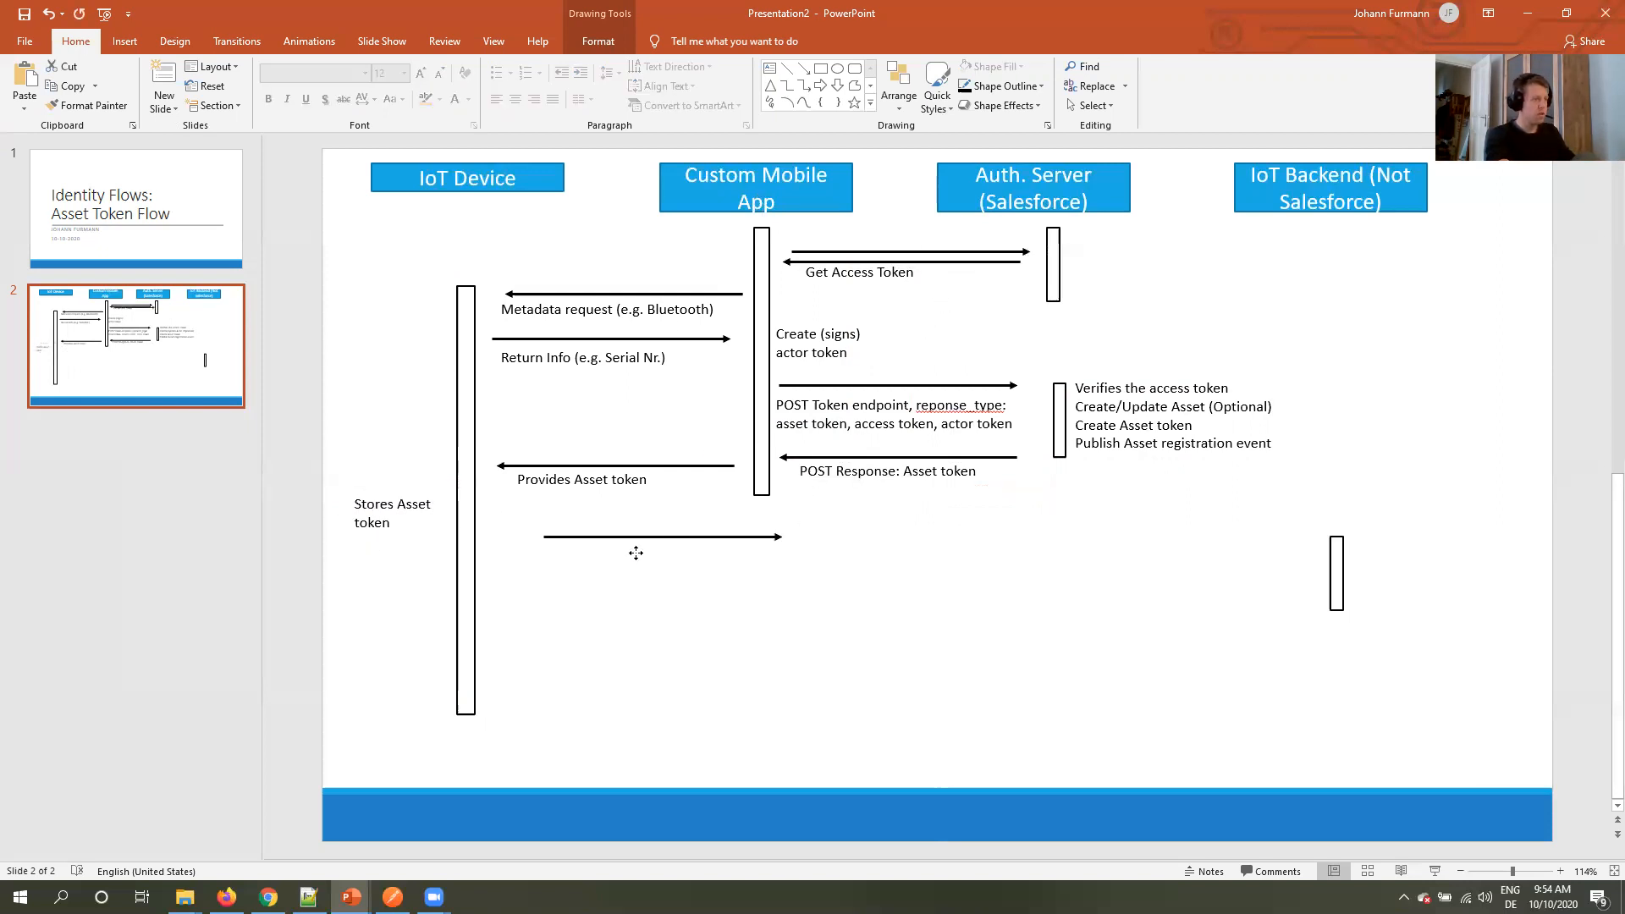
Stretch the arrow to the IoT Backend lifeline and label it 'API request: Auth. Asset token'.
left_click(636, 538)
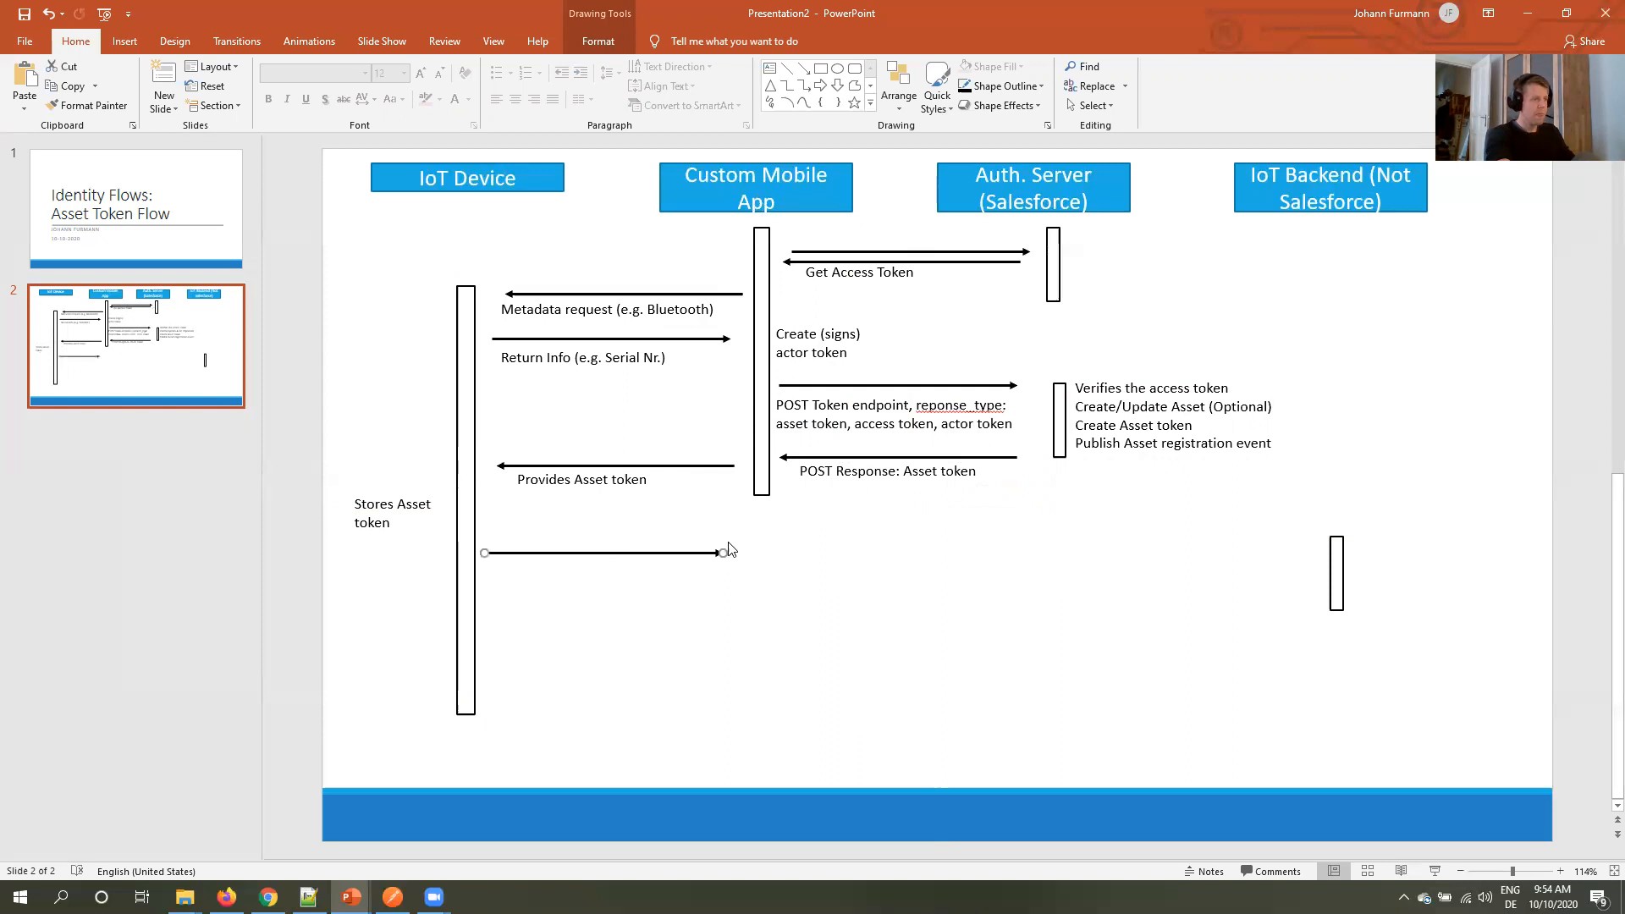
left_click_drag(722, 551, 1316, 543)
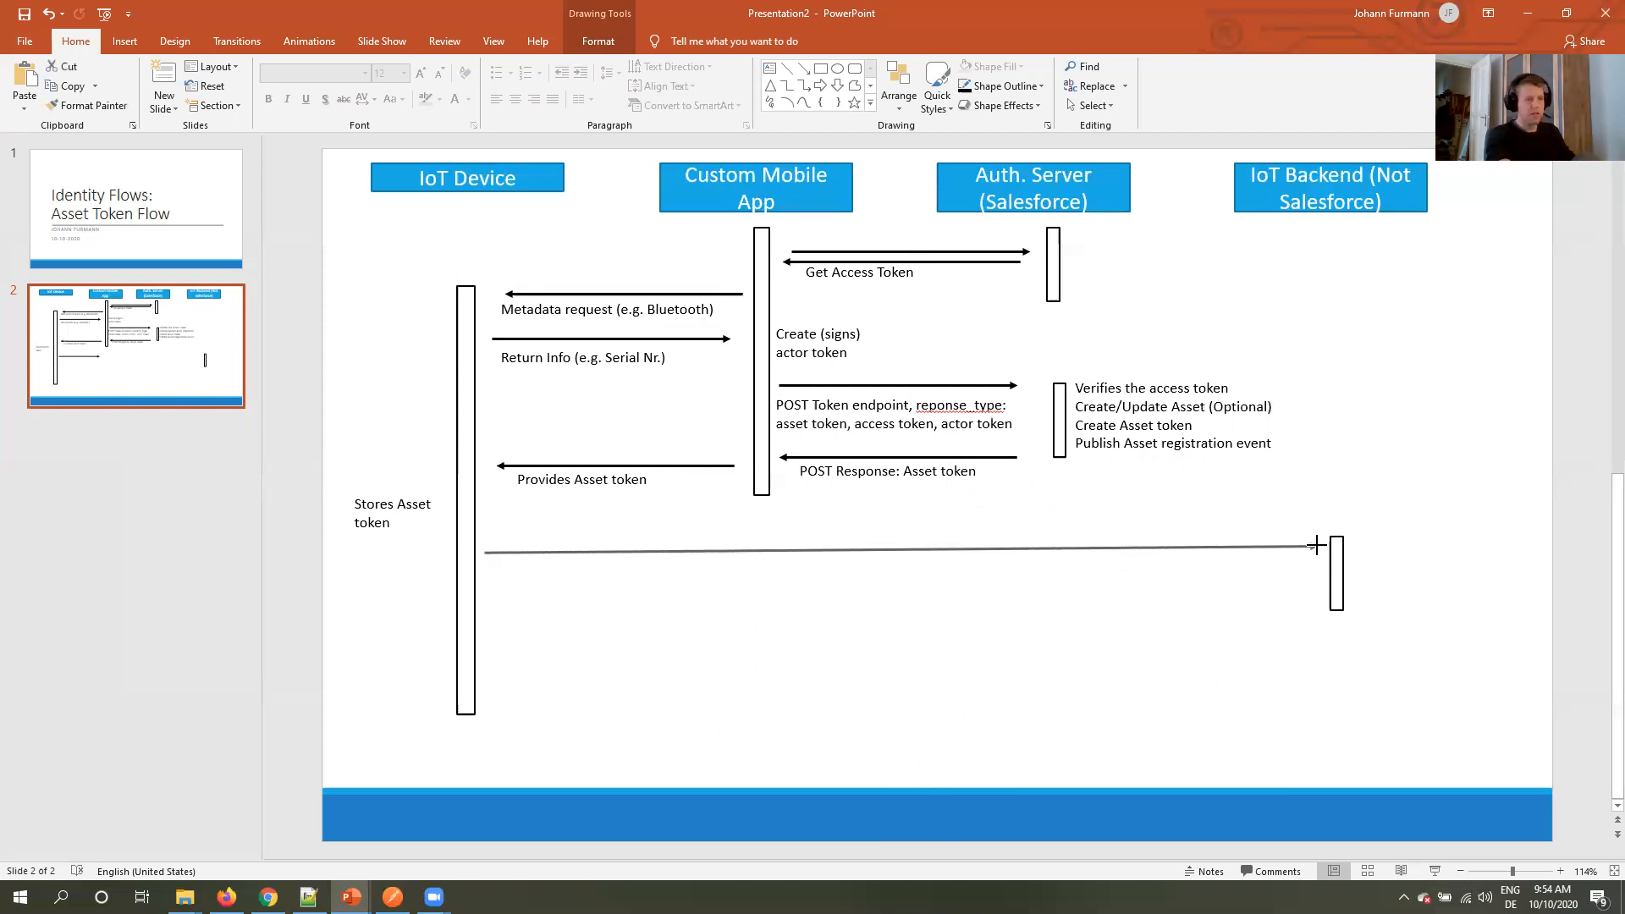
left_click(391, 513)
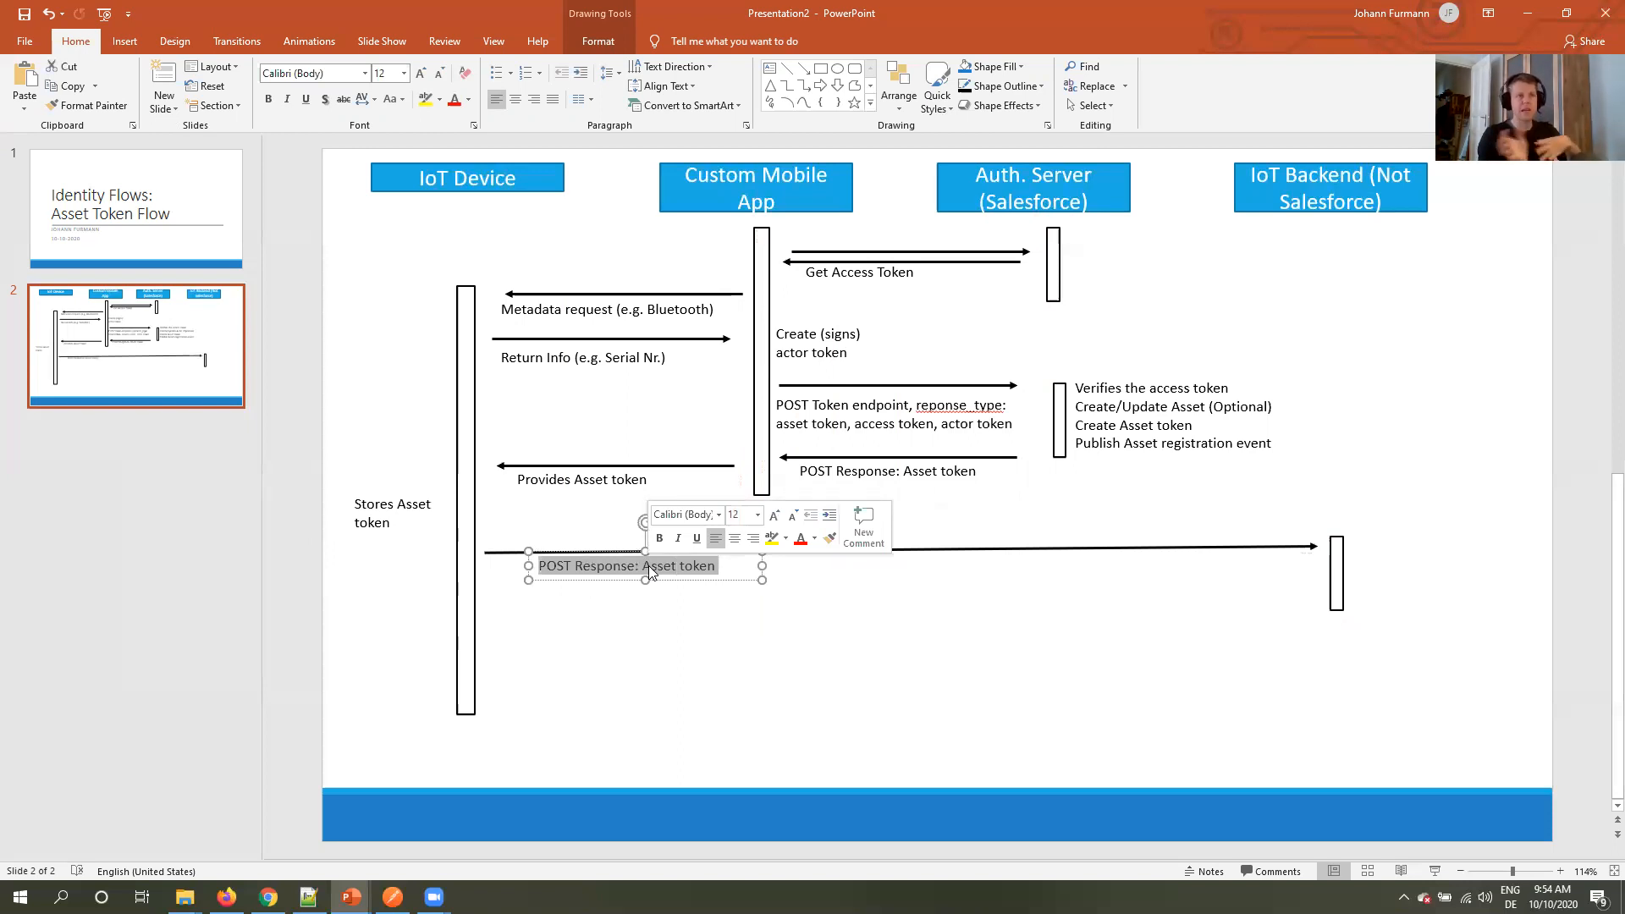
type("A")
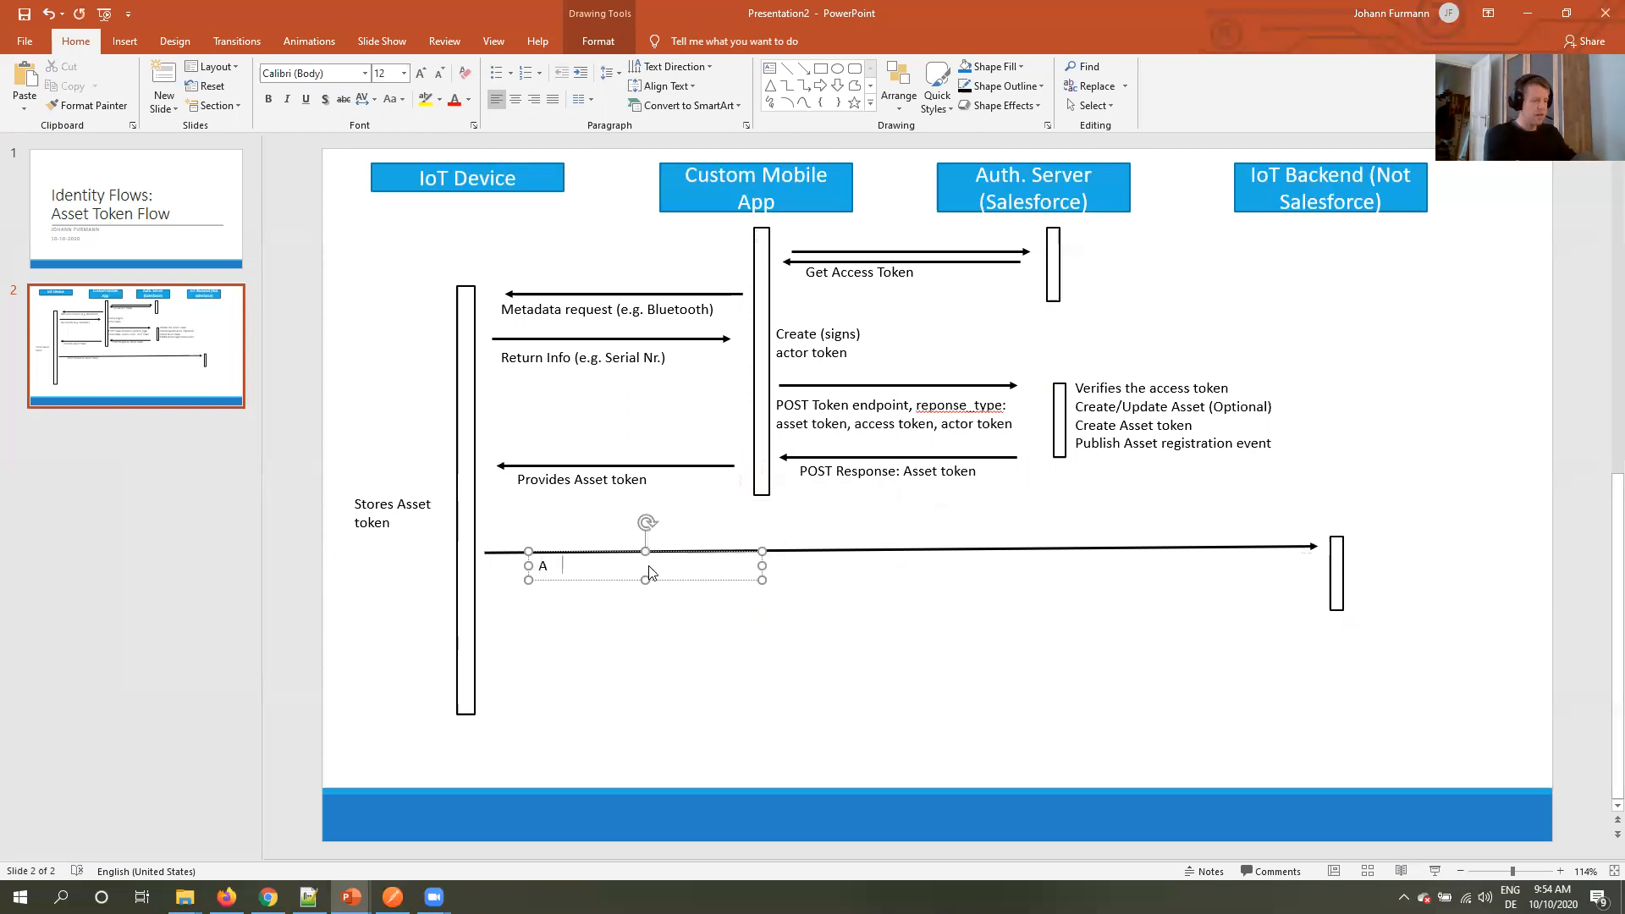
type("PI request")
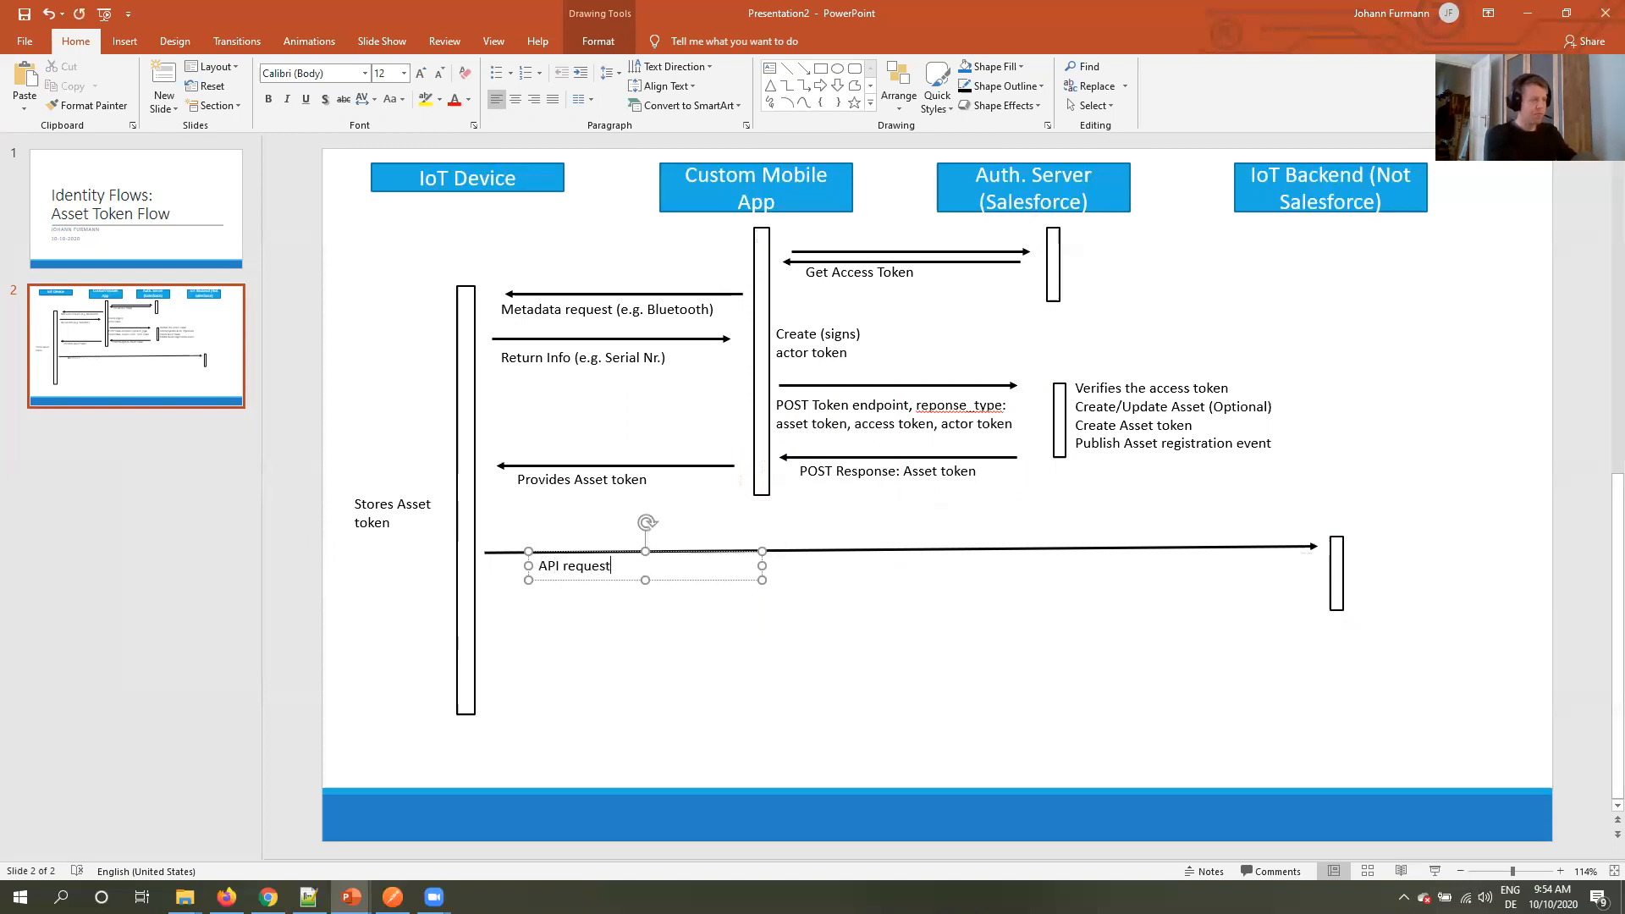
type(": Au")
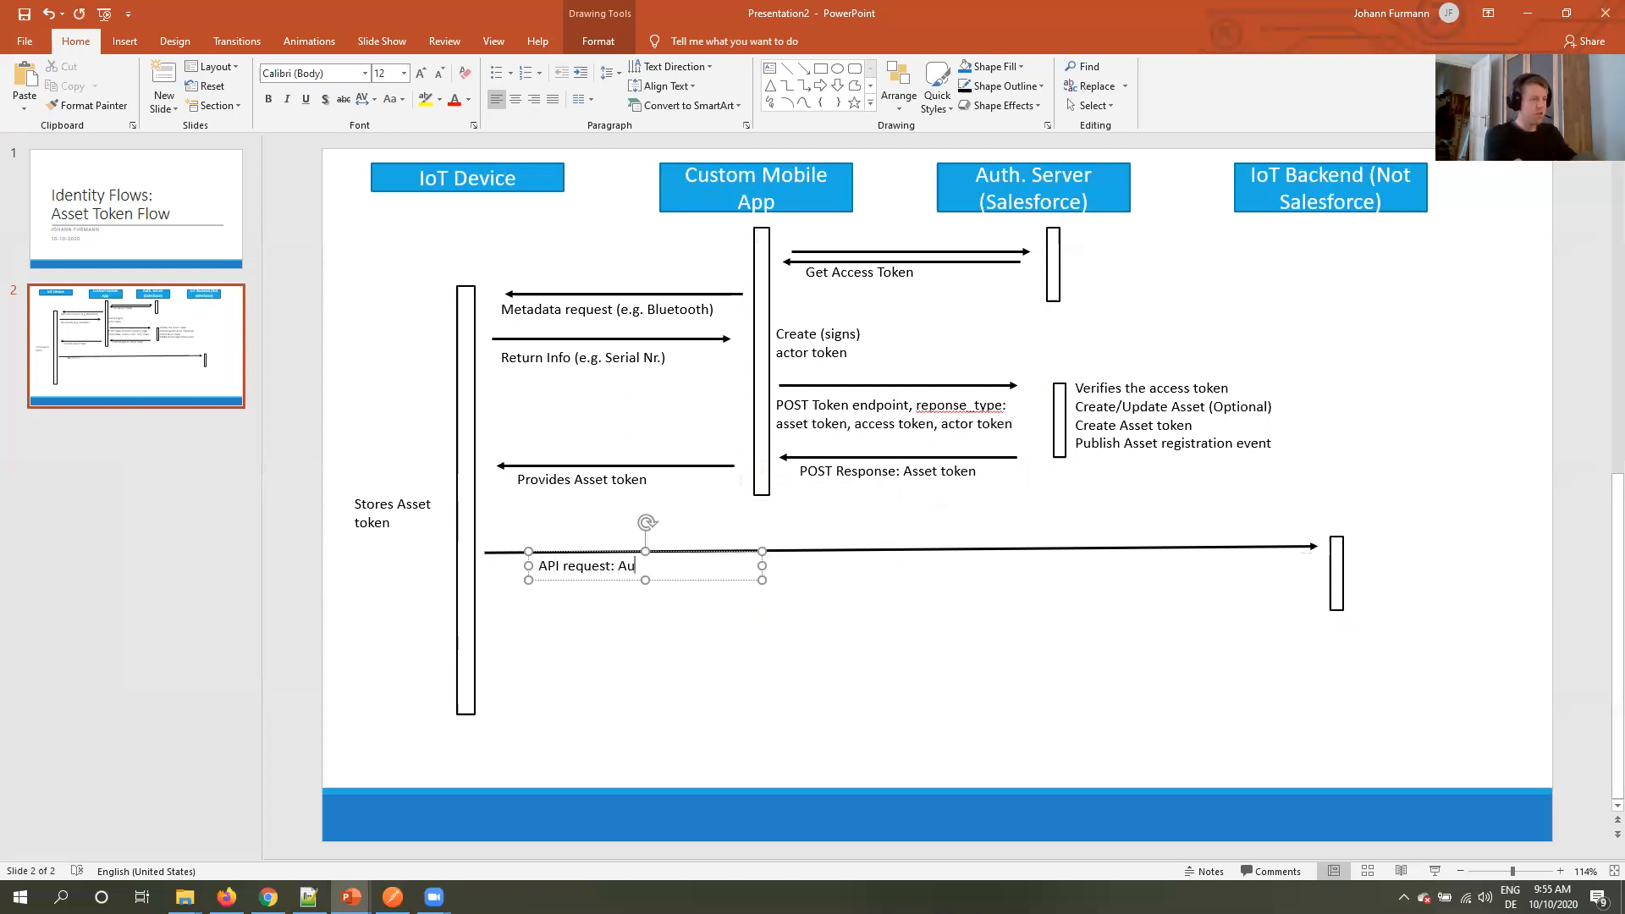
type("th.")
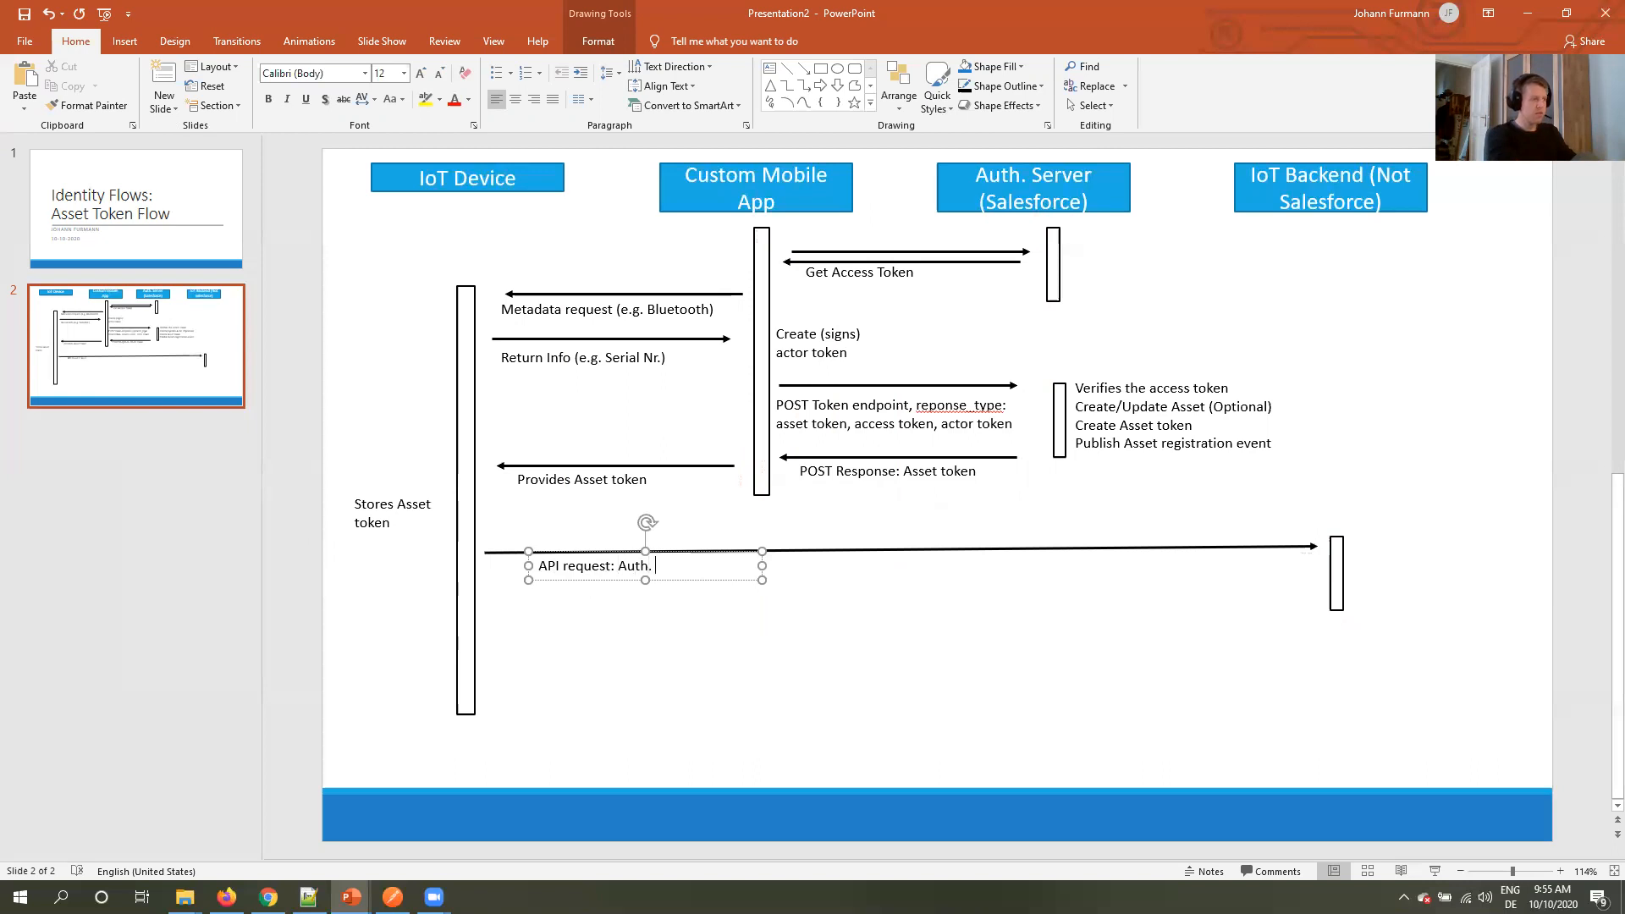
type("Asset token")
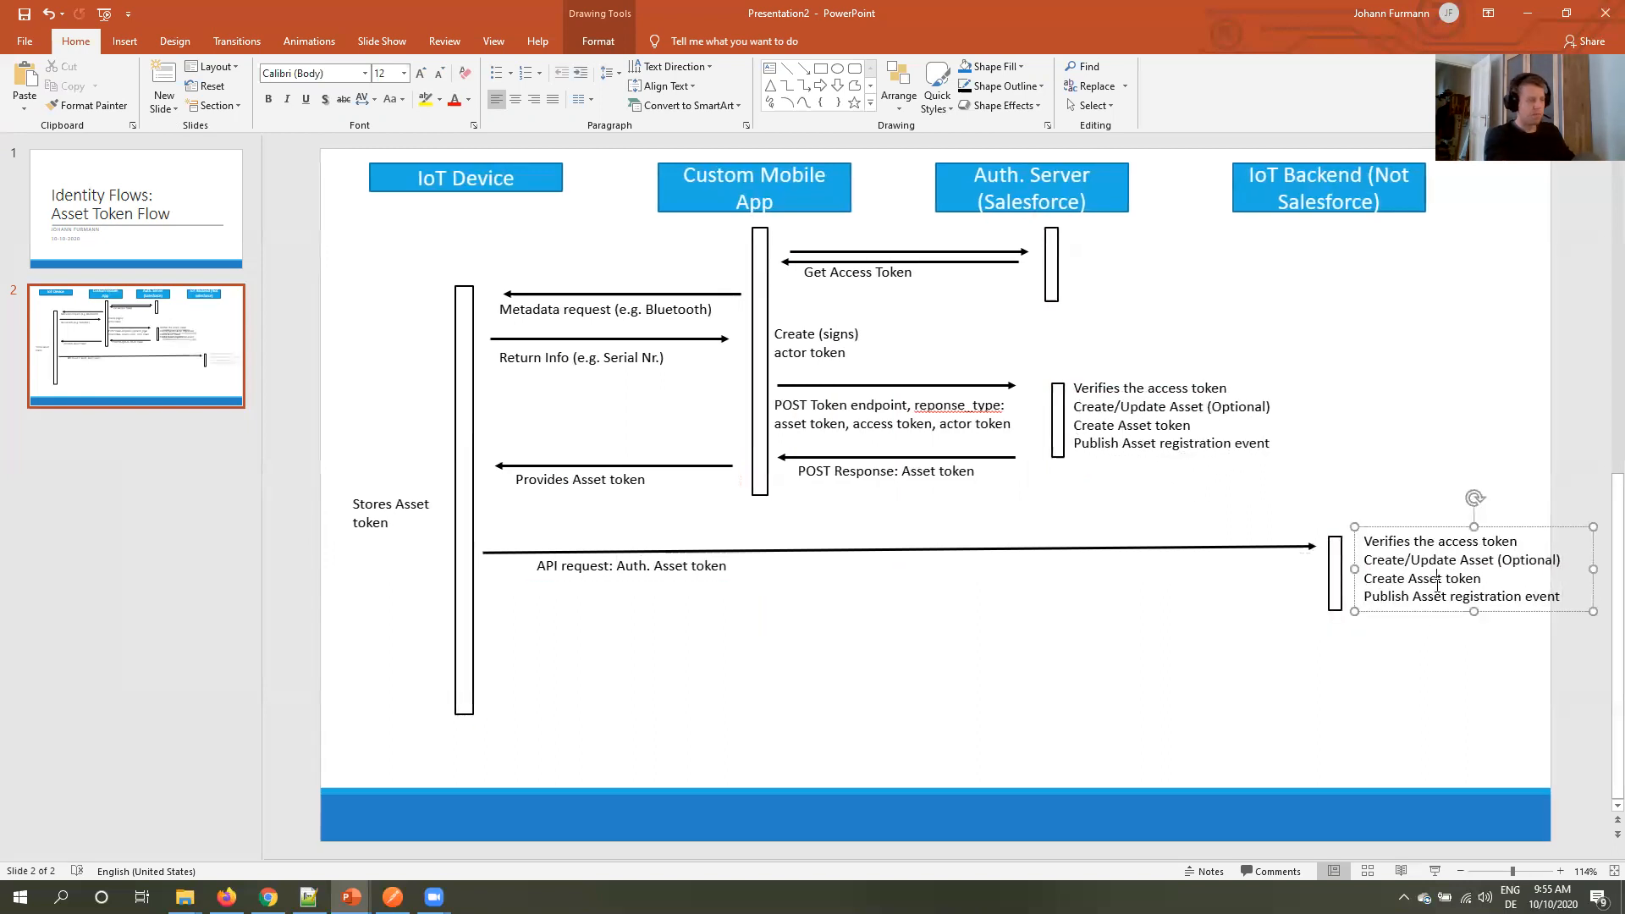
Add a backend note 'Verify Asset token with Public key from Salesforce'.
type("Verify")
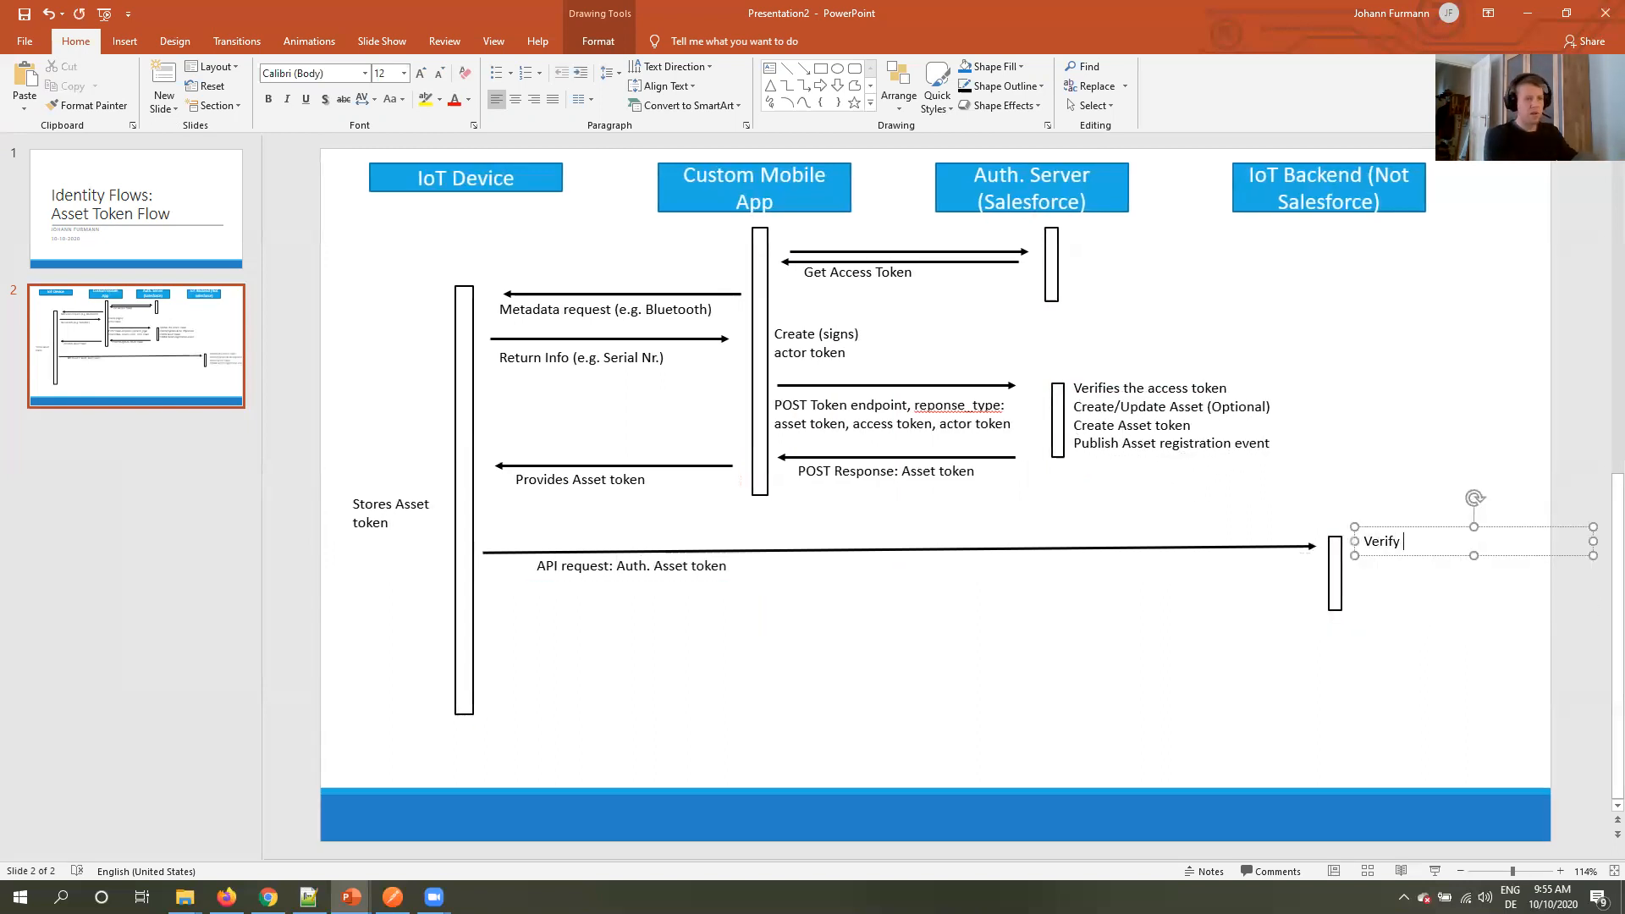
type("Asset token via")
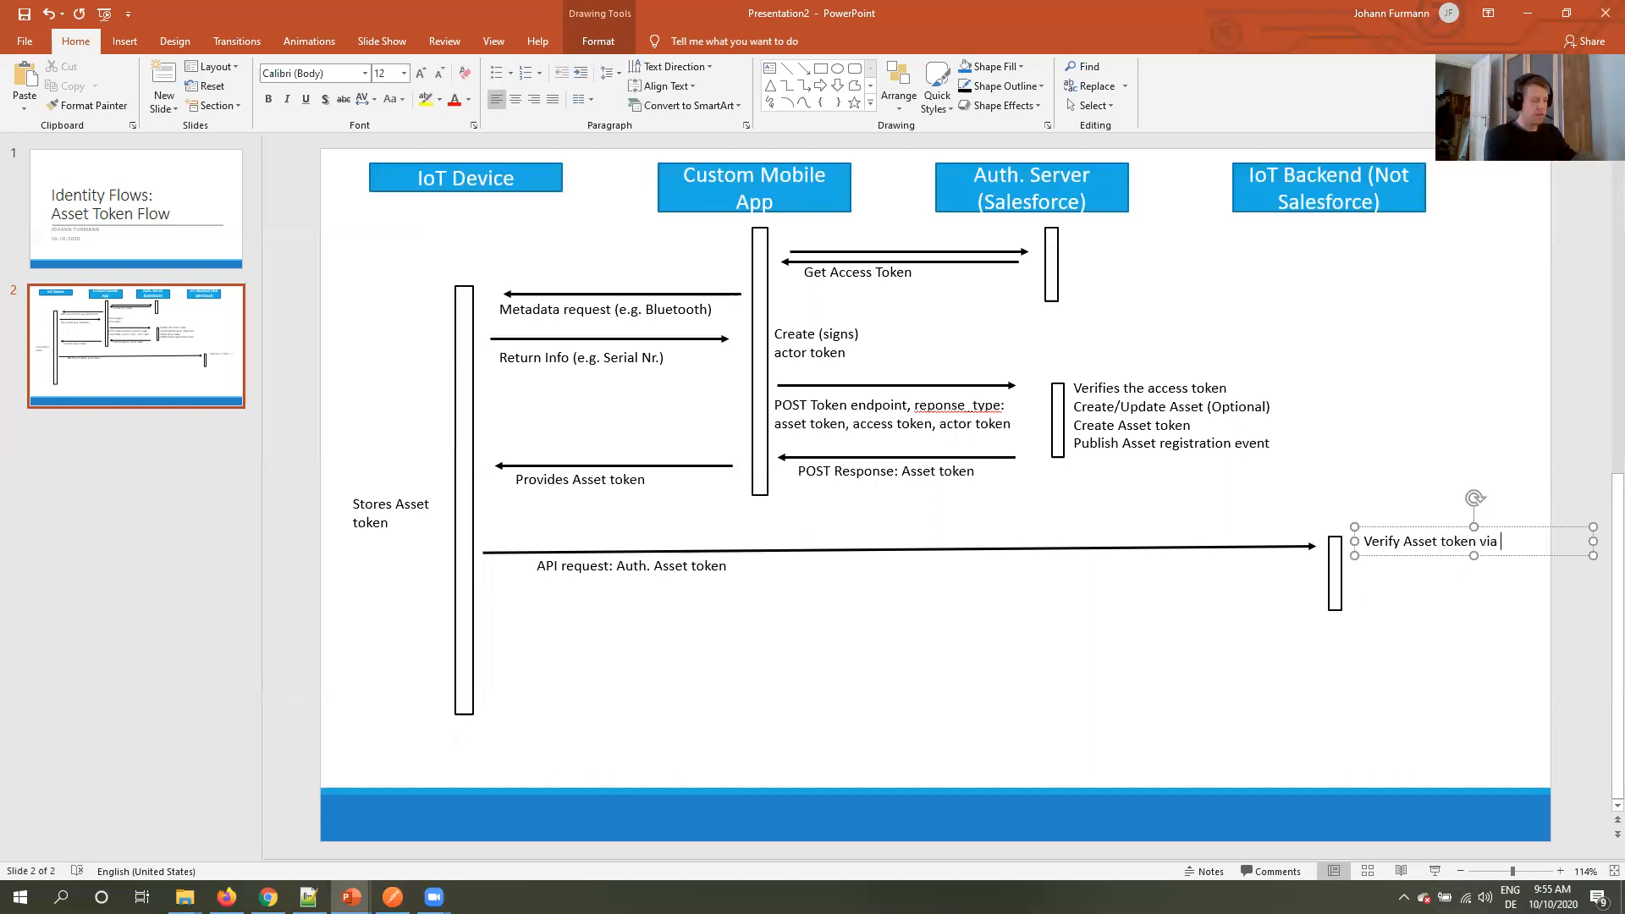
type("Public")
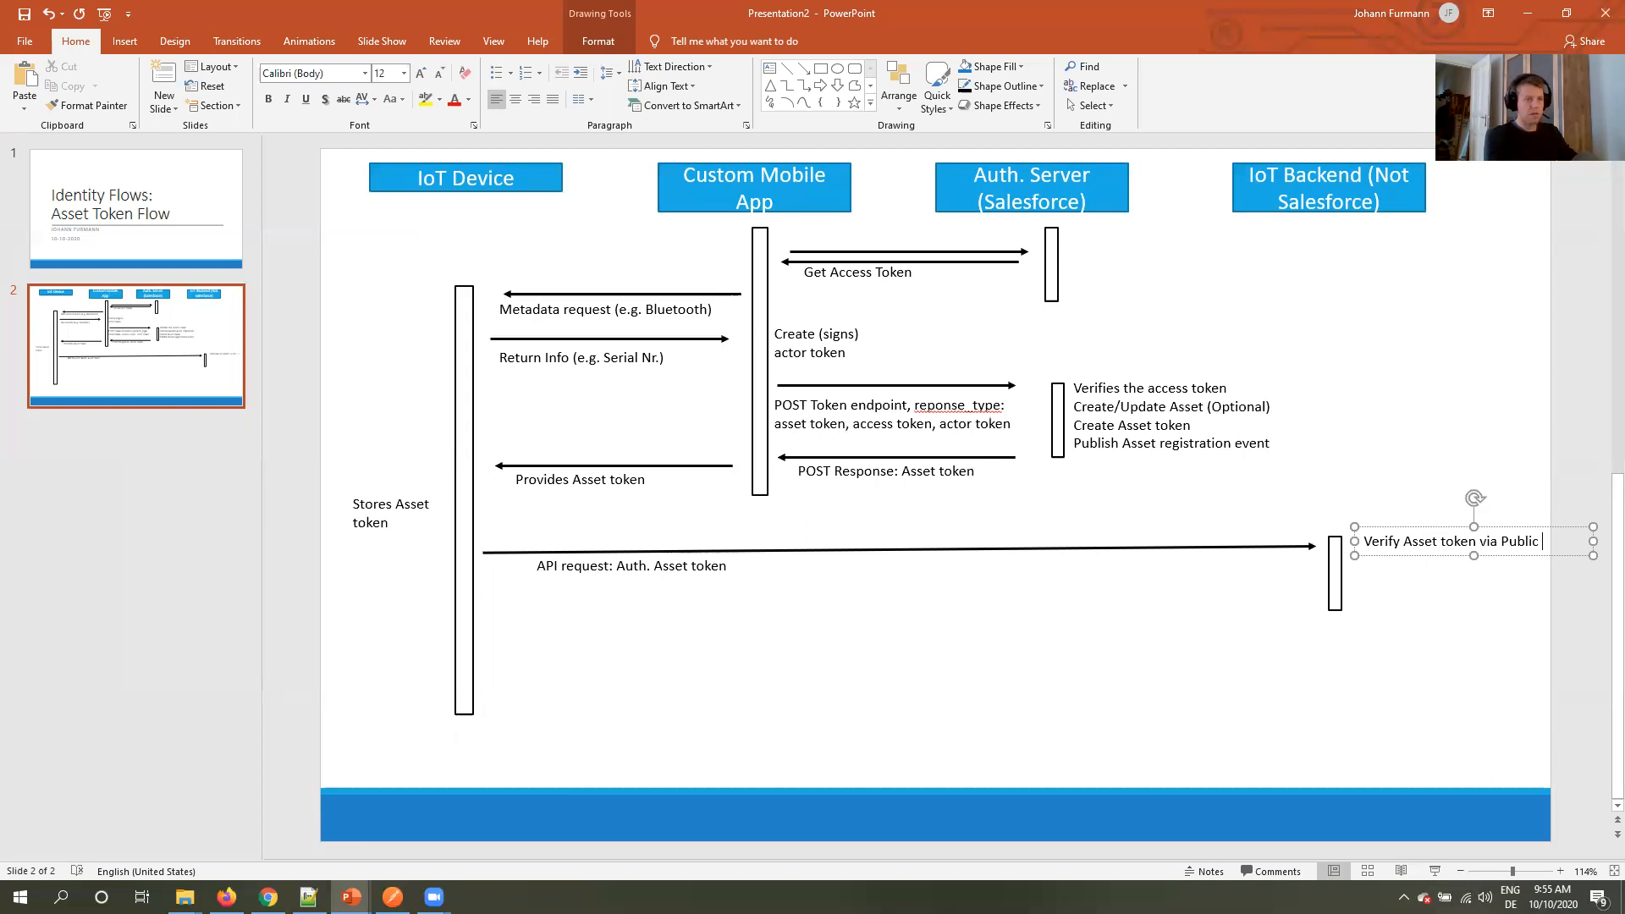
type("key from Salesf")
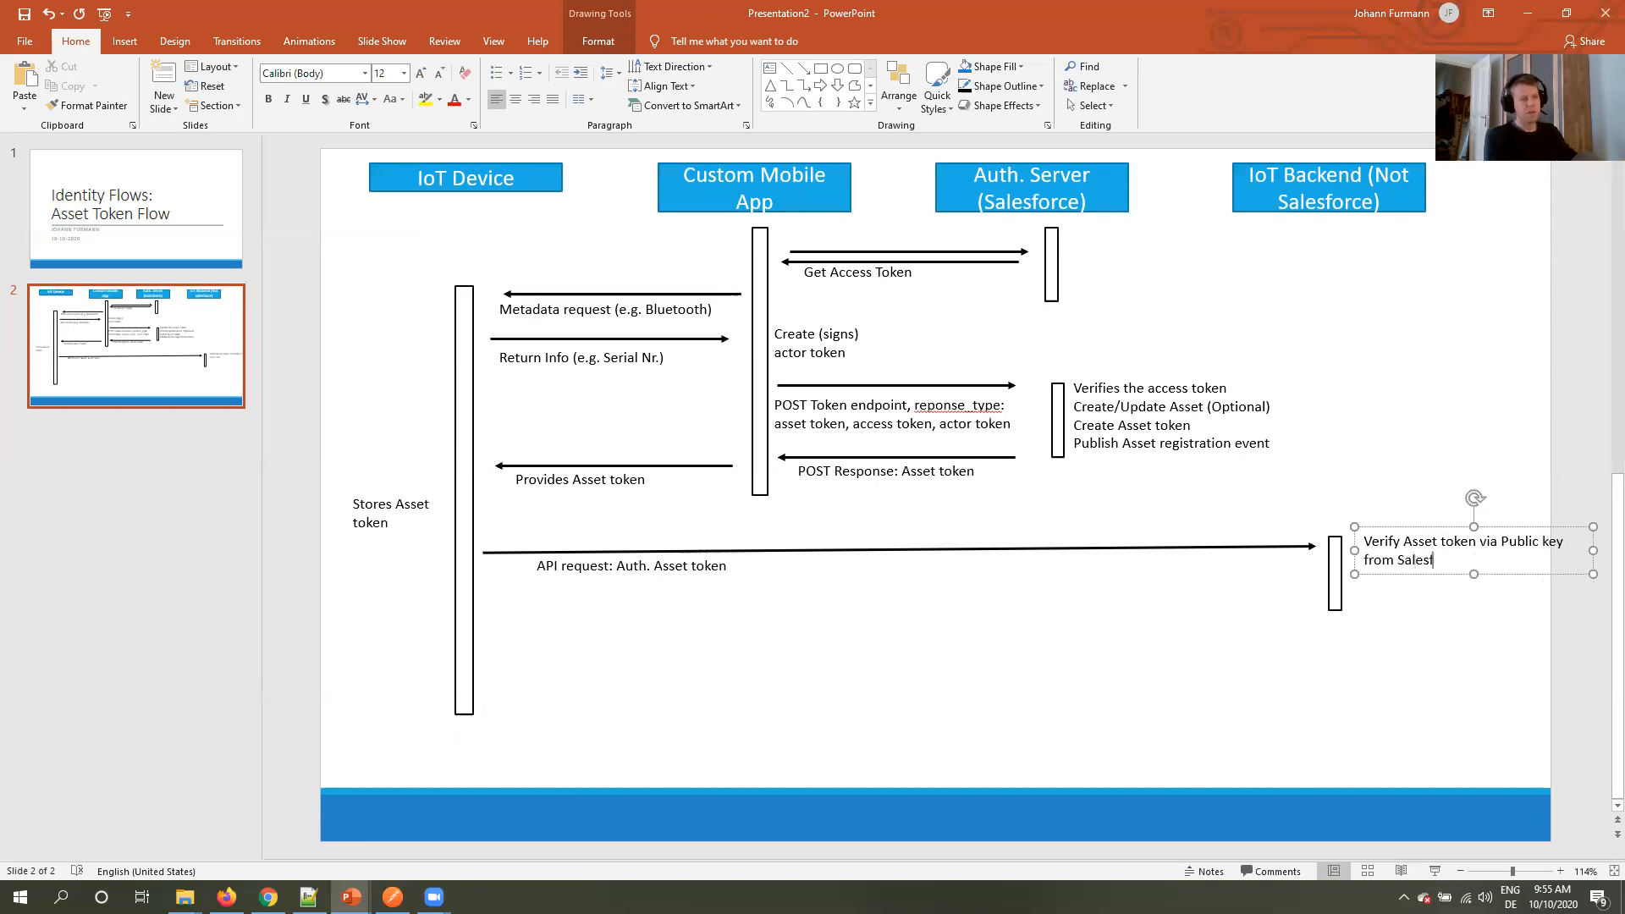
type("orce")
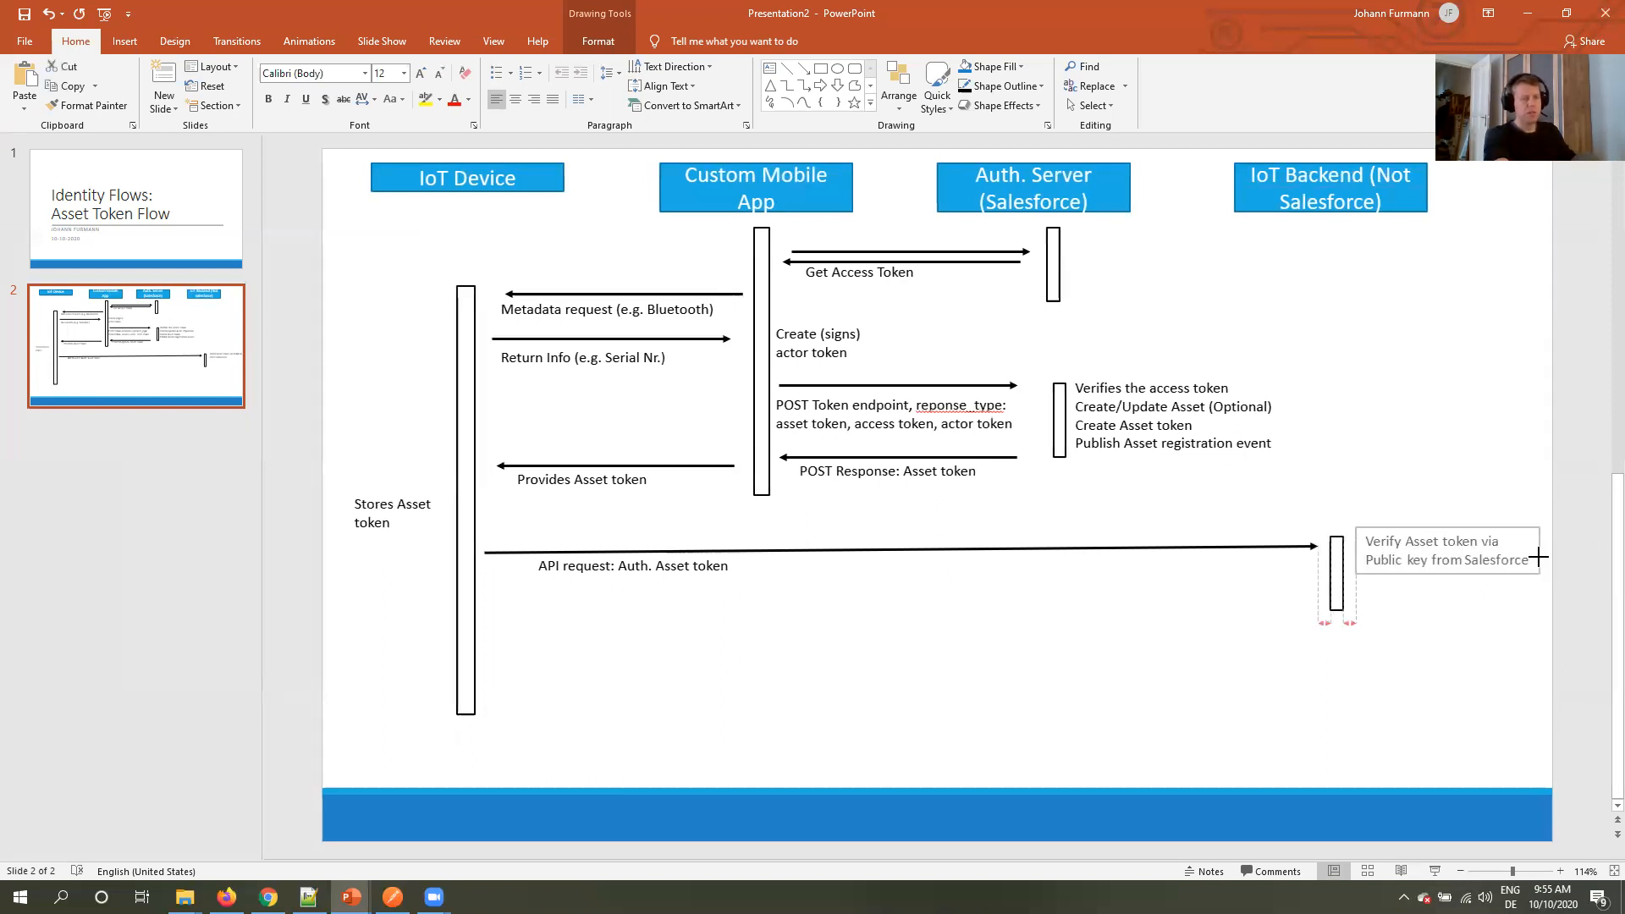
left_click(1445, 548)
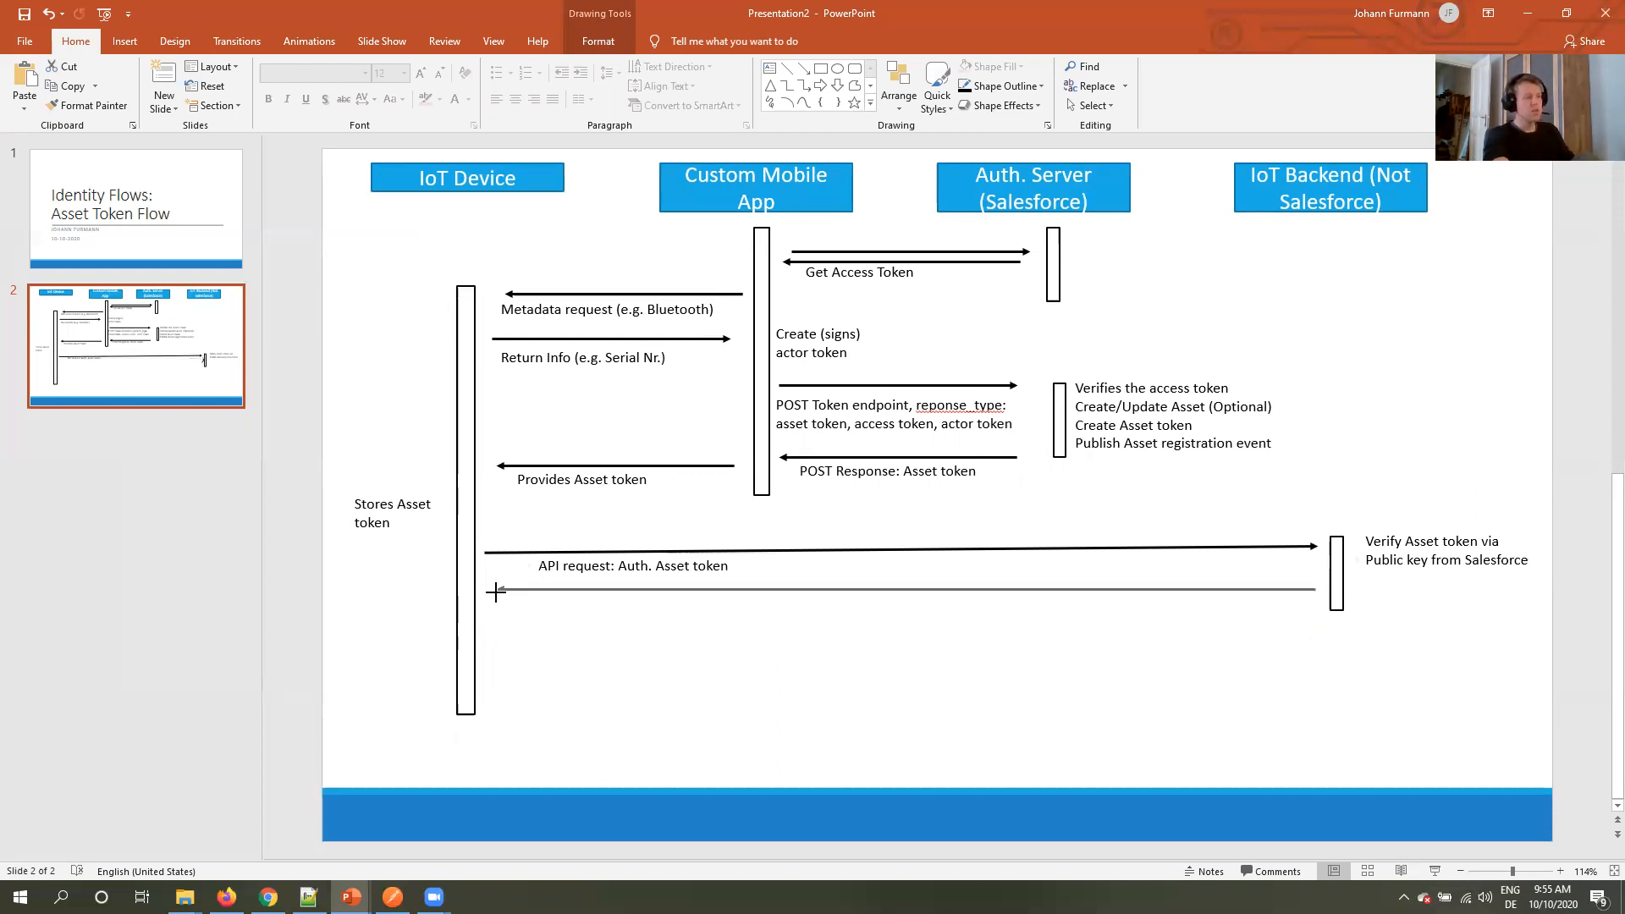
Add 'Execute auth. logic' to the backend note and label the return arrow 'Returns resources'.
left_click(497, 591)
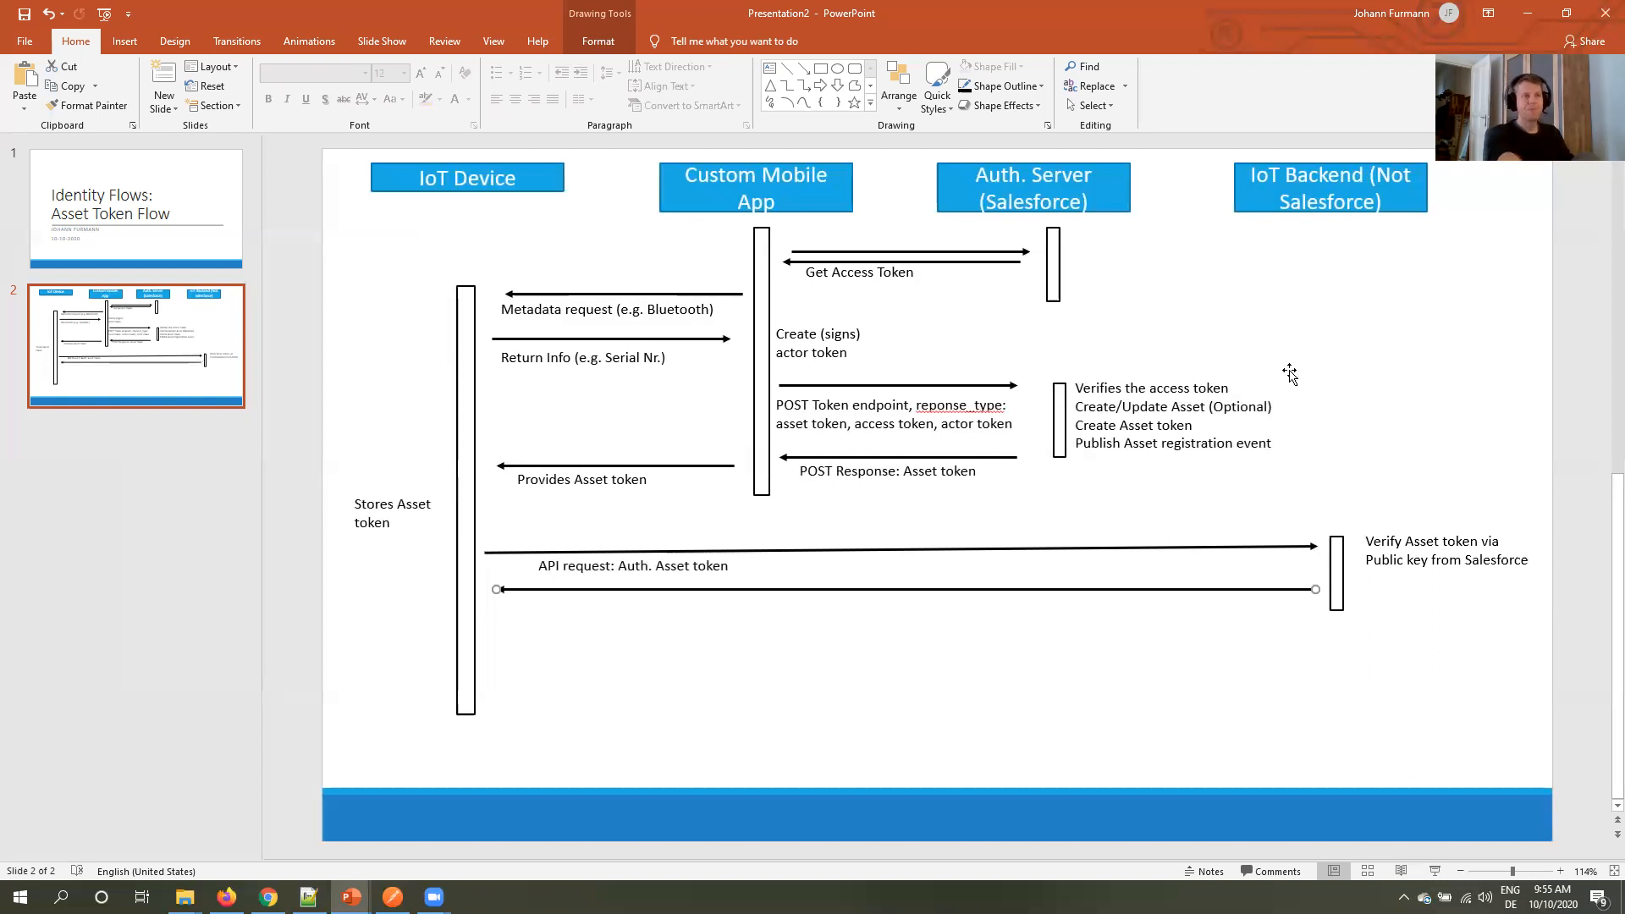
mouse_move(1330, 377)
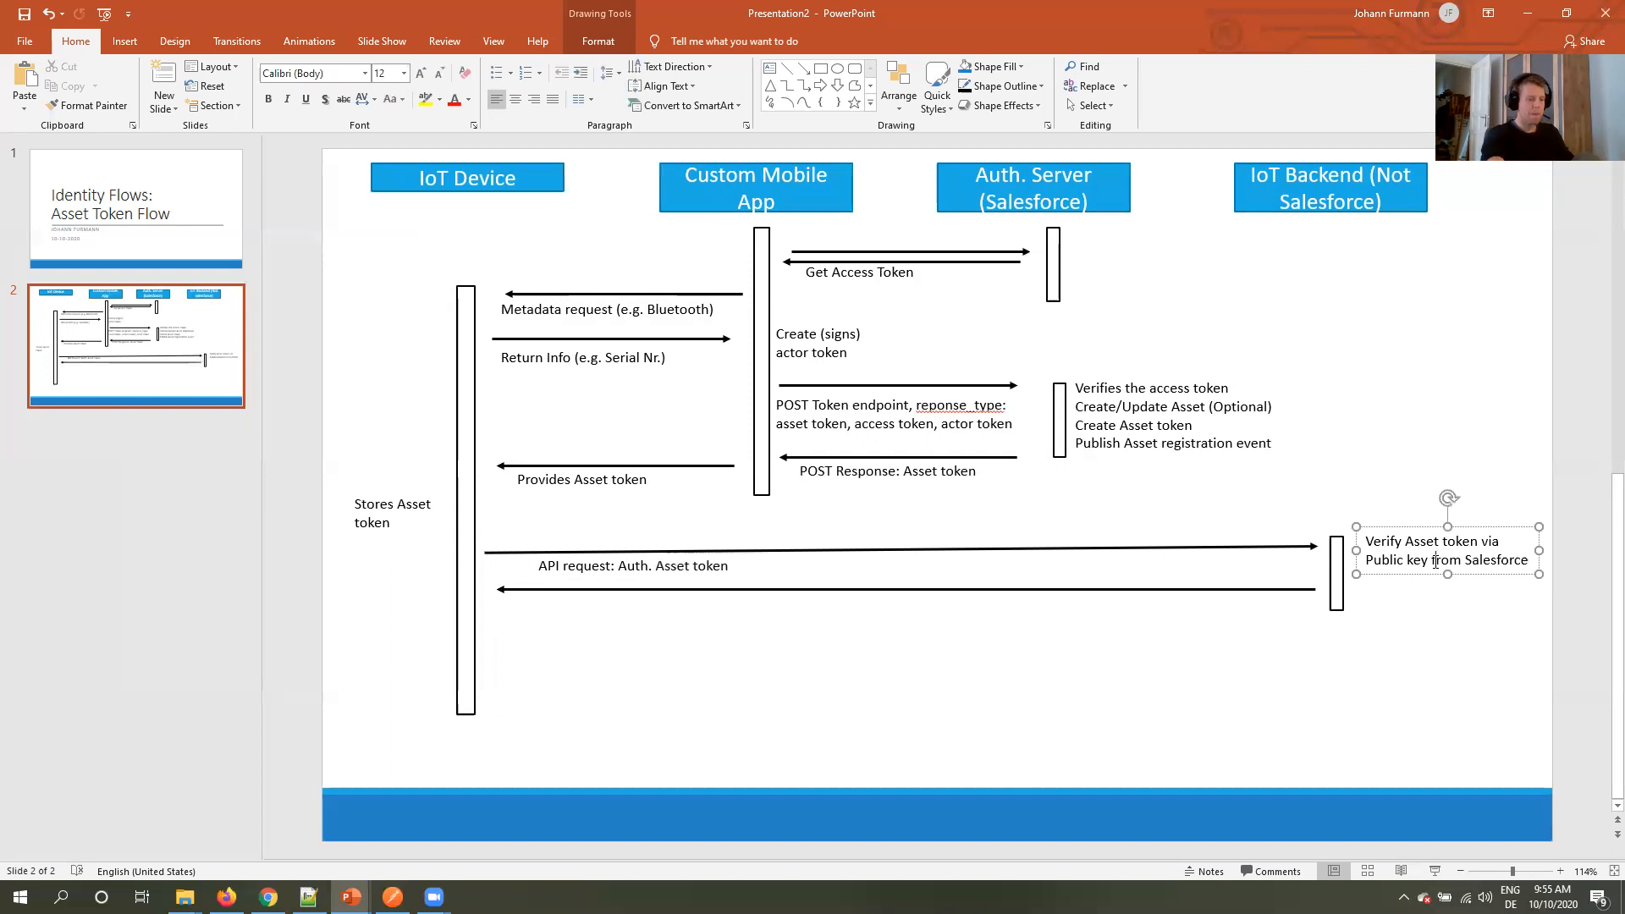
type("Execute")
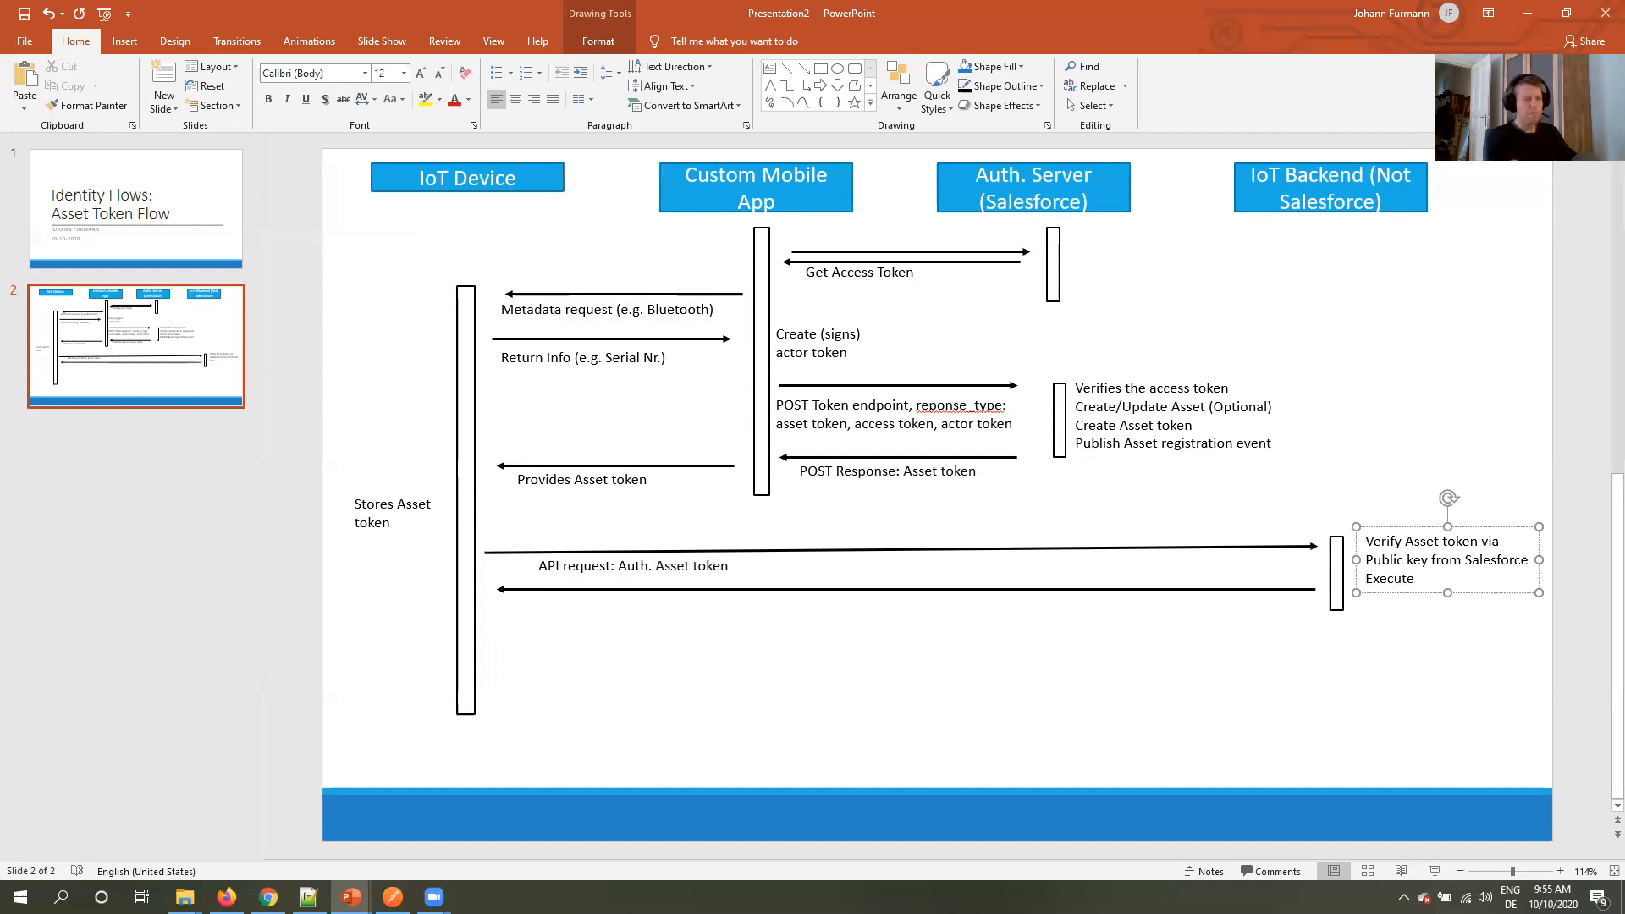
type("auth.")
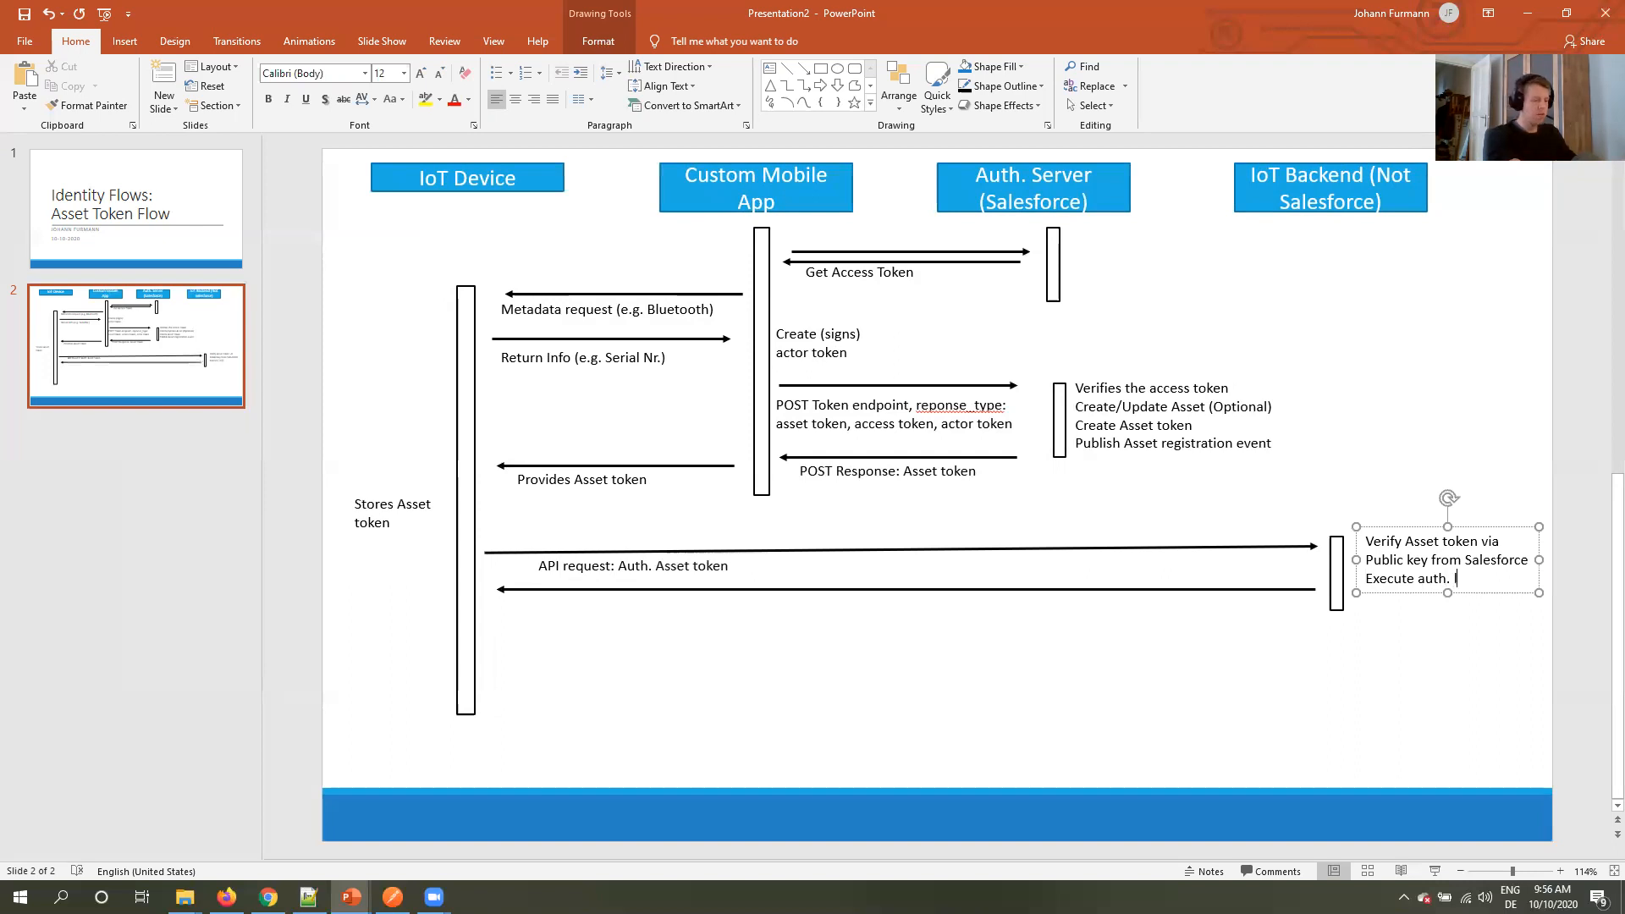
type("logic")
type("Returns")
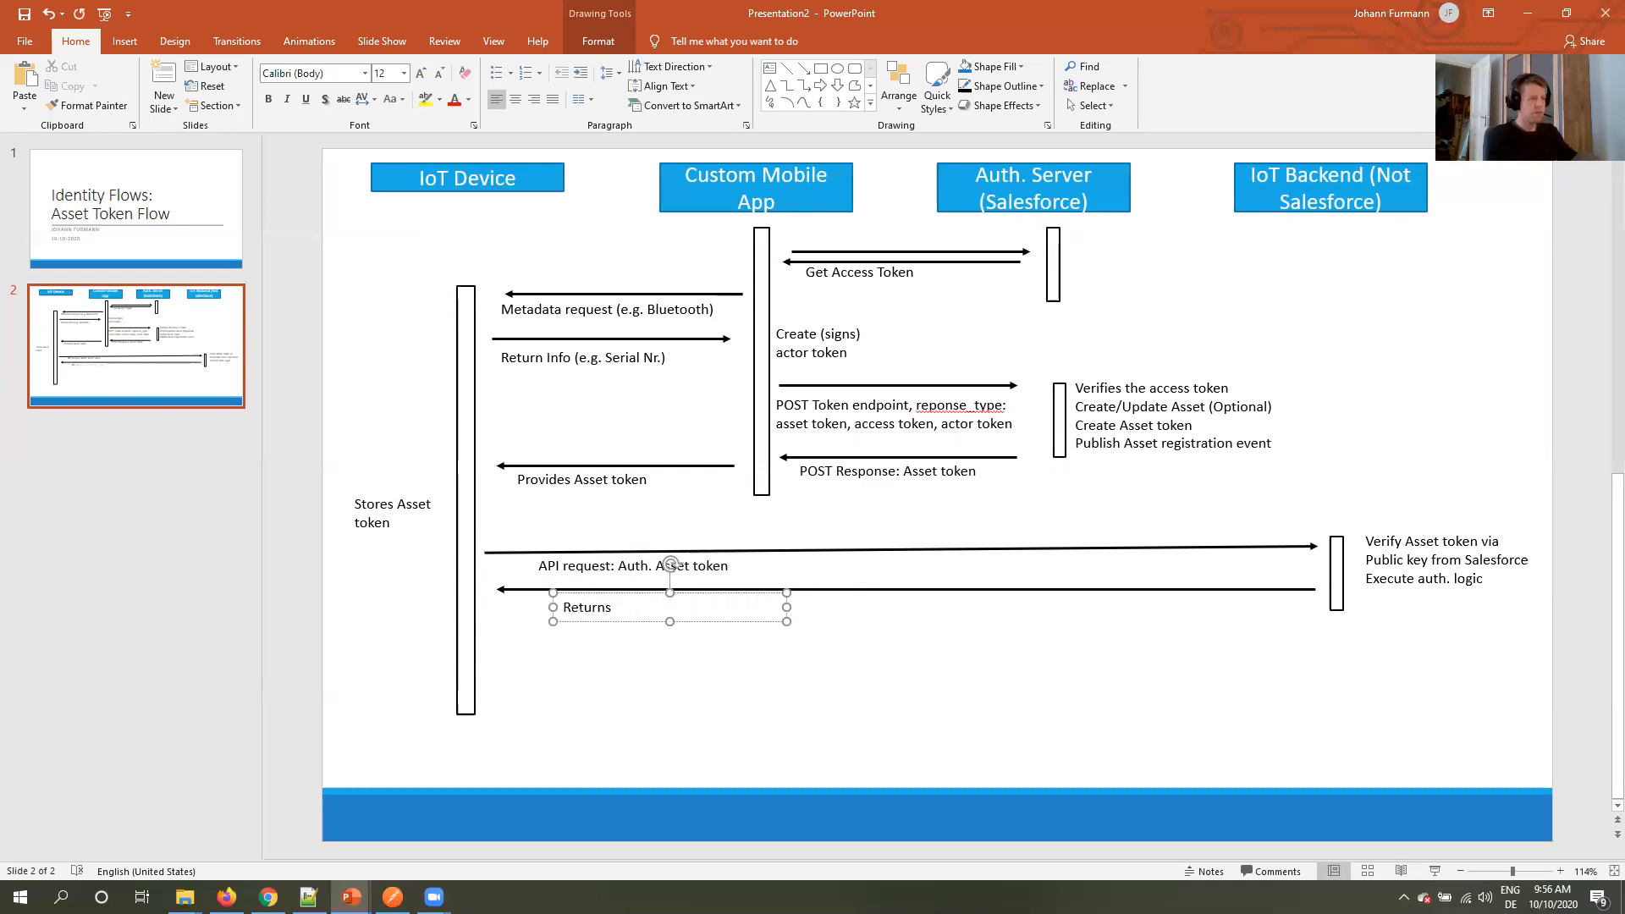
type("resourc")
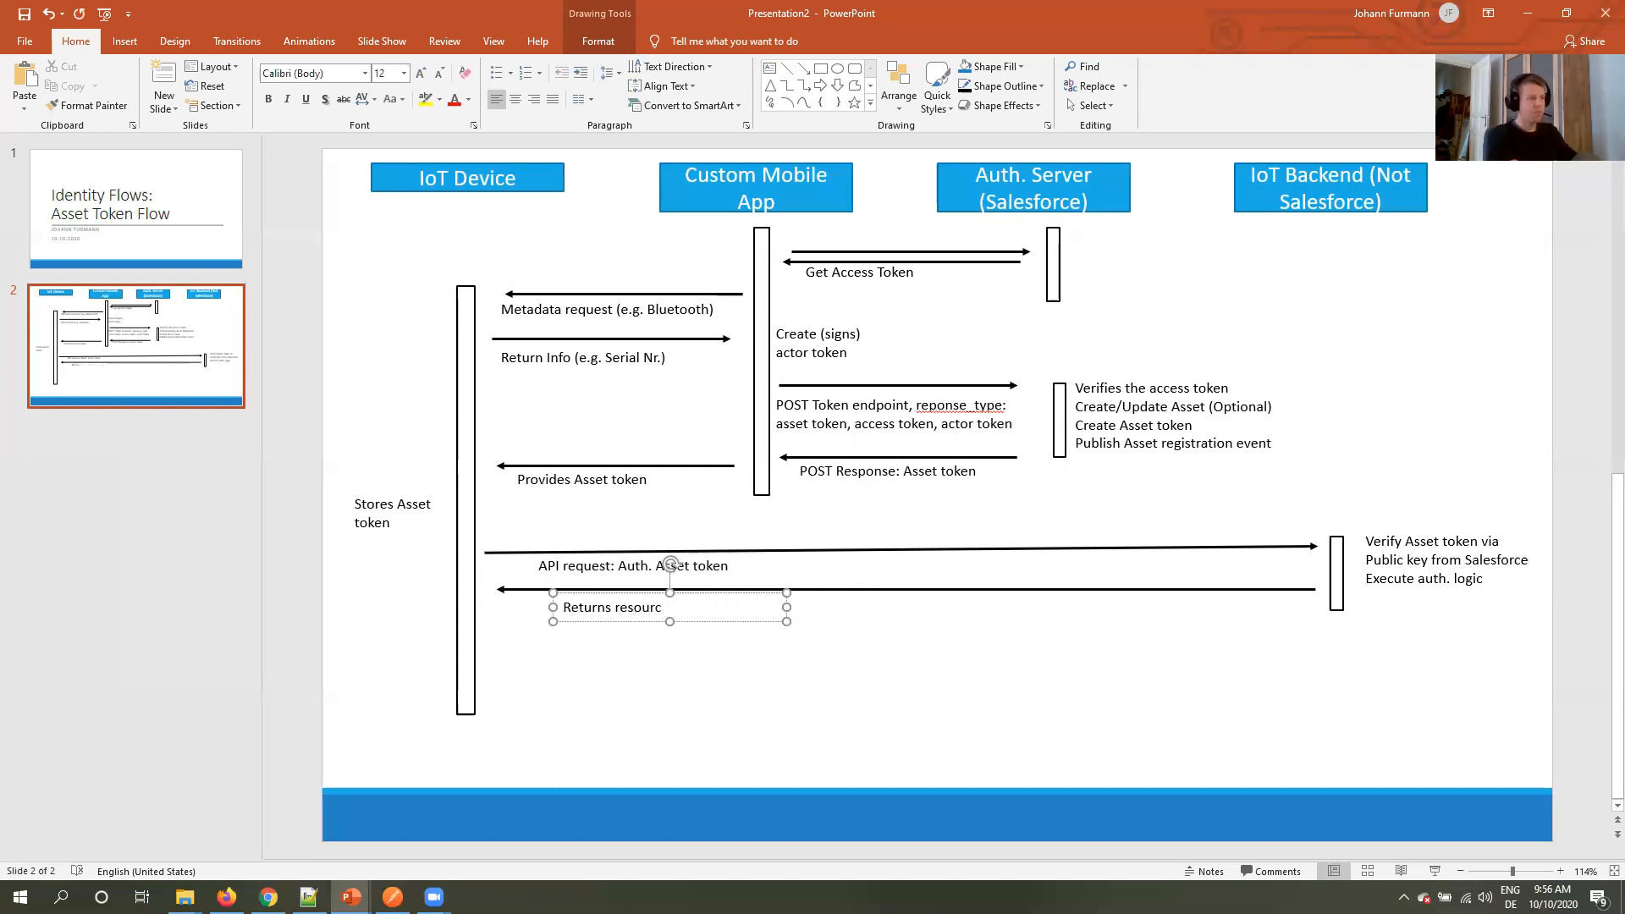
type("es")
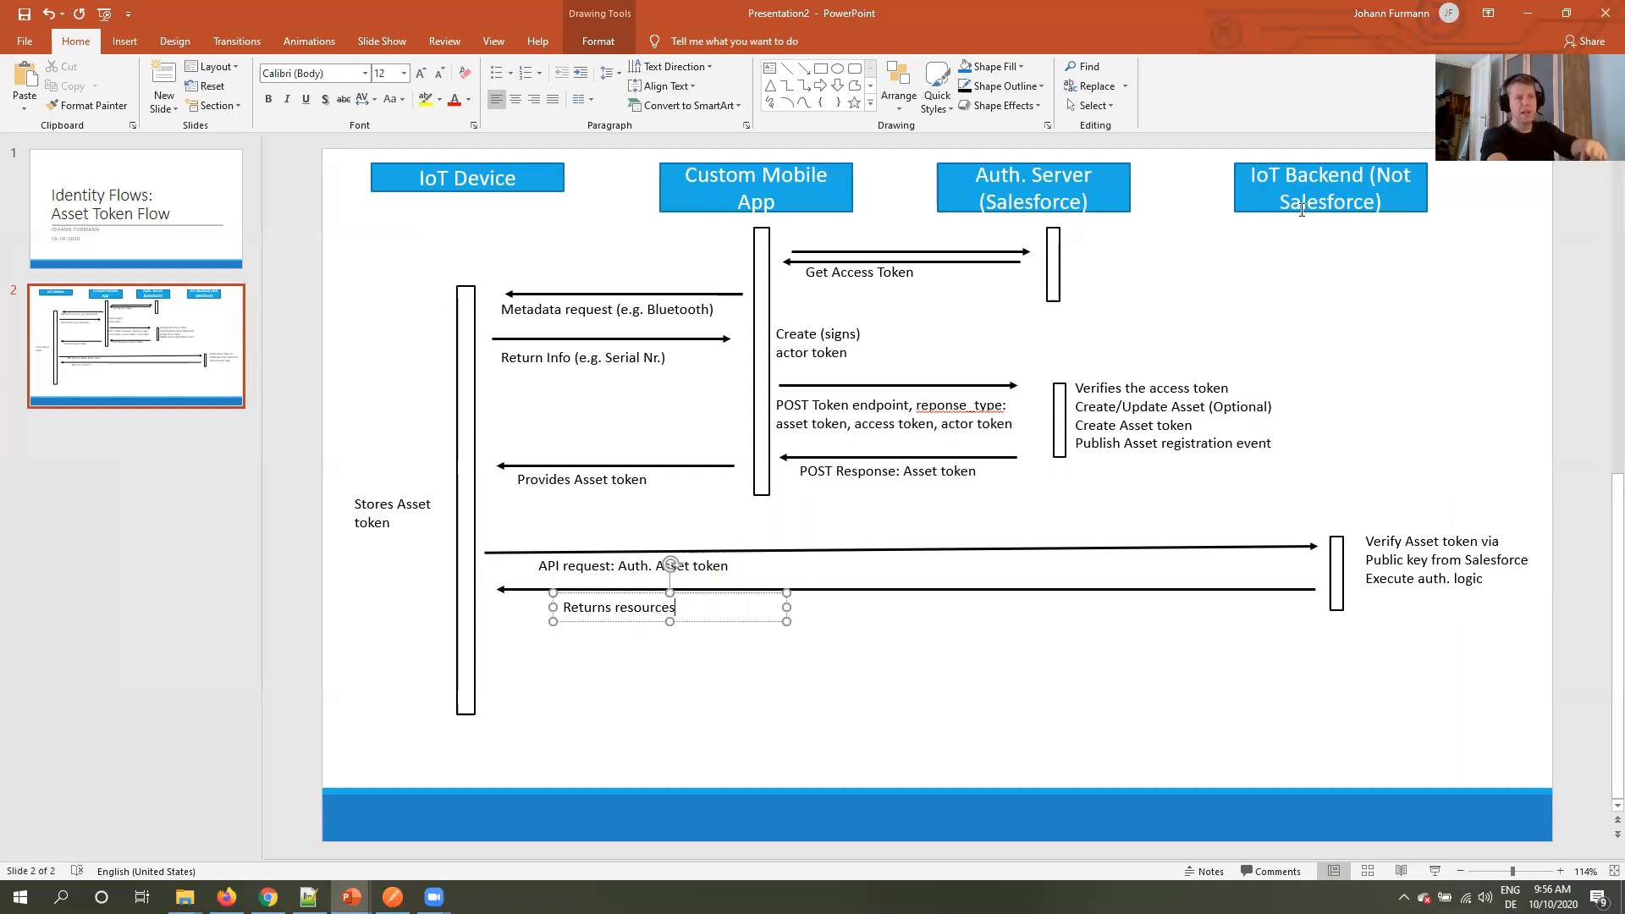
mouse_move(1340, 327)
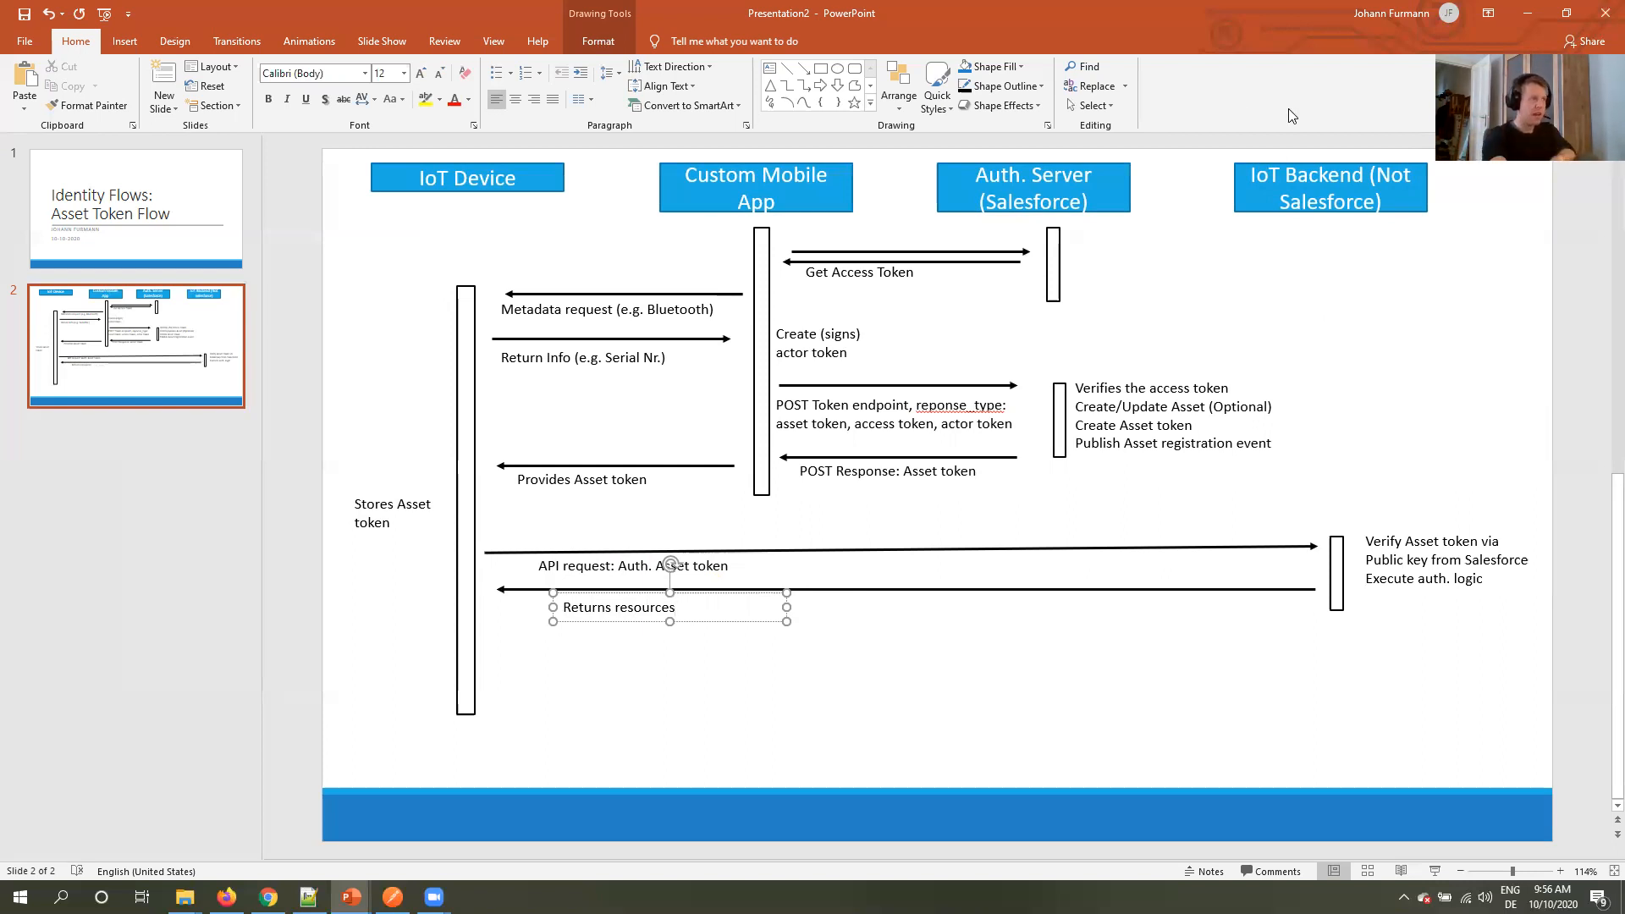
mouse_move(1306, 424)
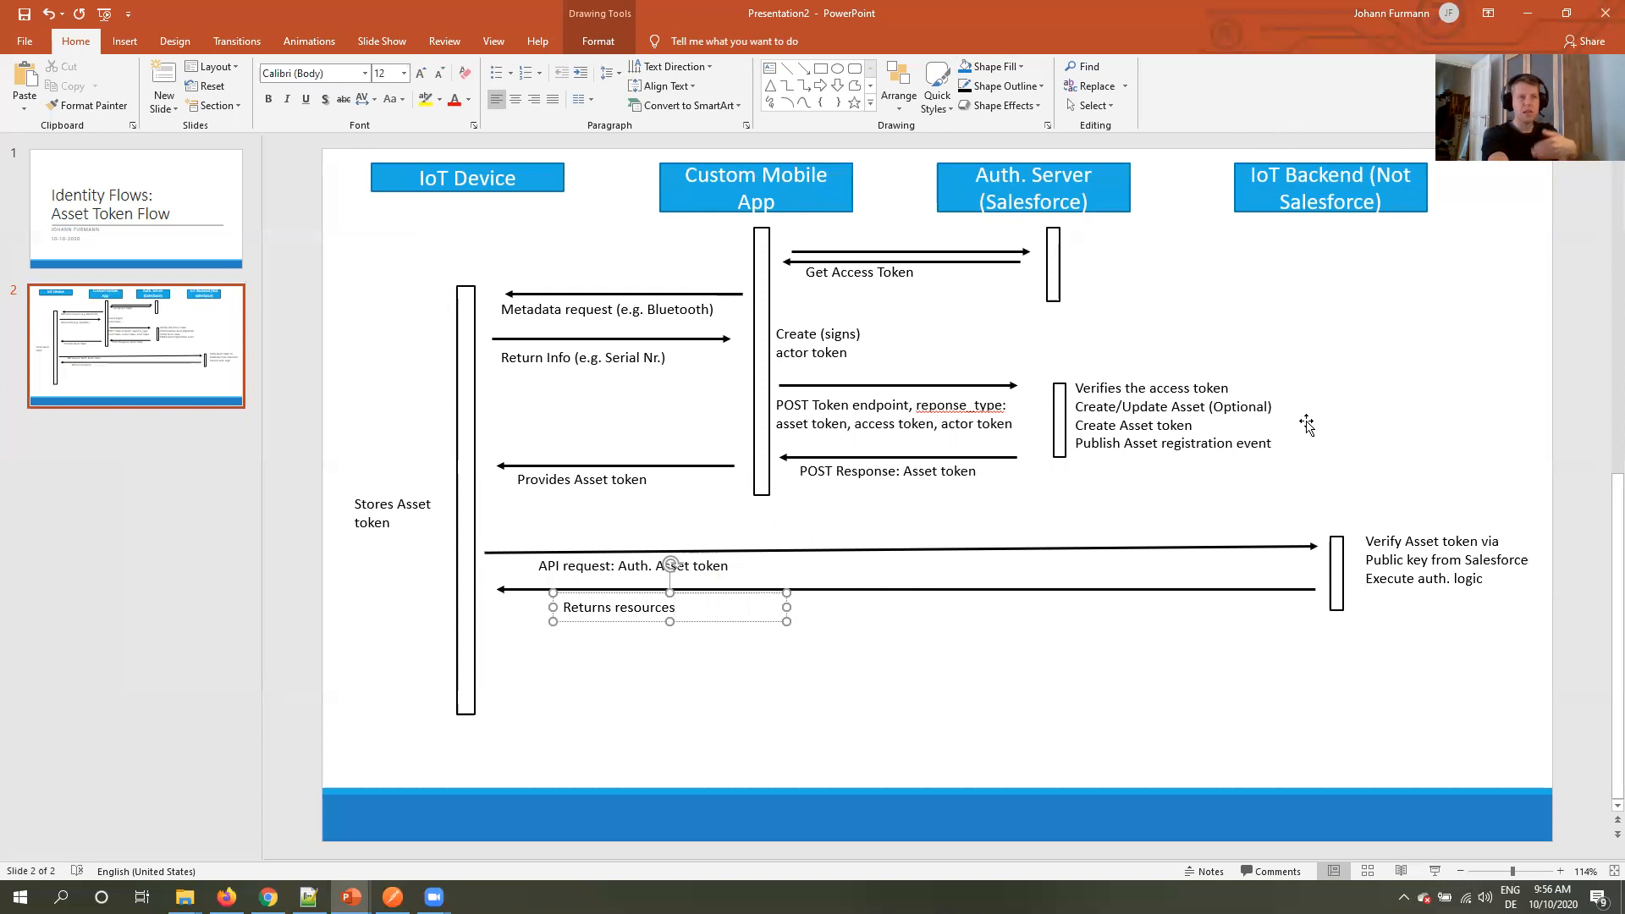
left_click(674, 606)
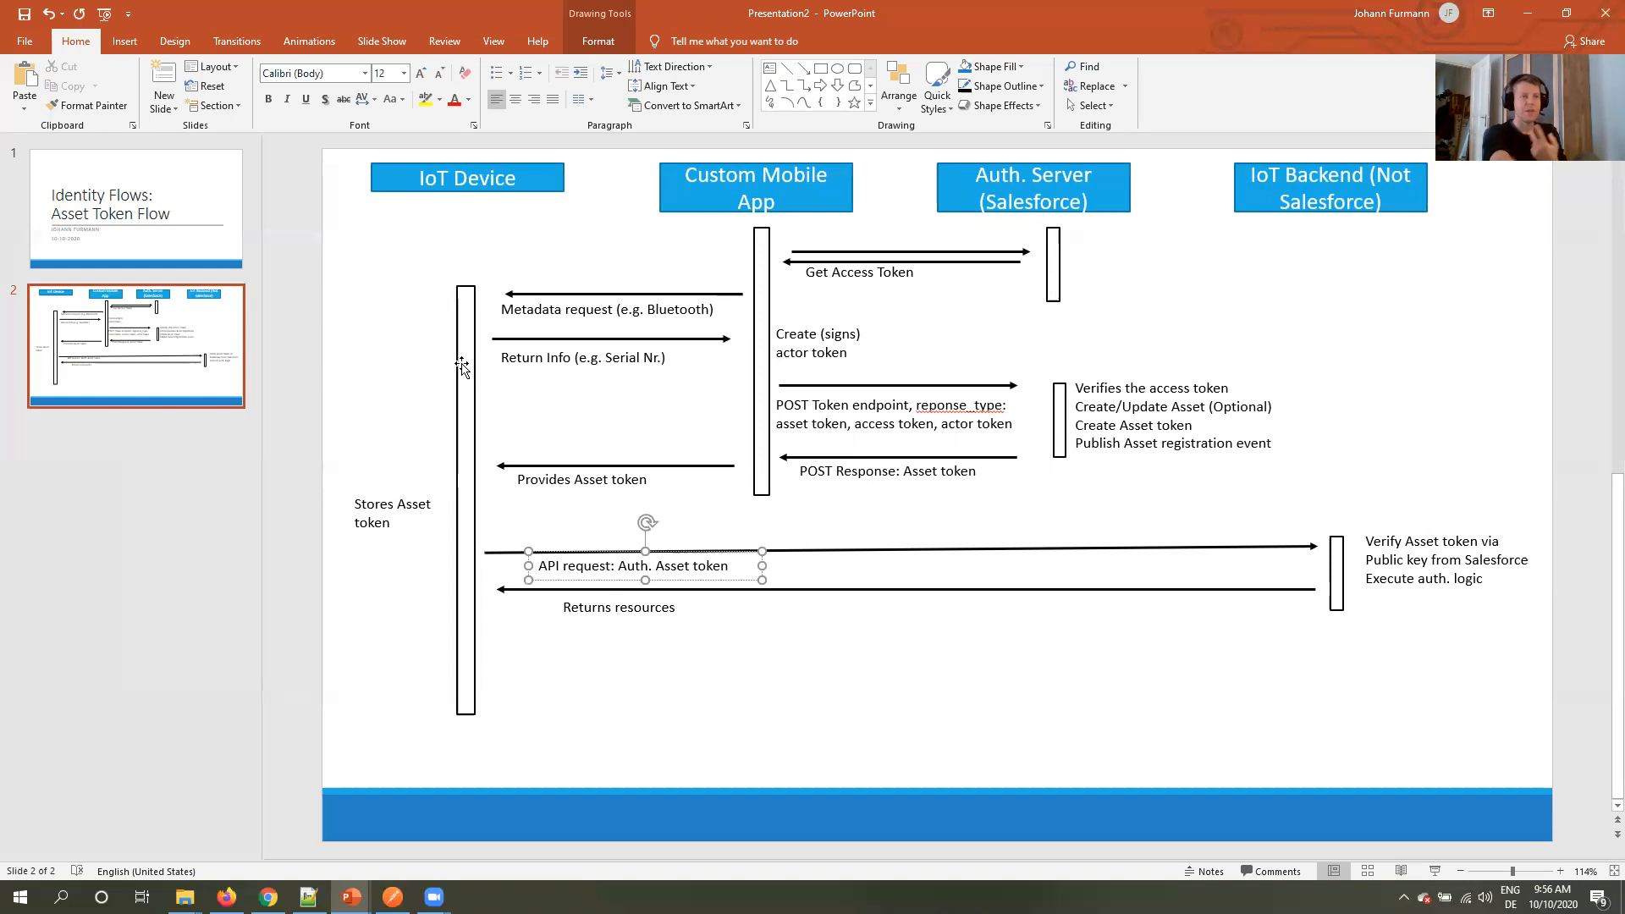
mouse_move(442, 416)
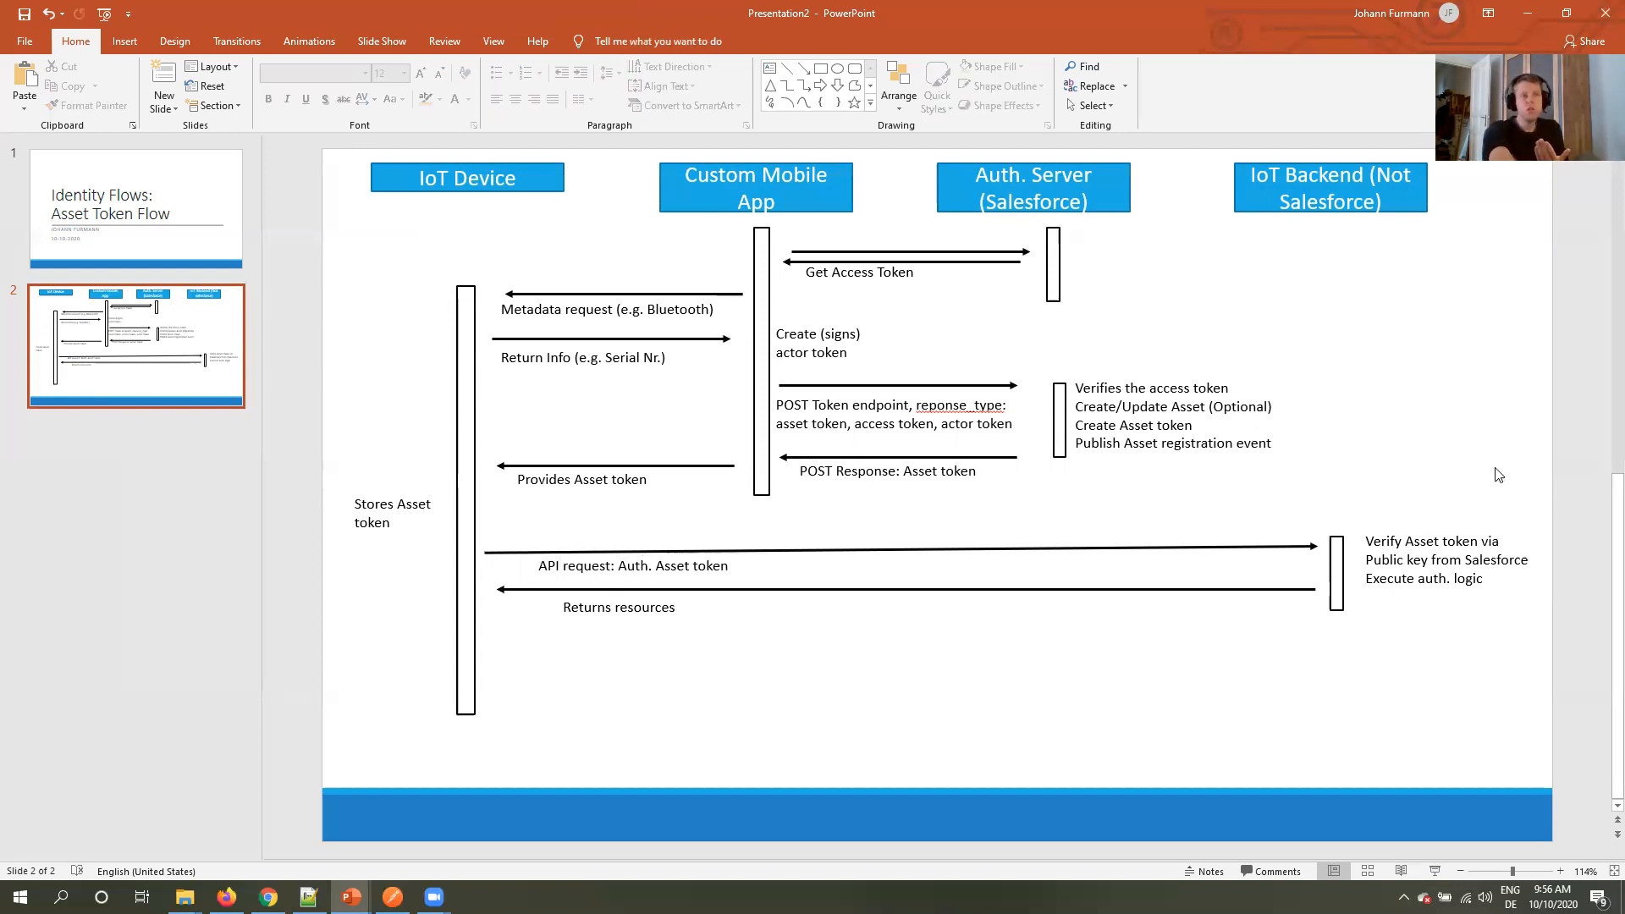
mouse_move(1405, 486)
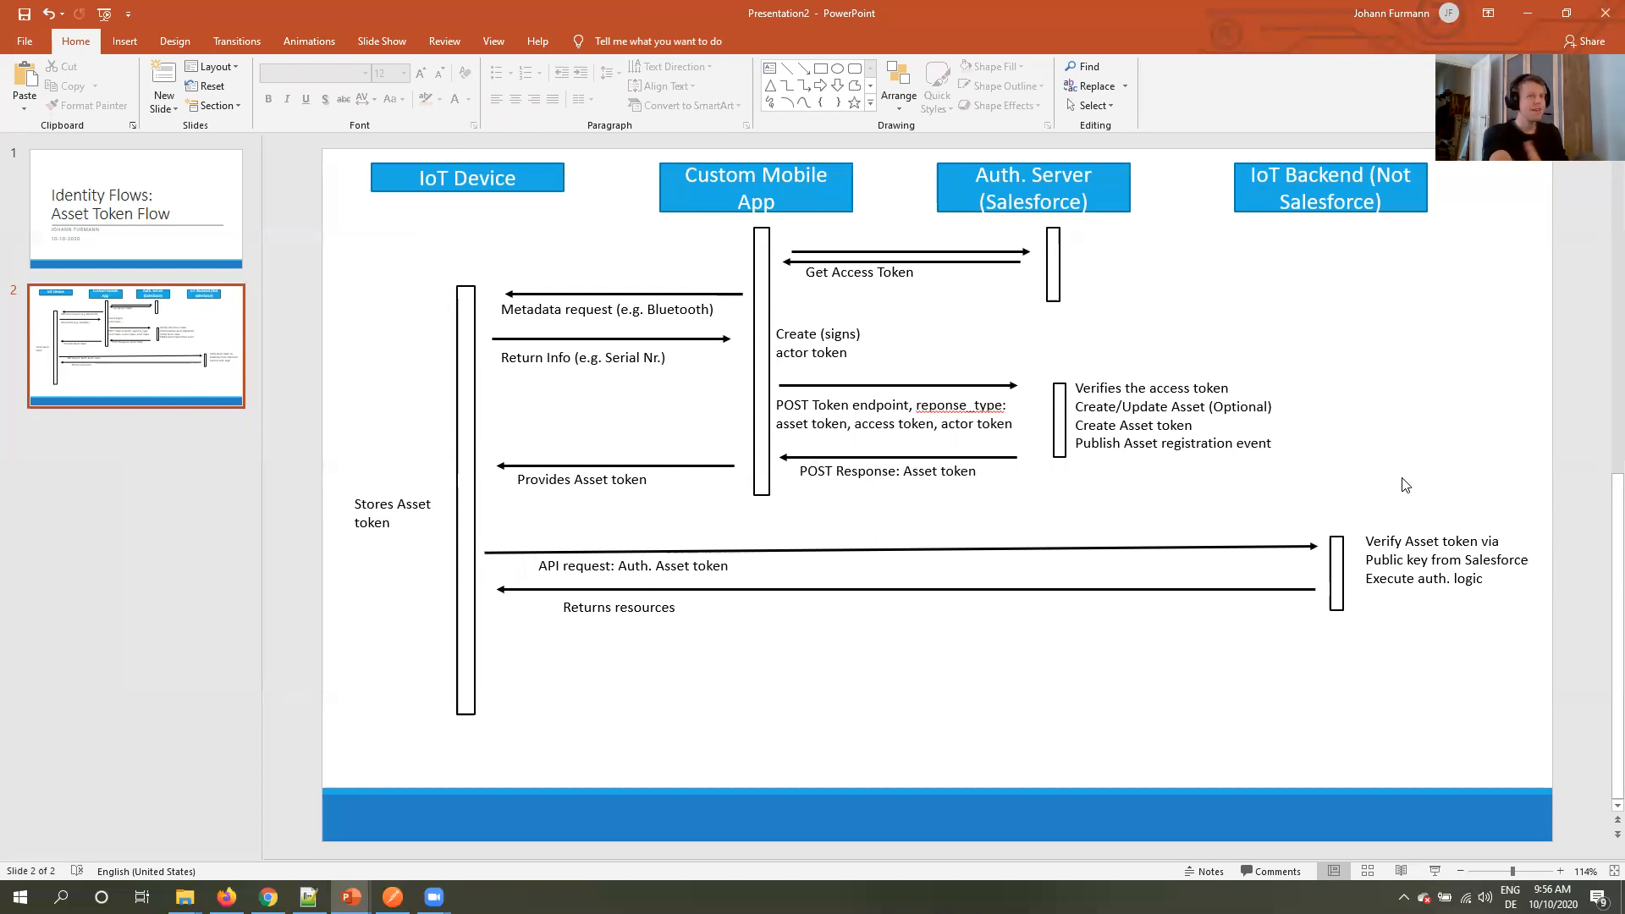